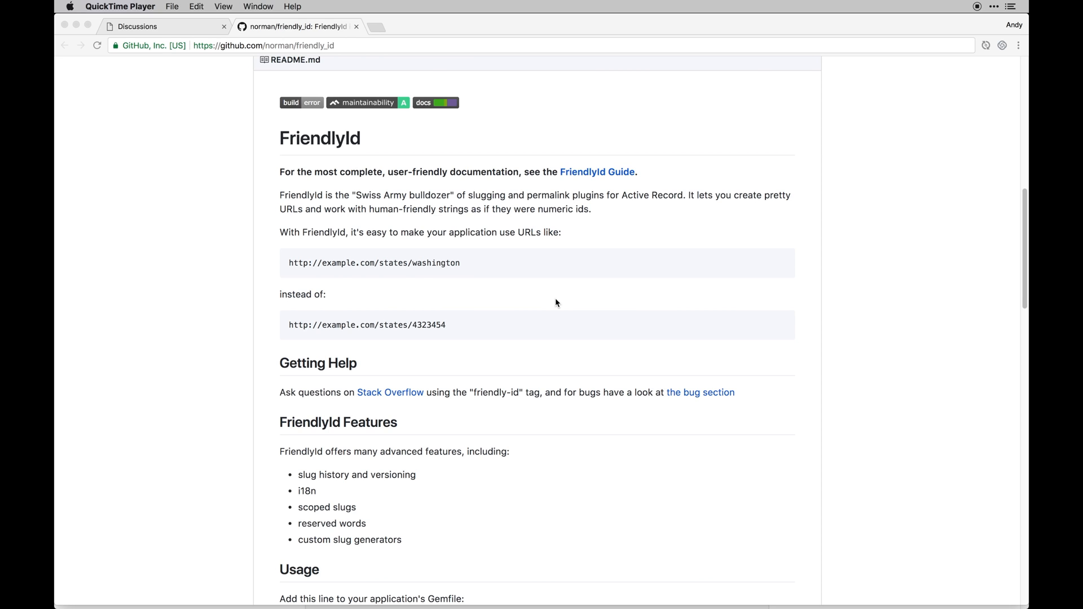
# Show the Design Thinking discussion with its numeric id in the address bar.
pyautogui.scroll(3)
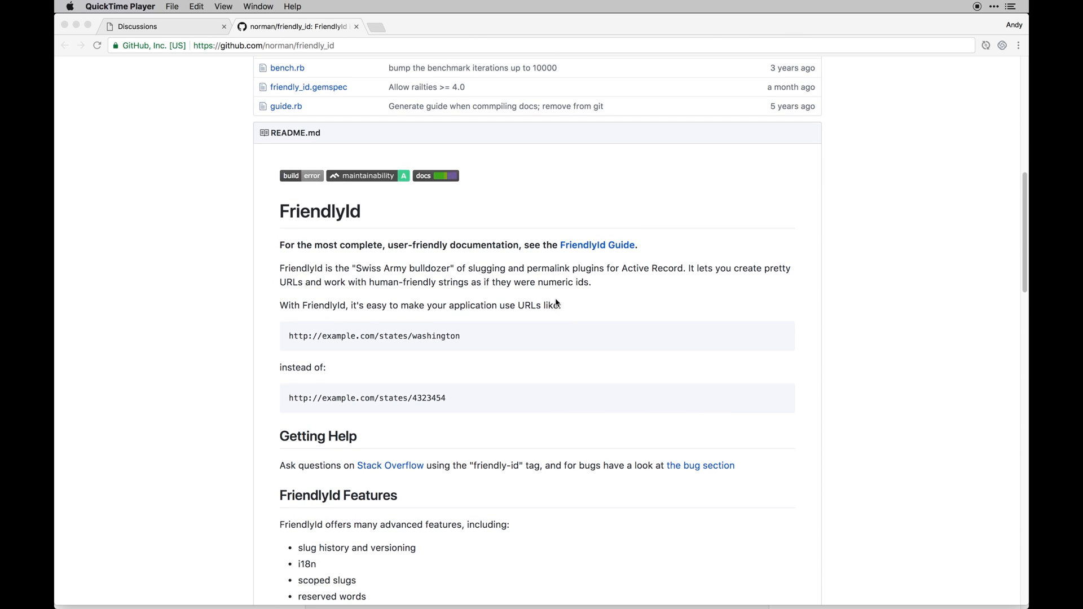
pyautogui.moveTo(399, 275)
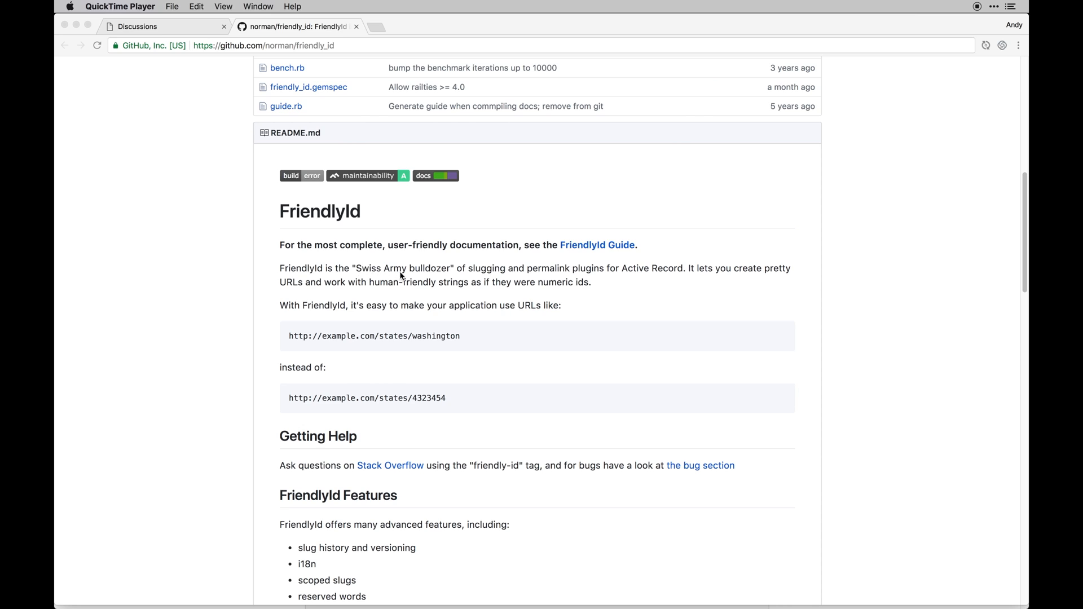
pyautogui.moveTo(584, 274)
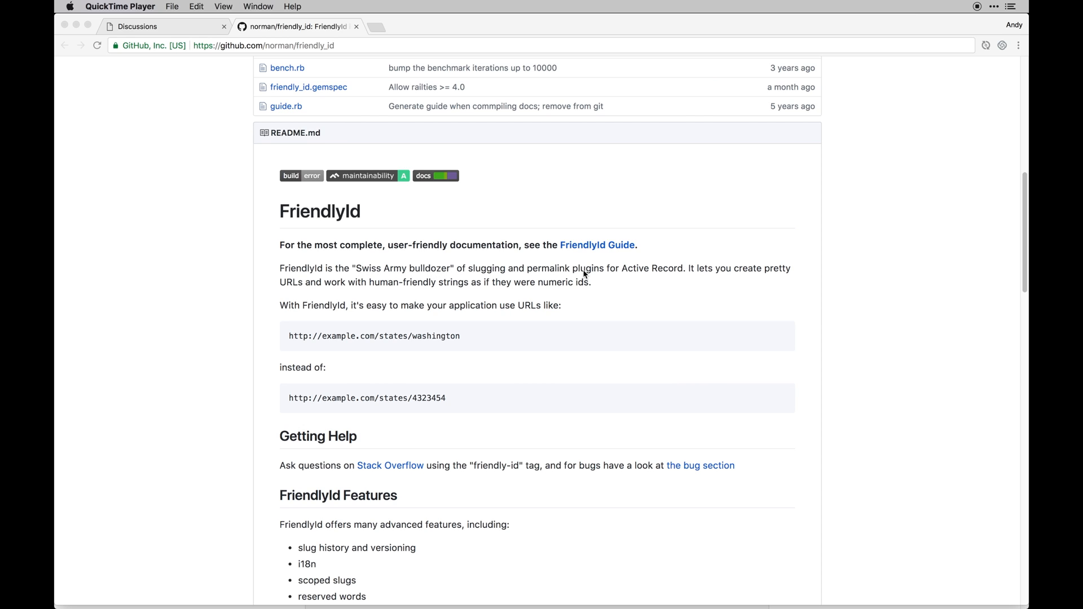
pyautogui.moveTo(612, 294)
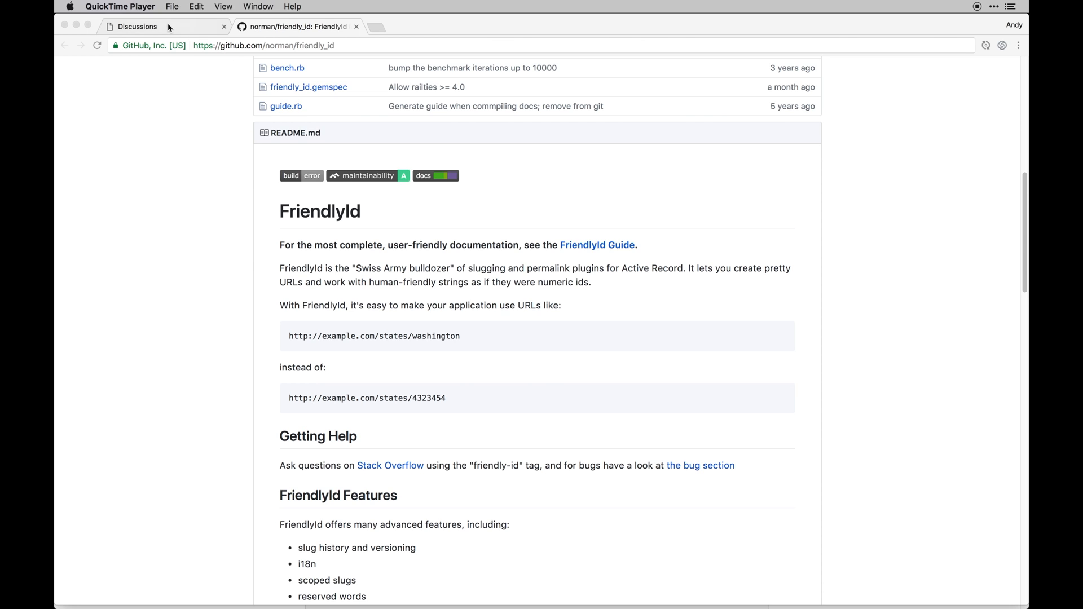
pyautogui.click(134, 26)
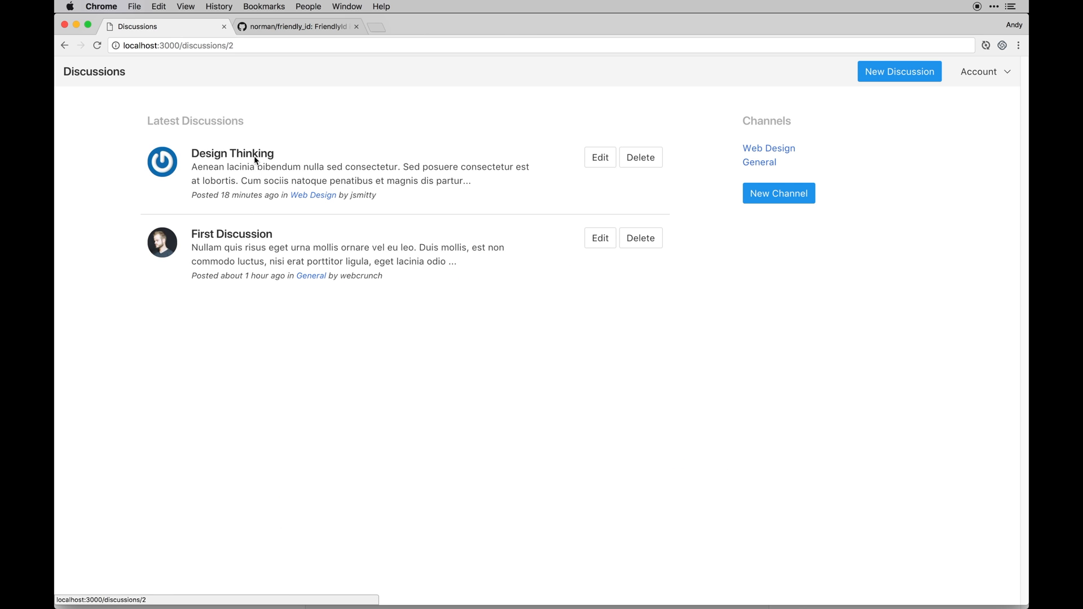
pyautogui.click(232, 152)
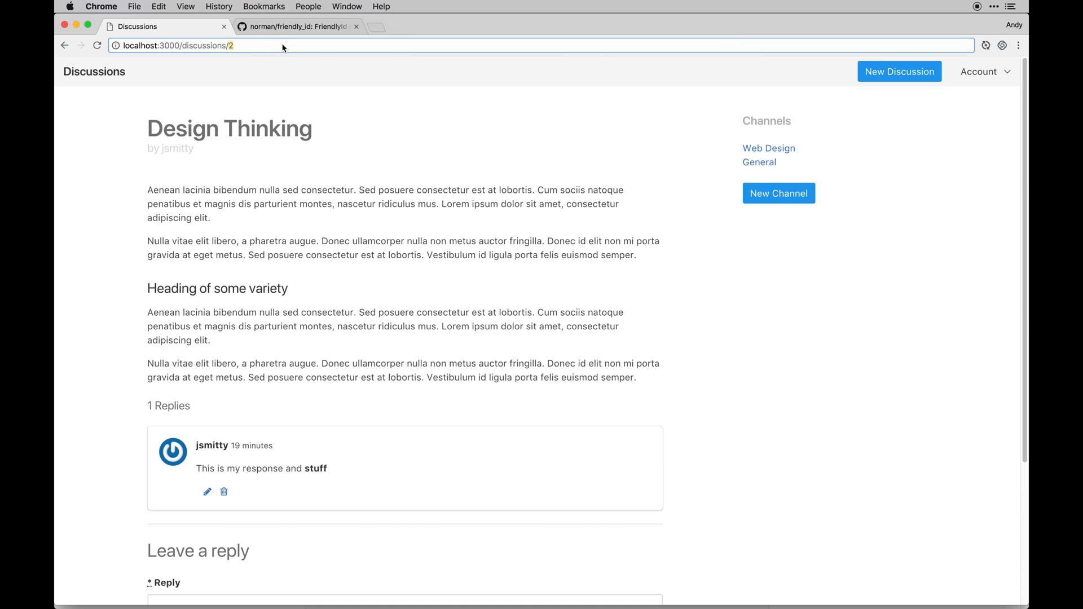
# Compare against the FriendlyId README, then return to the Discussions home page.
pyautogui.click(295, 26)
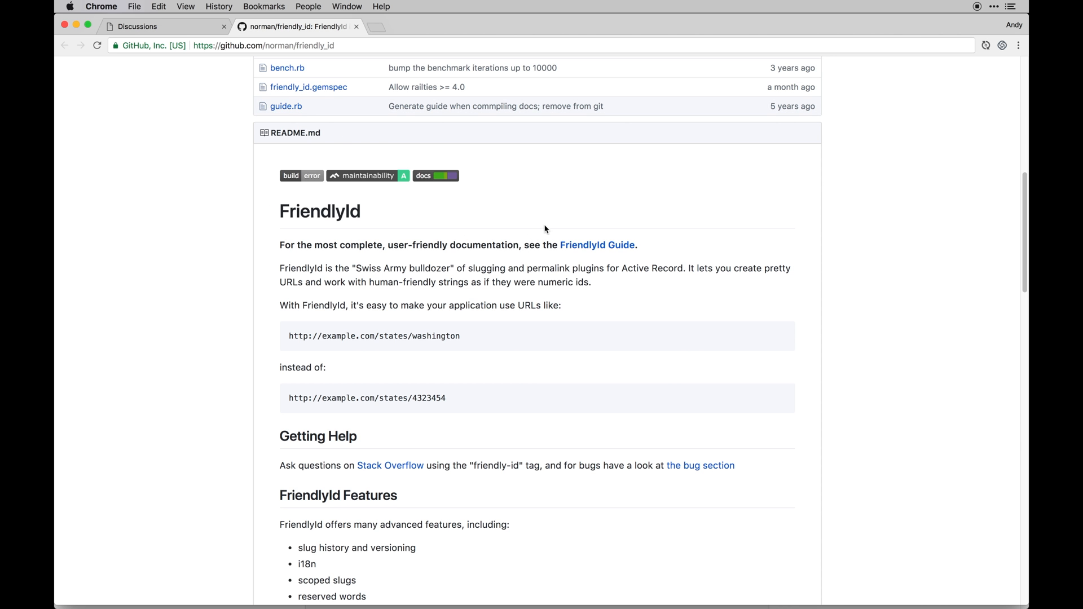
pyautogui.scroll(-3)
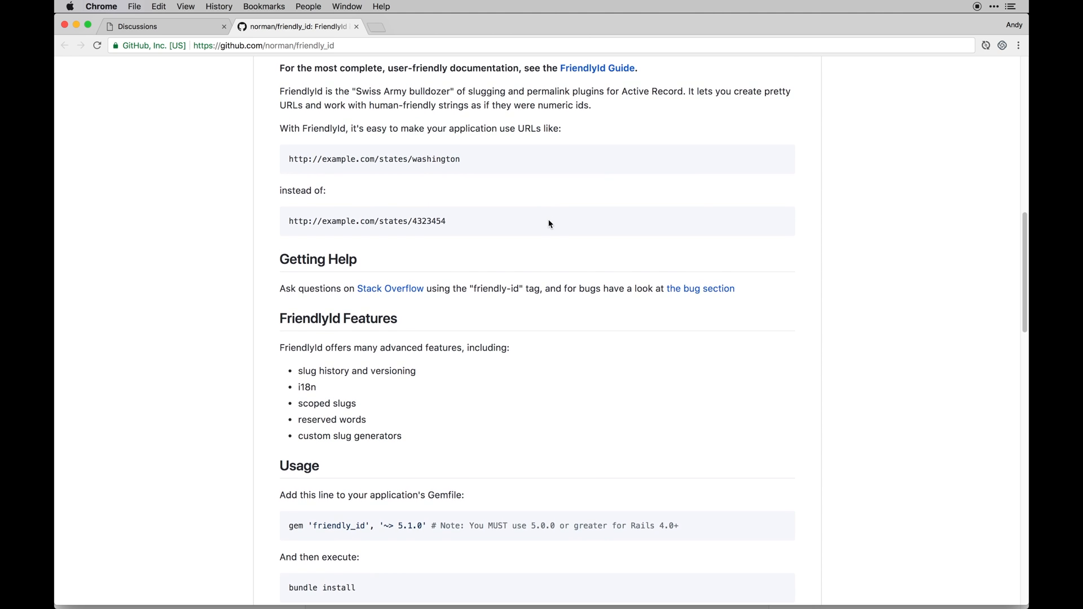
pyautogui.scroll(-3)
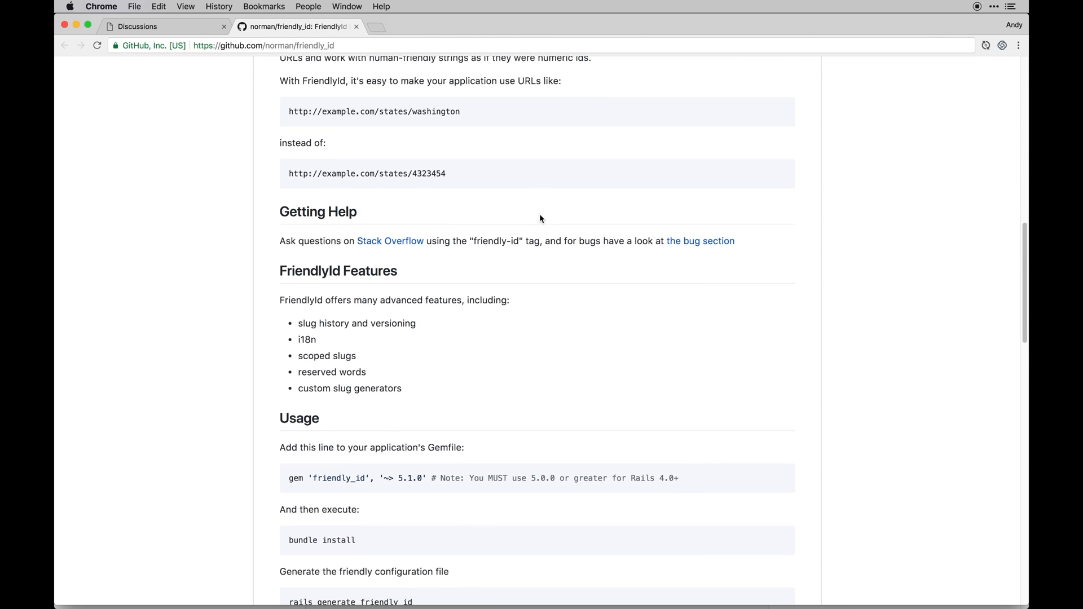
pyautogui.click(166, 26)
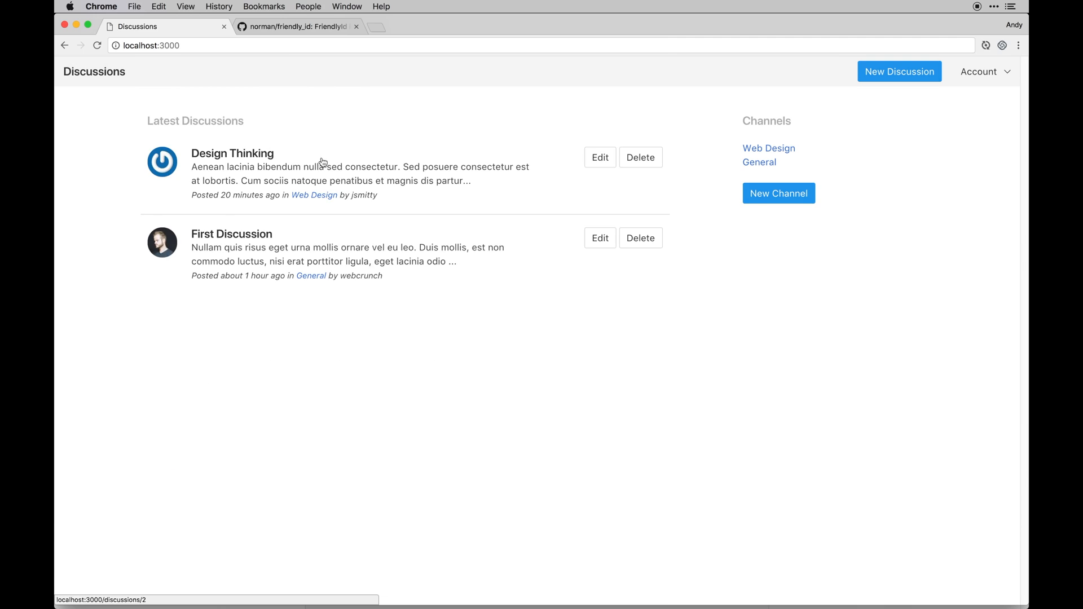
pyautogui.moveTo(315, 132)
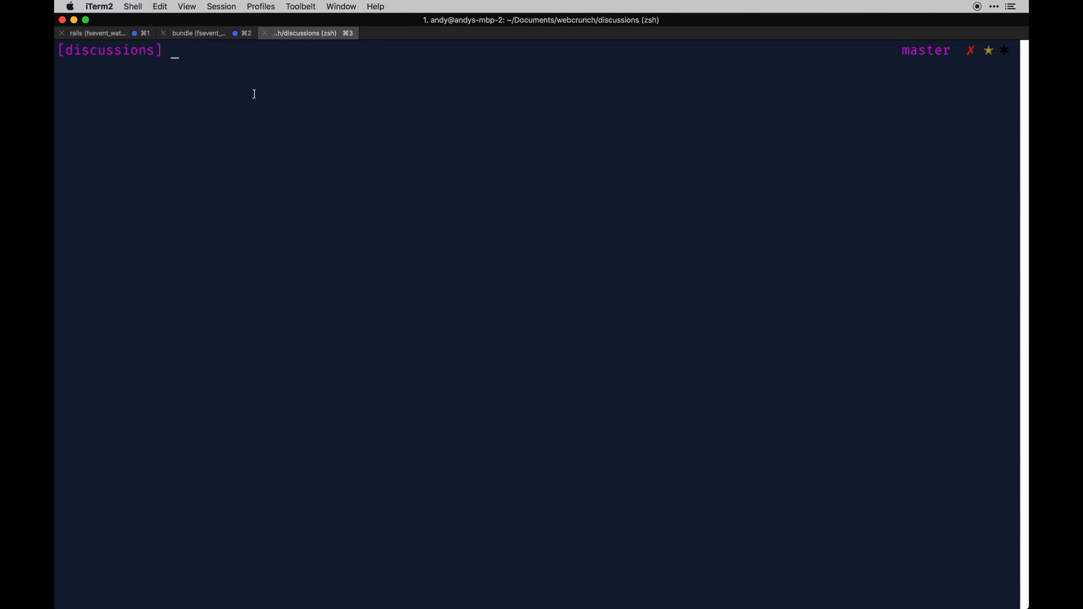
pyautogui.moveTo(307, 116)
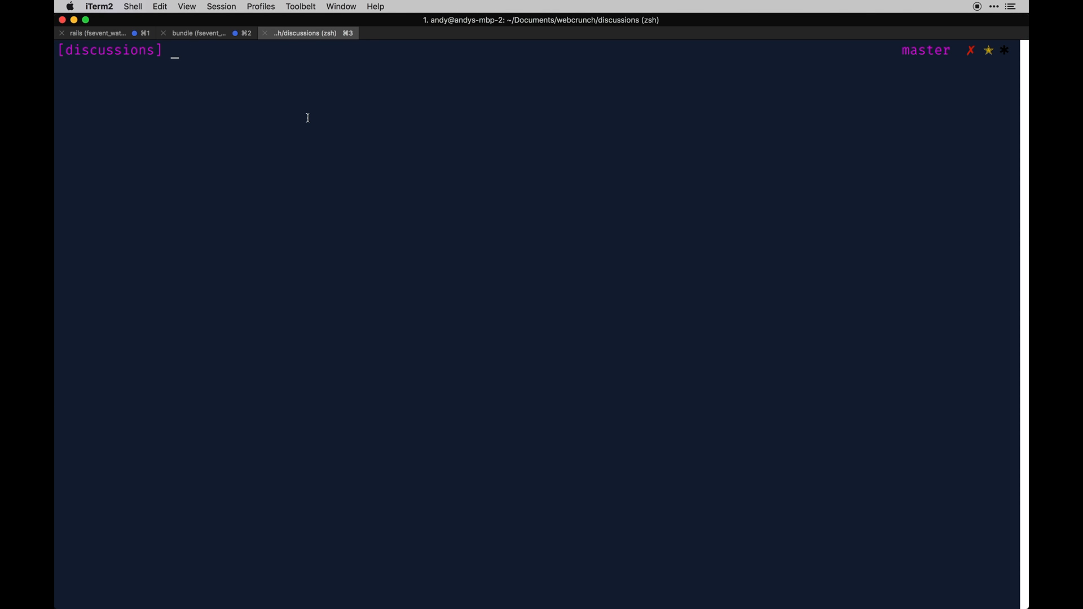
# Run rails g friendly_id to create the slugs migration and initializer.
pyautogui.write('rails g')
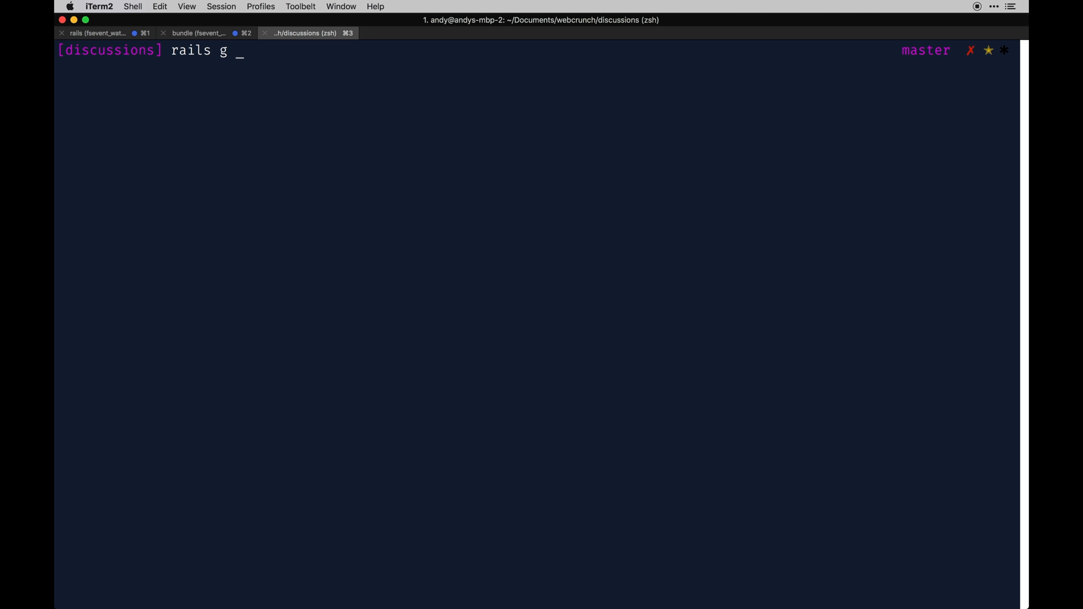
pyautogui.write('frie')
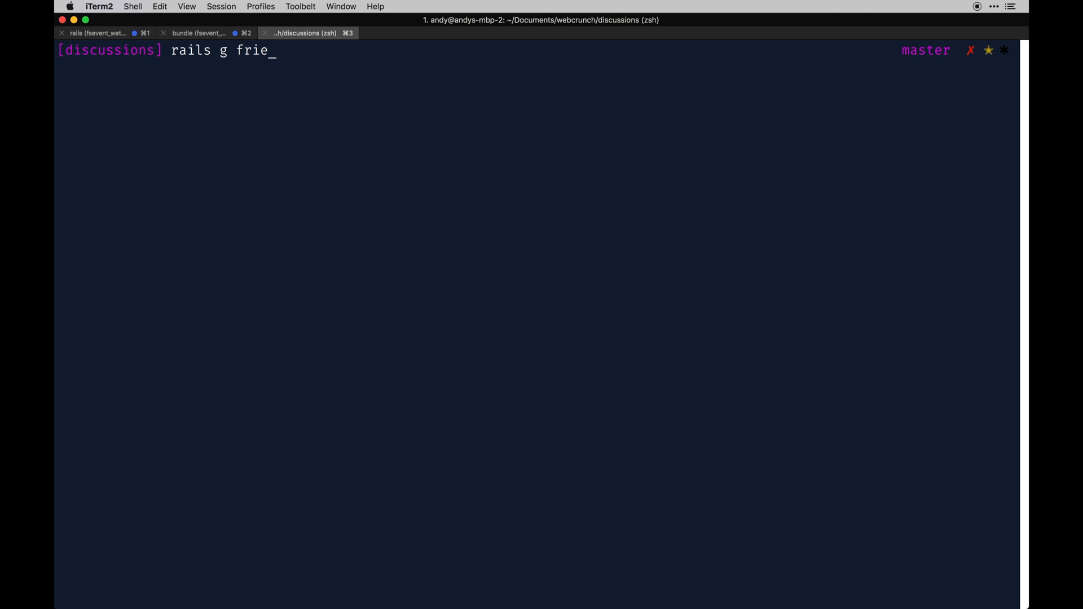
pyautogui.write('ndly_id')
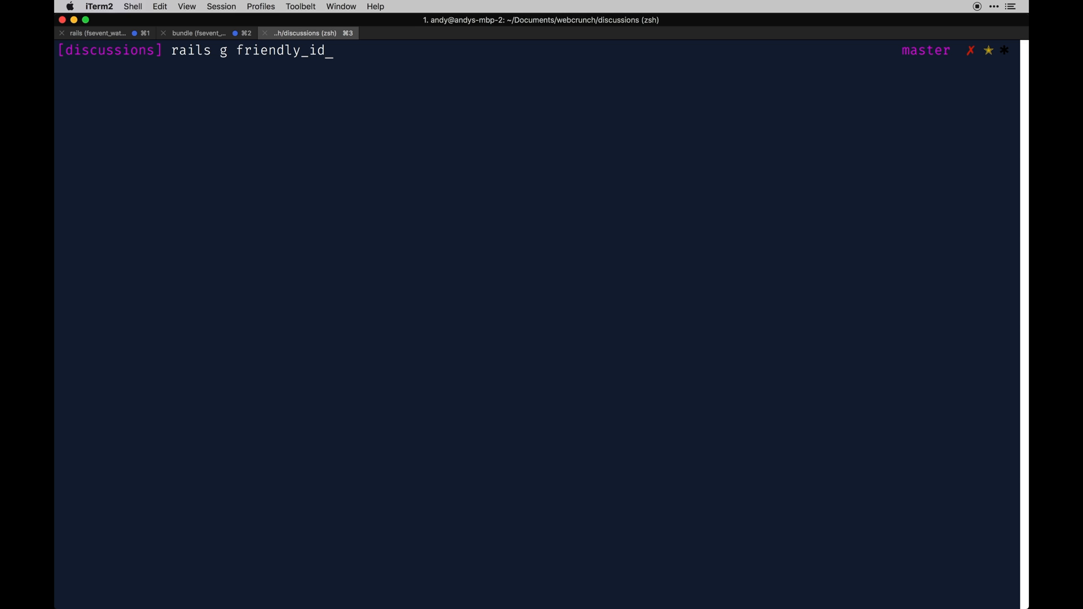
pyautogui.press('Return')
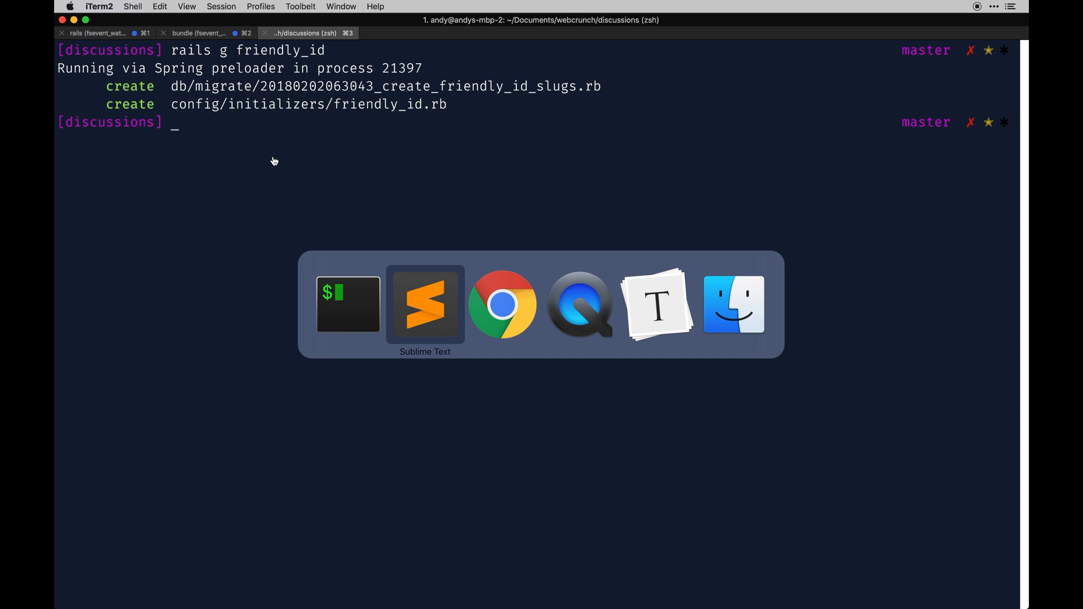
# Review the generated slugs migration and its sluggable_id column in the editor.
pyautogui.click(426, 304)
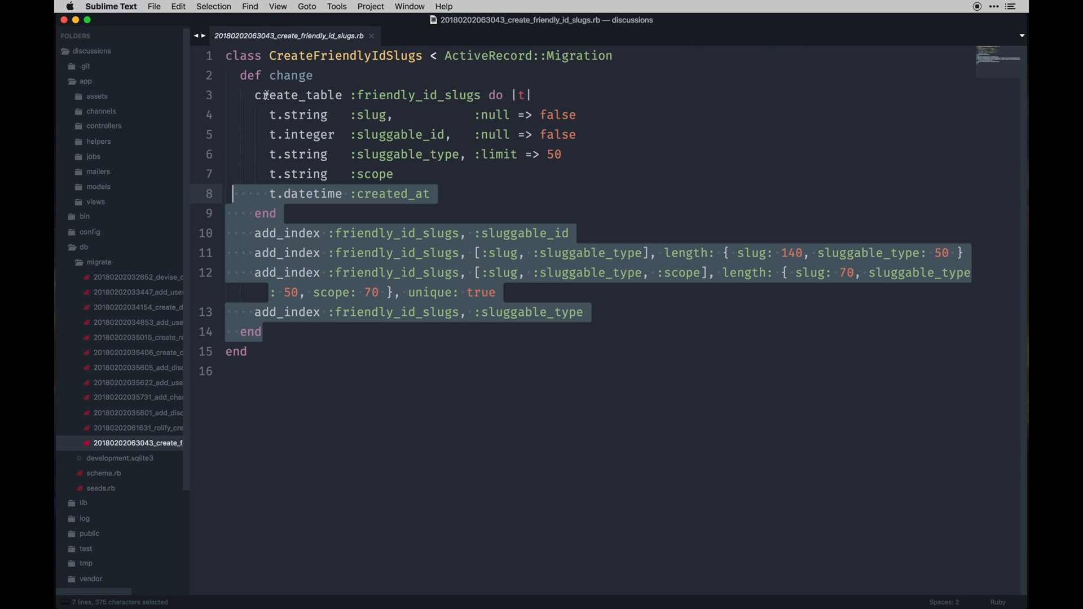
pyautogui.doubleClick(400, 134)
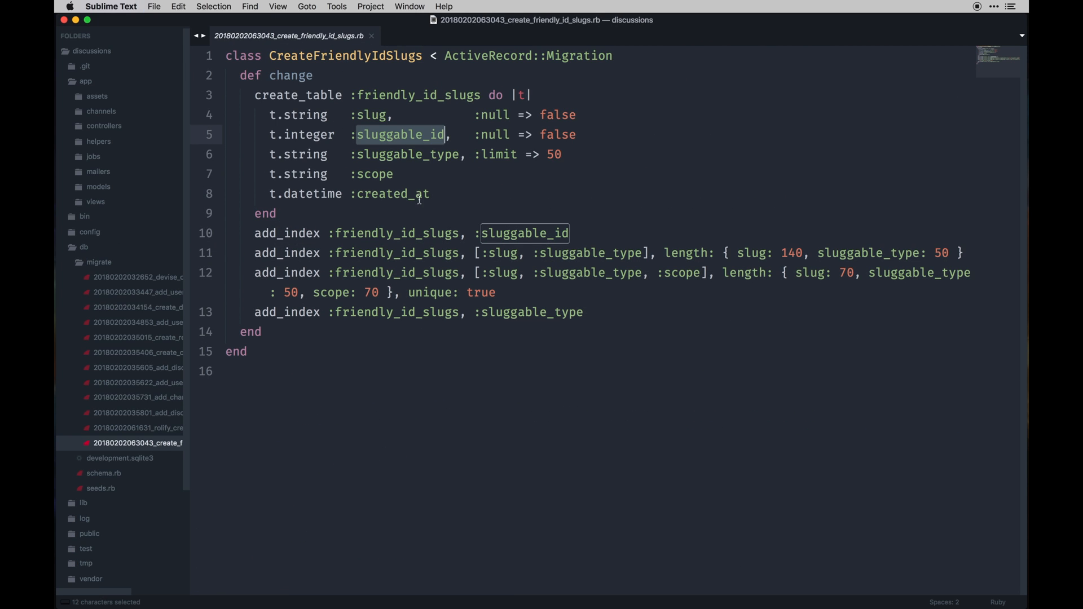
pyautogui.click(289, 223)
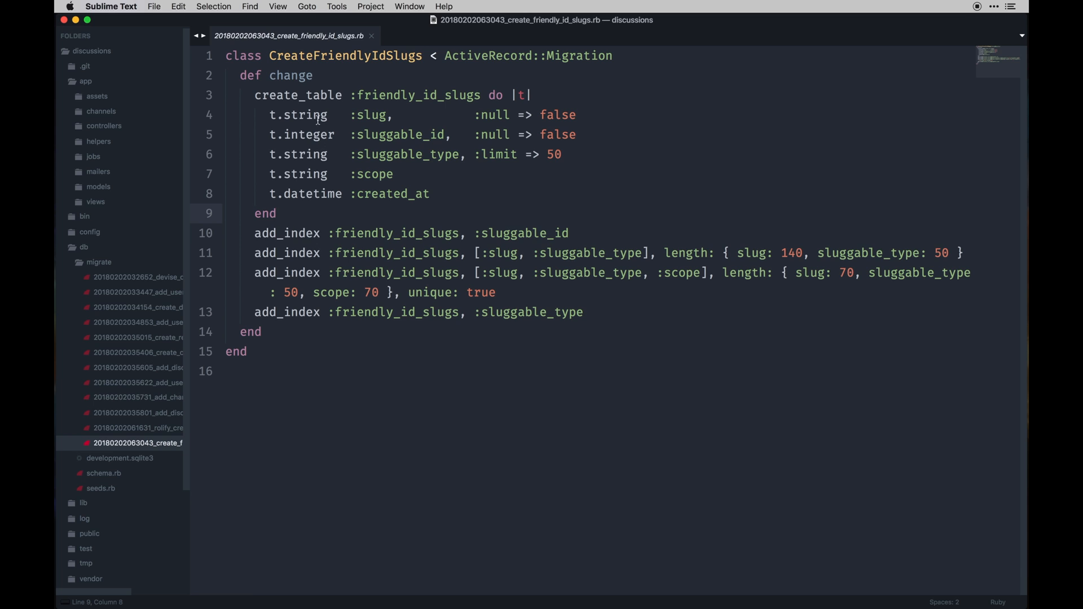
# Run rake db:migrate in iTerm2, which aborts asking for the Rails version.
pyautogui.click(371, 35)
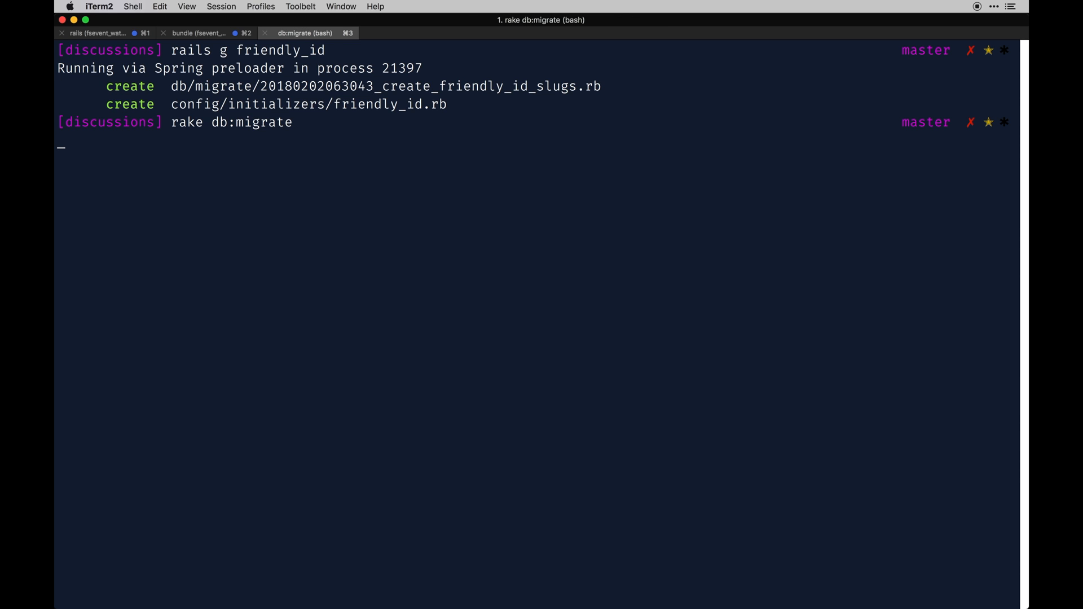
pyautogui.press('Return')
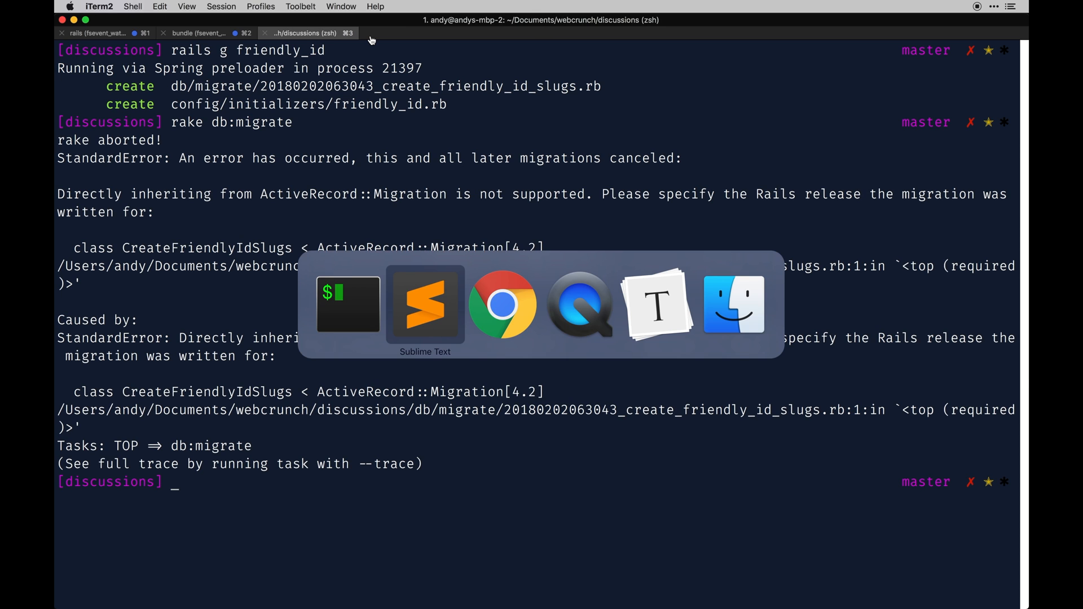
# Make the slugs migration inherit from ActiveRecord::Migration[5.1] and save.
pyautogui.click(425, 304)
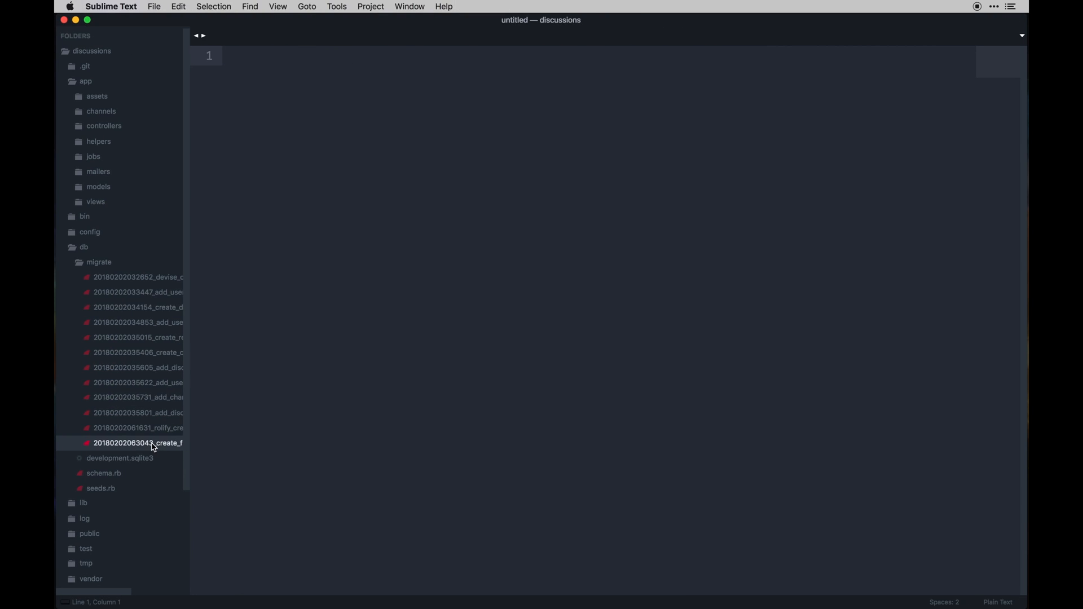
pyautogui.doubleClick(138, 442)
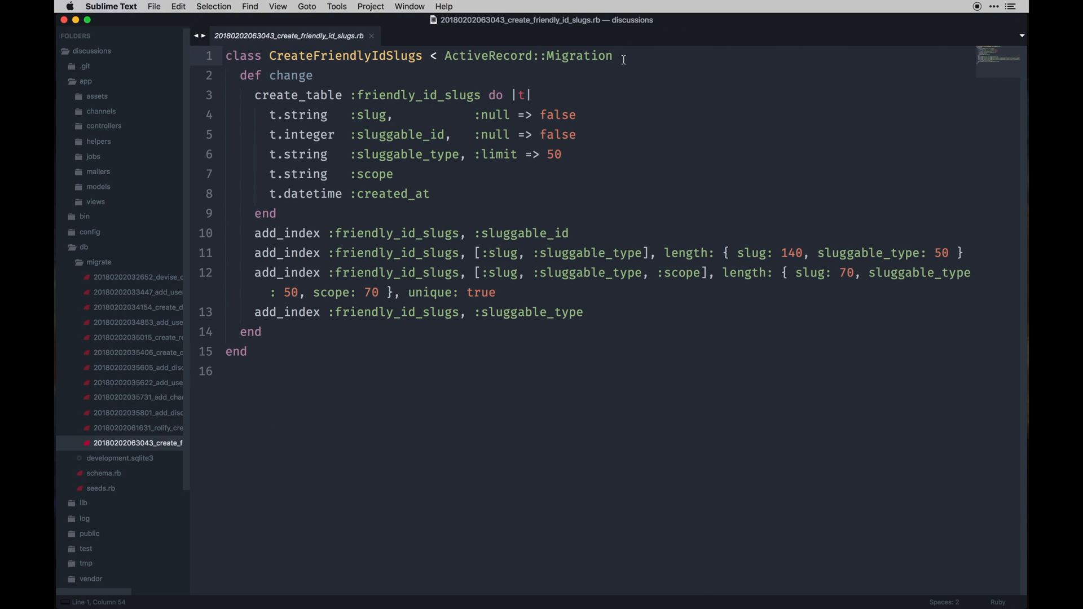
pyautogui.write('[5]')
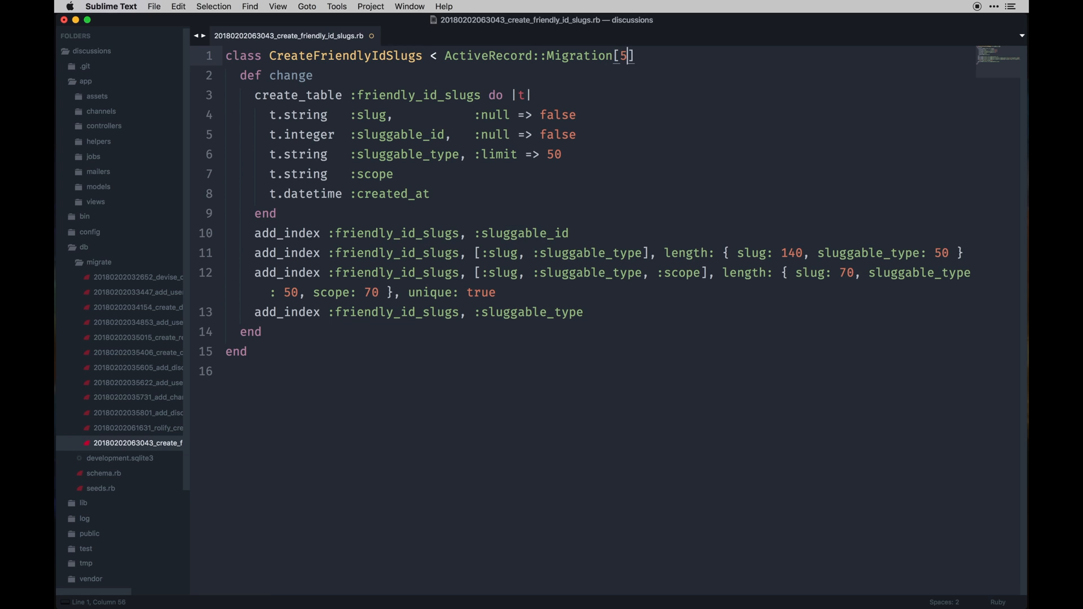
pyautogui.write('.1')
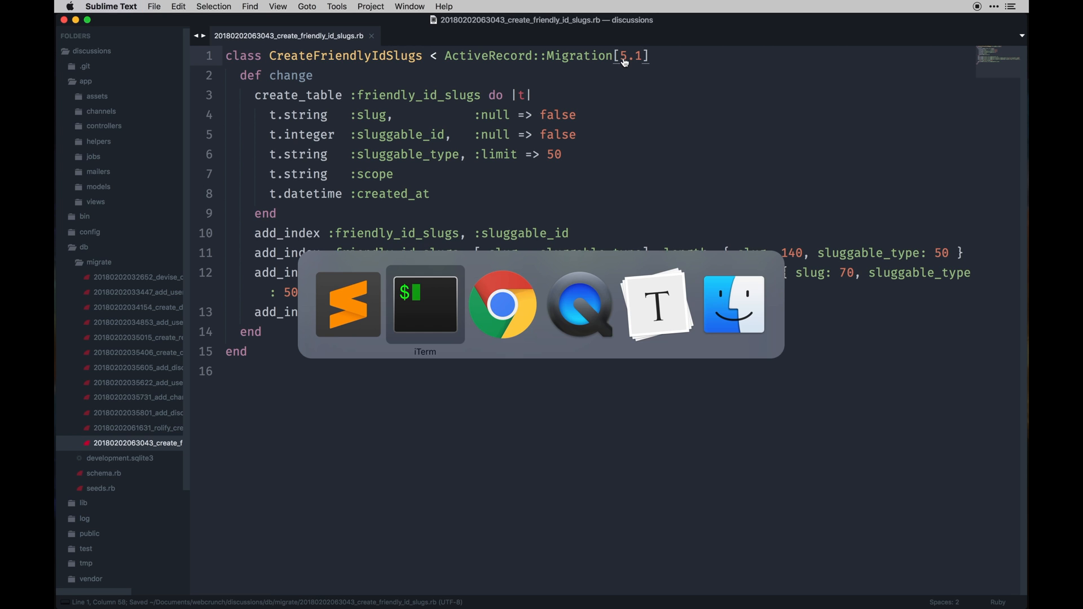
# Rerun rake db:migrate, clear the terminal and begin a new rails command.
pyautogui.click(425, 305)
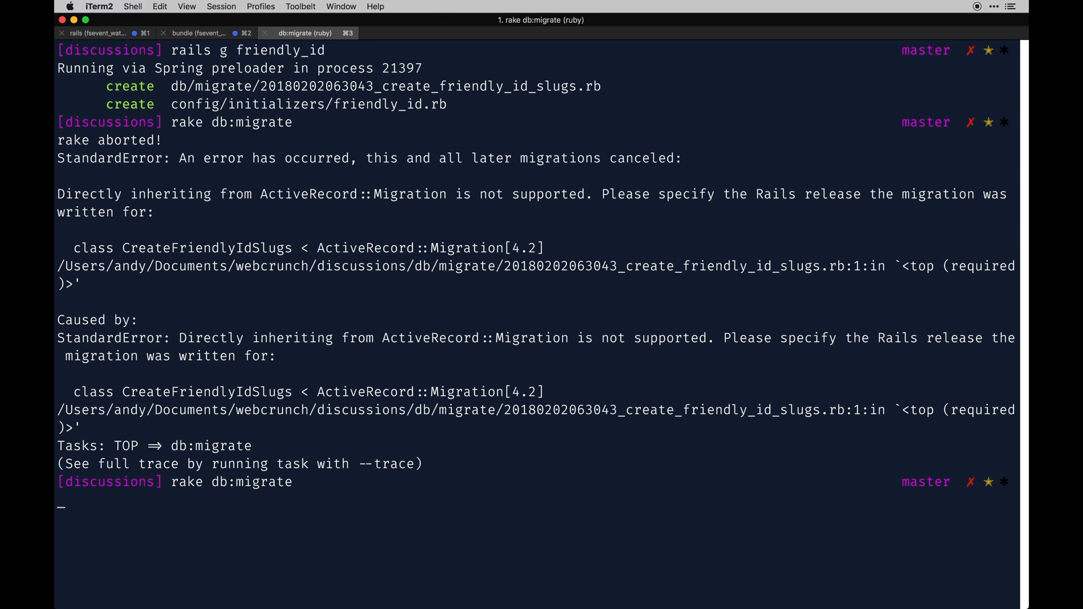
pyautogui.press('Return')
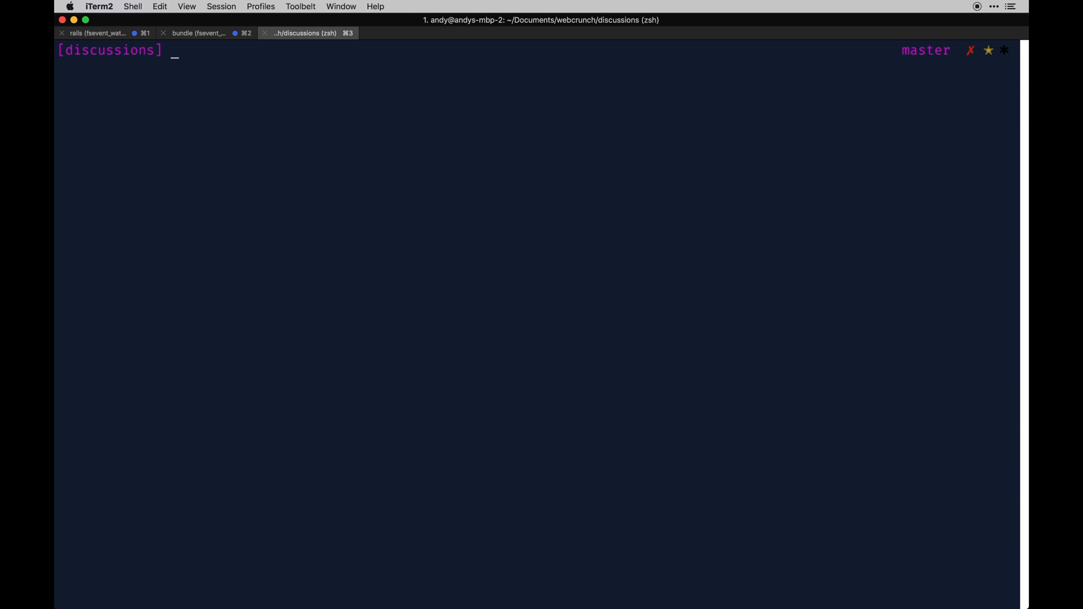
pyautogui.write('rails')
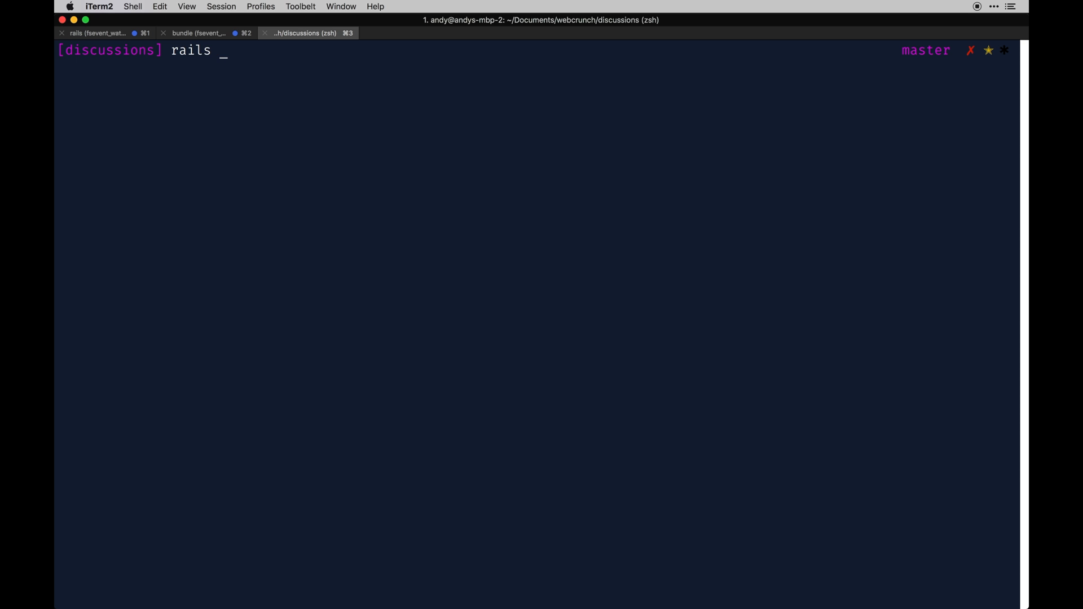
# Generate addSlugTo migrations with slug:string for discussions, channels and replies.
pyautogui.write('g migrati')
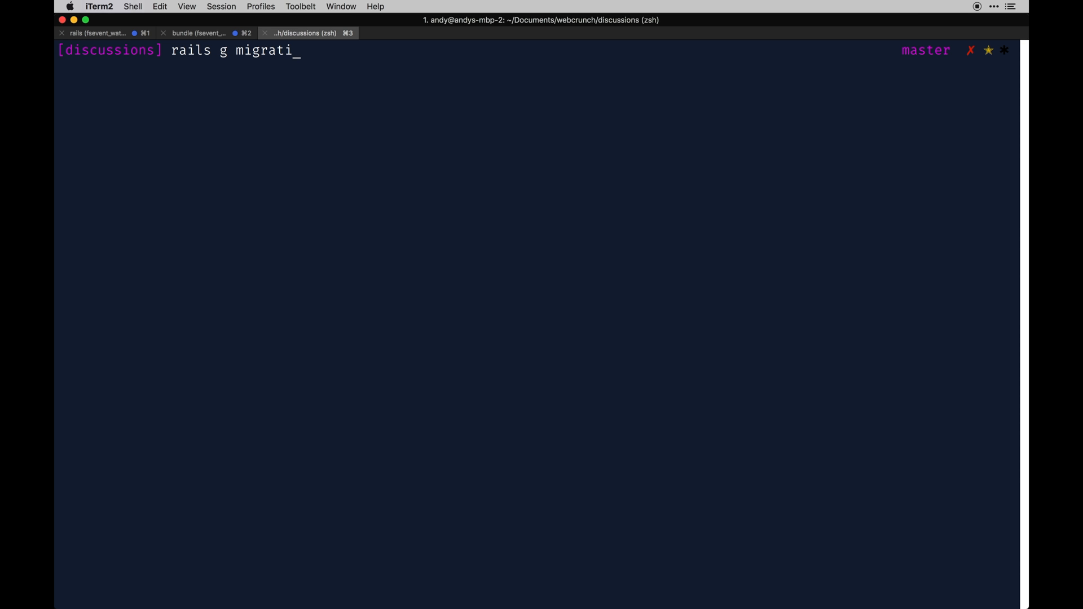
pyautogui.write('on')
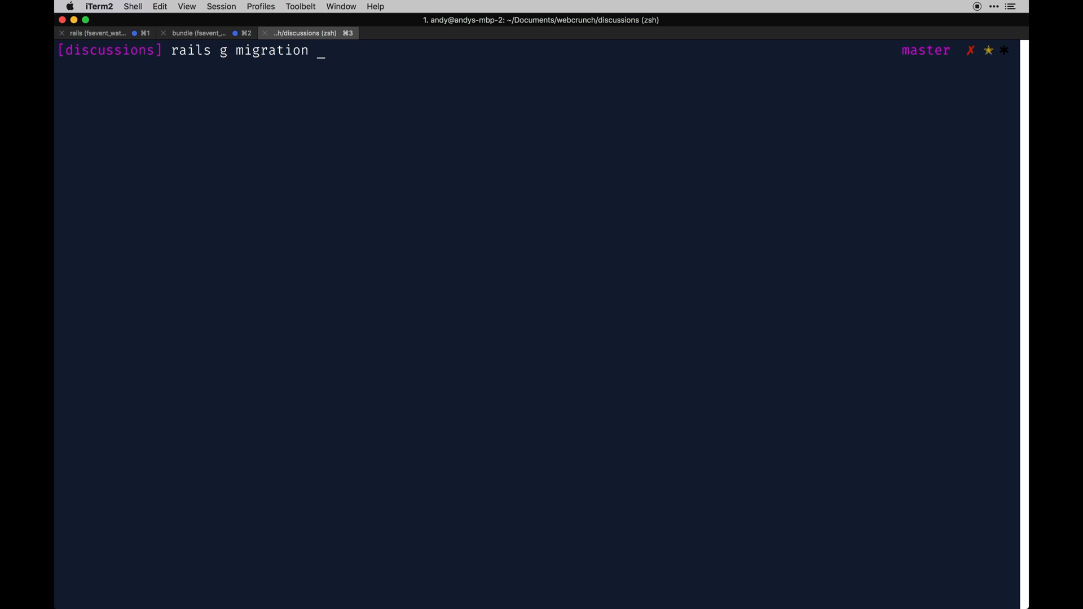
pyautogui.write('addS')
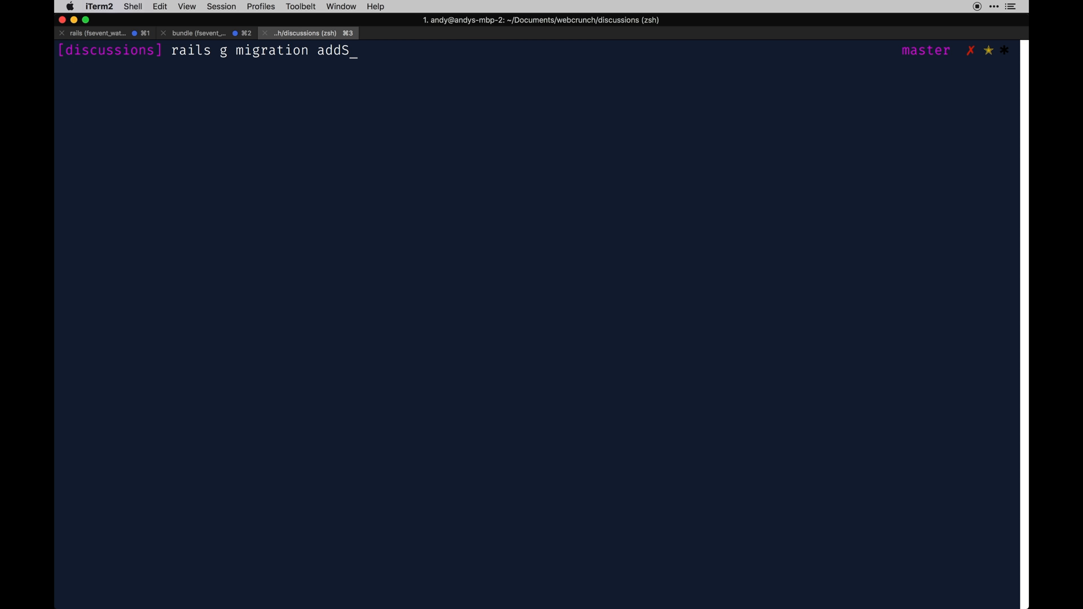
pyautogui.write('lugToDiscussion')
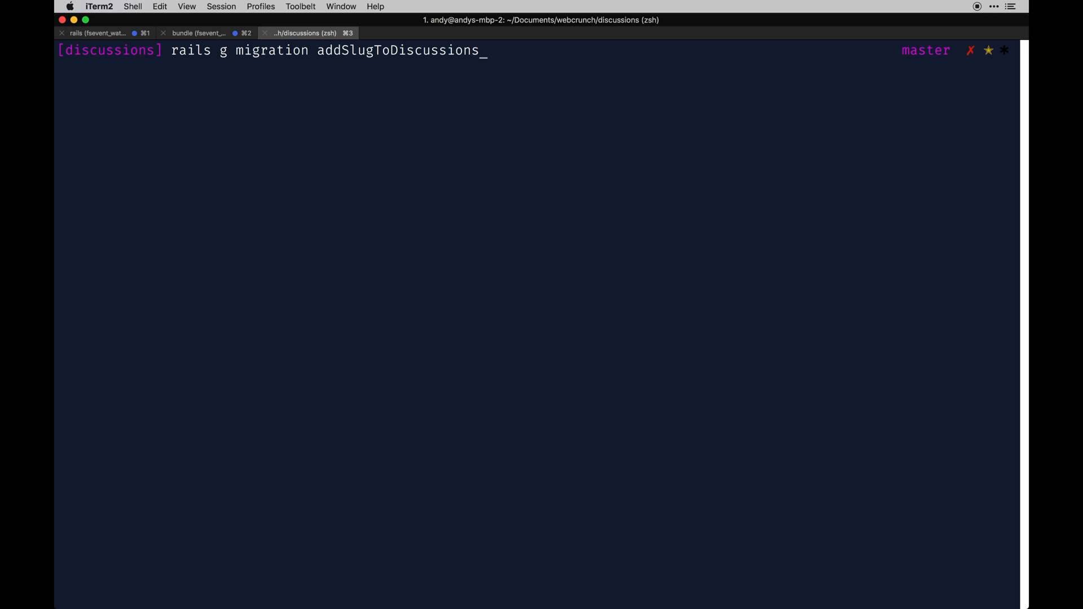
pyautogui.write('slug:')
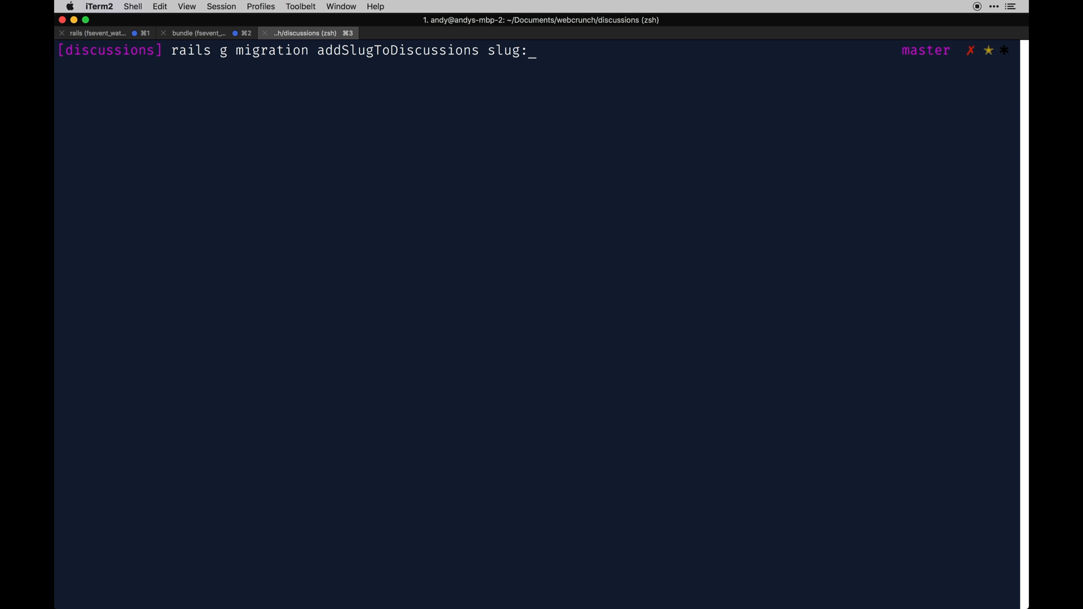
pyautogui.write('string')
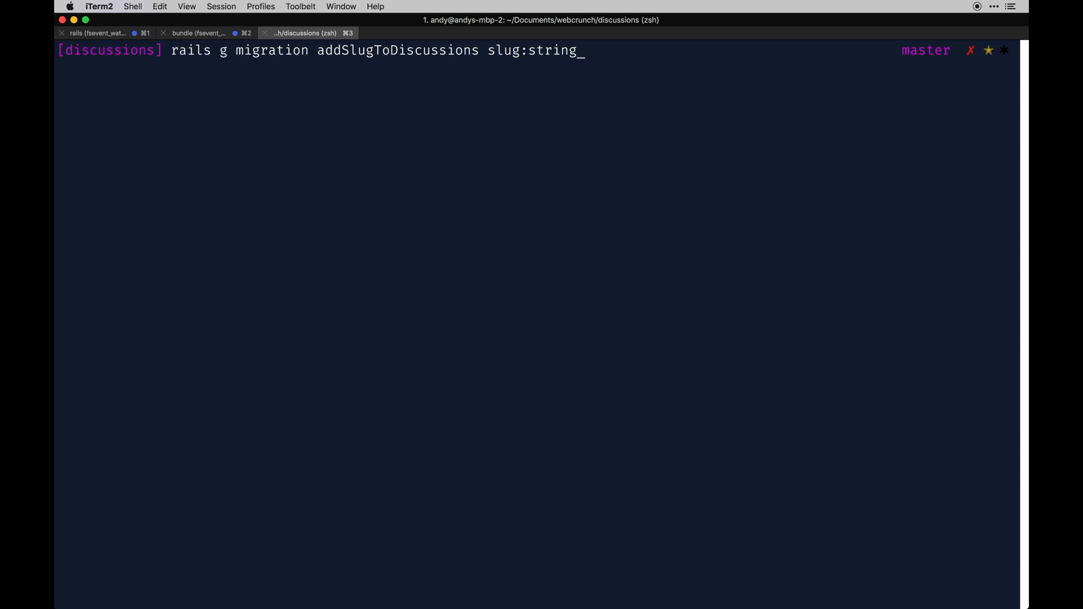
pyautogui.press('Return')
pyautogui.write('r')
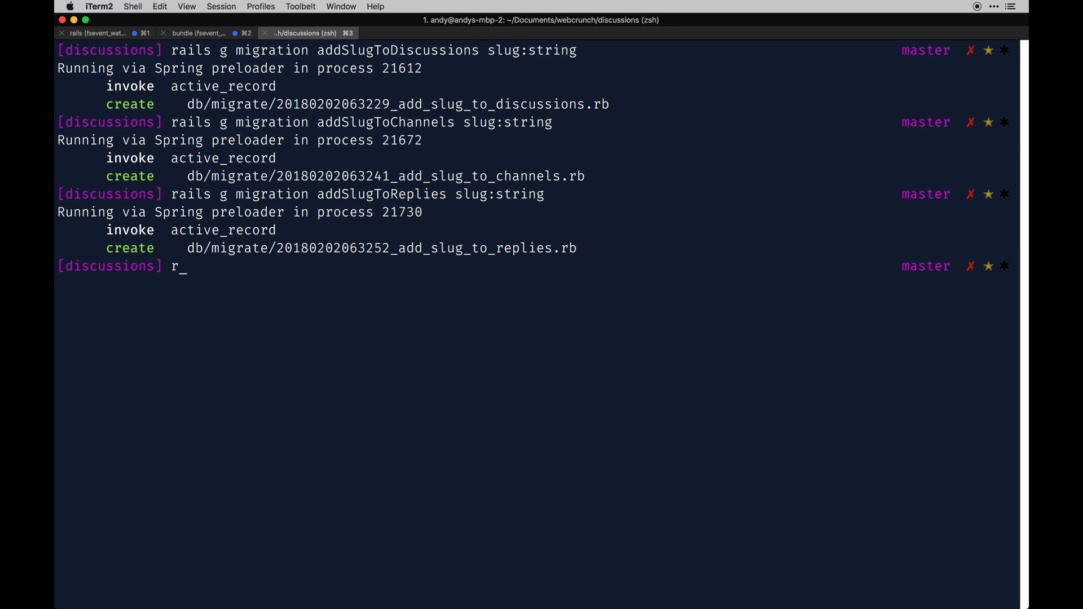
# Run rake db:migrate to apply the new slug column migrations.
pyautogui.write('ake db:m')
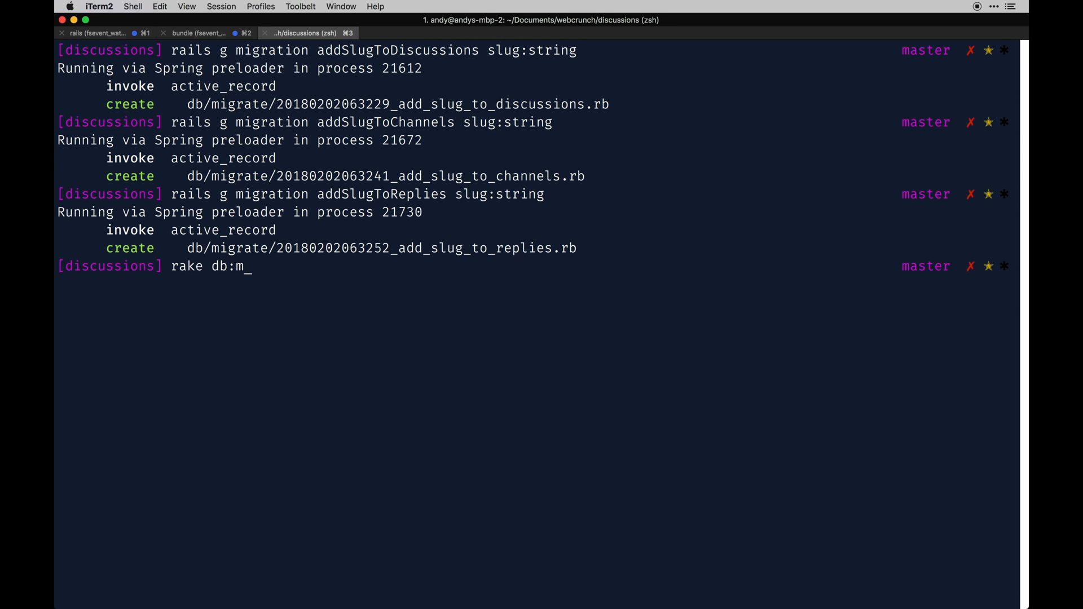
pyautogui.press('Return')
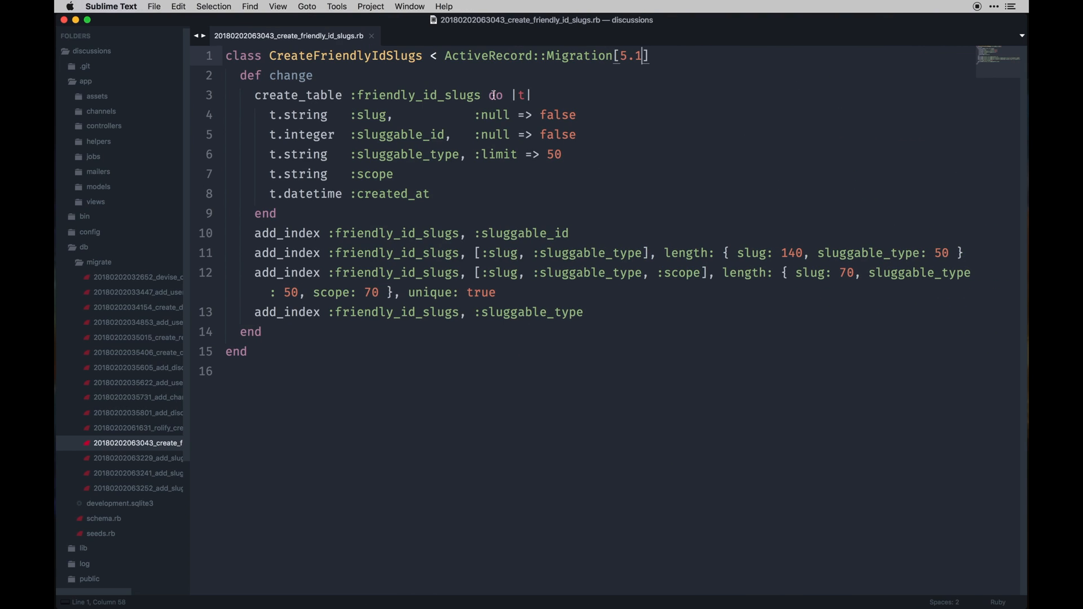
# Confirm schema.rb shows slug columns on channels, discussions and replies, then close the files.
pyautogui.click(100, 262)
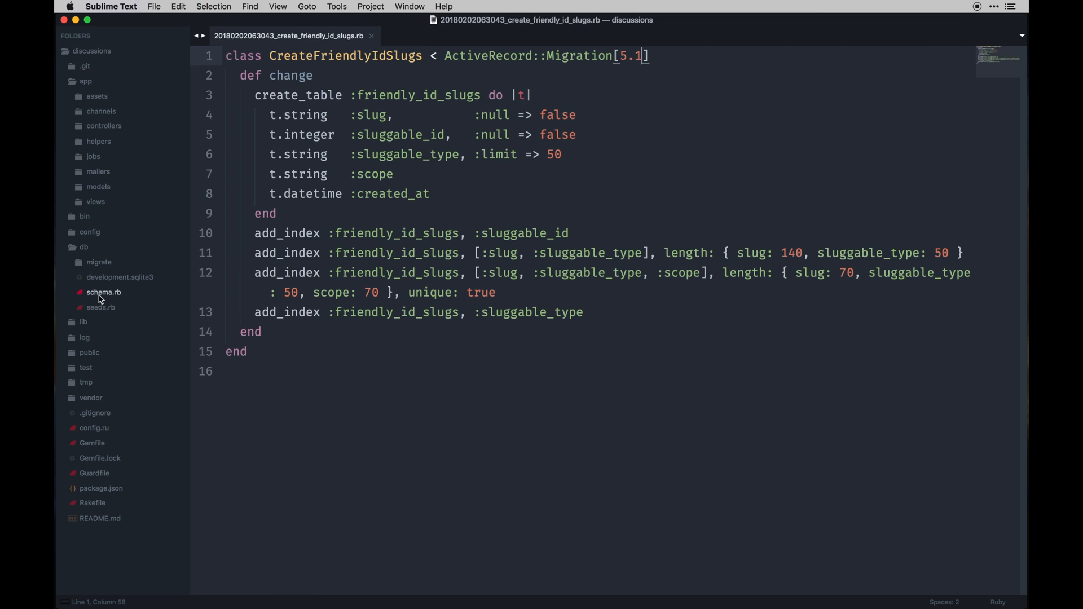
pyautogui.click(103, 292)
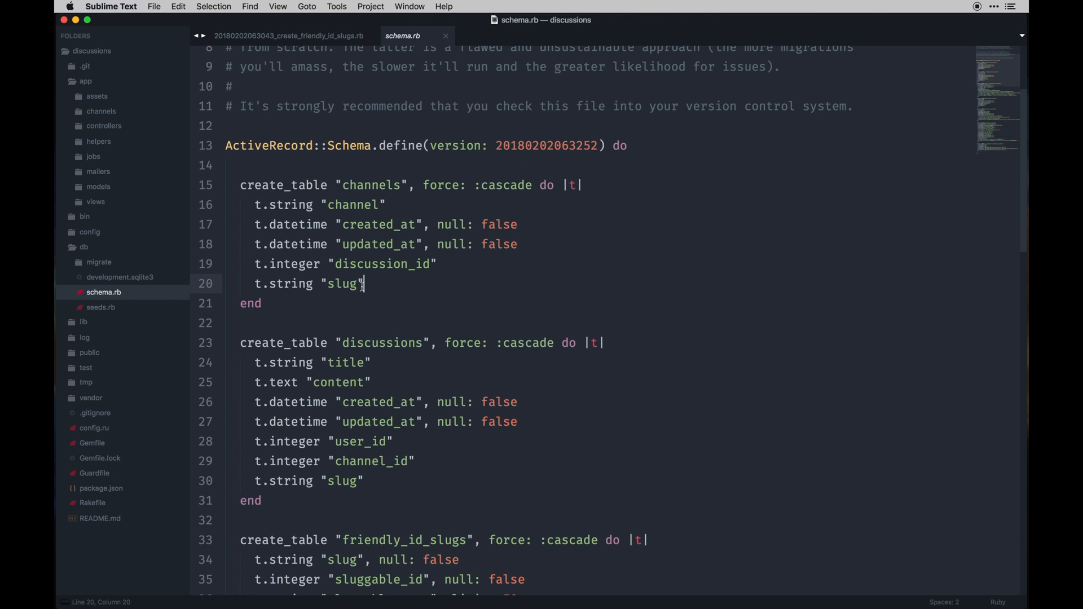
pyautogui.scroll(-3)
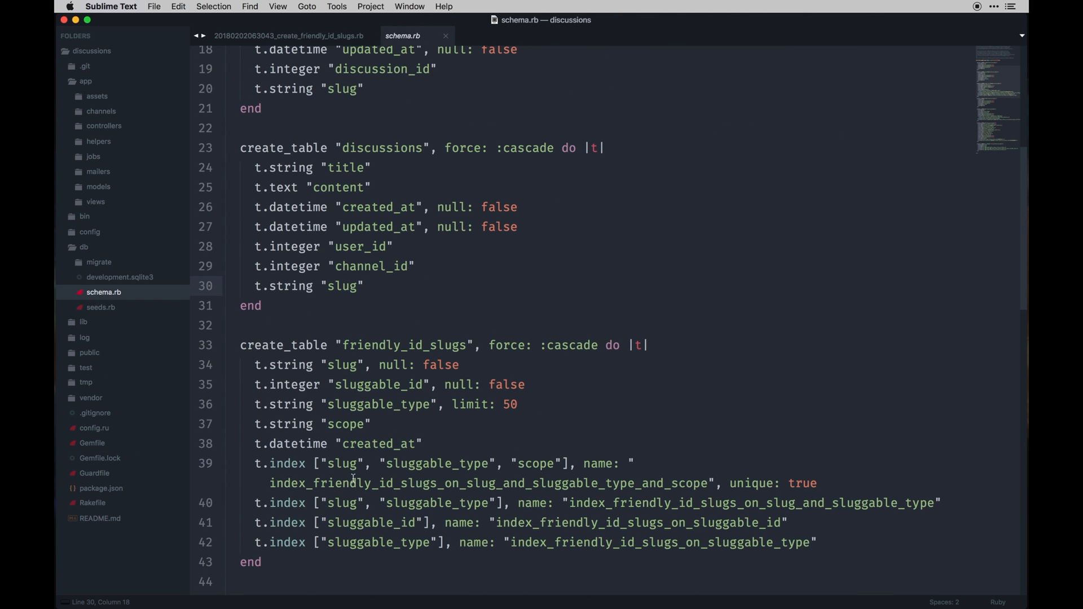
pyautogui.scroll(-3)
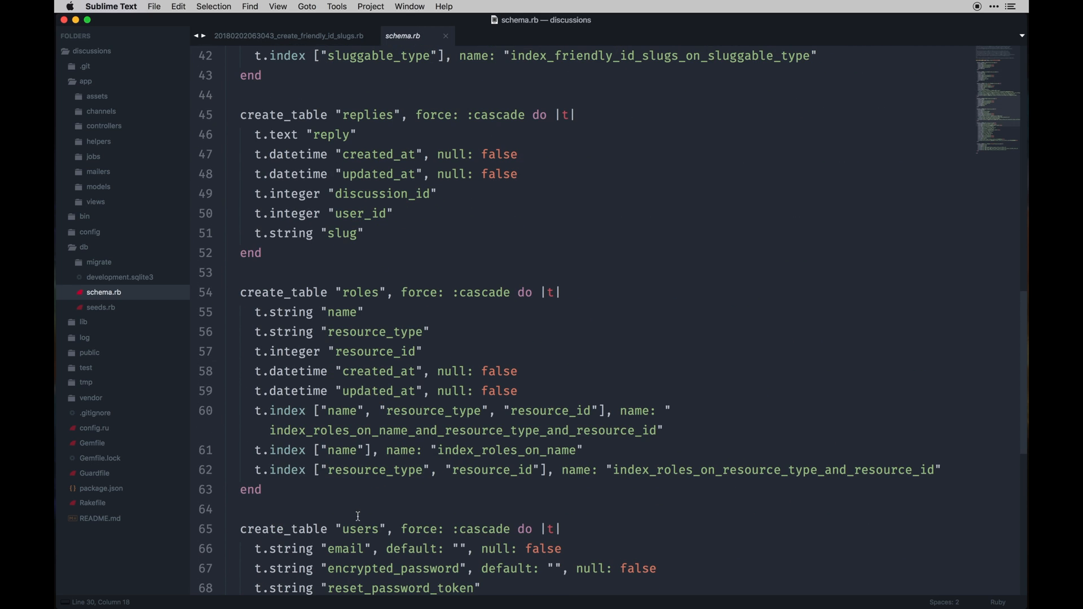
pyautogui.click(335, 213)
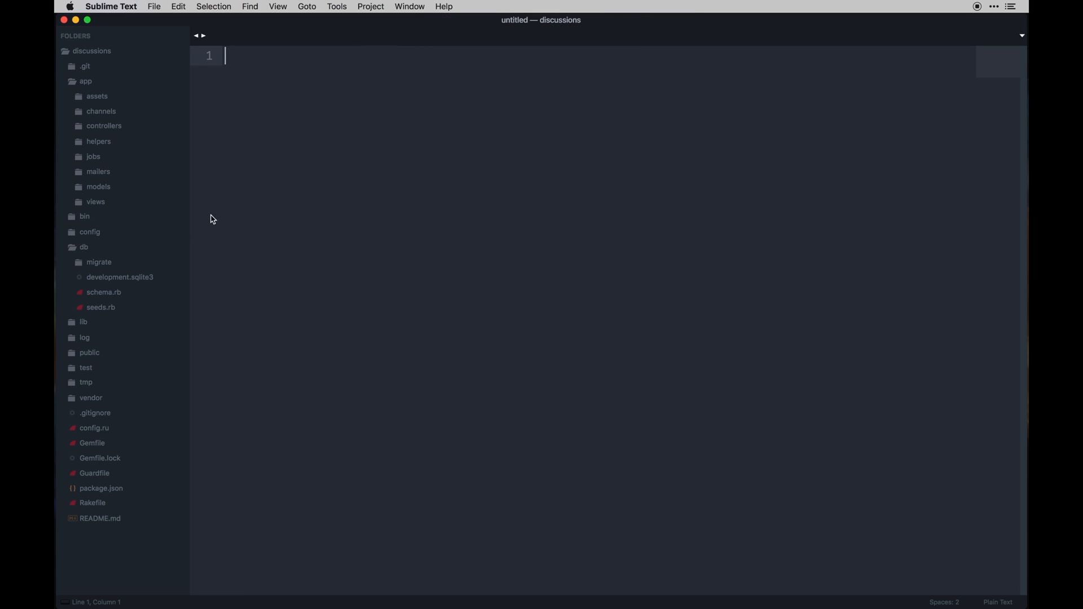
# Open reply.rb from app/models in the sidebar.
pyautogui.click(83, 247)
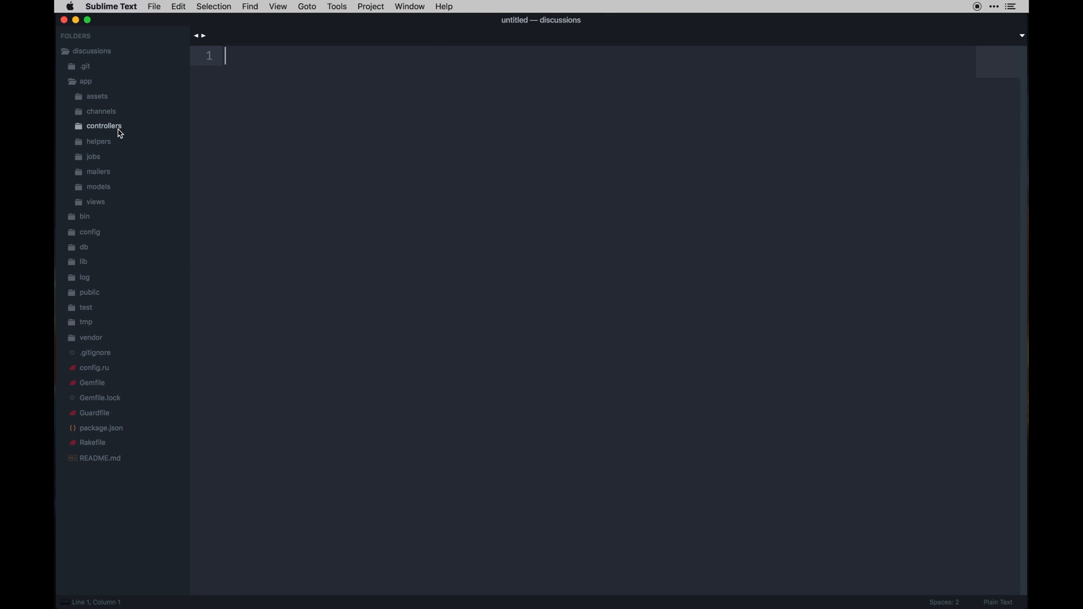
pyautogui.click(103, 125)
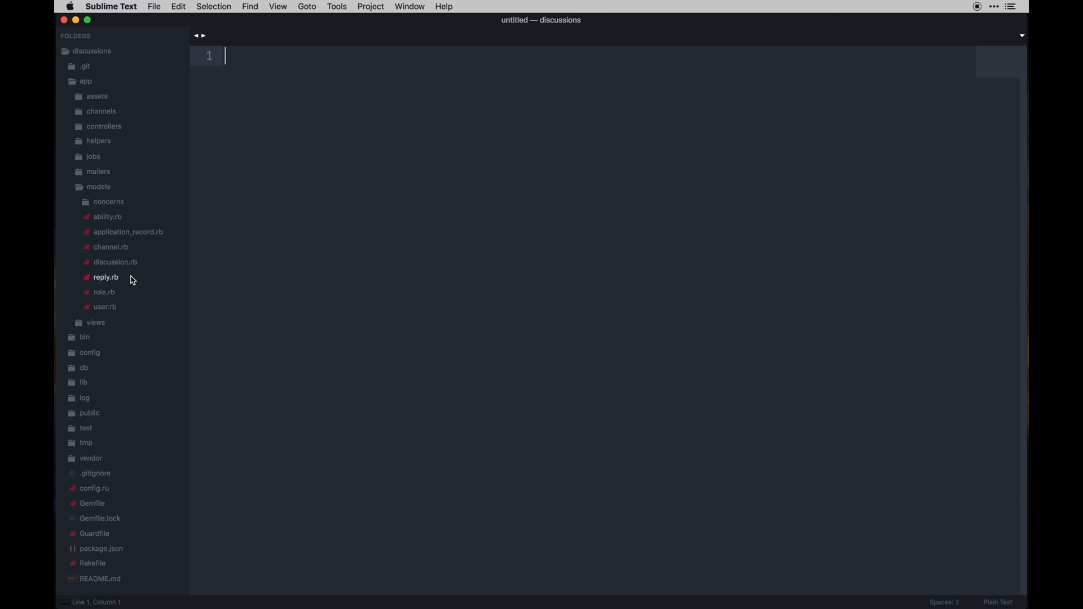
pyautogui.click(105, 278)
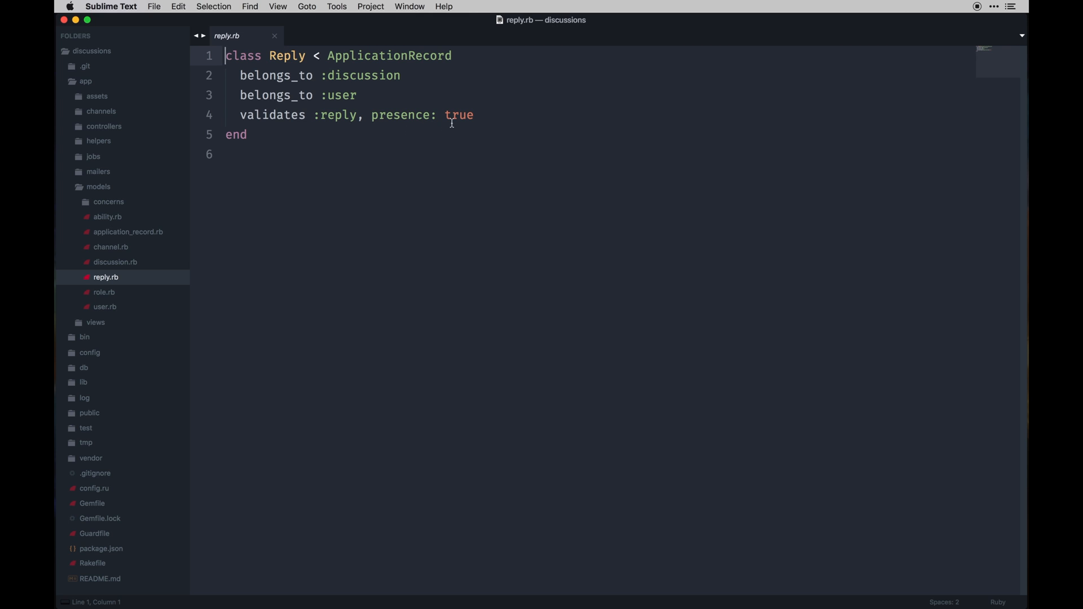
# Add extend FriendlyId and friendly_id :reply, use: [:slugged, :finders] to the Reply model.
pyautogui.click(476, 115)
pyautogui.write('en')
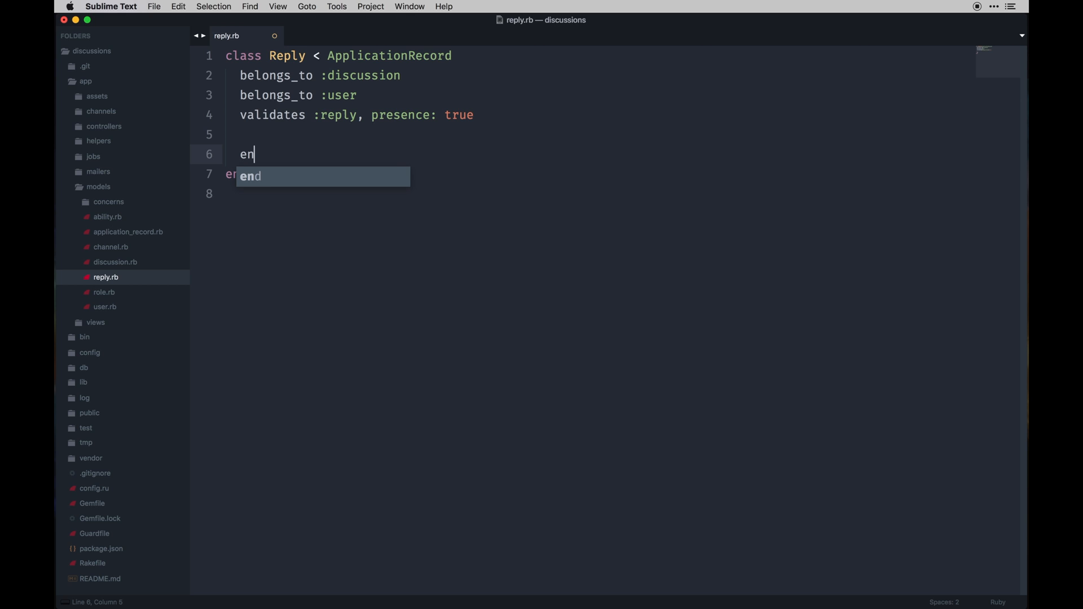
pyautogui.write('xtend F')
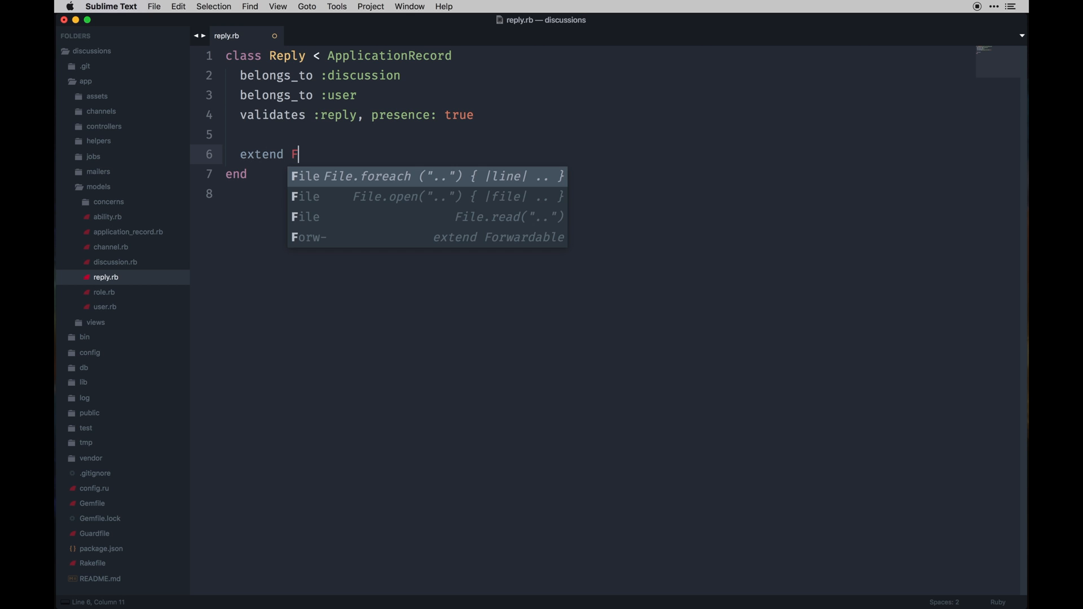
pyautogui.write('riendlyId')
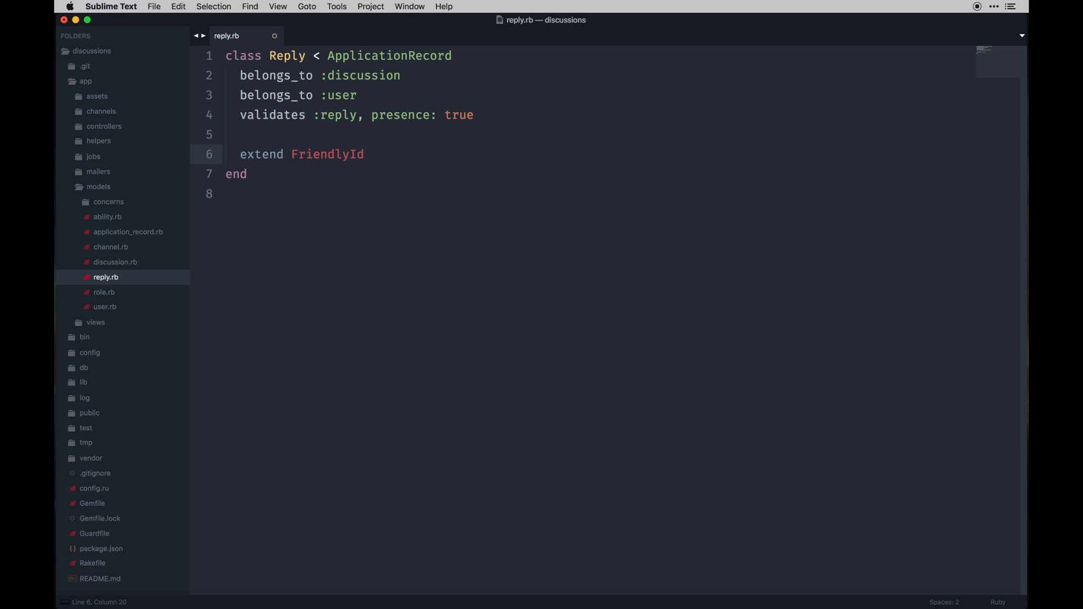
pyautogui.write('fir')
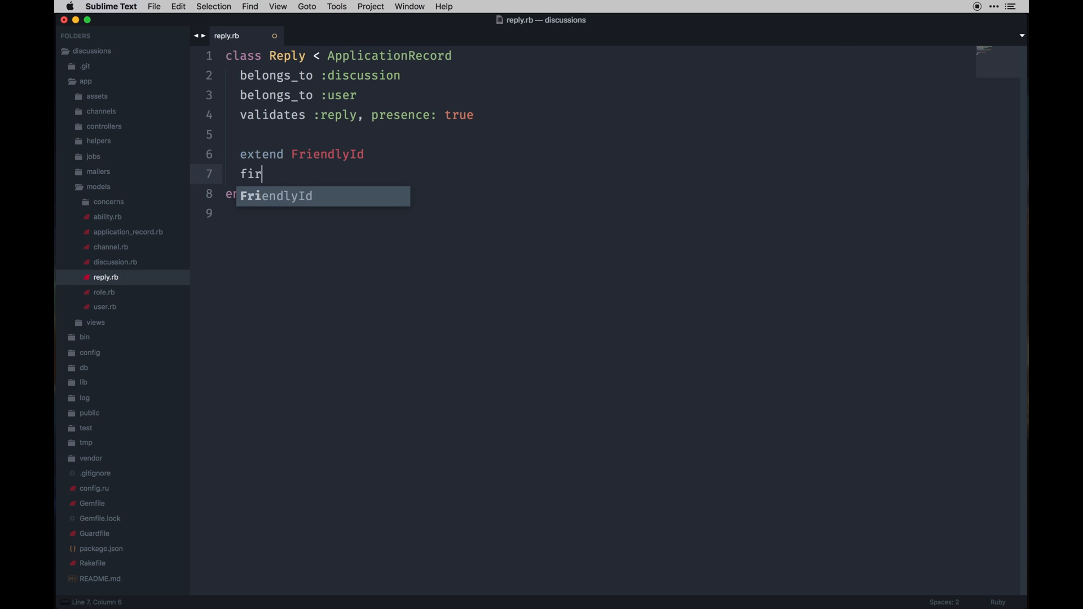
pyautogui.write('iendly_')
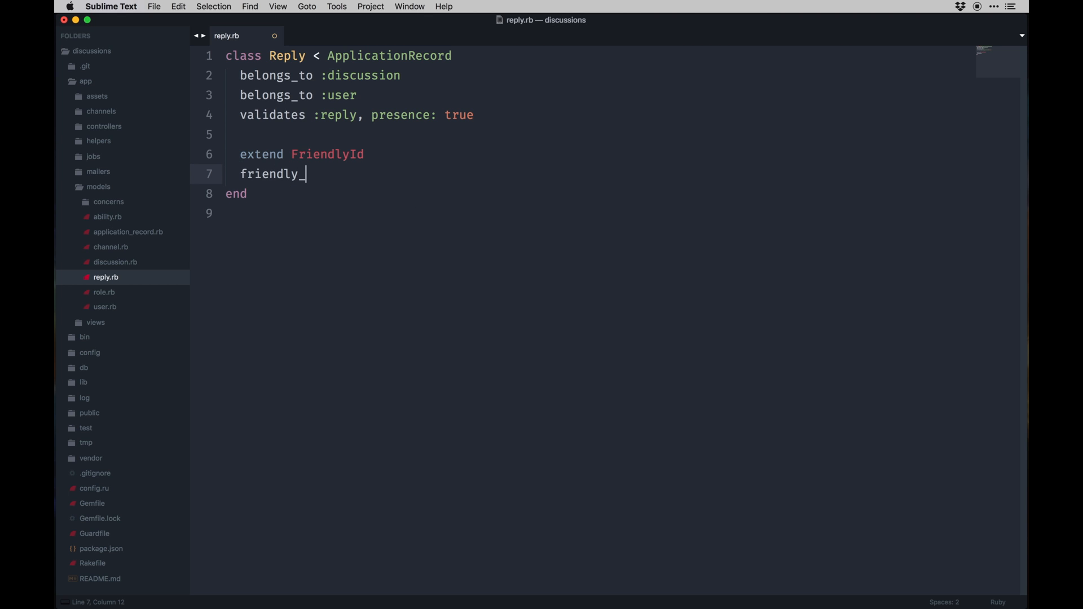
pyautogui.write('id')
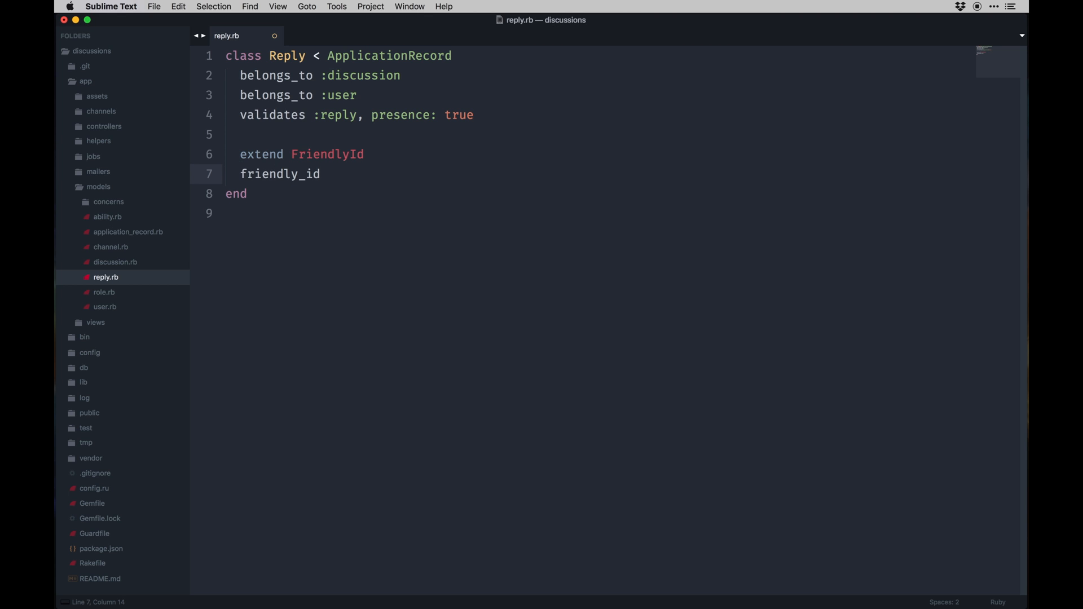
pyautogui.write('>')
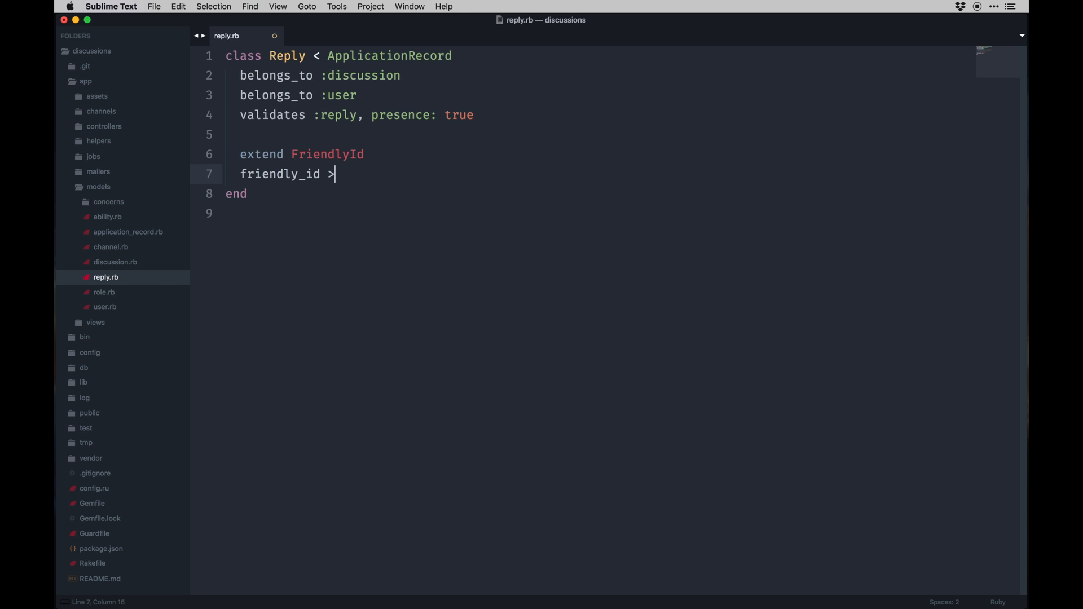
pyautogui.write(':reply,')
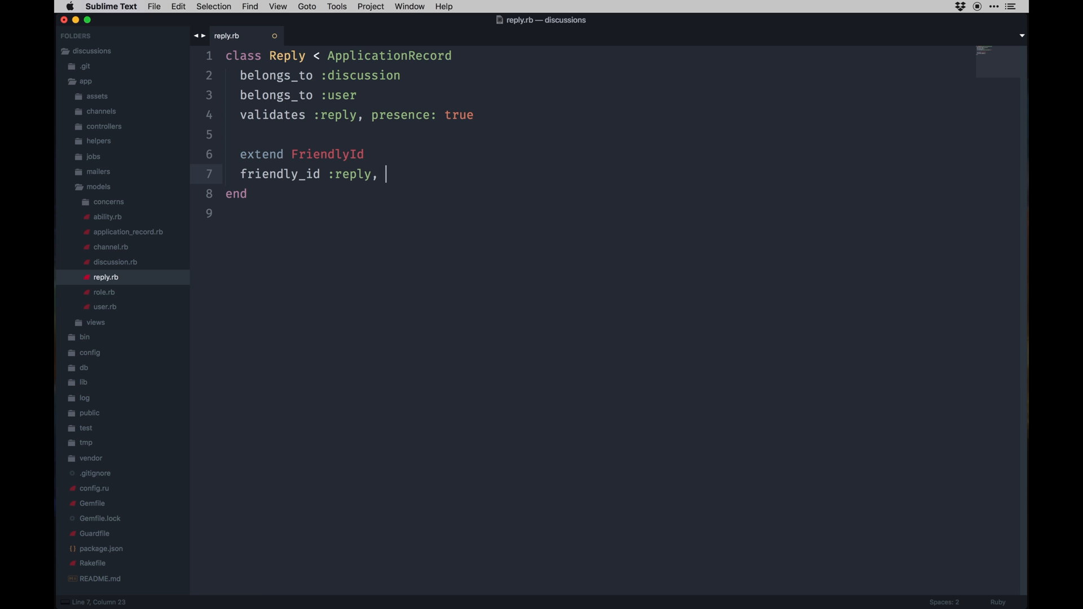
pyautogui.write('use: [')
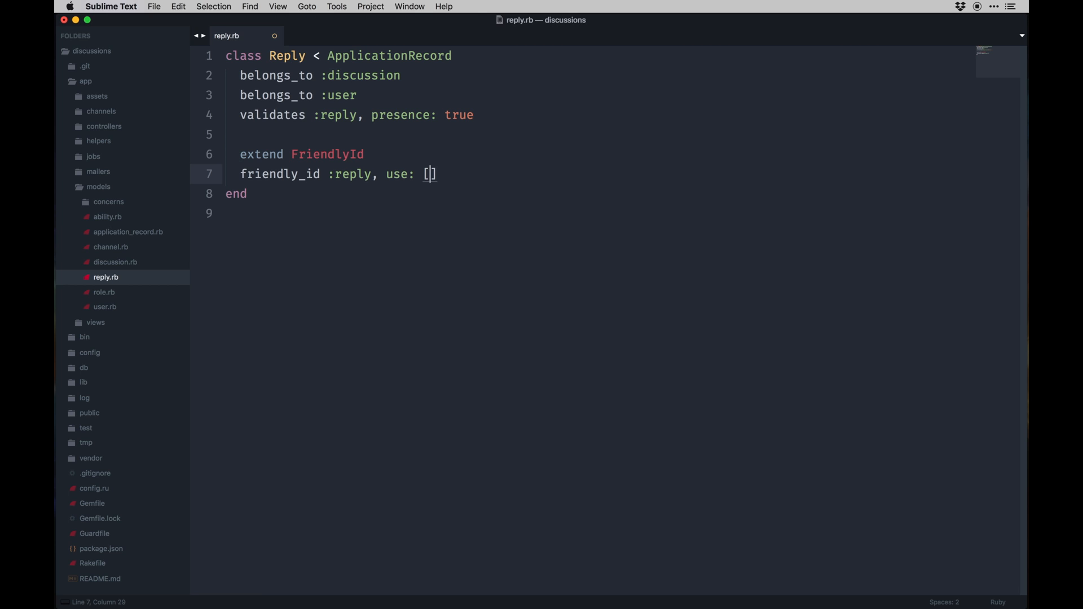
pyautogui.write(':sli')
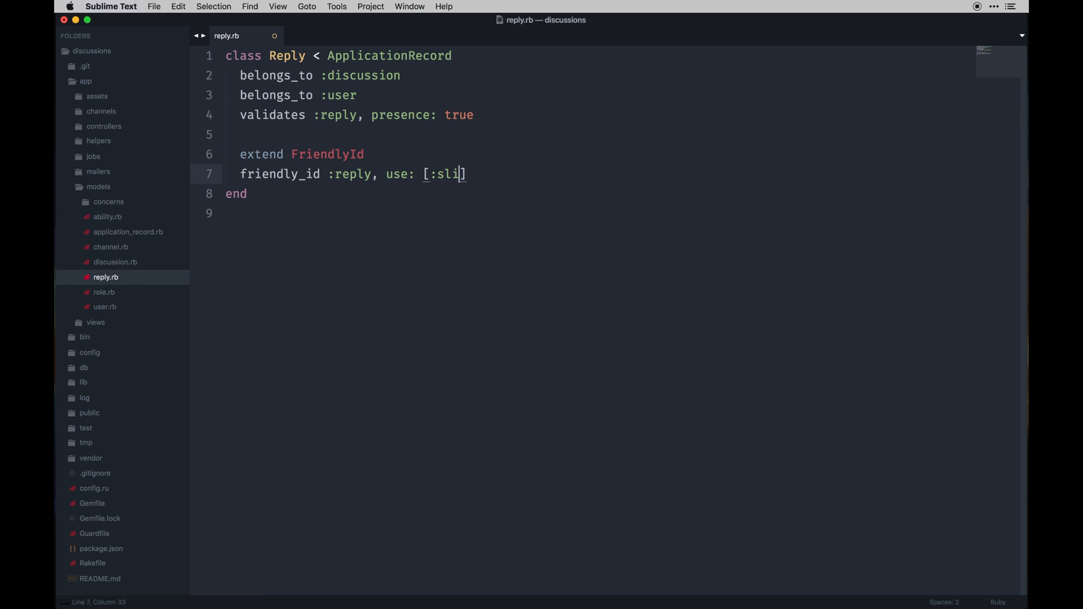
pyautogui.write('gge')
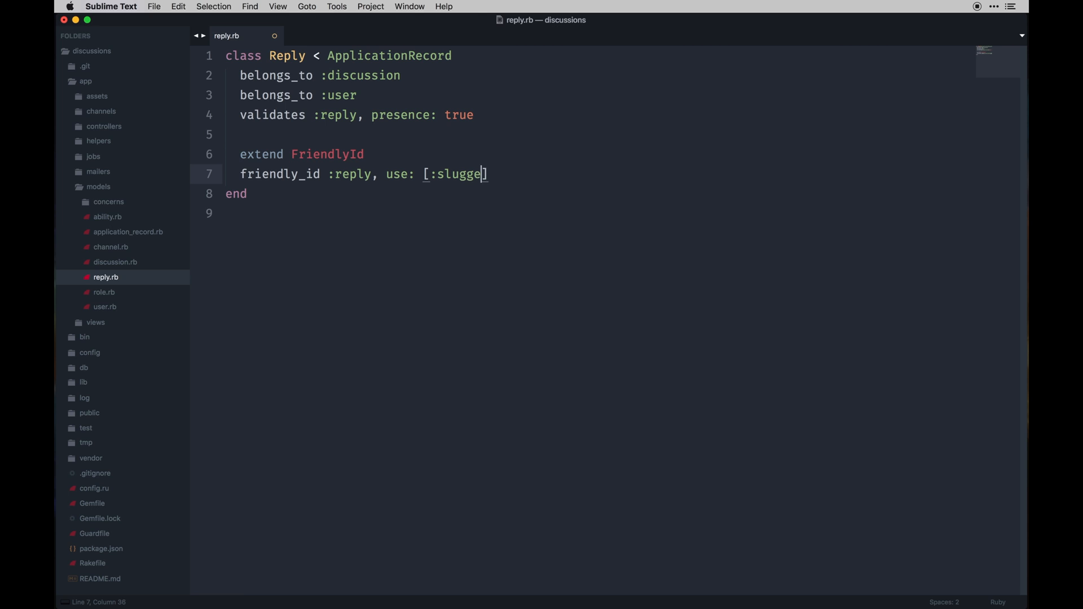
pyautogui.write('d, :finder')
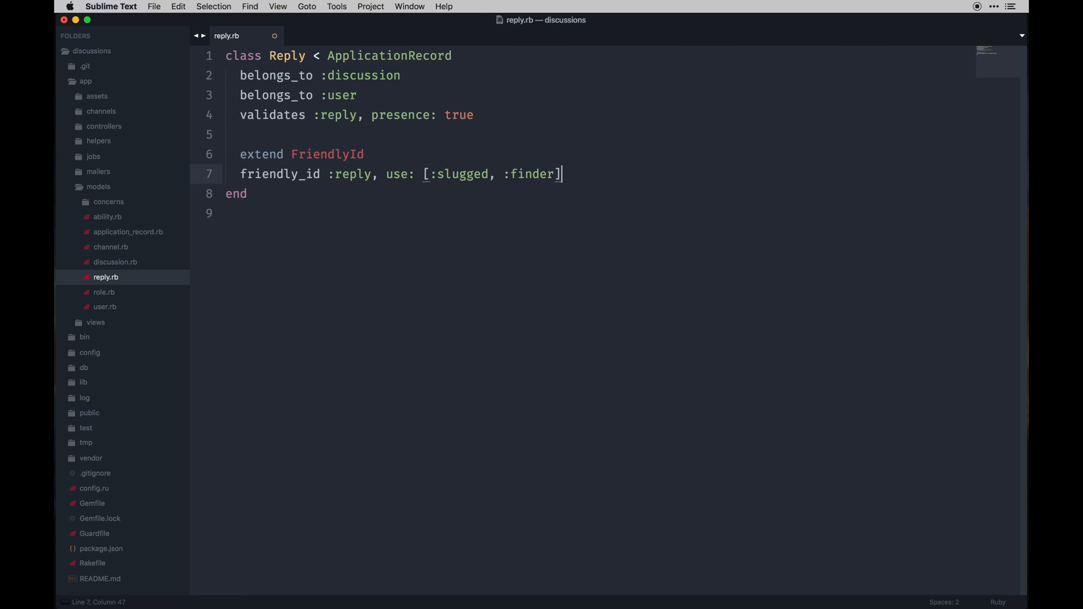
pyautogui.write('s')
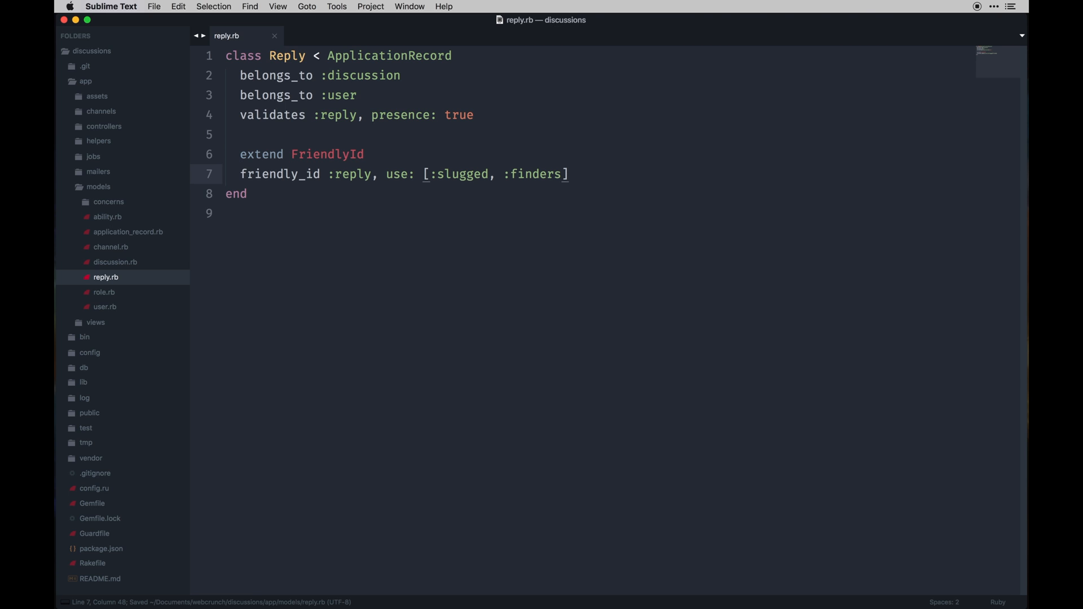
# Define should_generate_new_friendly_id? returning reply_changed? in reply.rb and save.
pyautogui.write('def should_gener')
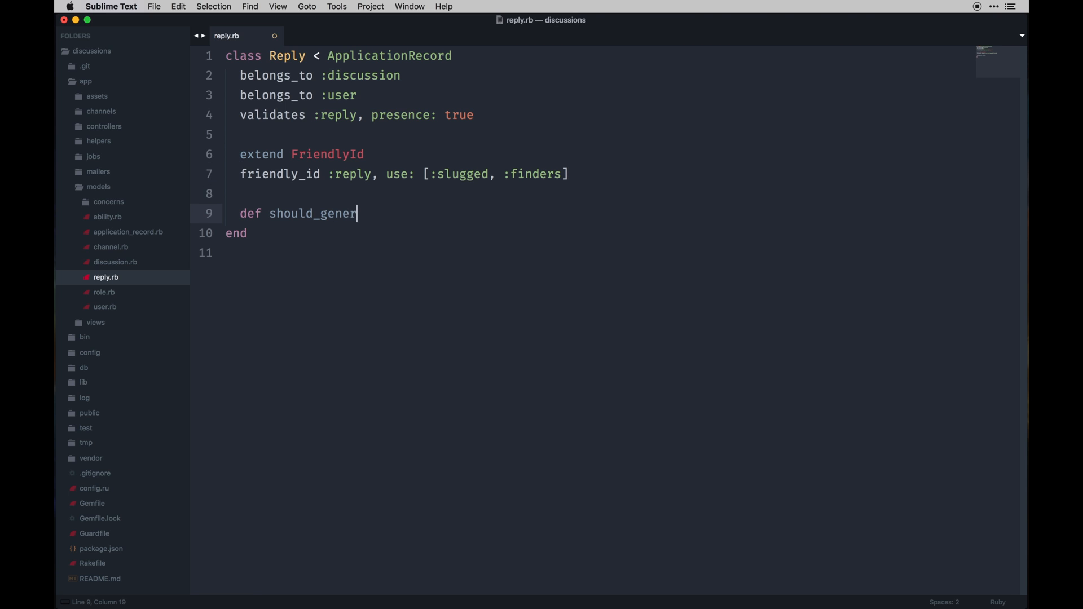
pyautogui.write('ate_')
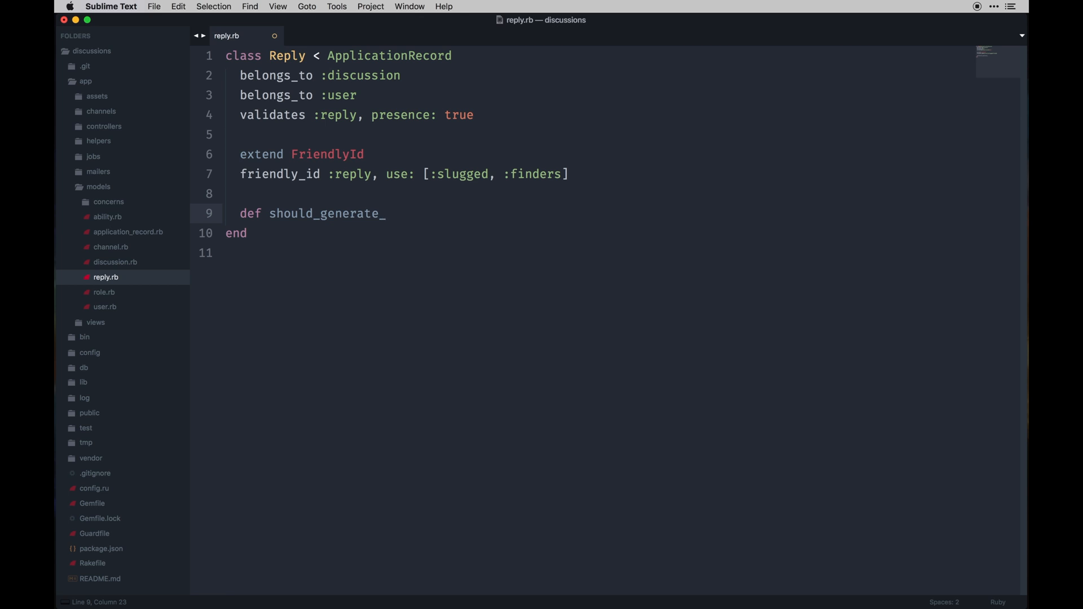
pyautogui.write('new_field')
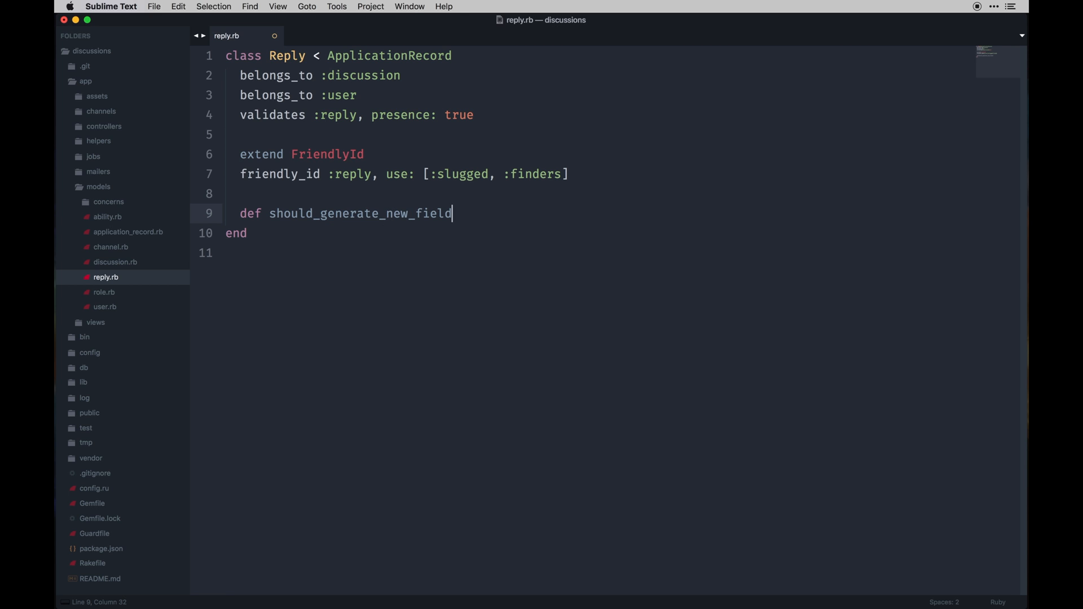
pyautogui.write('friendly')
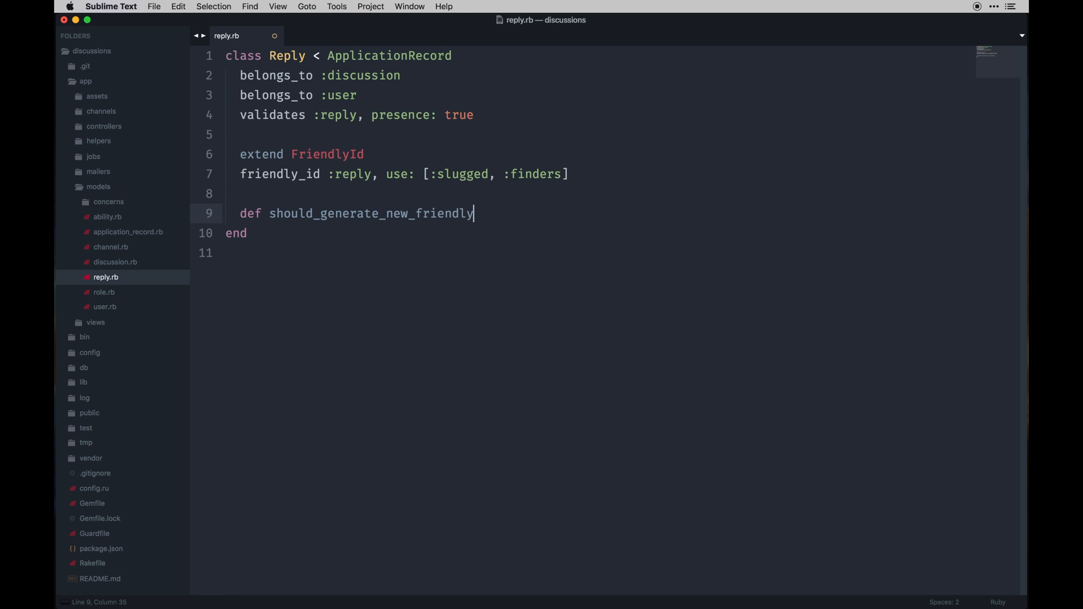
pyautogui.write('_id?')
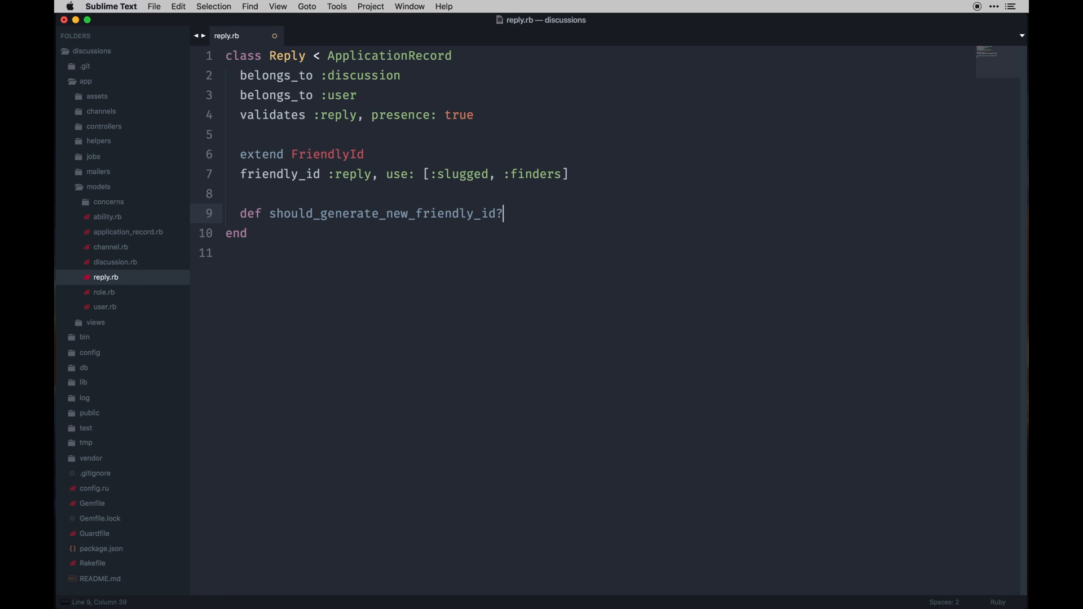
pyautogui.press('enter')
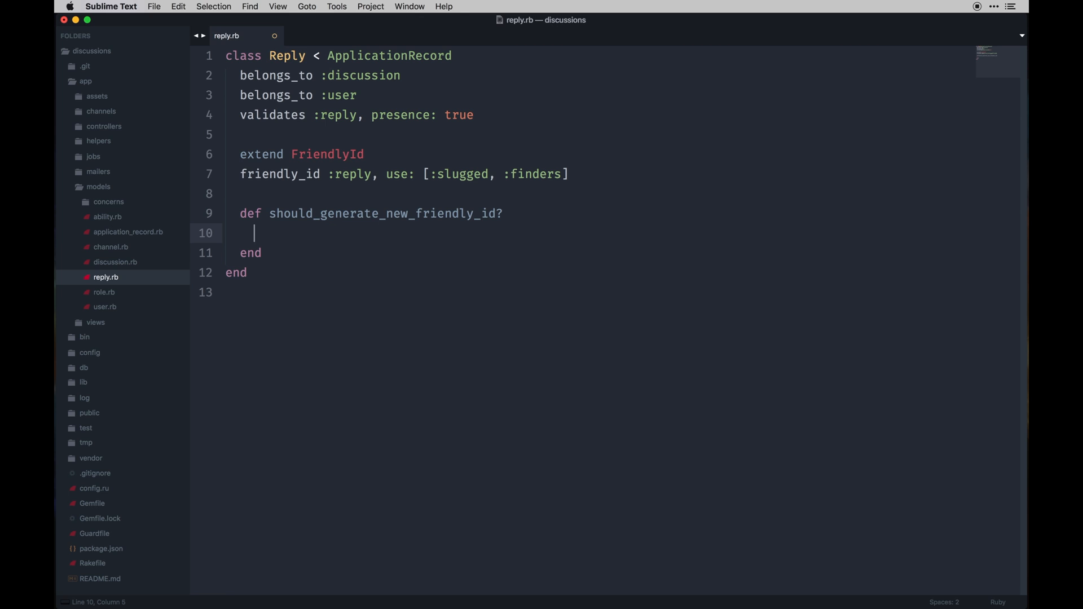
pyautogui.write('reply_')
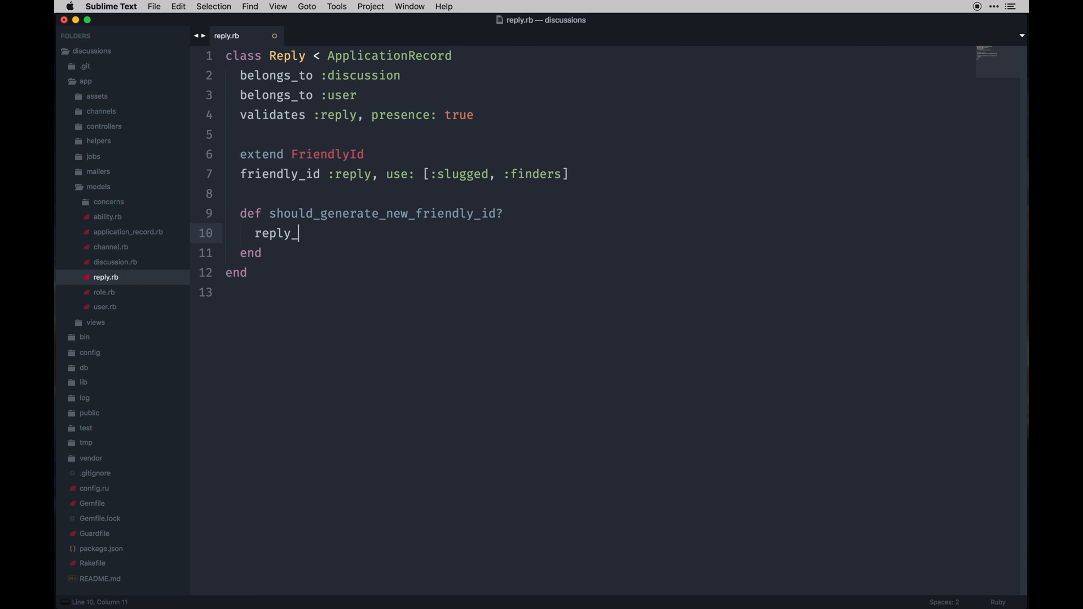
pyautogui.write('changed?')
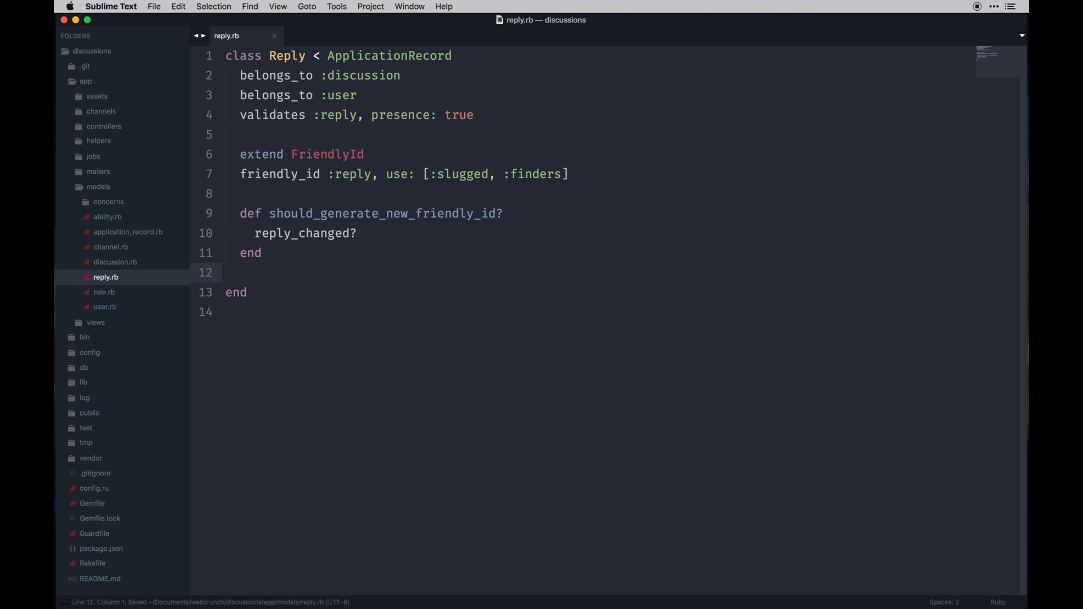
pyautogui.moveTo(152, 303)
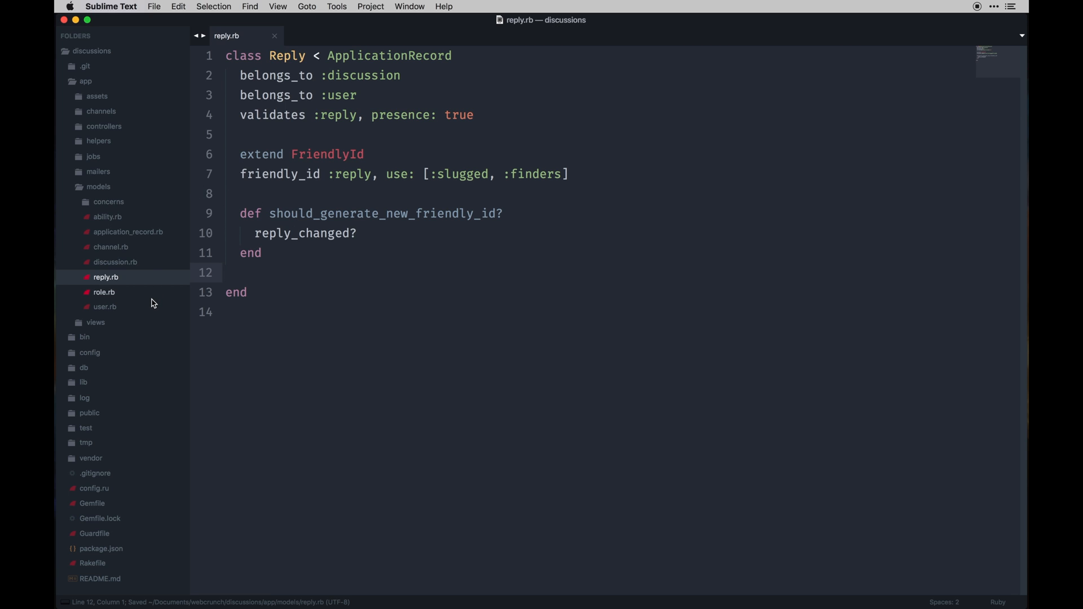
# Open discussion.rb from the models folder.
pyautogui.click(115, 262)
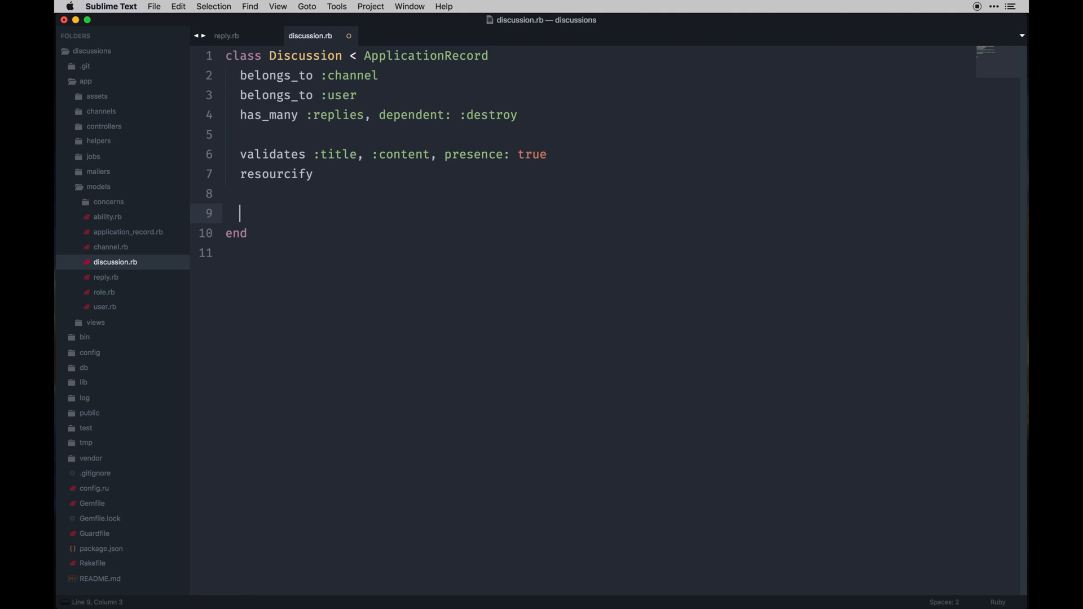
# Write extend FriendlyId and friendly_id :title, use: [:slugged, :finders] in the Discussion model.
pyautogui.write('extend')
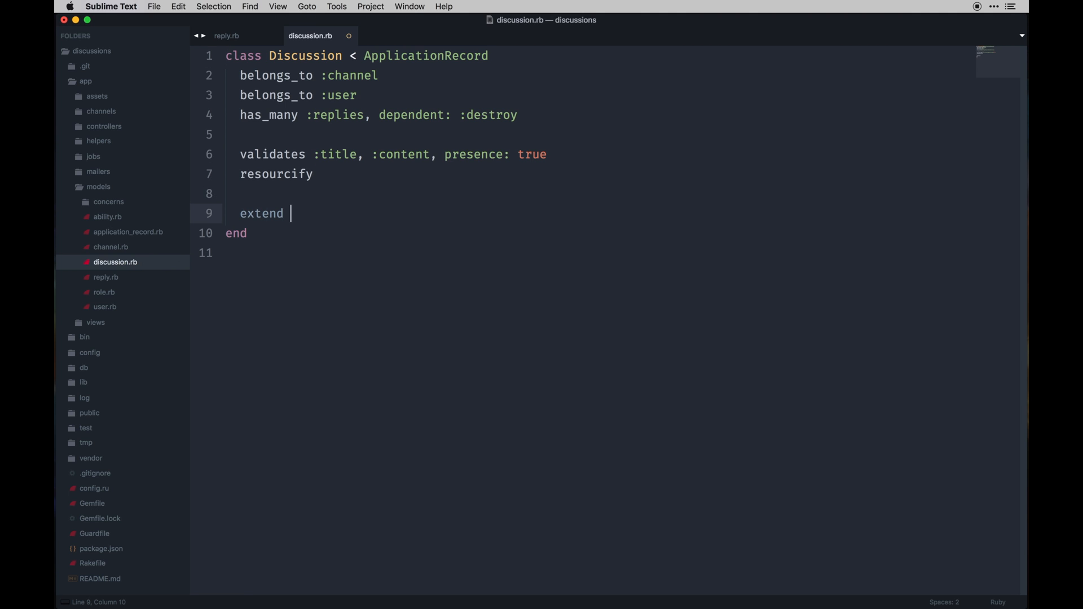
pyautogui.write('FriendlyId')
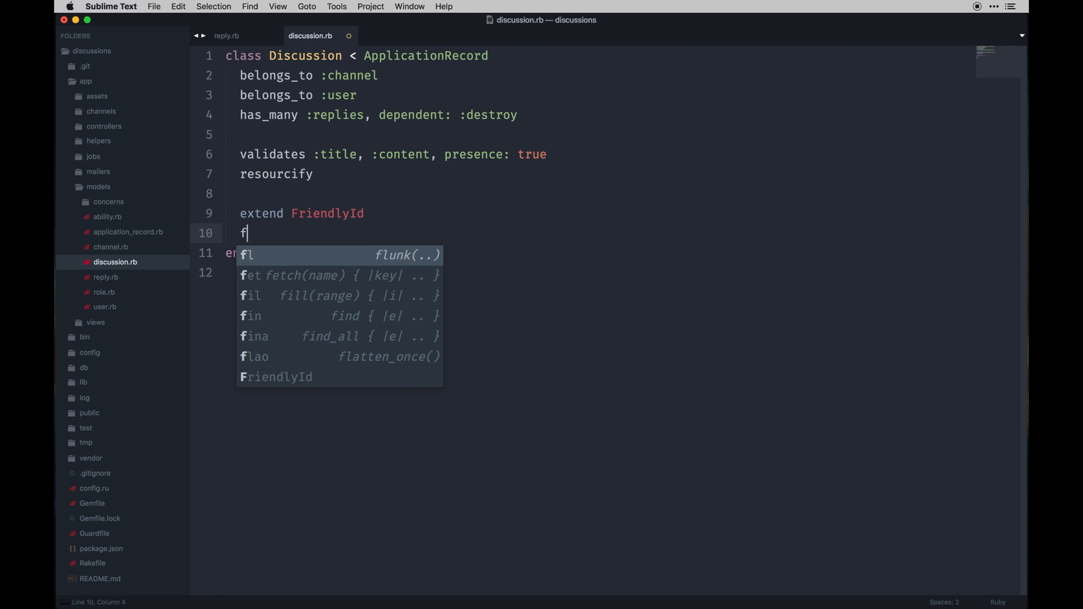
pyautogui.write('riendly')
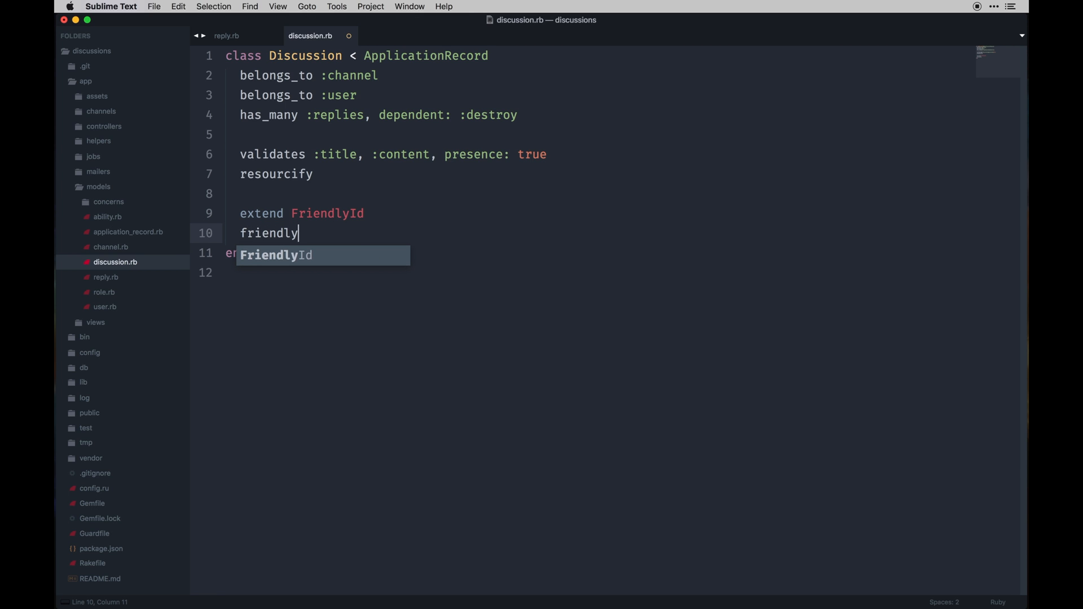
pyautogui.write('_id Lt')
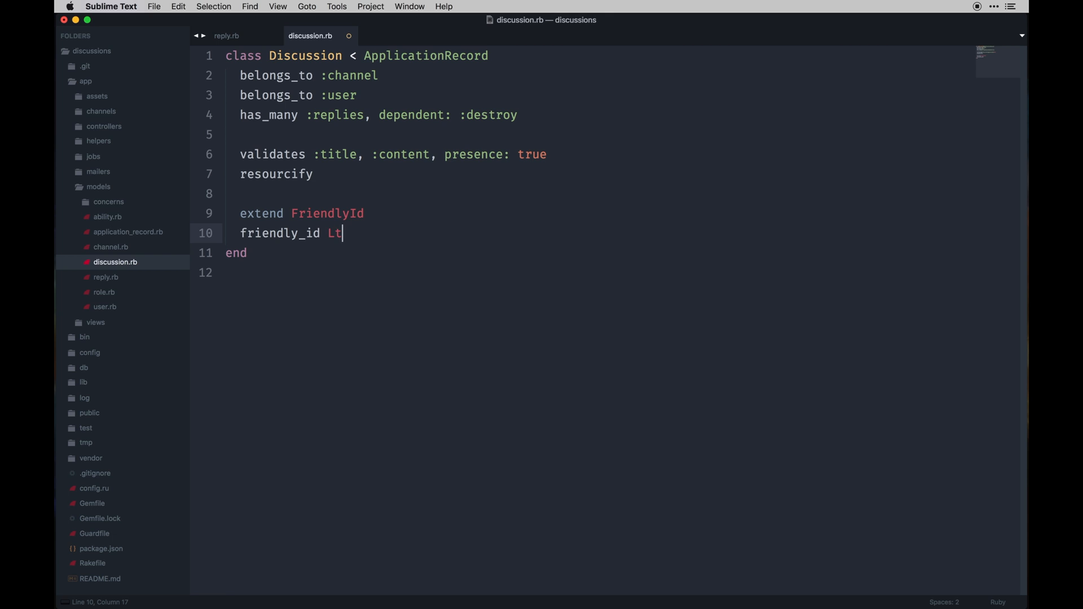
pyautogui.write(':title')
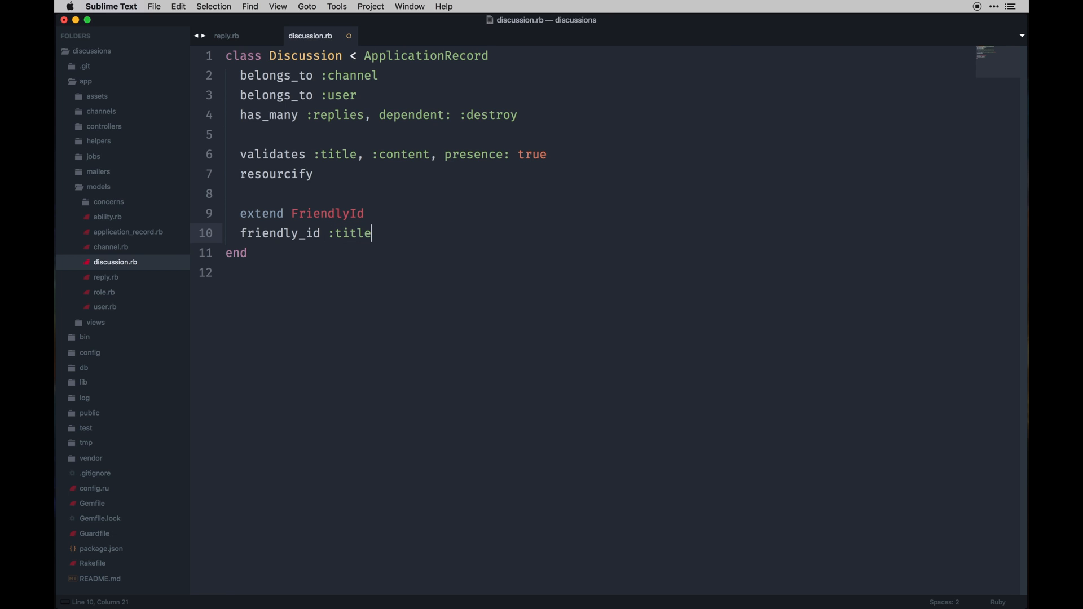
pyautogui.write(', user')
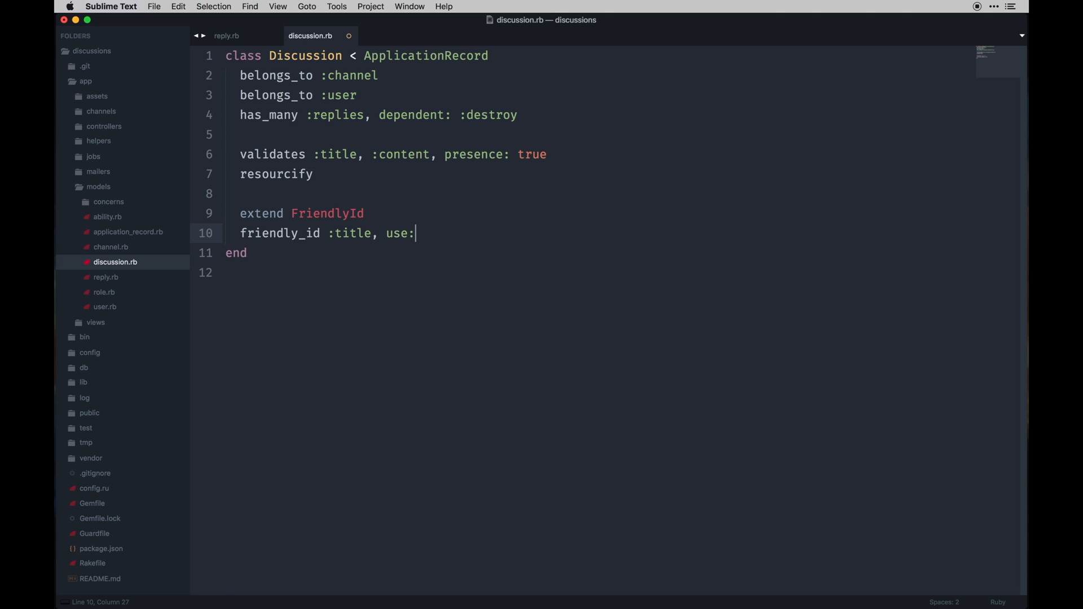
pyautogui.write('[:slugged]')
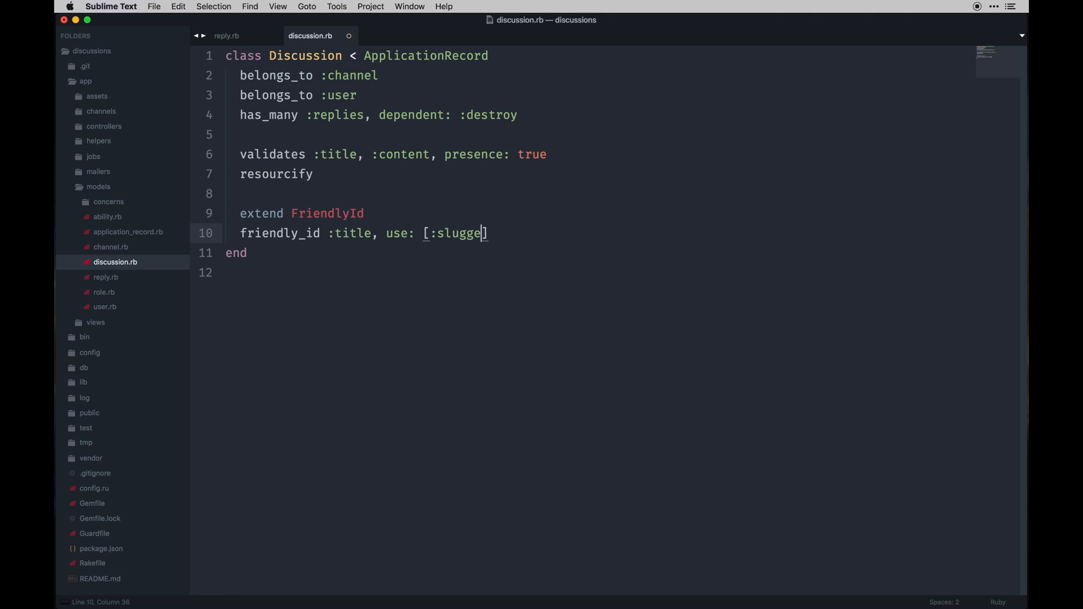
pyautogui.write('d, :finder')
pyautogui.write('def')
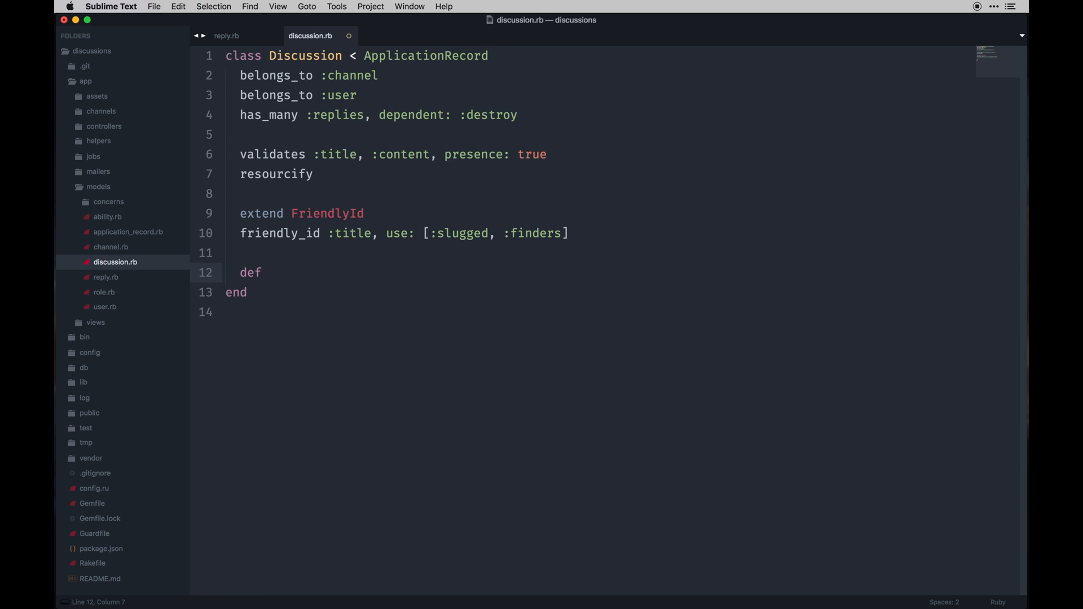
# Define should_generate_new_friendly_id? returning titled_changed? in the Discussion model.
pyautogui.write('should_ge')
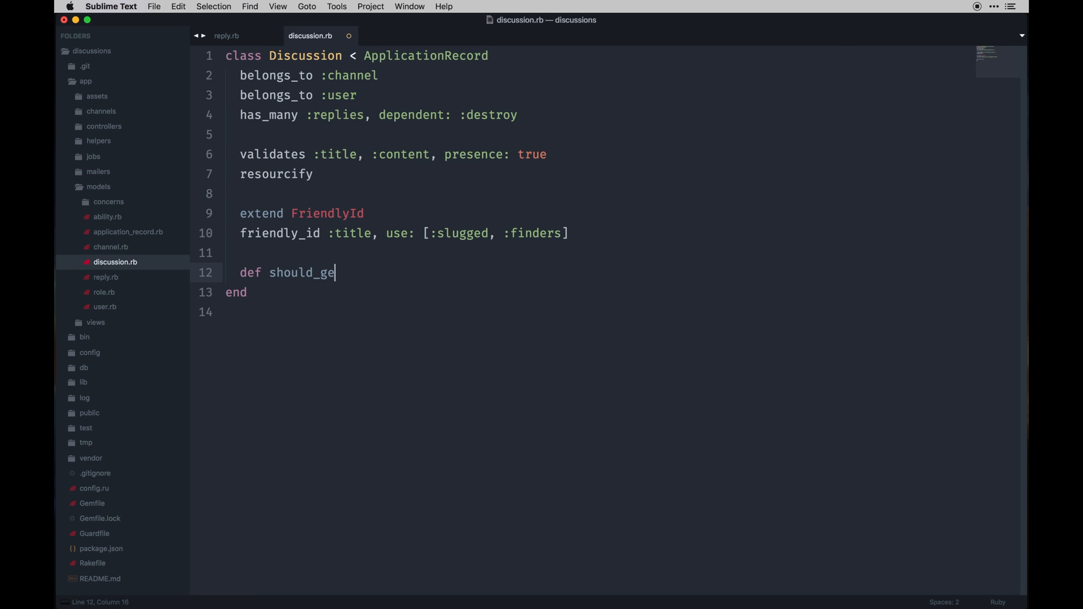
pyautogui.write('nerate_new')
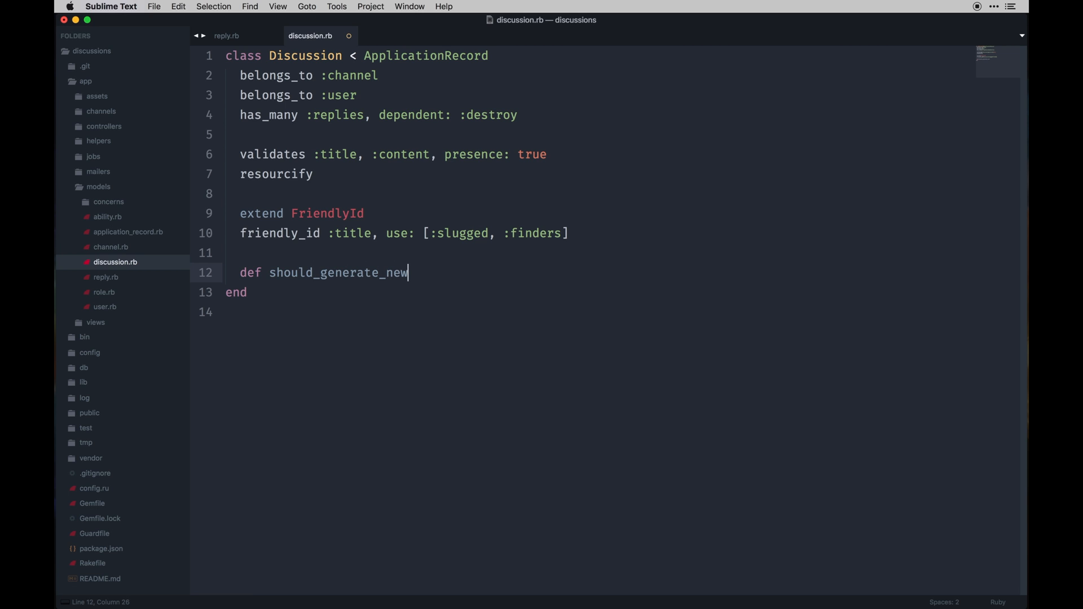
pyautogui.write('_f')
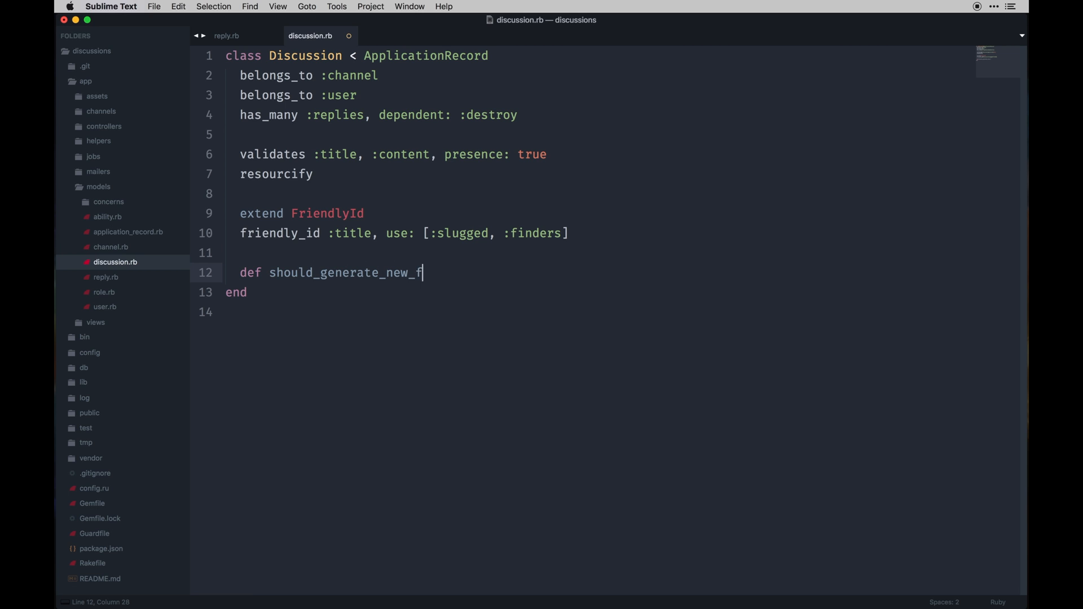
pyautogui.write('riendly_id?')
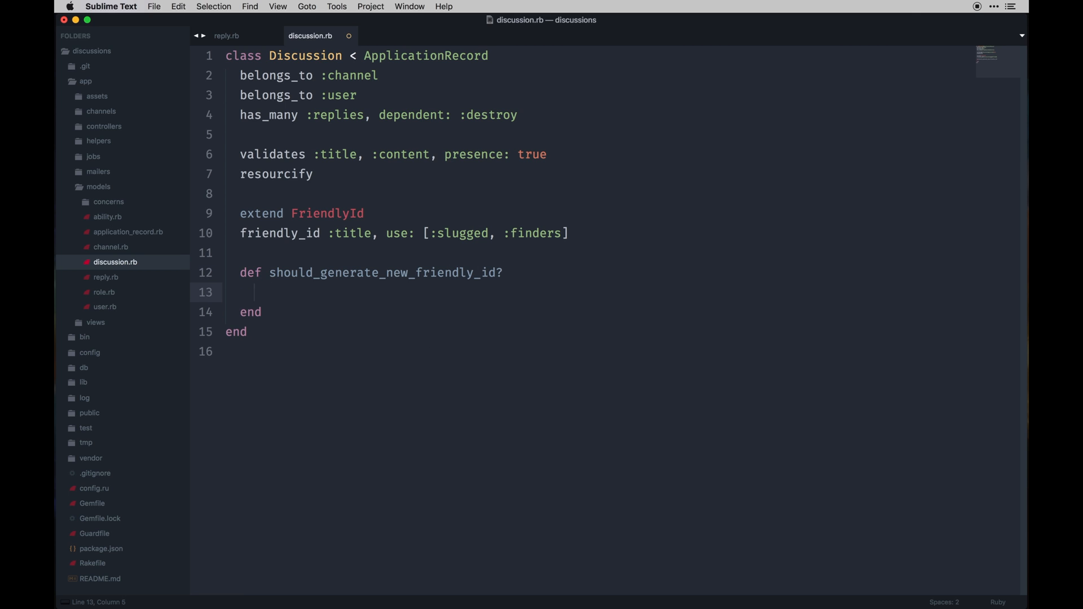
pyautogui.write('titled_')
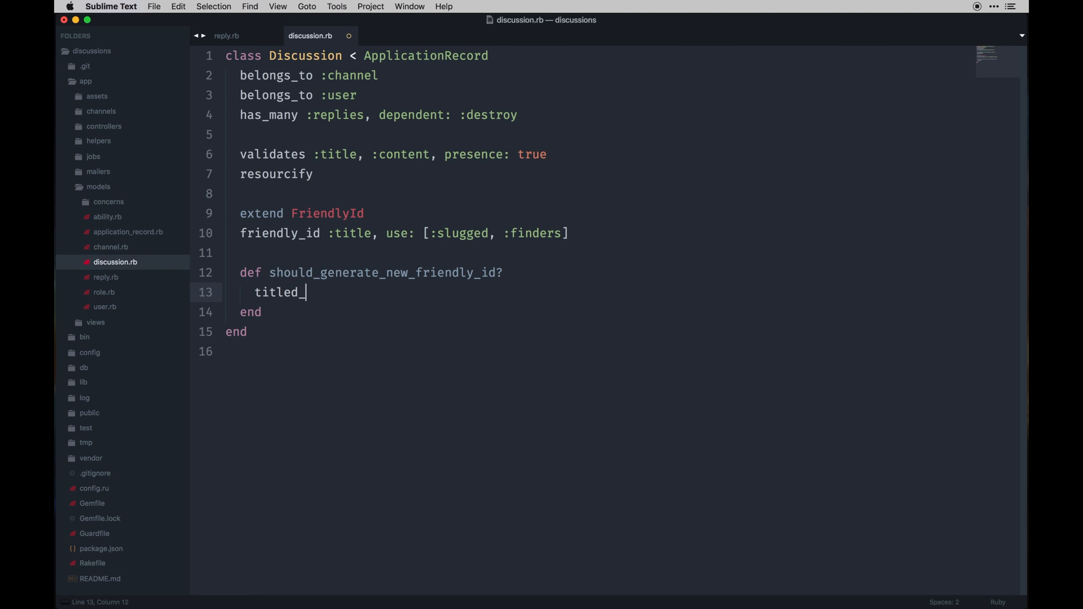
pyautogui.write('changed?')
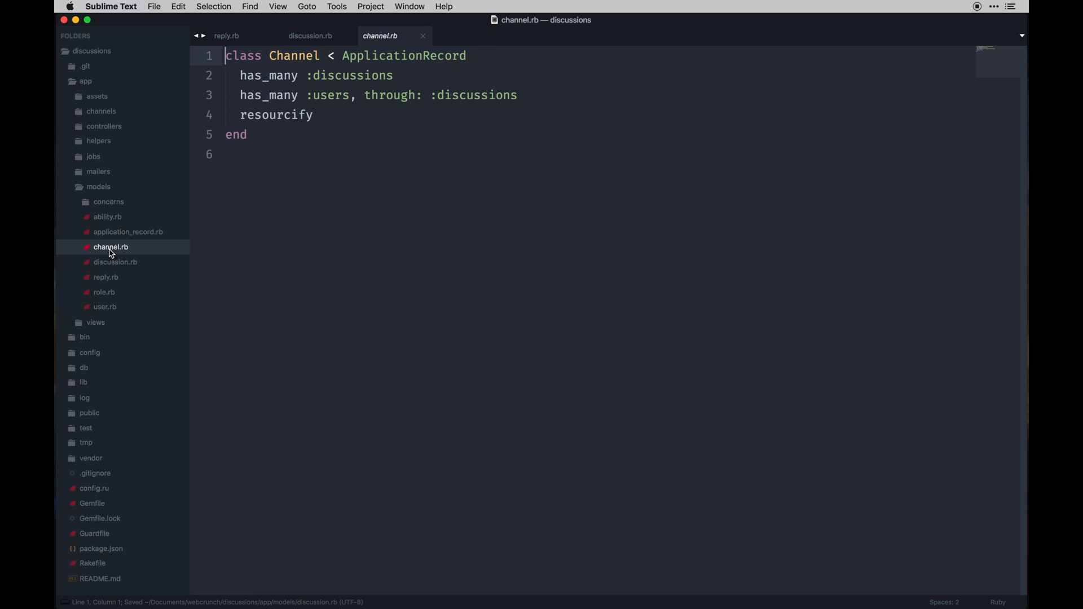
# Make Channel extend FriendlyId with friendly_id :channel, use: [:slugged, :finders].
pyautogui.write('extend')
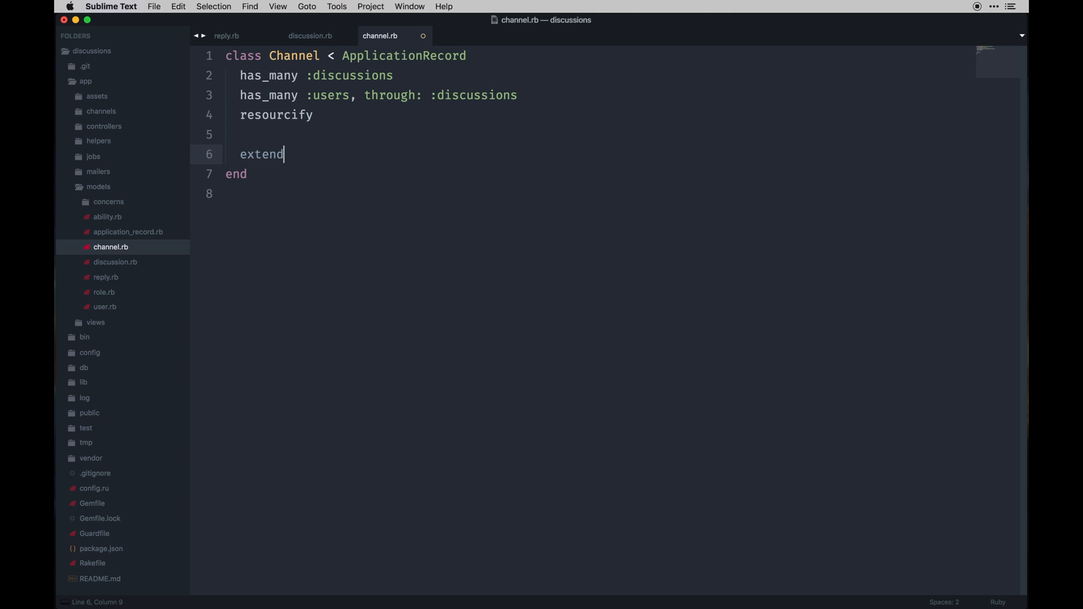
pyautogui.write('Friend')
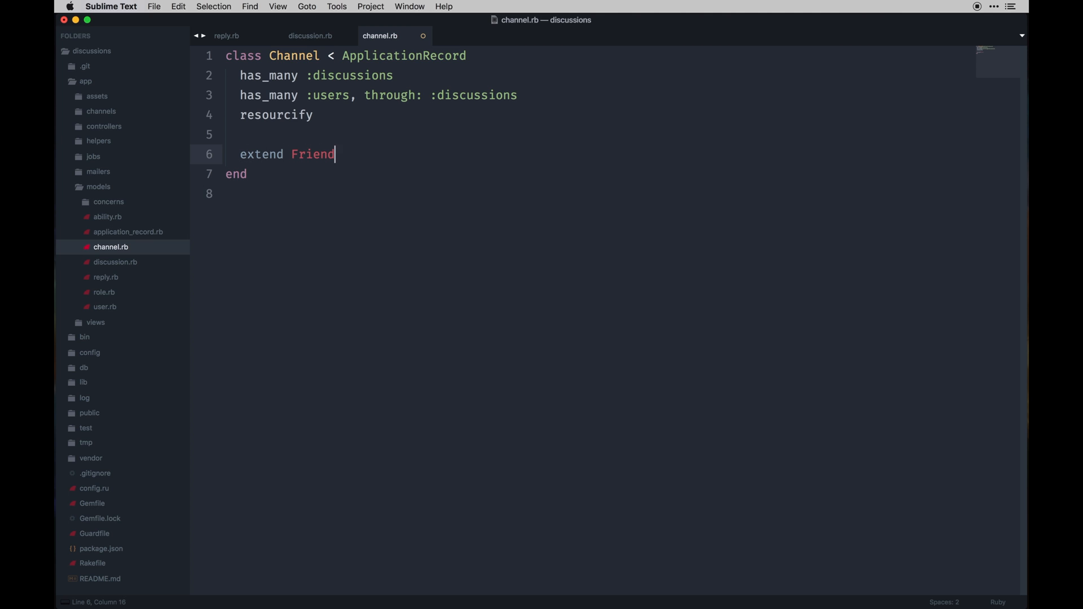
pyautogui.write('lyId')
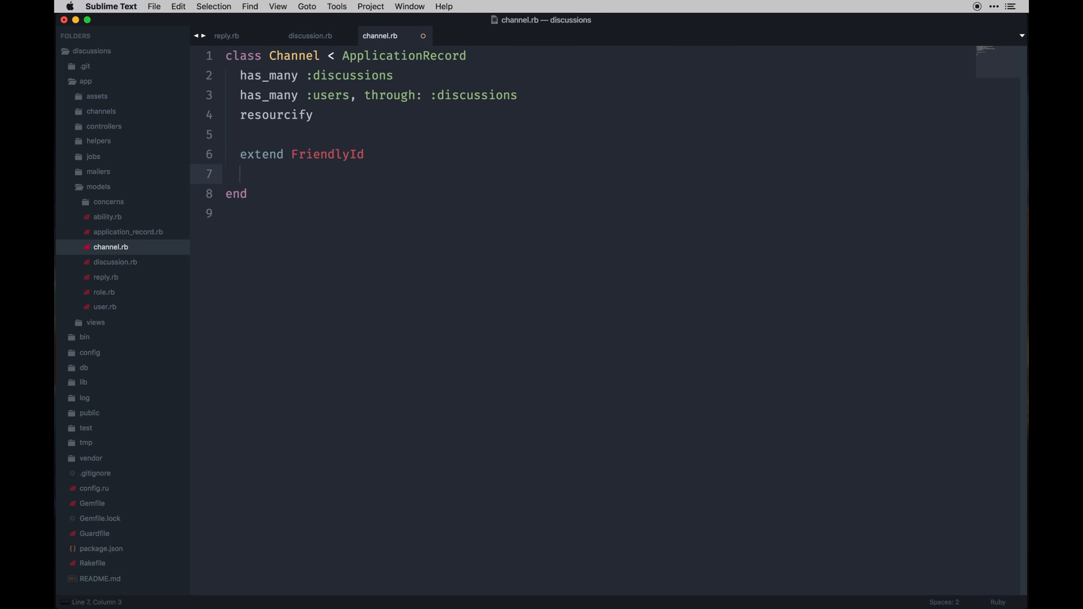
pyautogui.write('friendly_id')
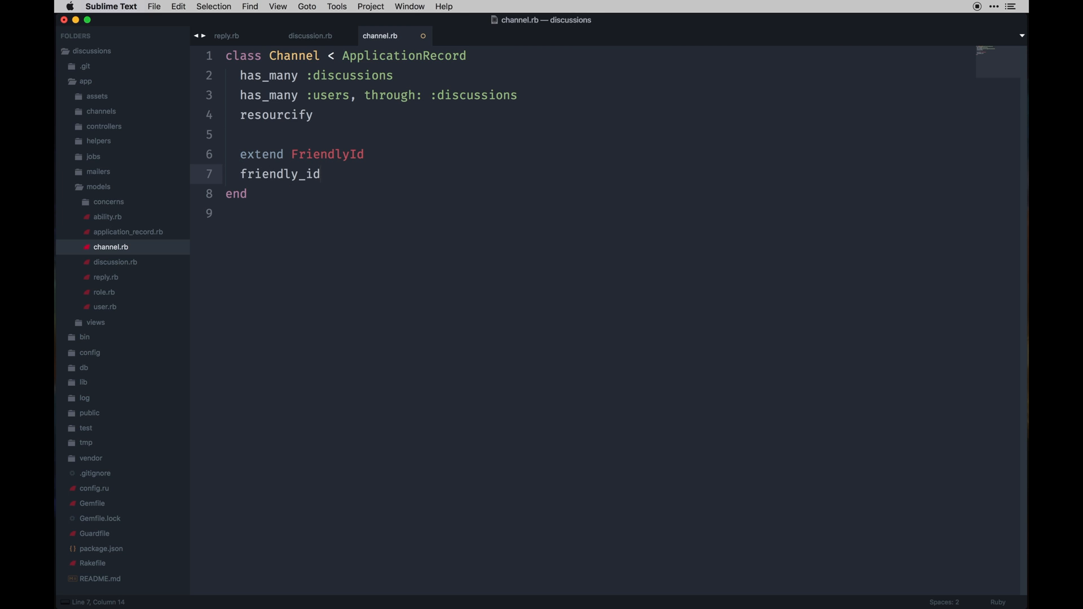
pyautogui.write(':chan')
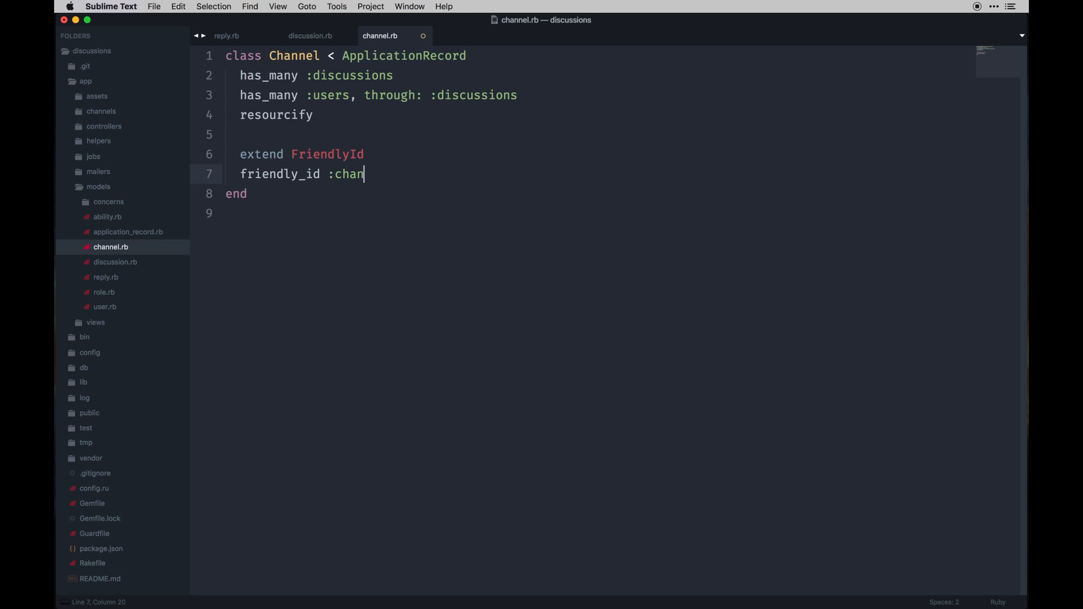
pyautogui.write('nel, user')
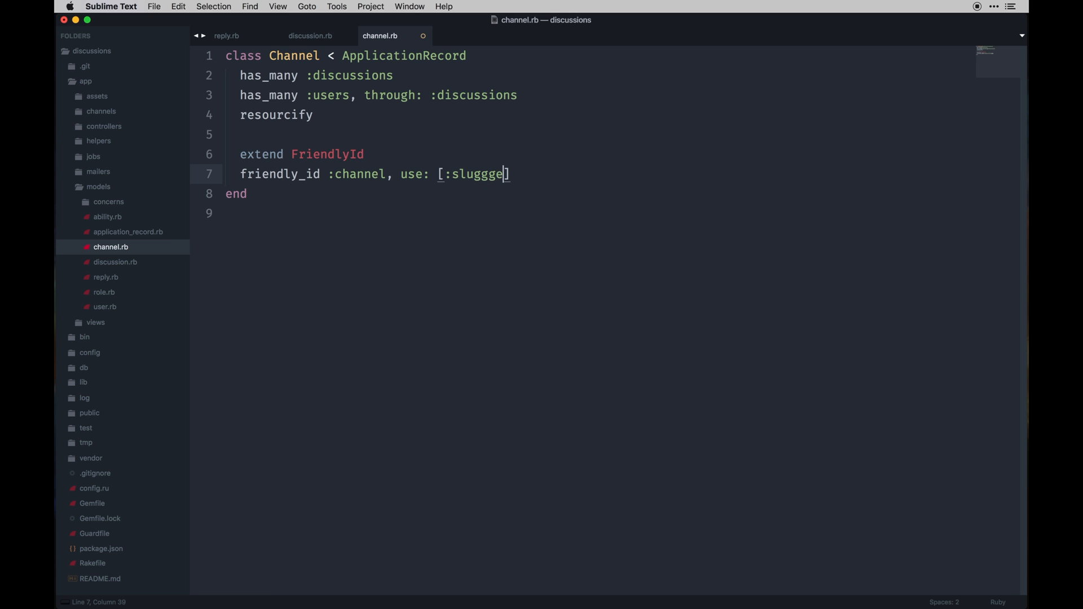
pyautogui.write('d, :finders')
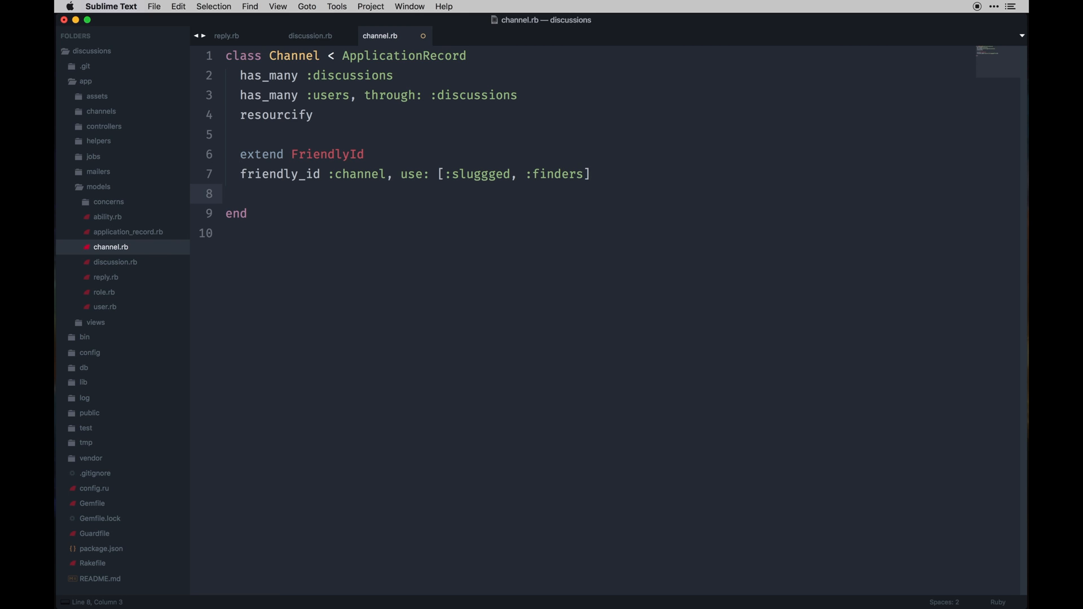
# Add should_generate_new_friendly_id? returning channel_changed? to Channel and save it.
pyautogui.write('def')
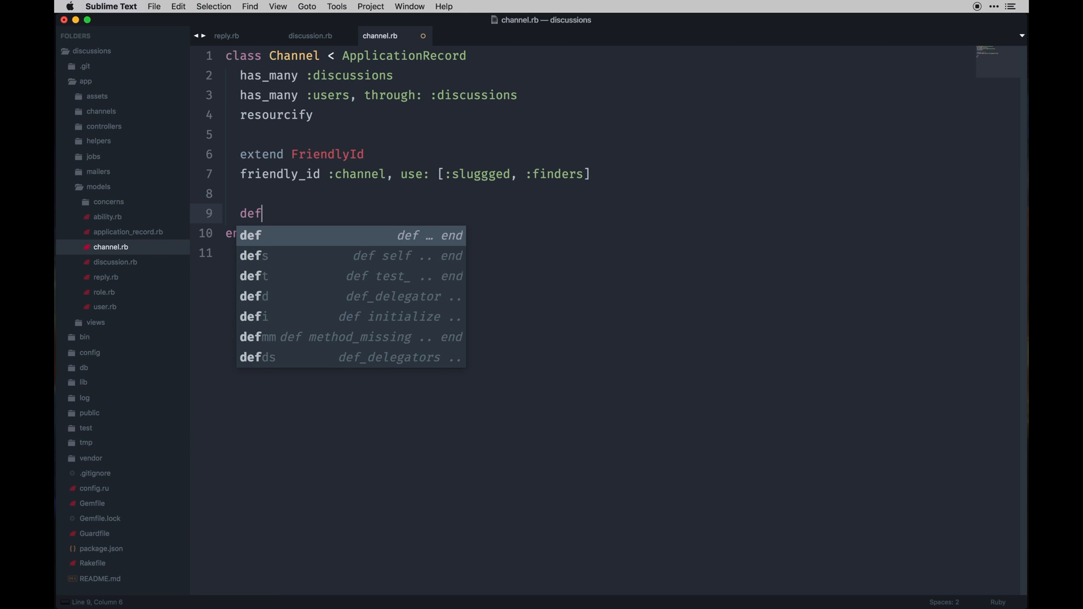
pyautogui.write('should_')
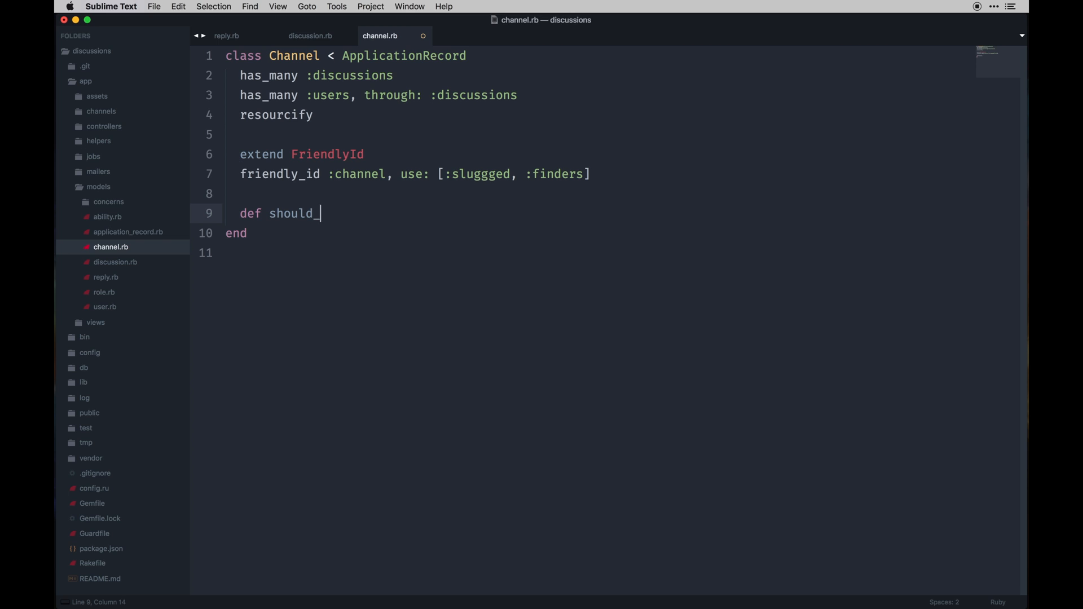
pyautogui.write('generate_')
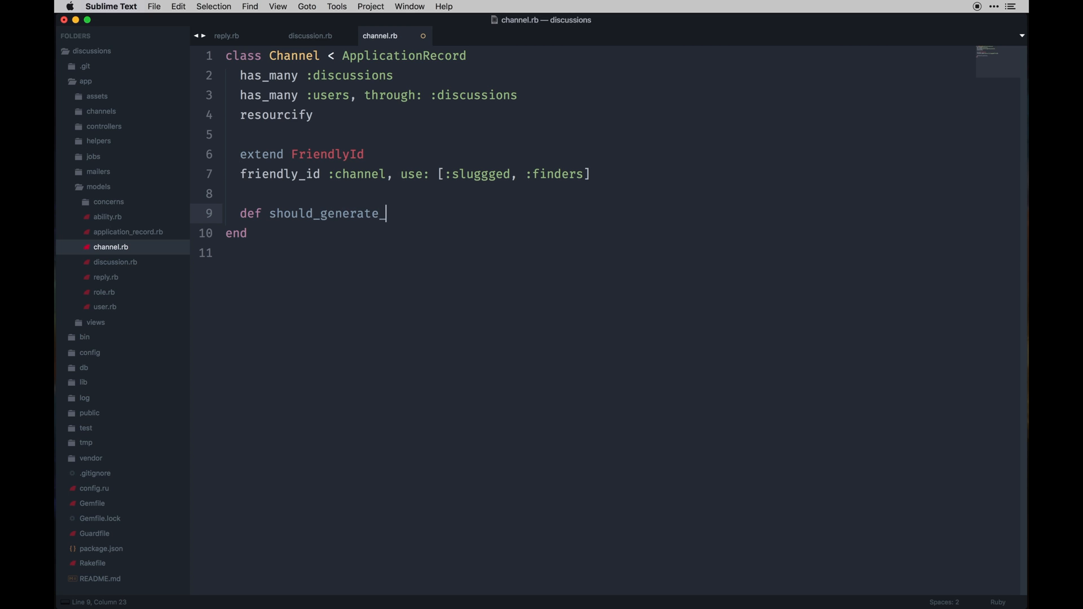
pyautogui.write('new_F')
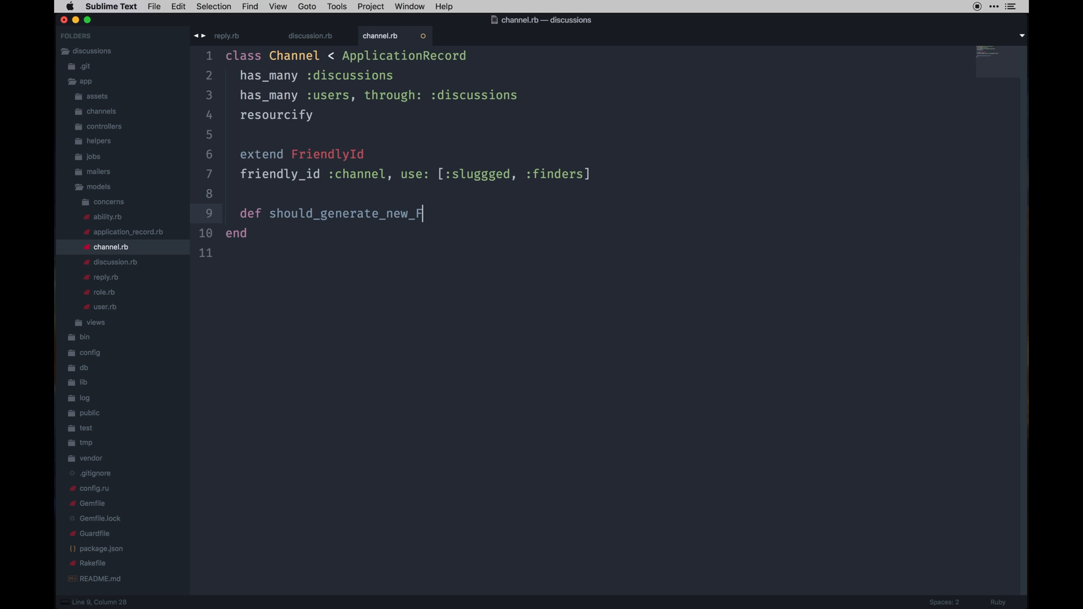
pyautogui.write('riendly_id?')
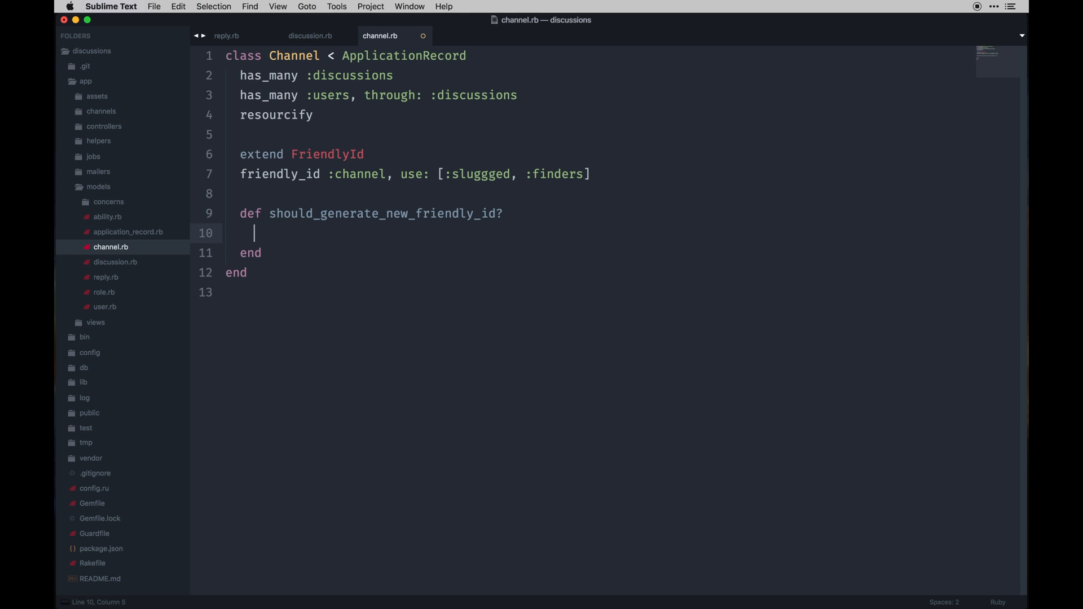
pyautogui.write('channele')
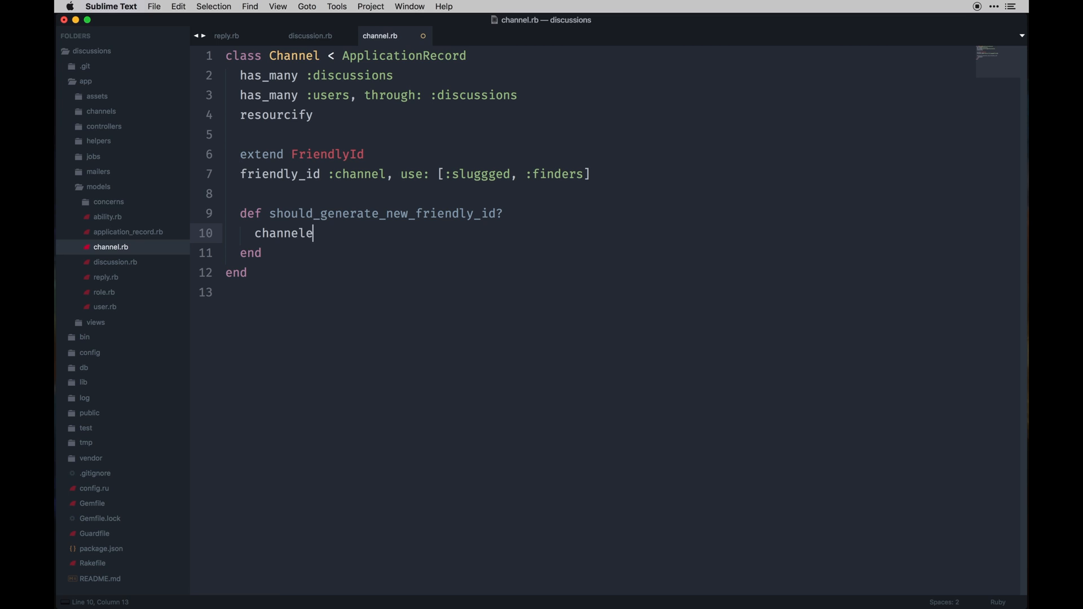
pyautogui.write('_chang')
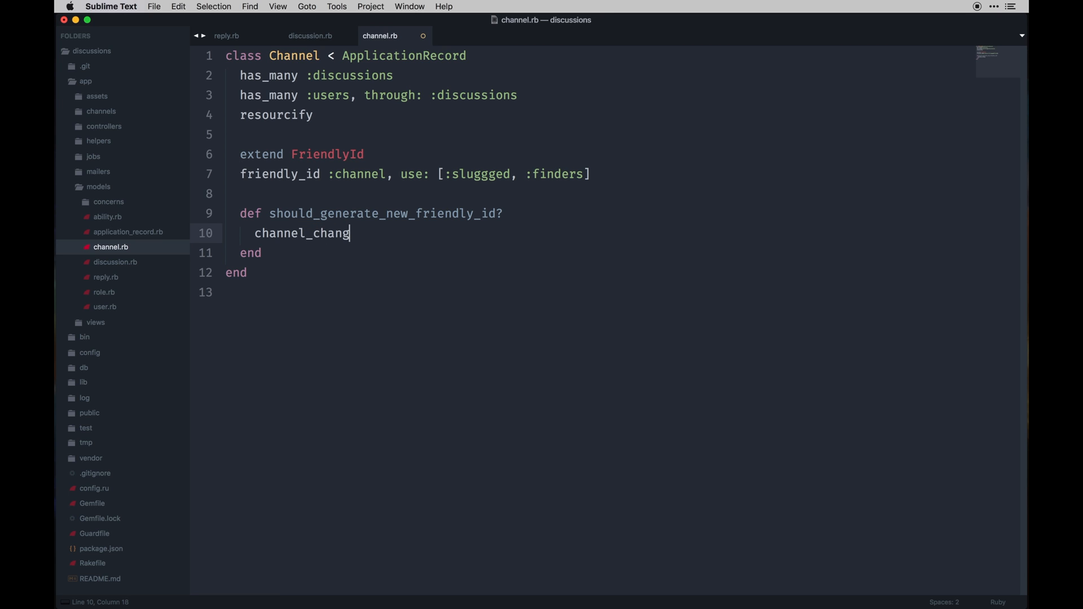
pyautogui.write('ed?')
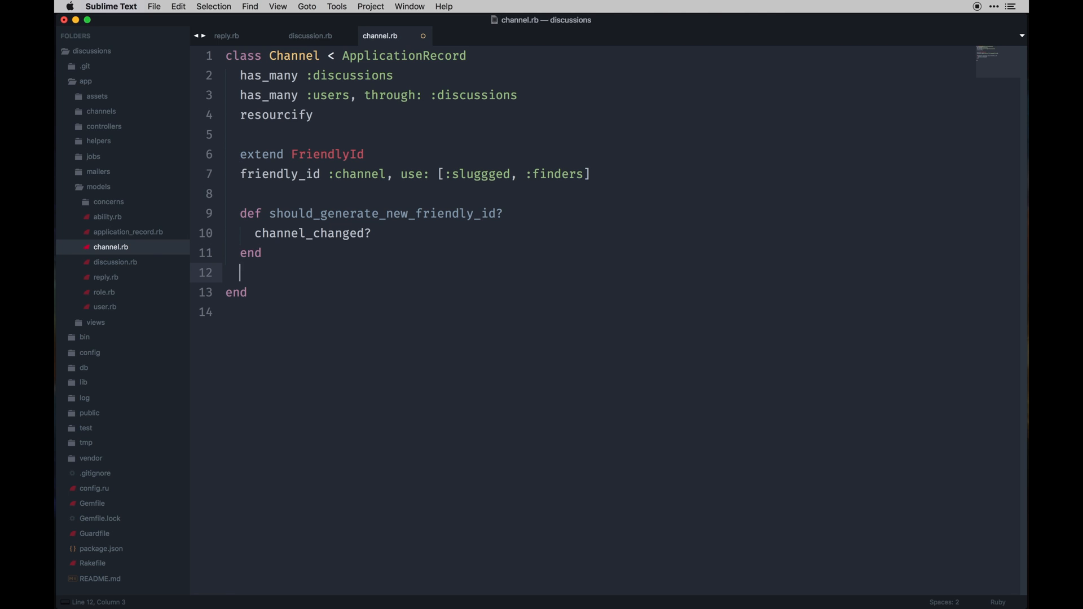
pyautogui.click(309, 35)
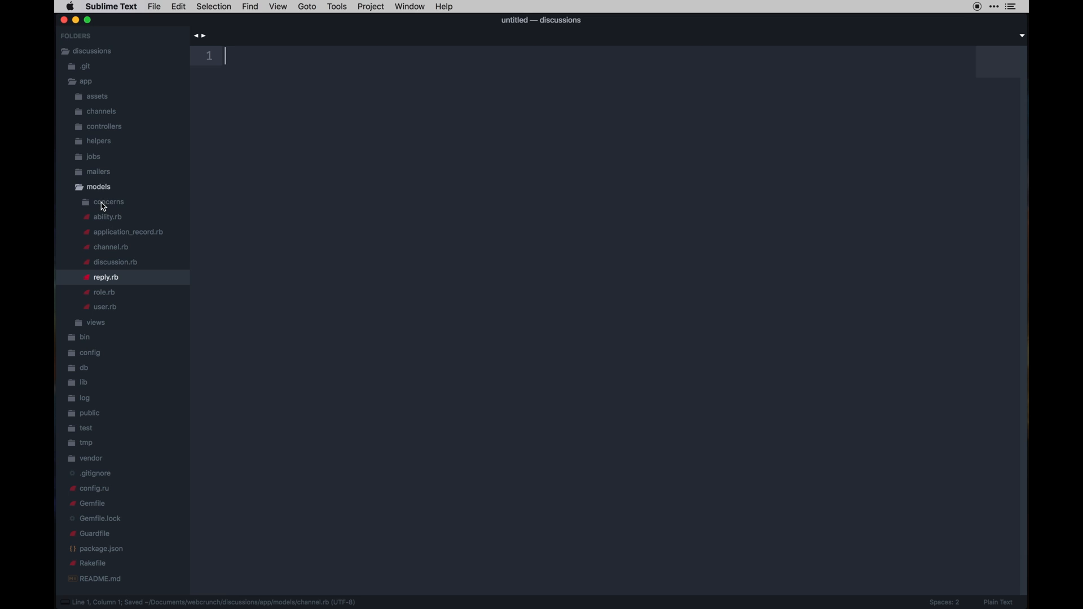
# Review the discussions controller and the Reply model's friendly slug setup, then bring iTerm2 forward.
pyautogui.click(104, 125)
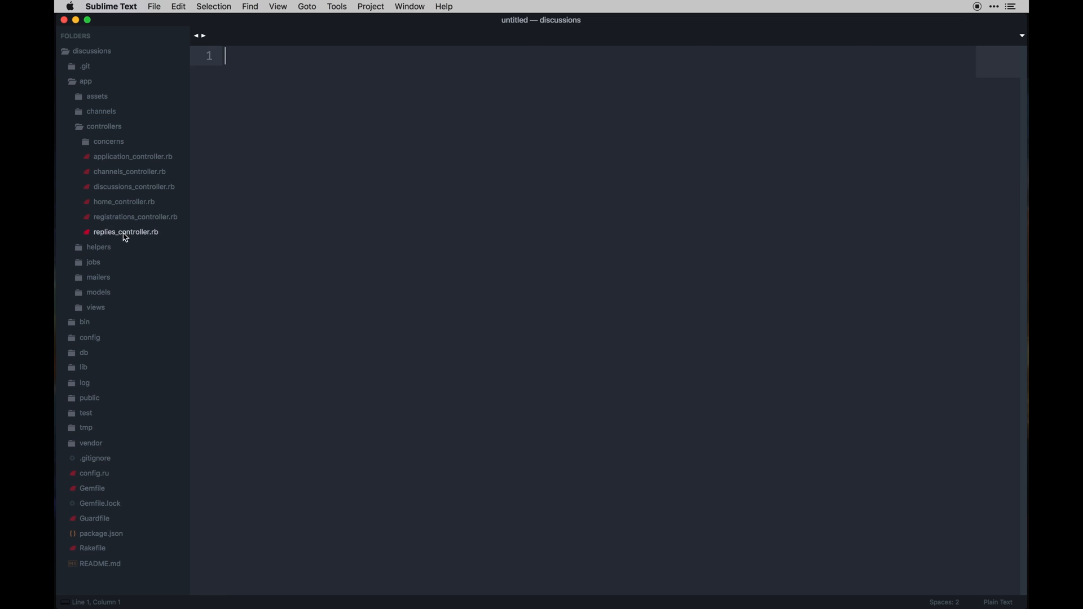
pyautogui.click(134, 186)
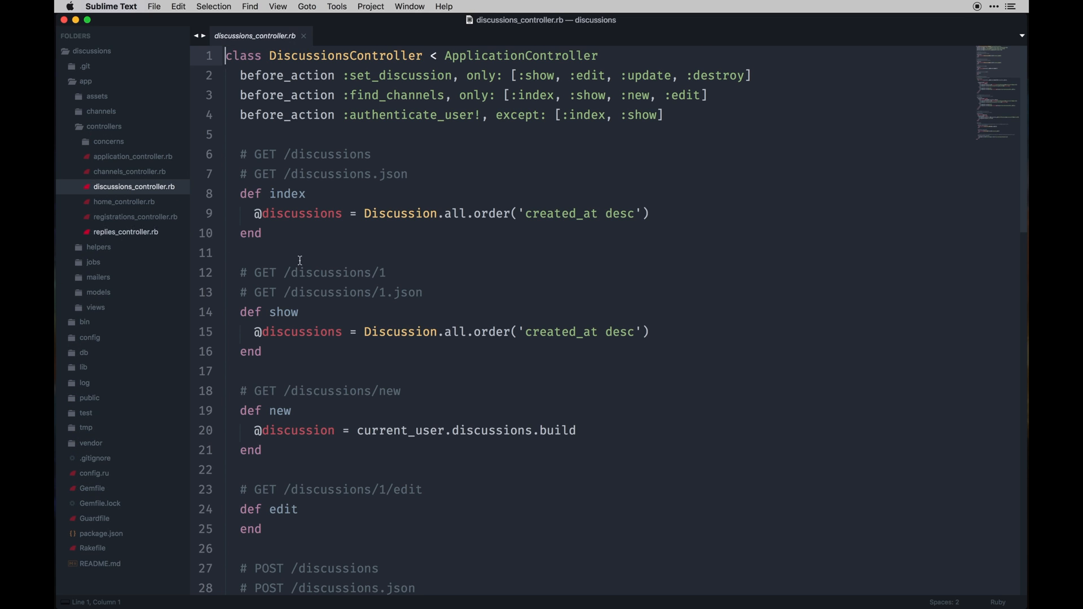
pyautogui.scroll(-3)
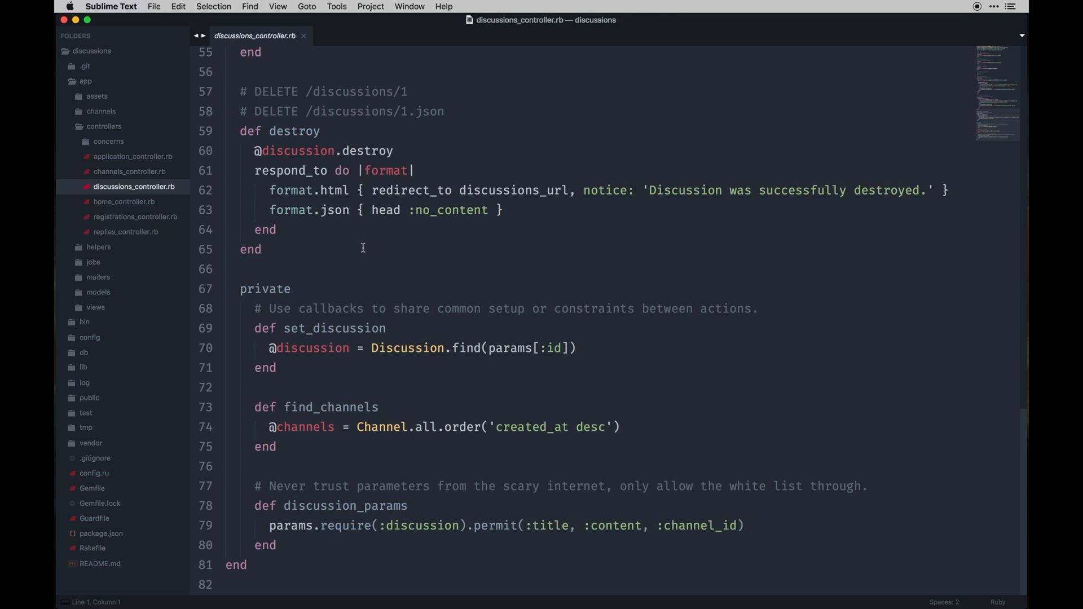
pyautogui.moveTo(122, 180)
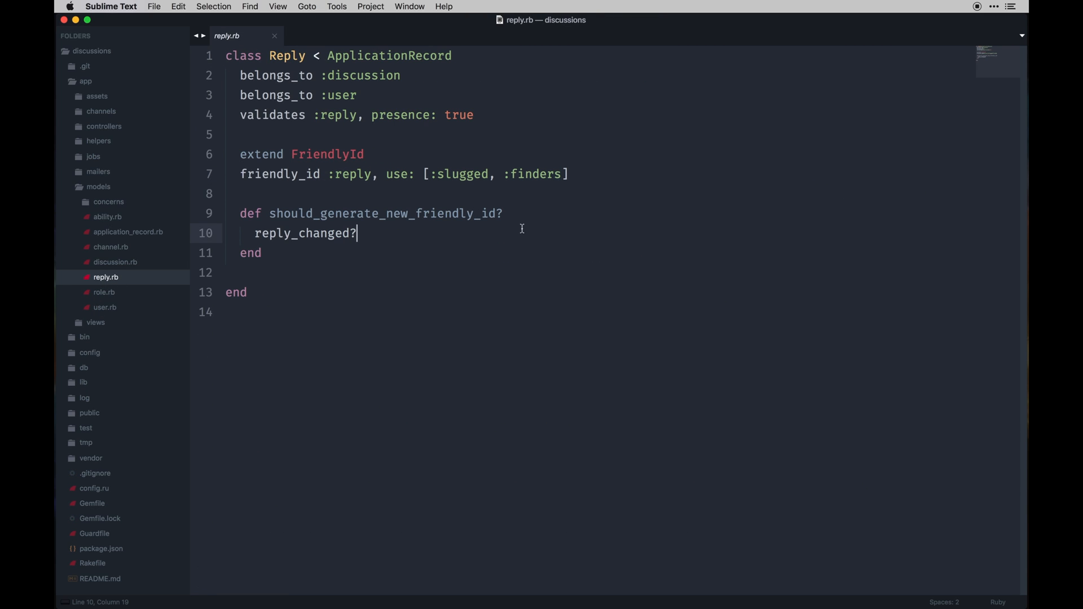
pyautogui.click(374, 174)
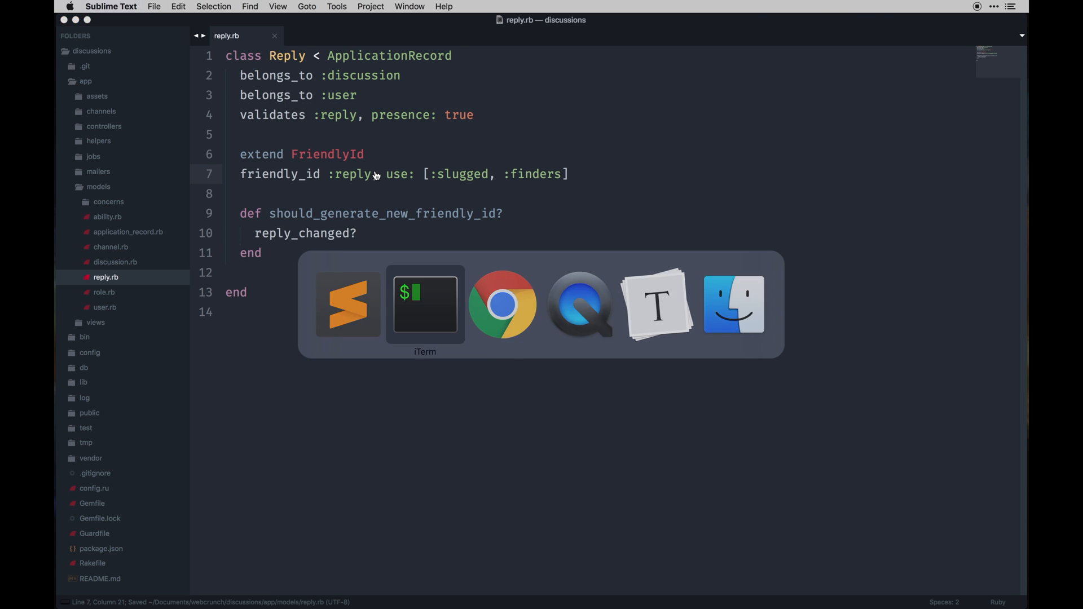
pyautogui.click(424, 303)
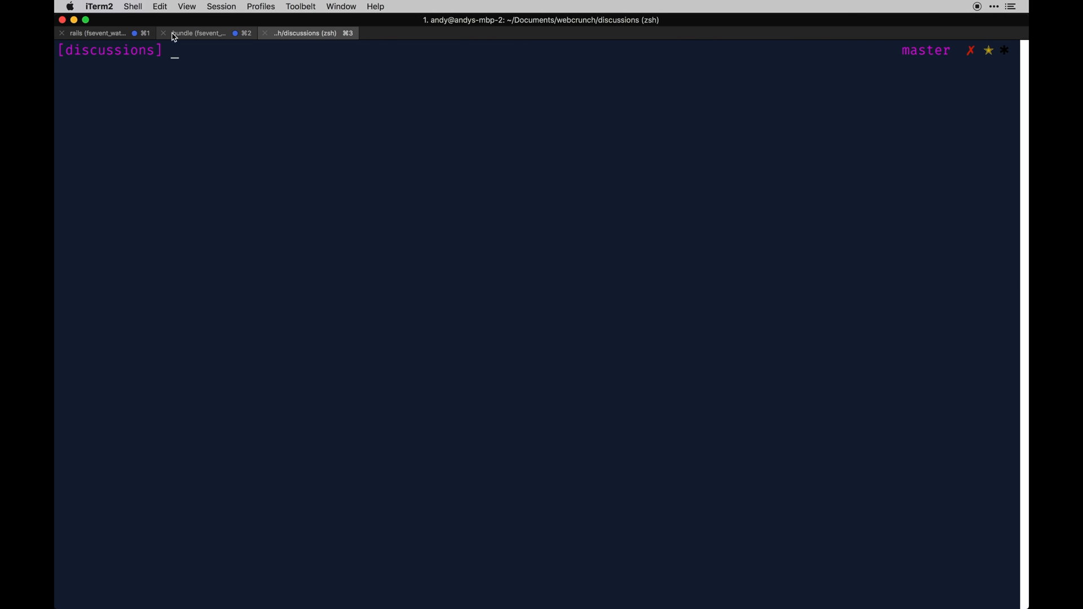
# Restart the Rails server in its iTerm2 session and return to Chrome.
pyautogui.click(97, 33)
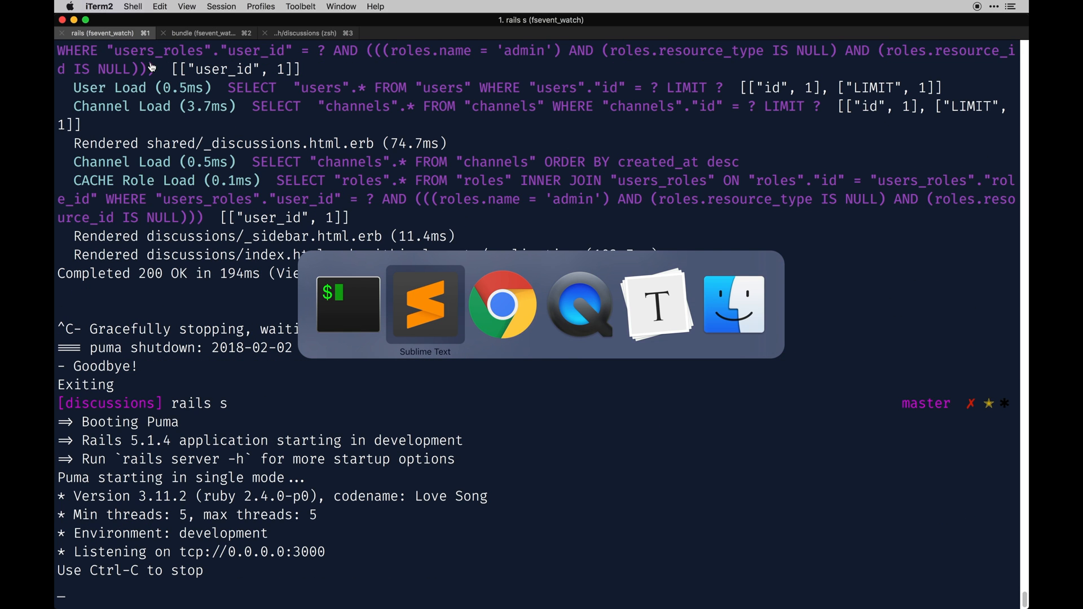
pyautogui.click(503, 305)
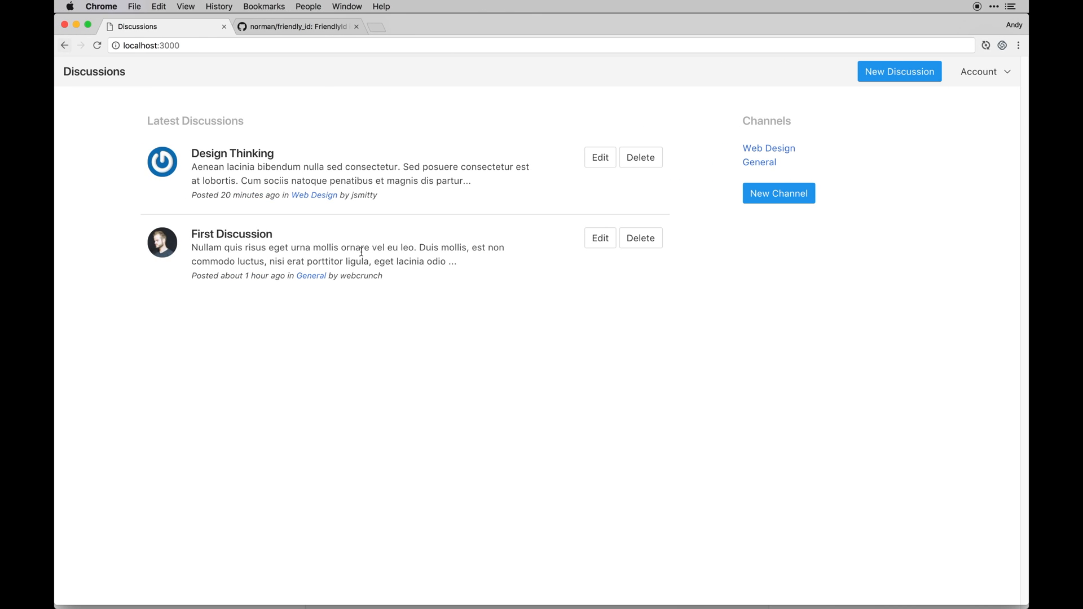
pyautogui.moveTo(601, 151)
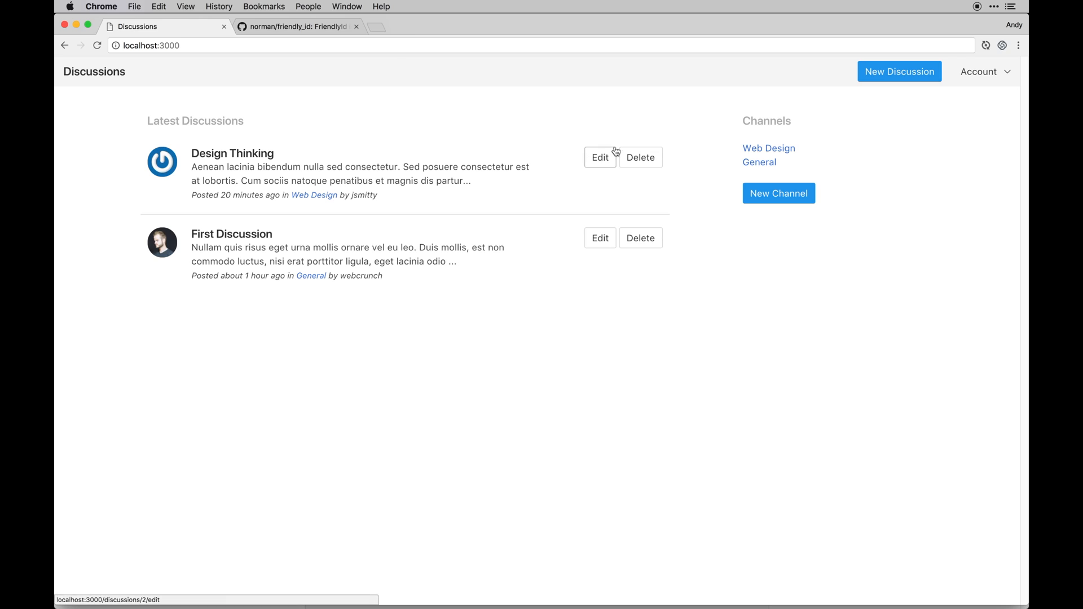
# Delete the Design Thinking discussion, fixing the :sluggged typo in Sublime when the NameError appears.
pyautogui.click(640, 157)
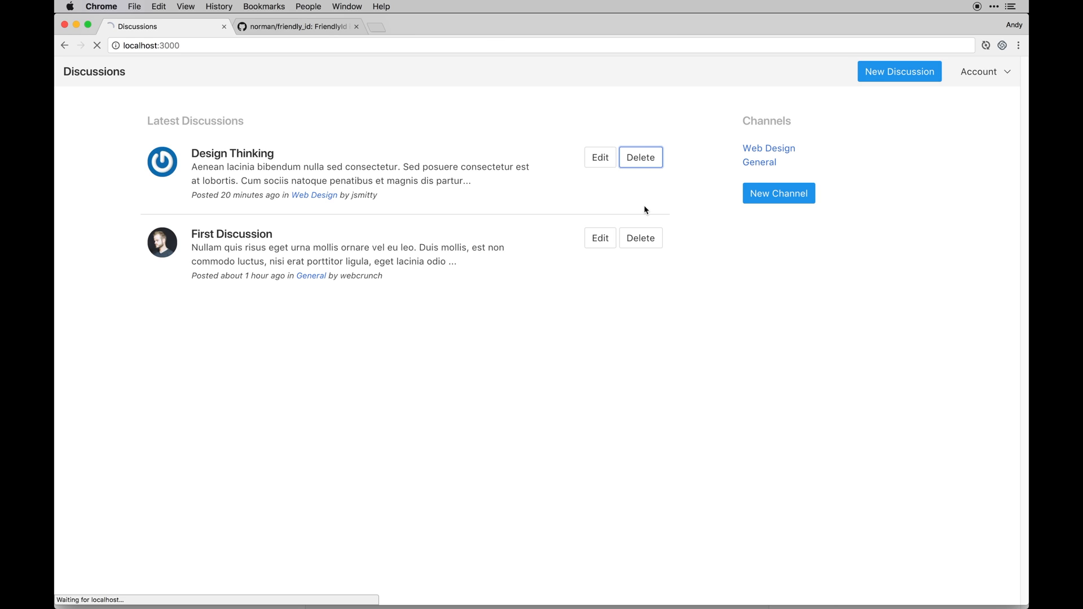
pyautogui.click(641, 238)
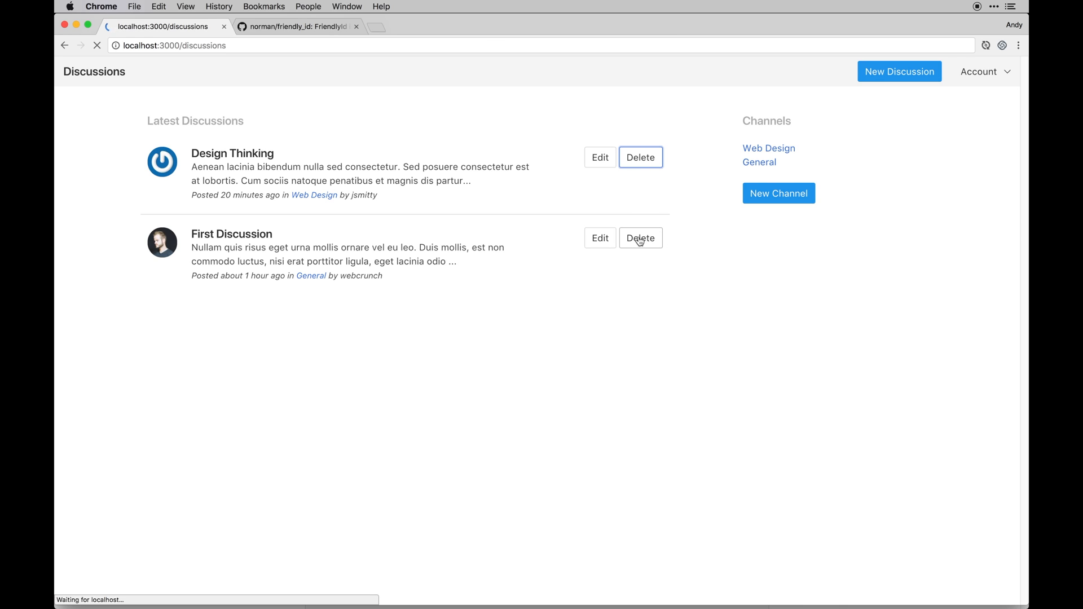
pyautogui.click(639, 238)
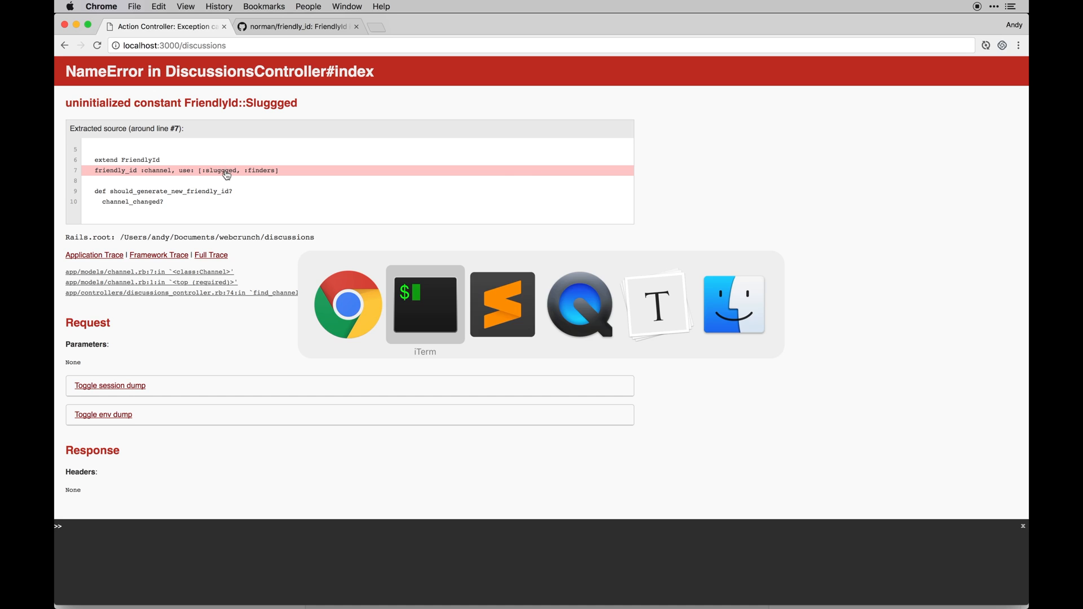
pyautogui.click(502, 303)
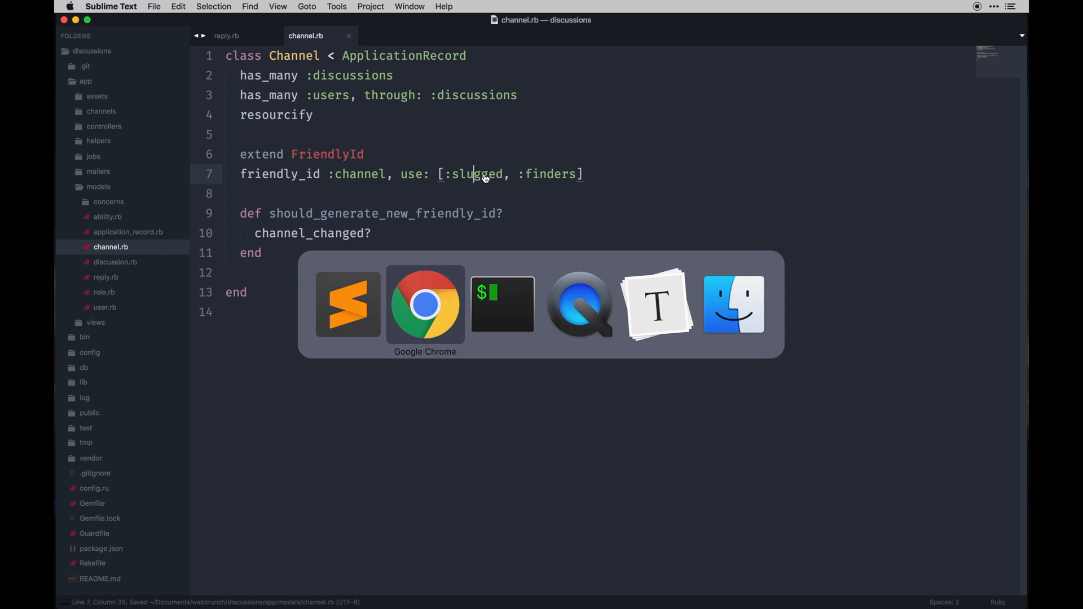
pyautogui.click(425, 303)
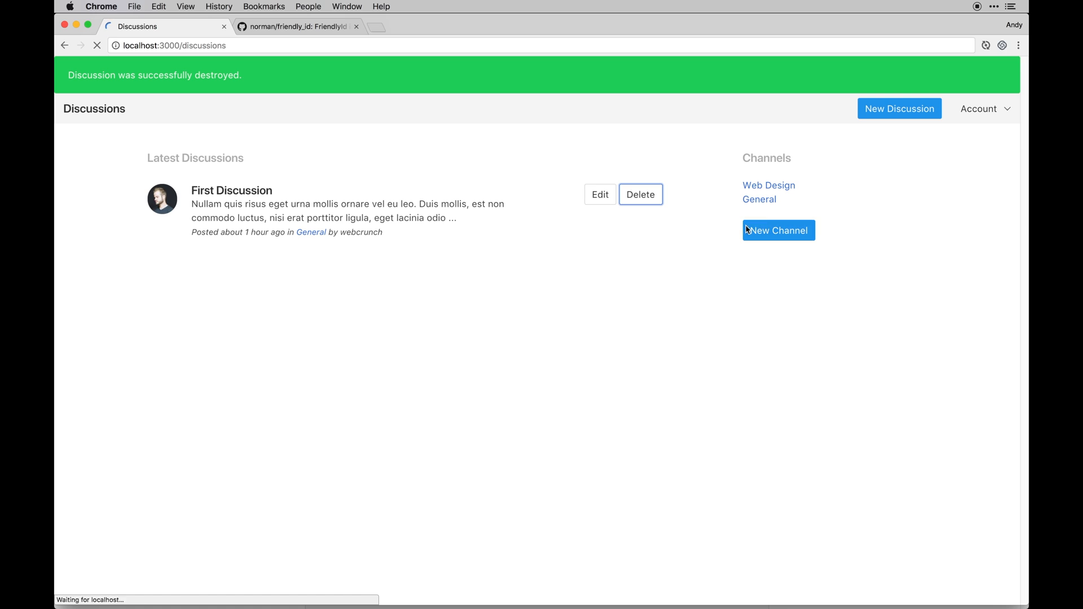
# Delete the General and Web Design channels from /channels and start a new channel.
pyautogui.click(760, 198)
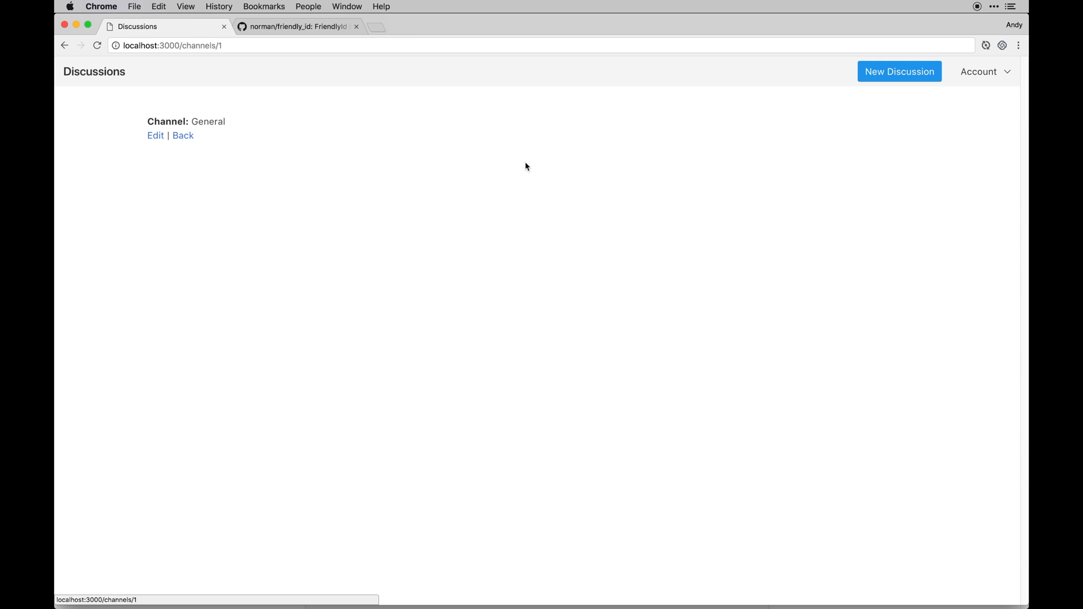
pyautogui.click(155, 136)
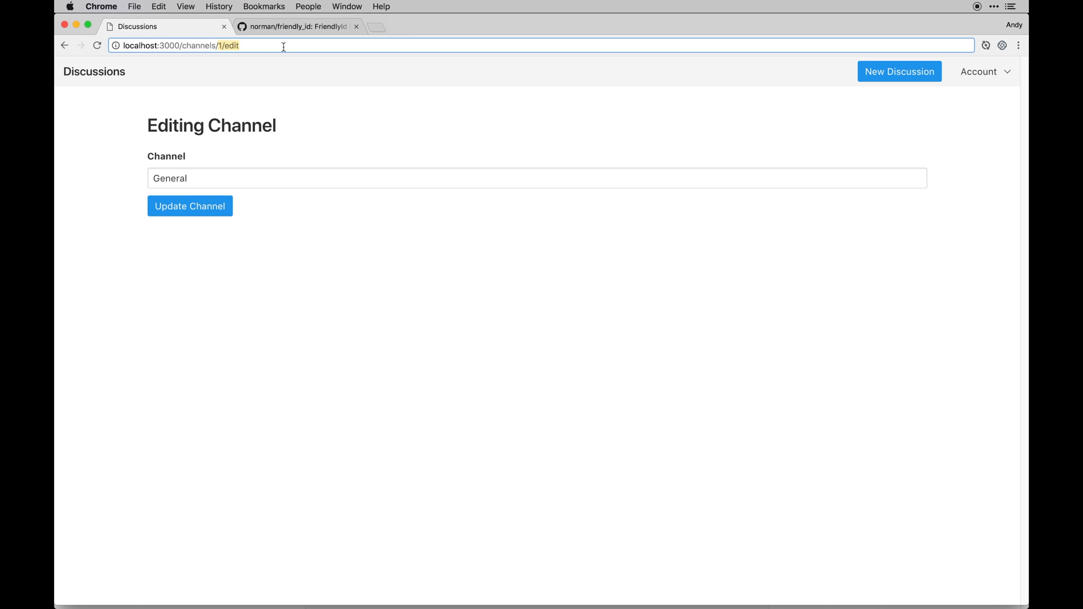
pyautogui.click(189, 206)
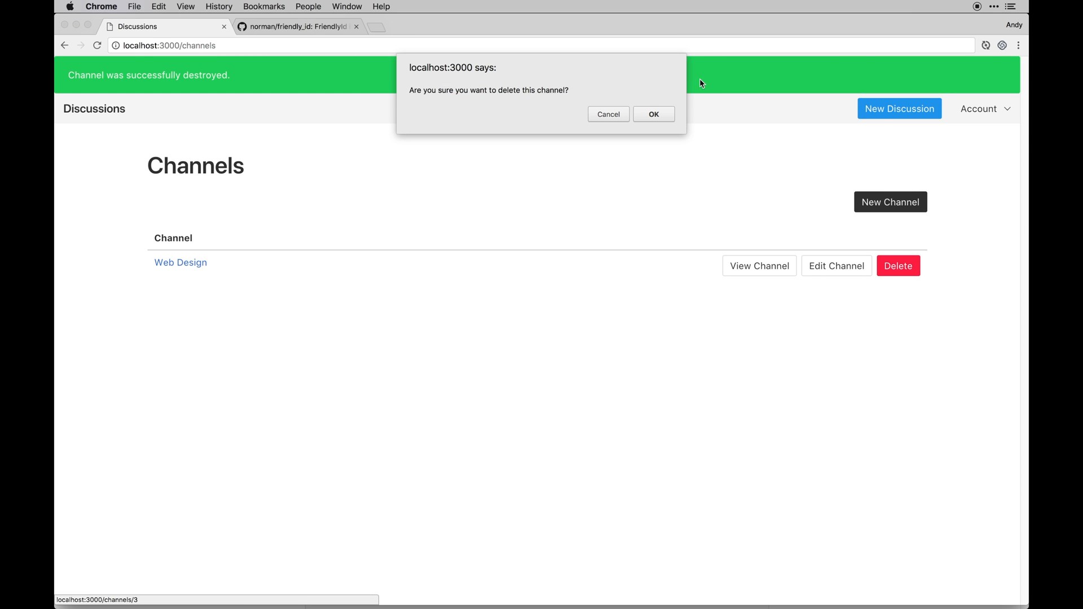
pyautogui.click(652, 114)
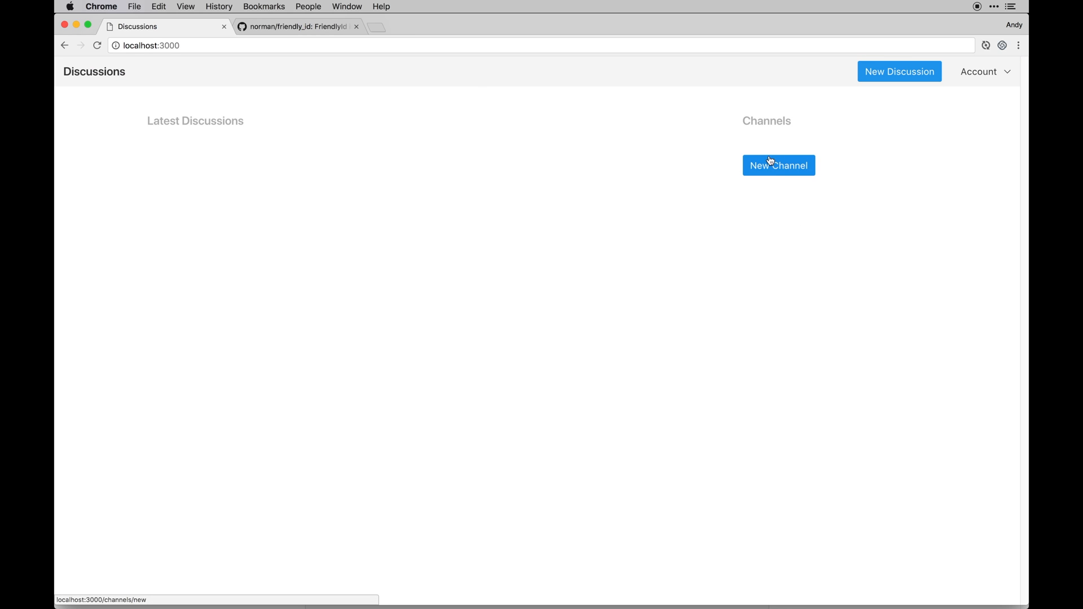
pyautogui.click(778, 165)
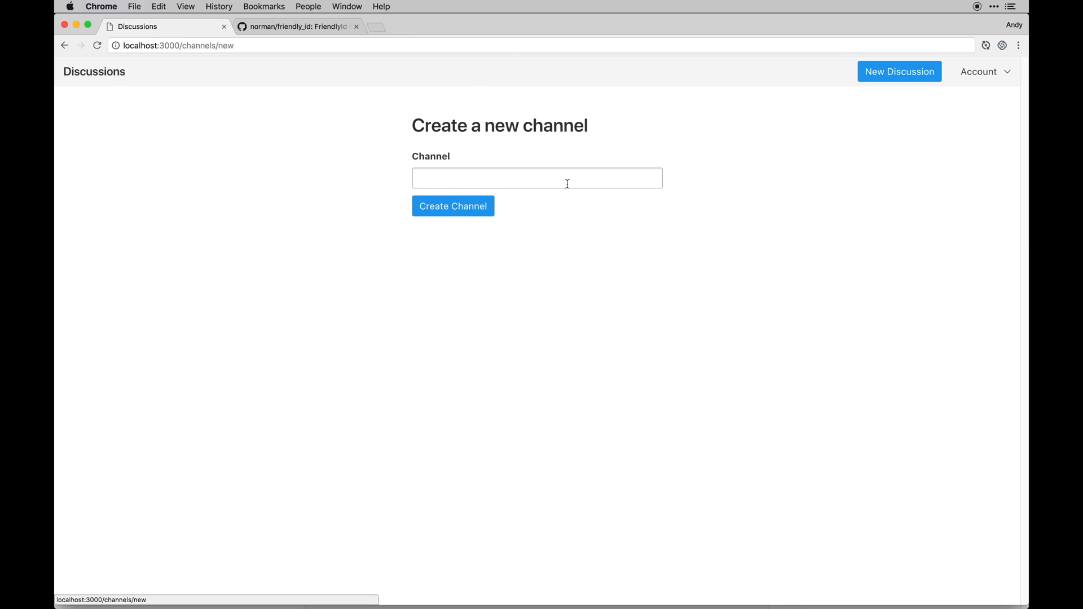
# Create the General and Web Development channels from the new-channel form.
pyautogui.write('General')
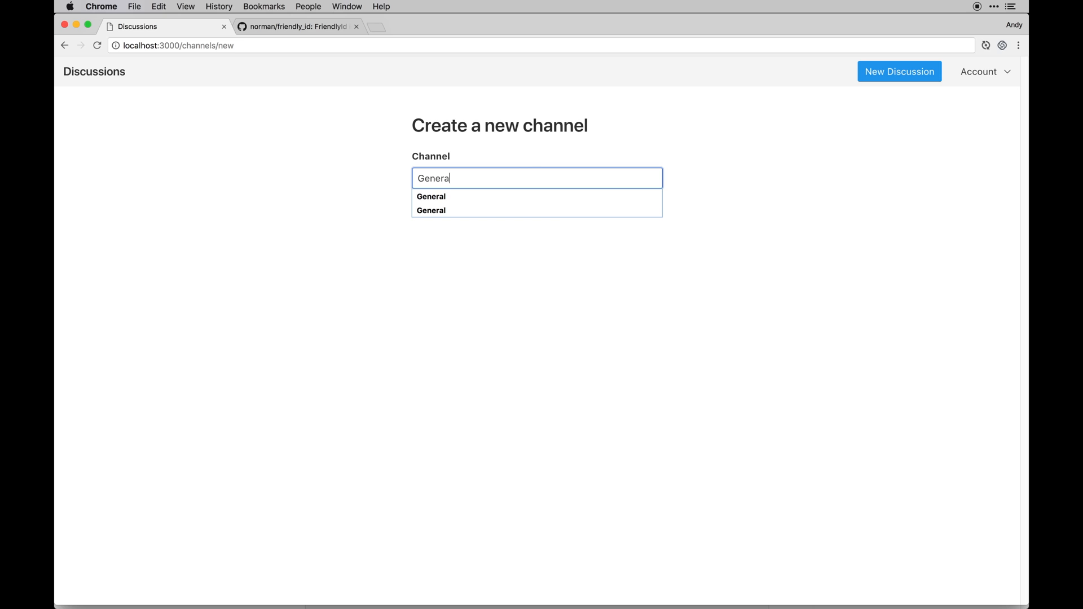
pyautogui.click(454, 206)
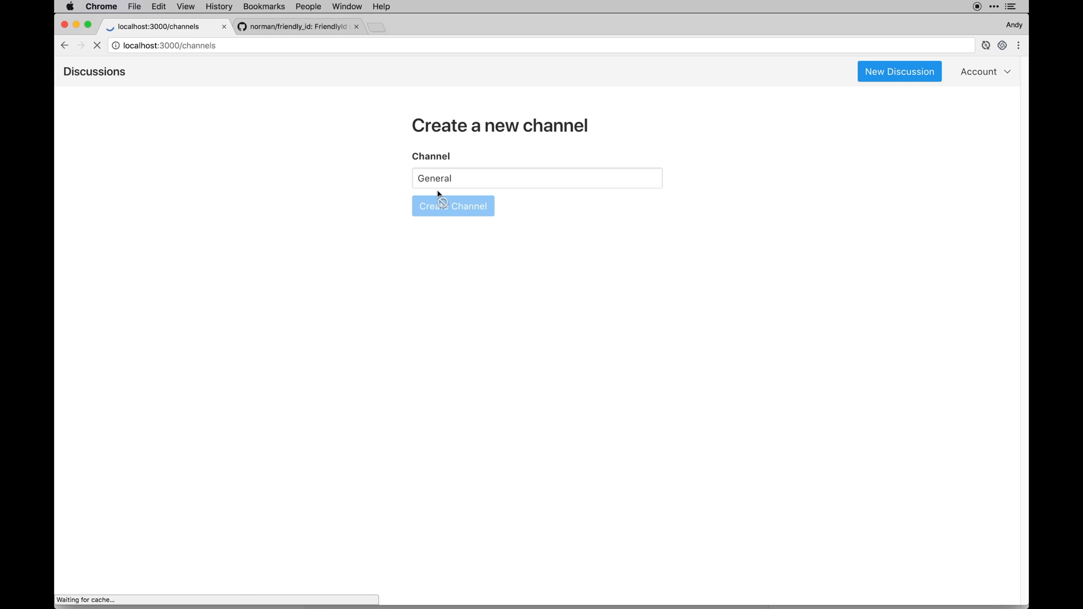
pyautogui.click(452, 206)
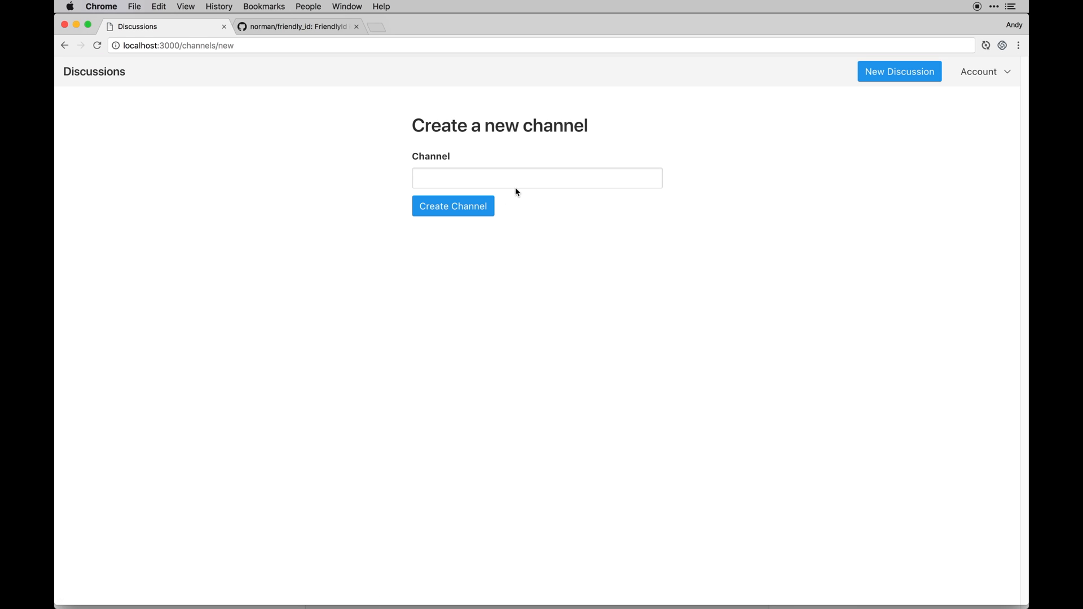
pyautogui.write('Web d')
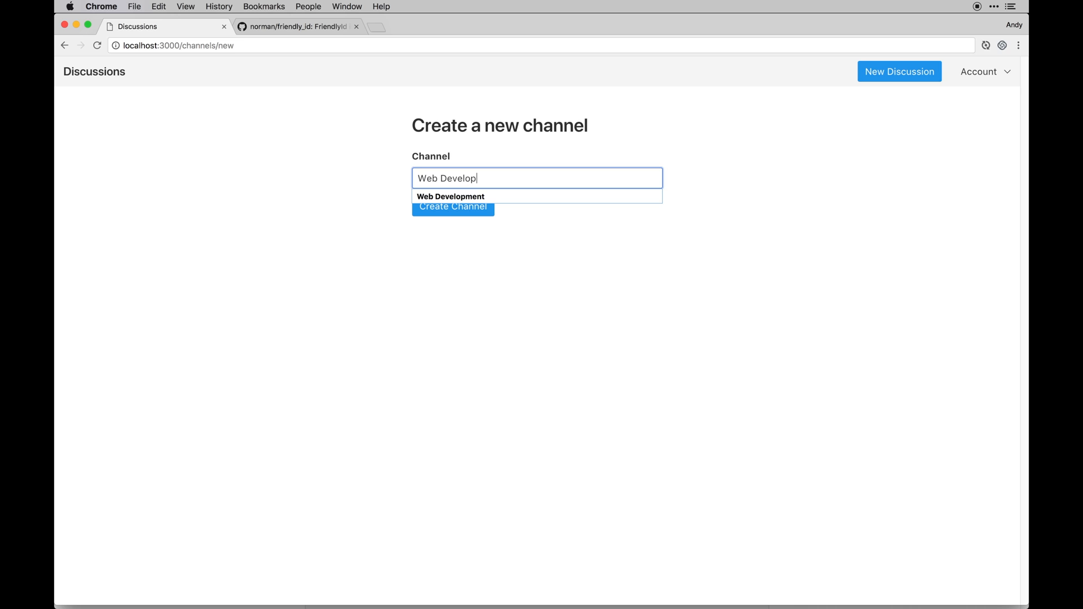
pyautogui.click(450, 197)
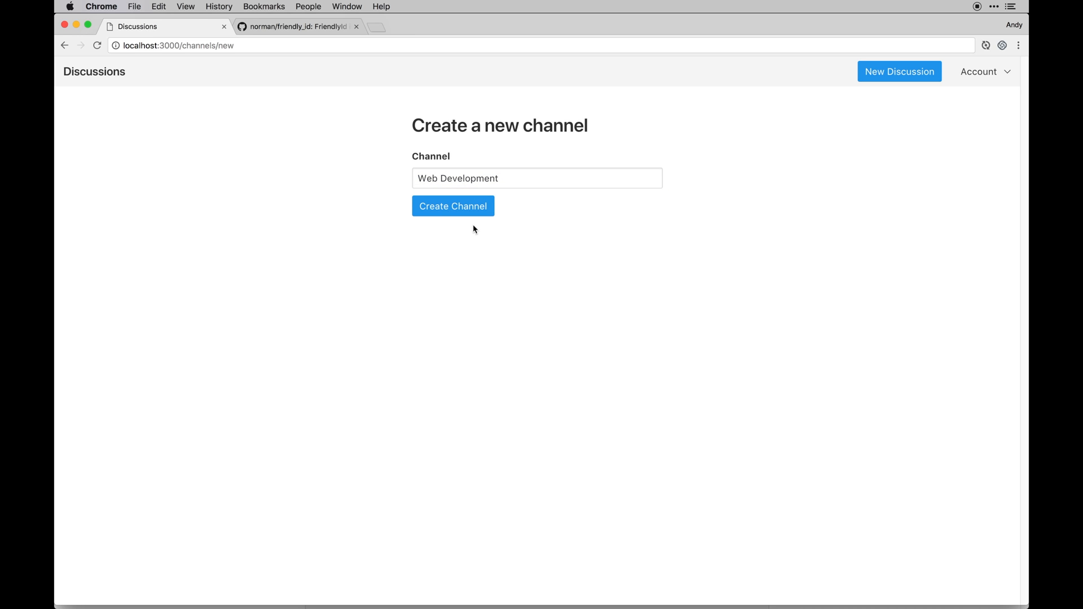
pyautogui.click(452, 205)
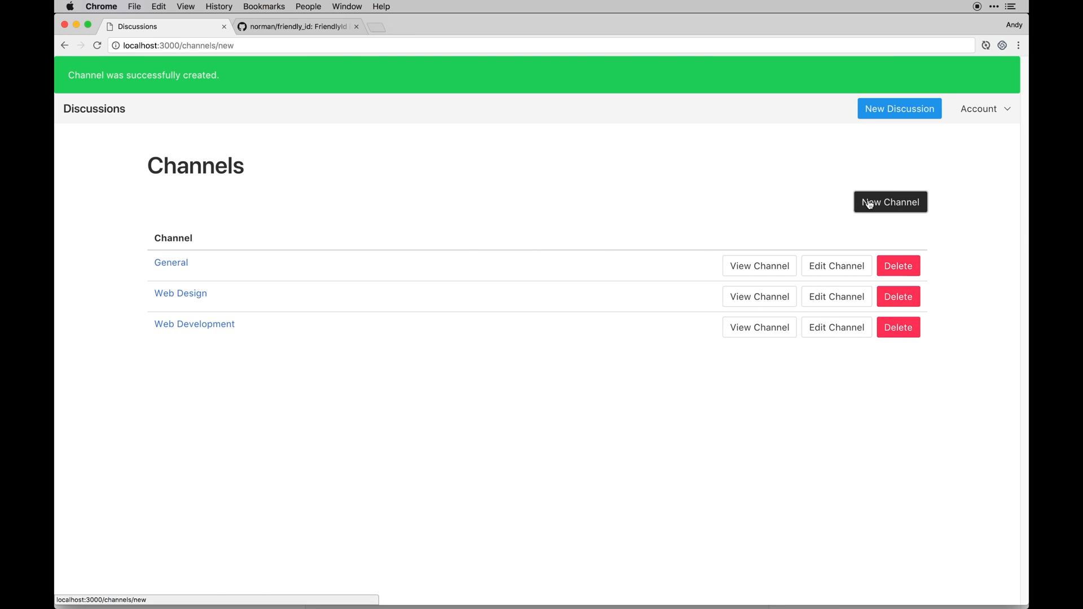
# Create the Jobs and Tutorials channels and return to the Discussions home page.
pyautogui.click(890, 202)
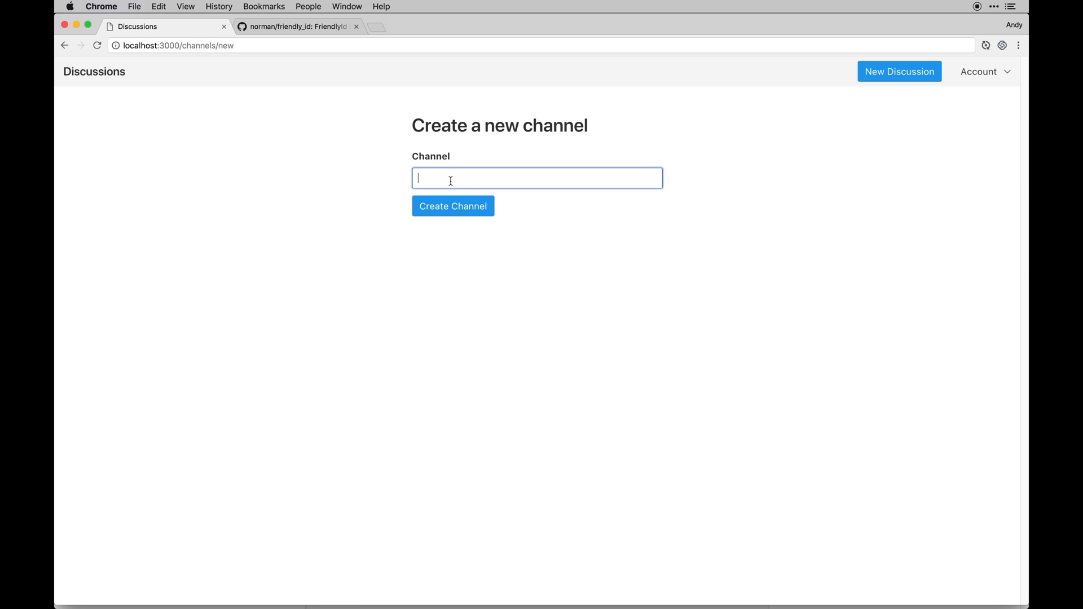
pyautogui.write('Jobs')
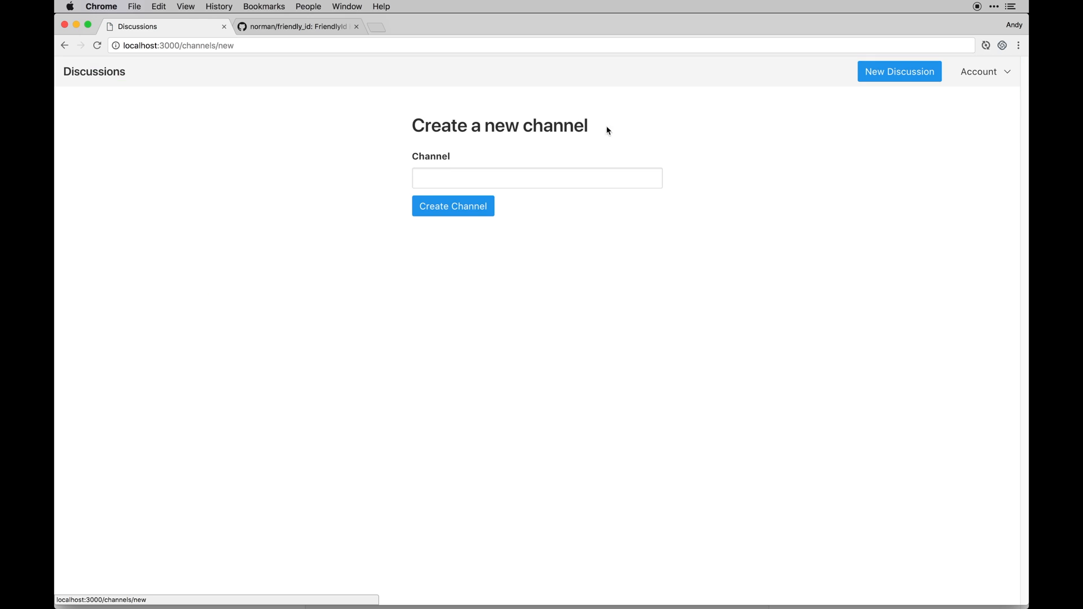
pyautogui.write('Tu')
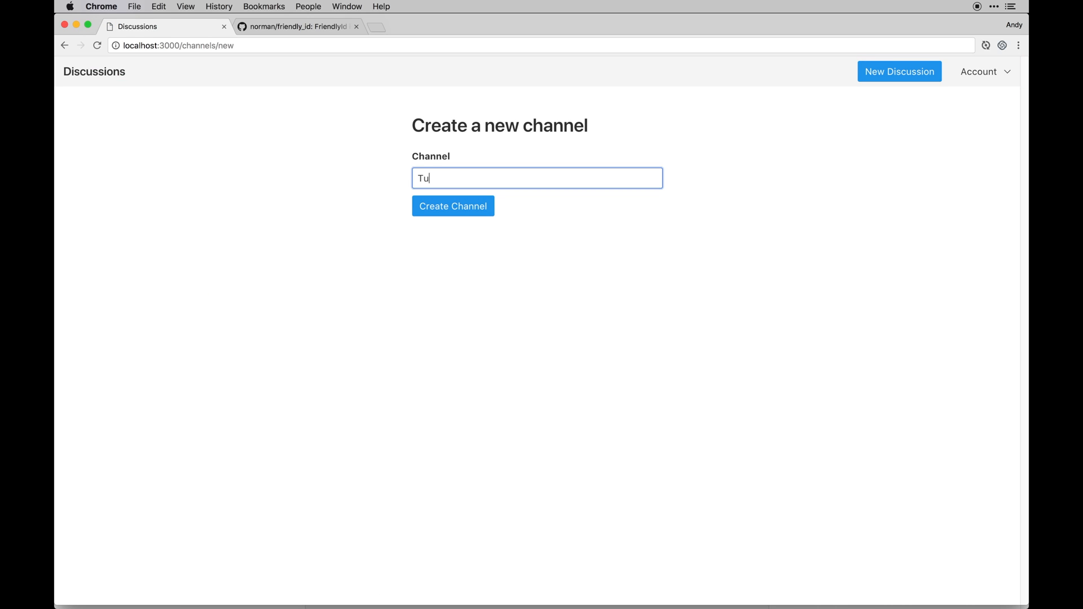
pyautogui.click(452, 205)
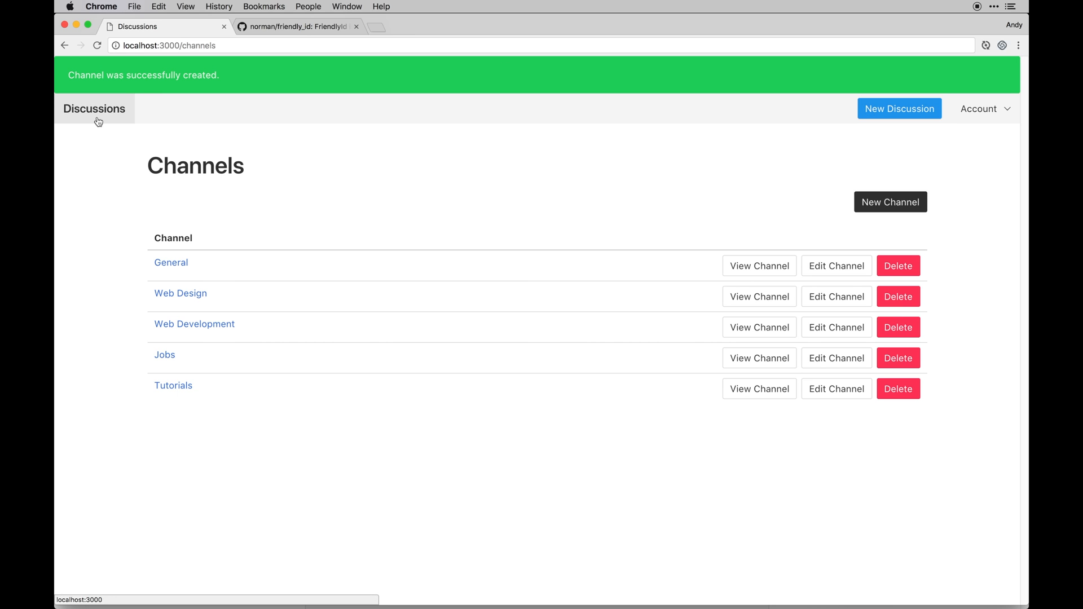
pyautogui.click(93, 109)
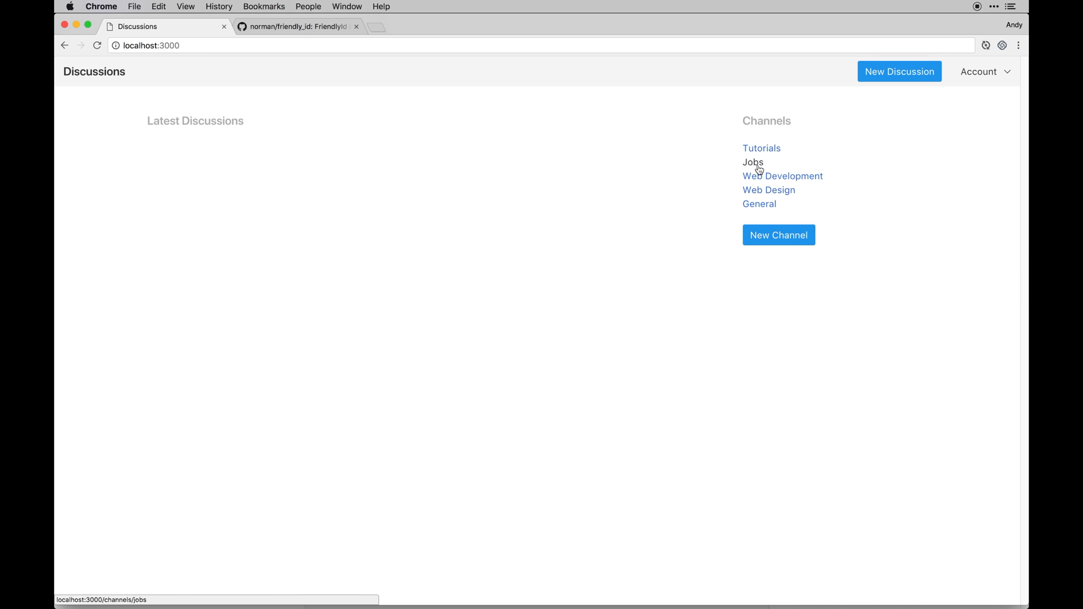
pyautogui.moveTo(833, 129)
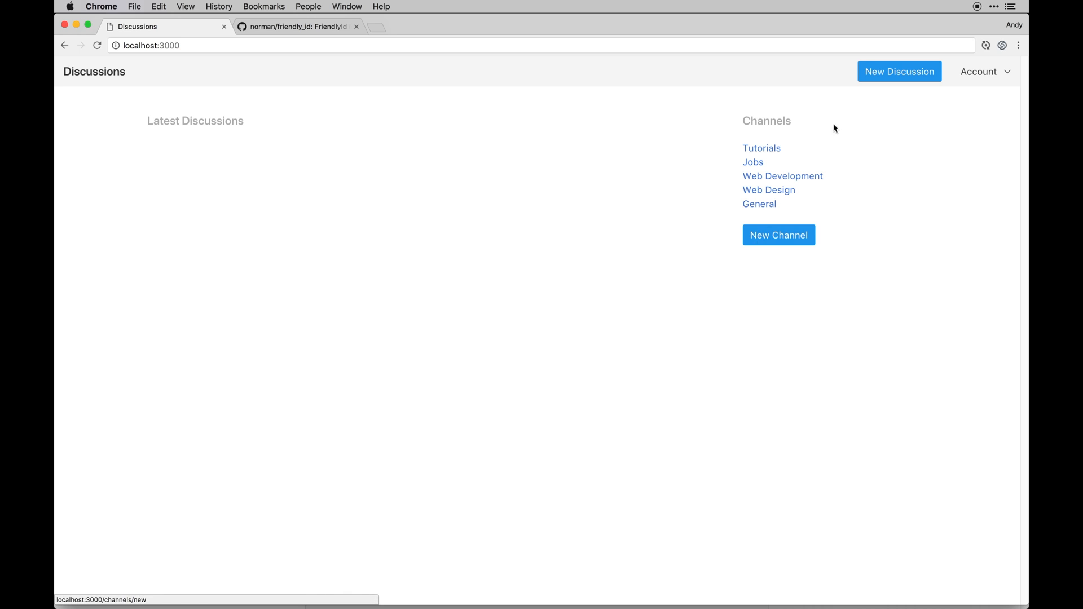
# Submit a new discussion 'How to land a job as a designer' with placeholder content in the Jobs channel.
pyautogui.click(899, 71)
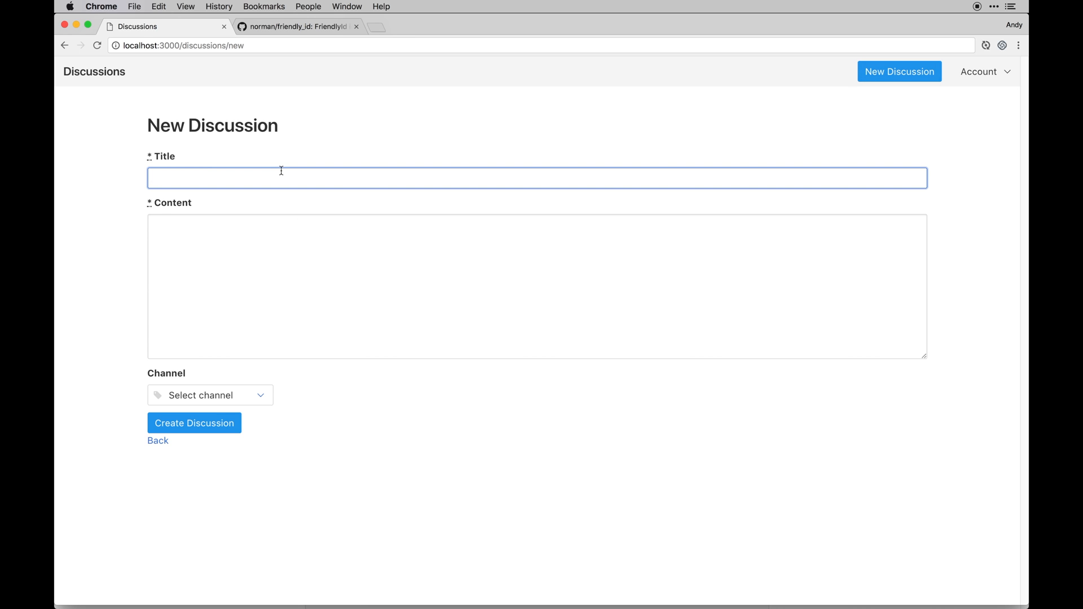
pyautogui.write('How to l')
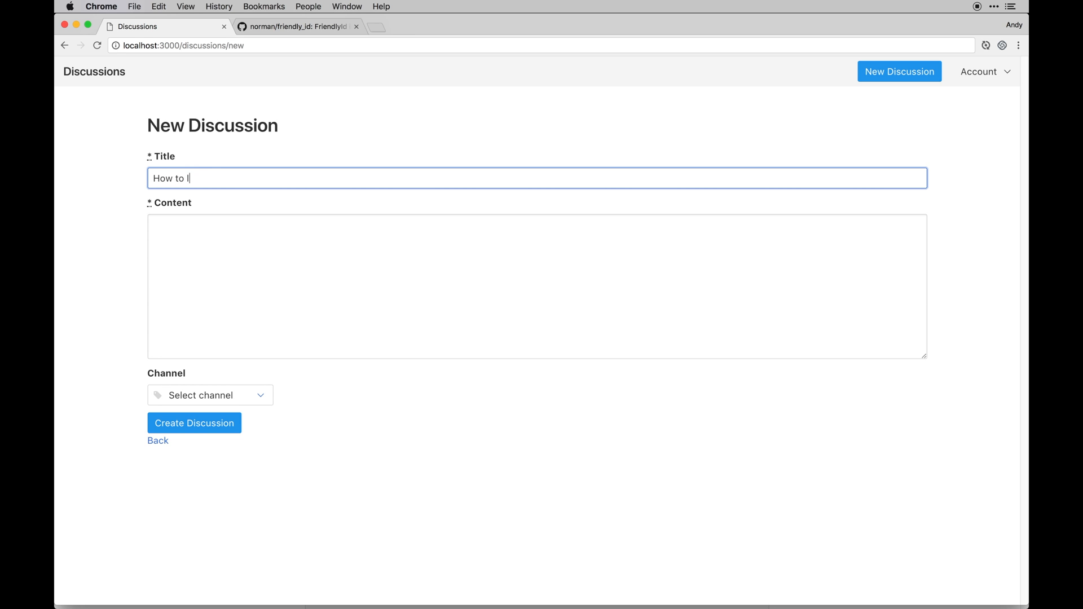
pyautogui.write('and a job')
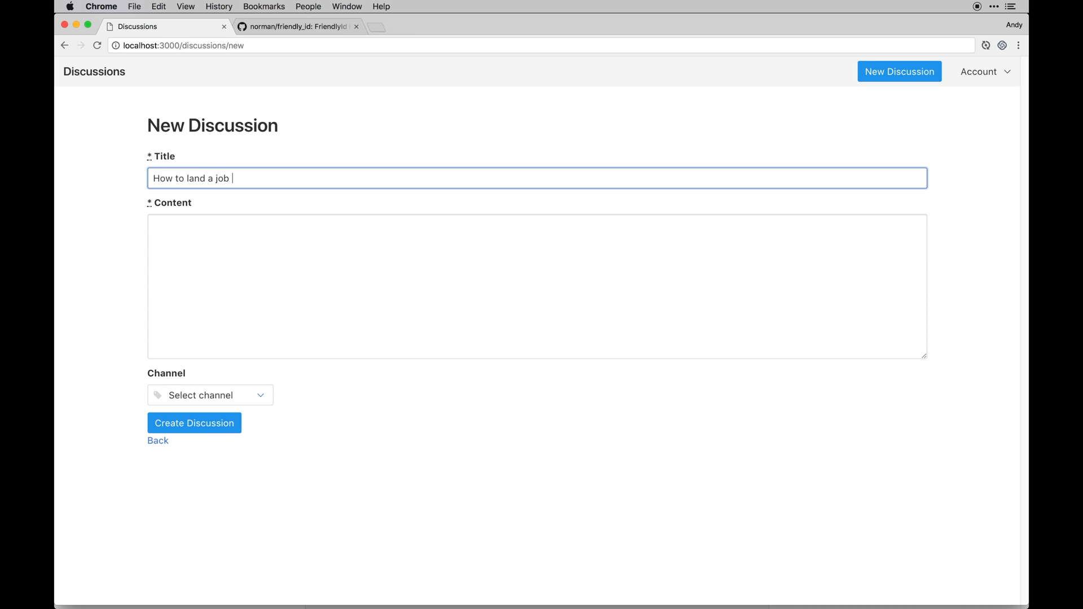
pyautogui.write('as a designer')
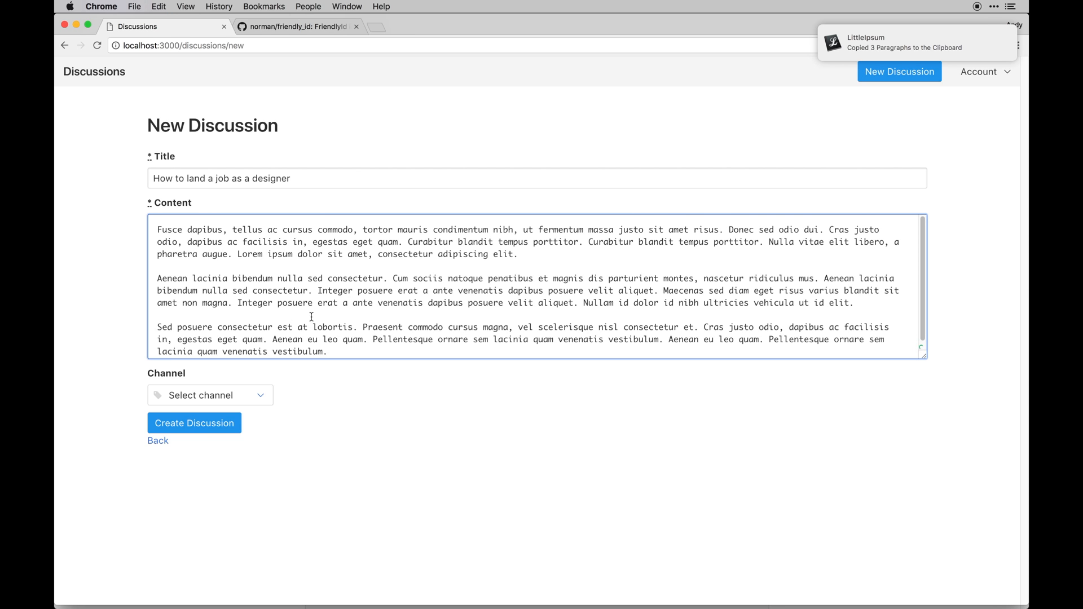
pyautogui.moveTo(860, 309)
pyautogui.write('## Heading 2')
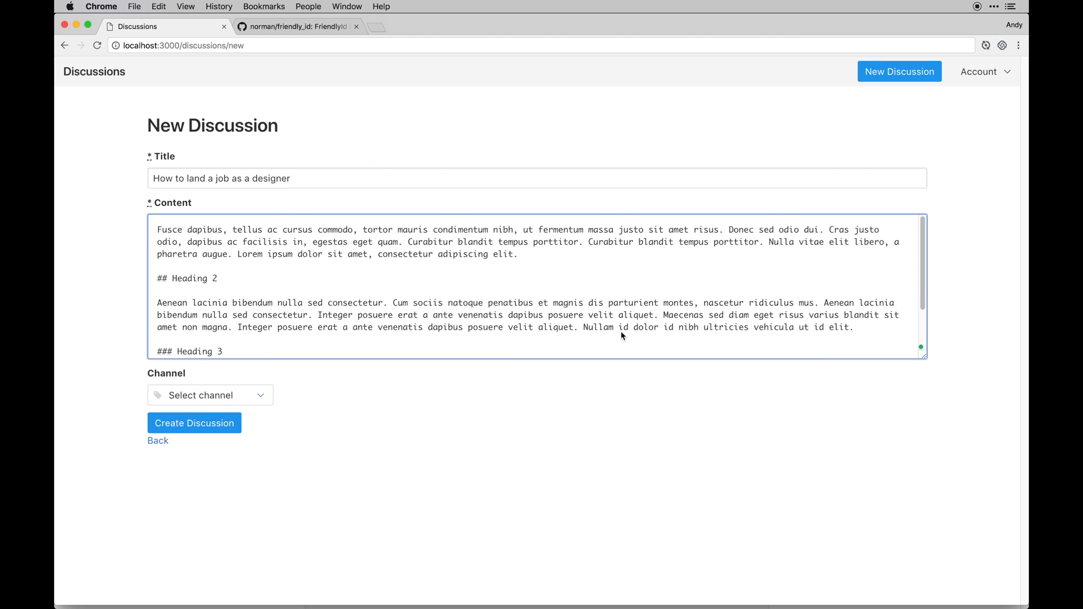
pyautogui.click(210, 395)
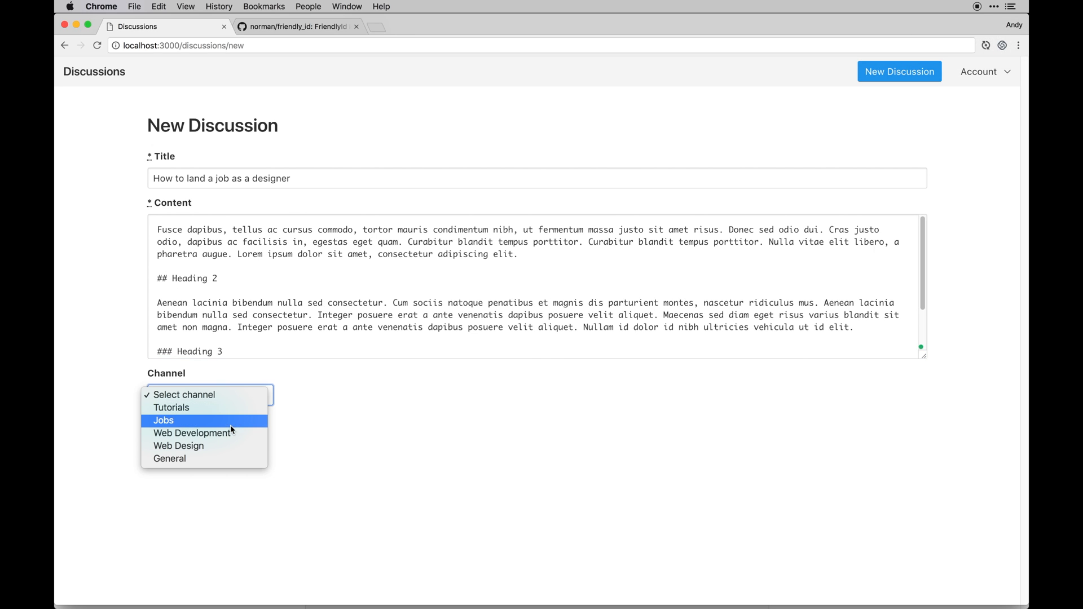
pyautogui.click(162, 420)
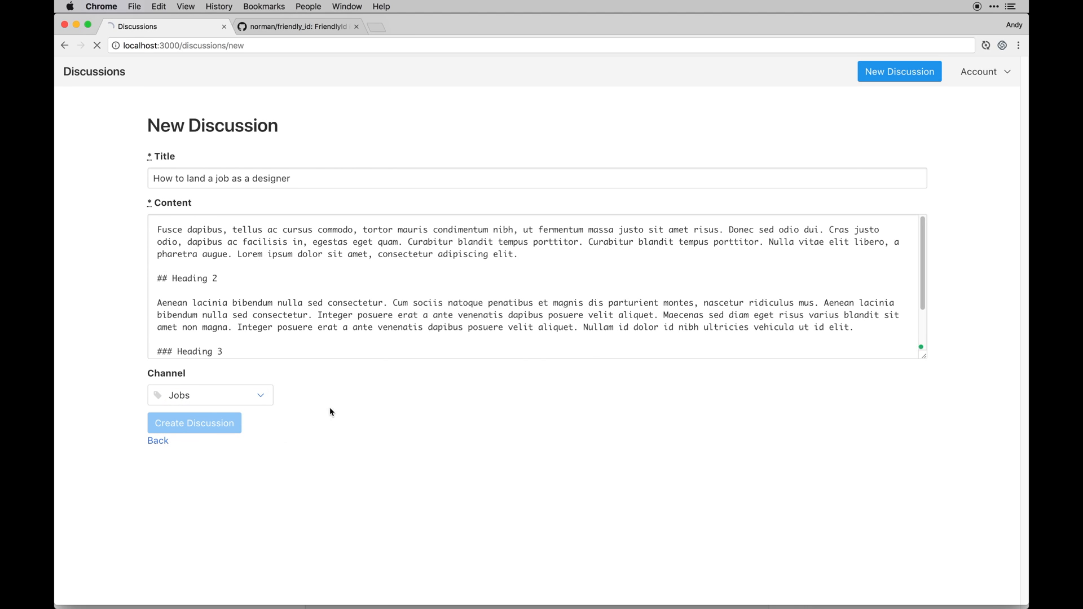
pyautogui.click(194, 423)
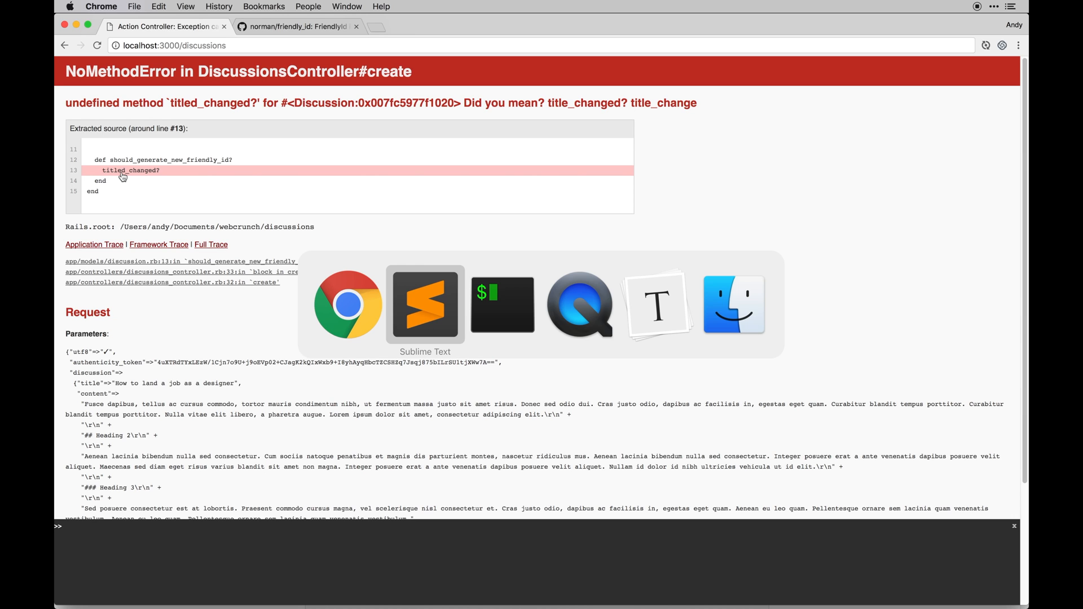
# Fix titled_changed? to title_changed? in discussion.rb and resubmit the form in Chrome.
pyautogui.click(425, 304)
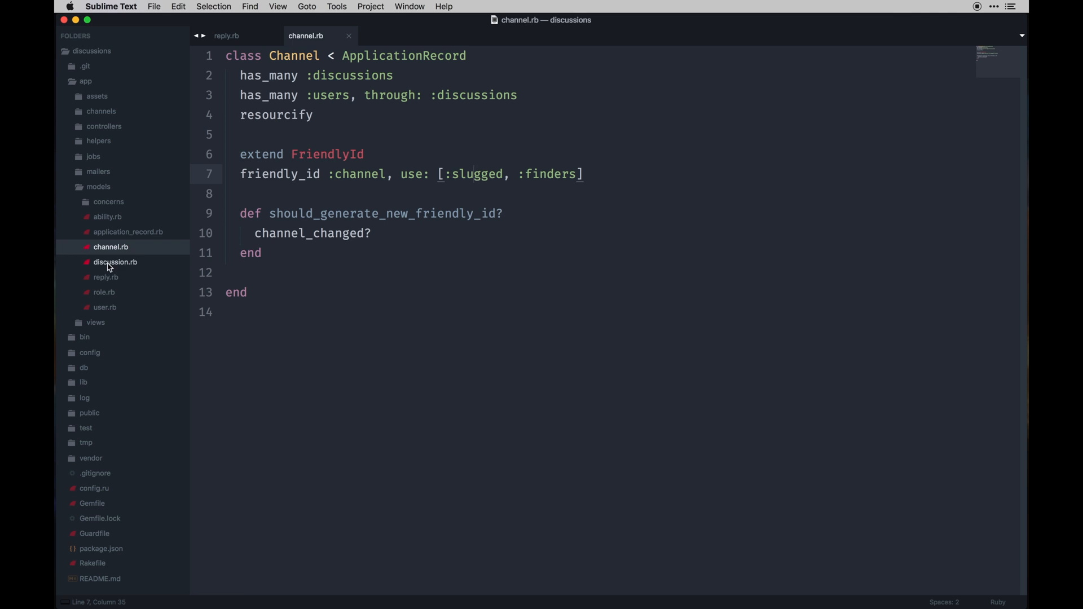
pyautogui.click(104, 278)
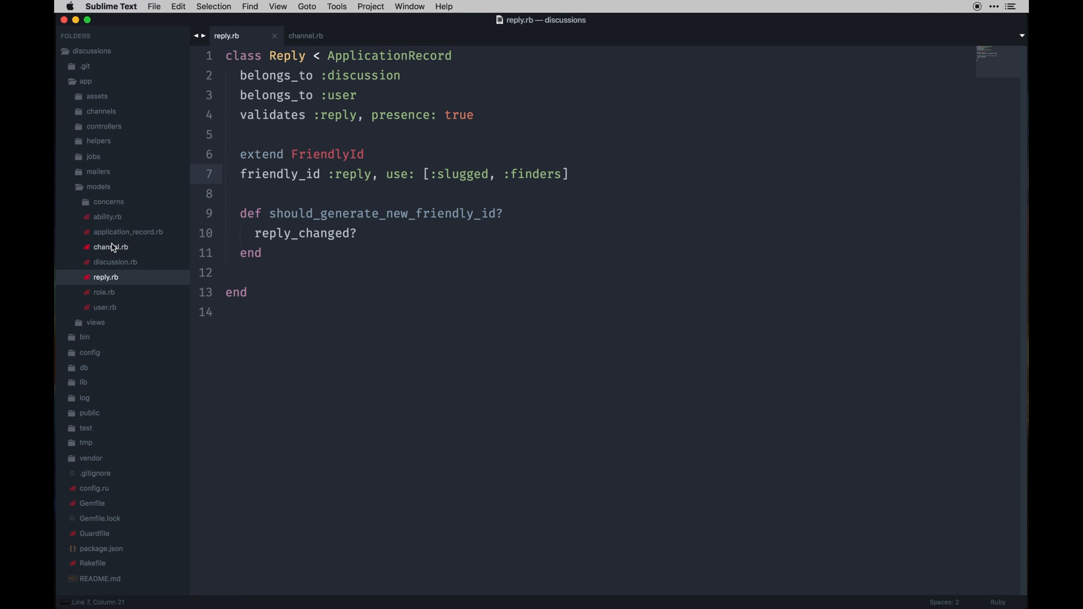
pyautogui.click(115, 262)
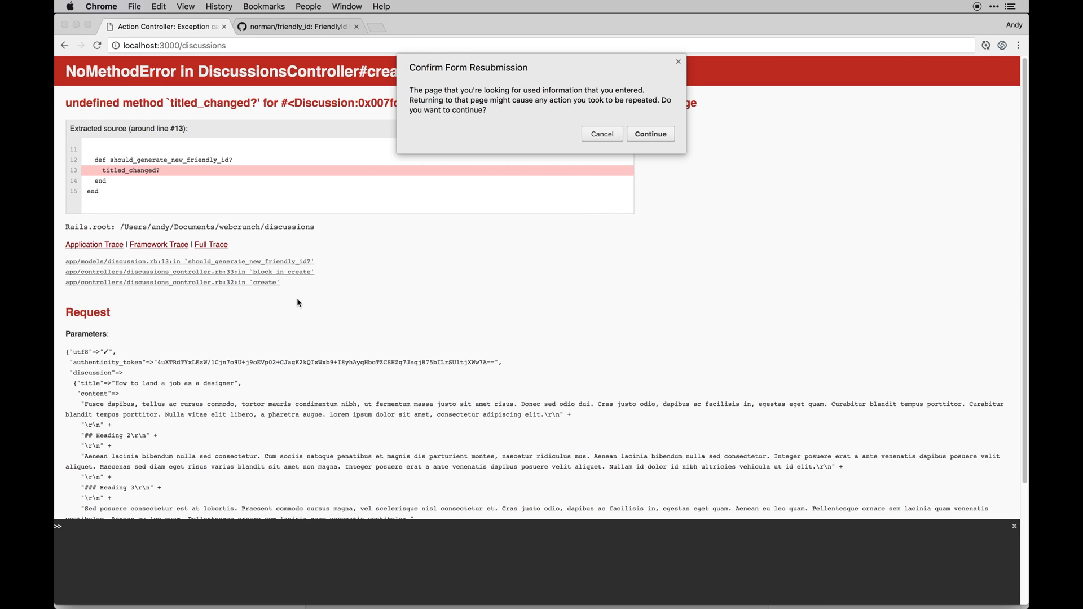
pyautogui.click(650, 133)
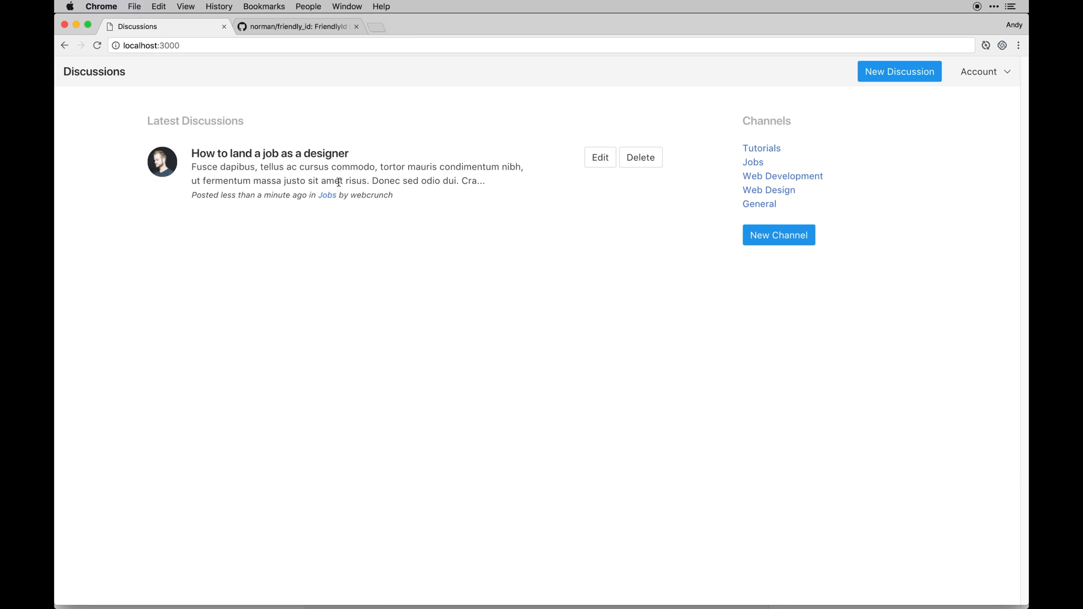
pyautogui.moveTo(346, 158)
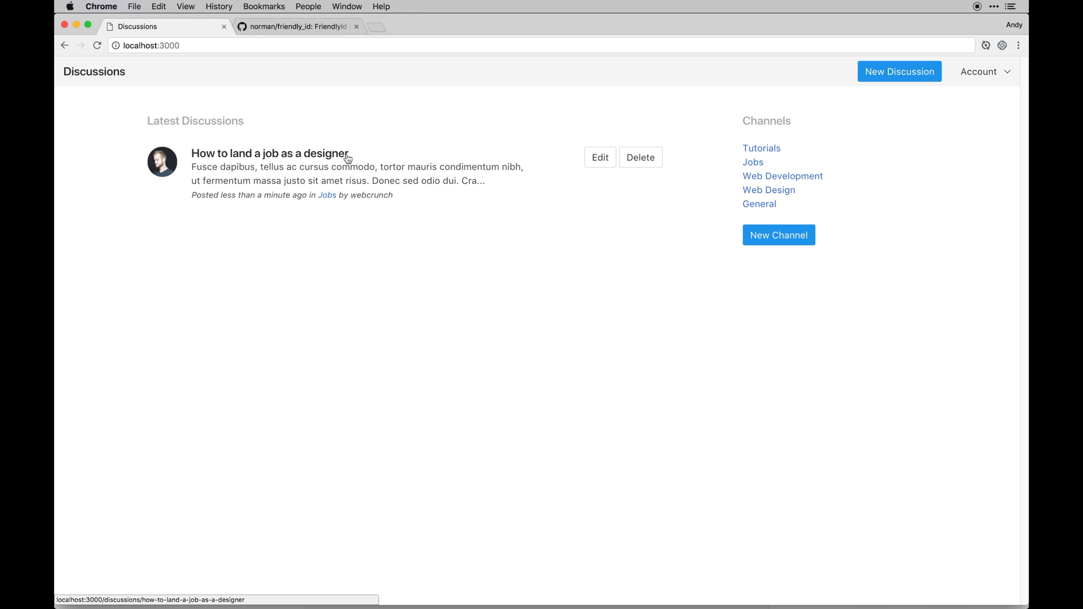
# View the How to land a job as a designer discussion at its title-based slug address.
pyautogui.click(272, 153)
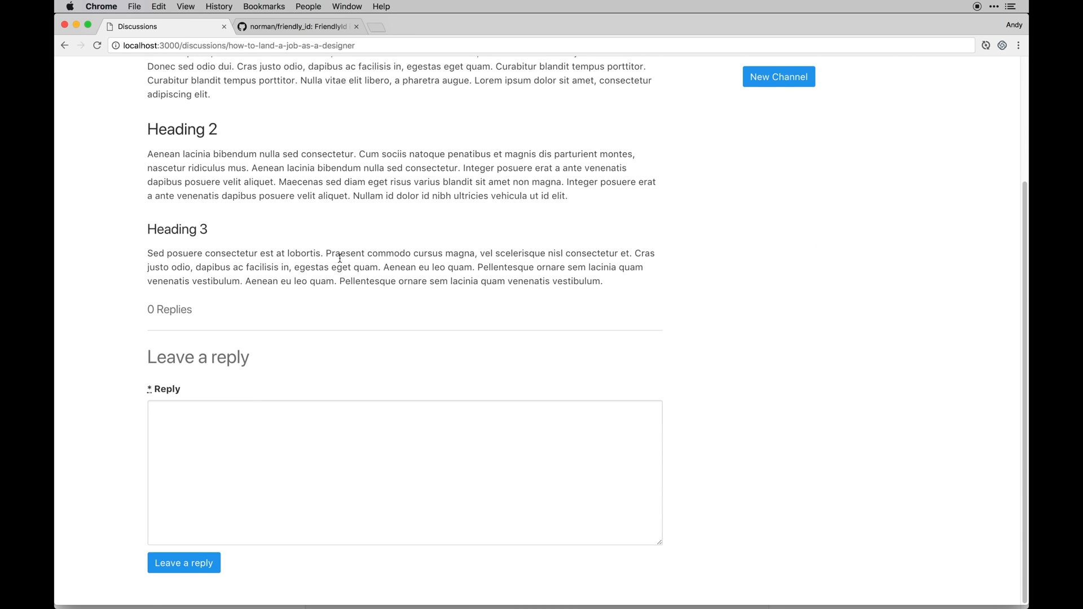
pyautogui.scroll(3)
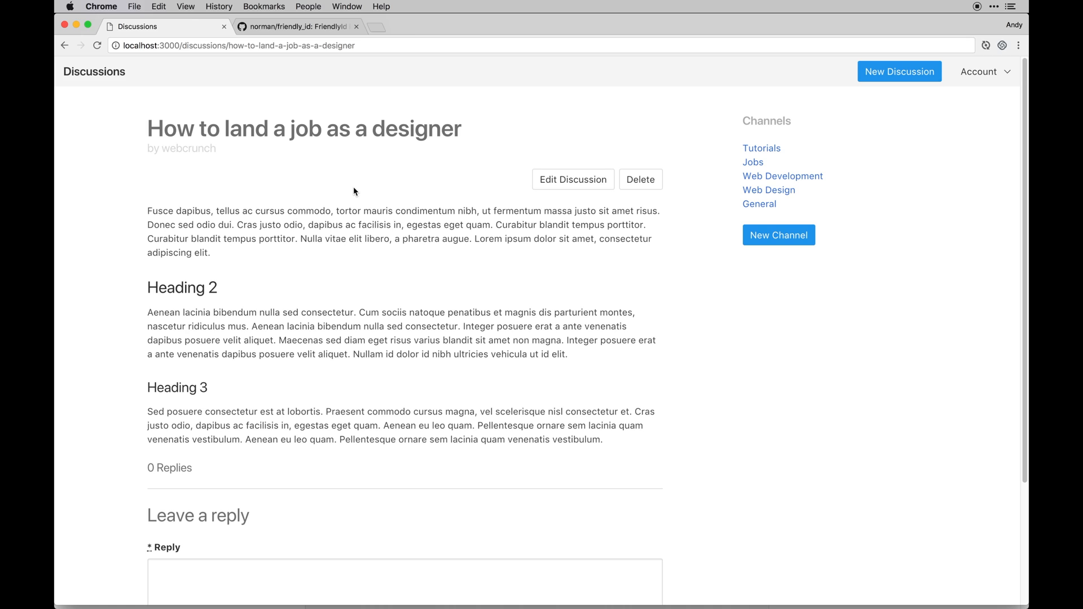
pyautogui.moveTo(291, 163)
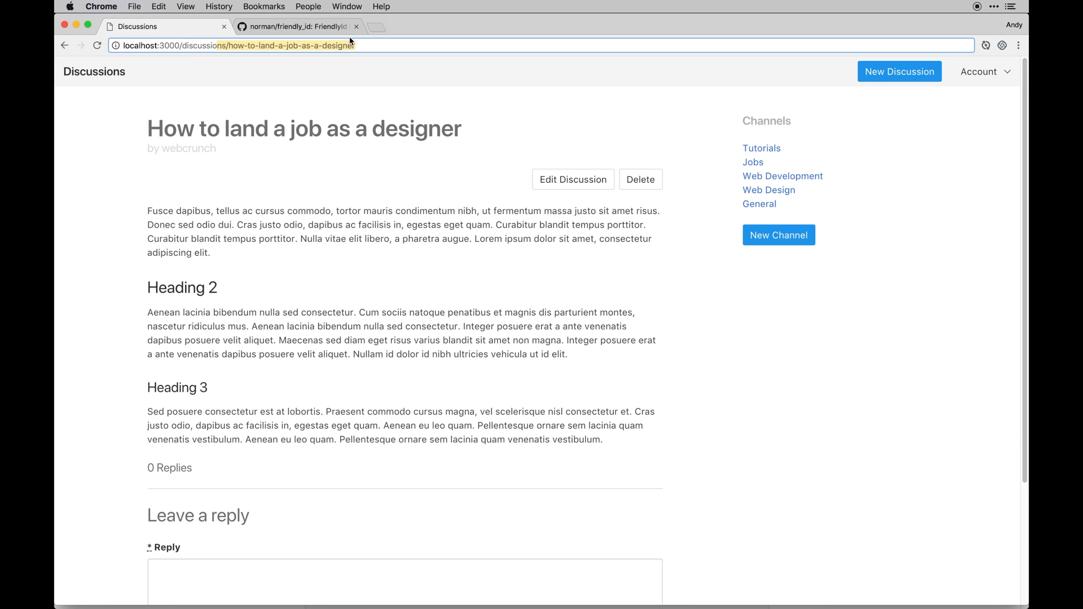
pyautogui.moveTo(416, 105)
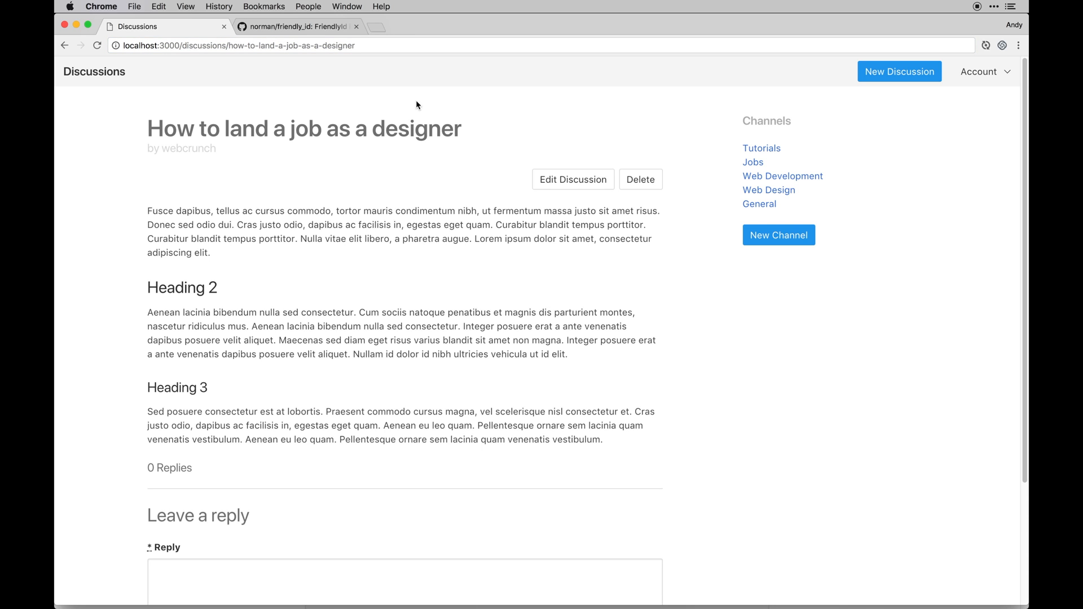
pyautogui.scroll(-3)
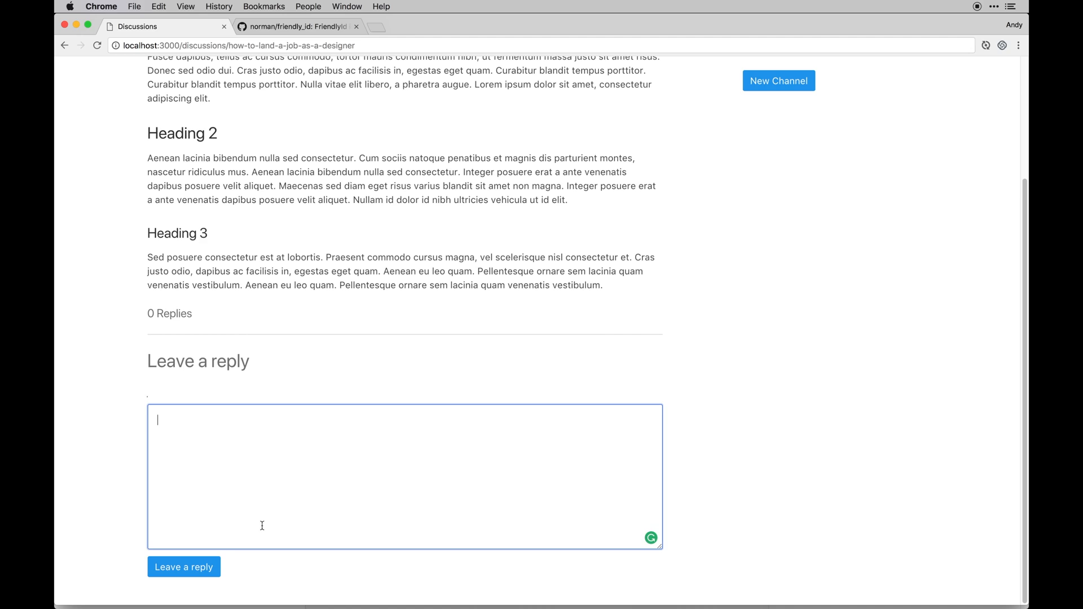
# Post the reply 'My response is **not** a good one' so 'not' renders bold.
pyautogui.write('My rep')
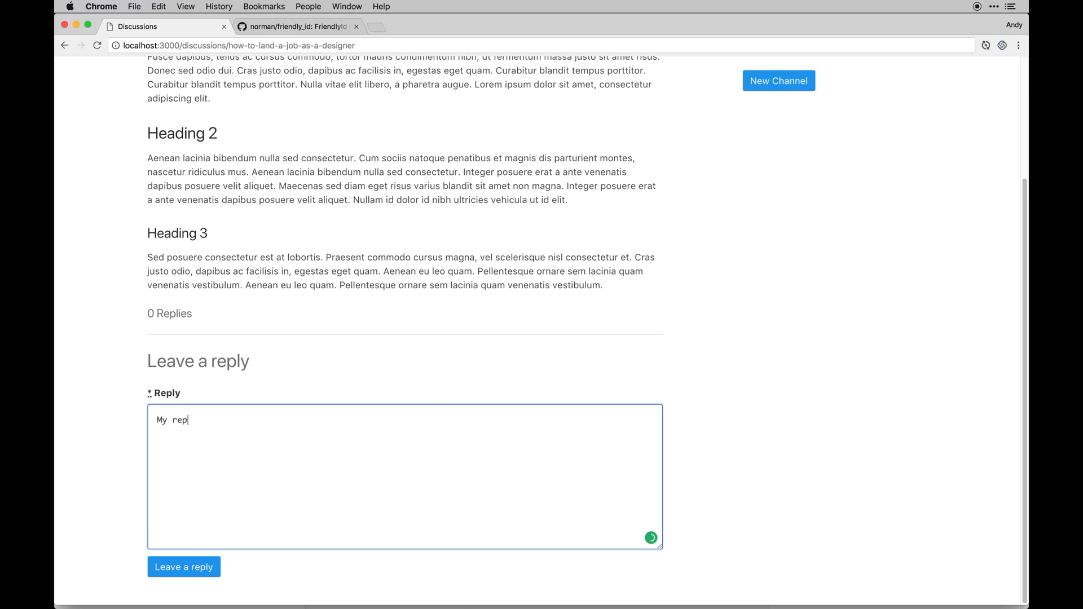
pyautogui.write('s')
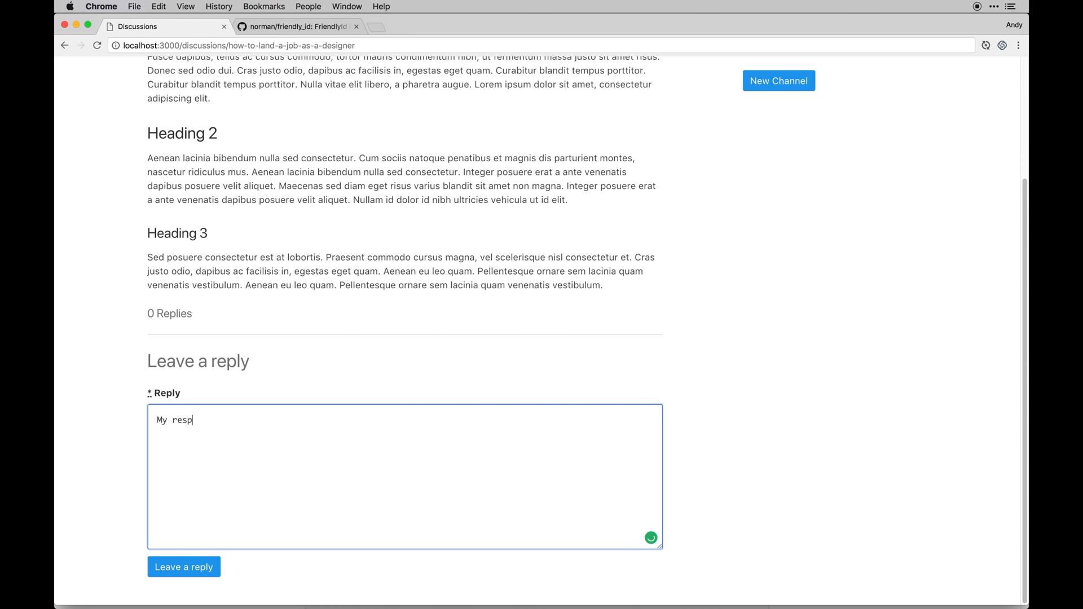
pyautogui.write('onse is no')
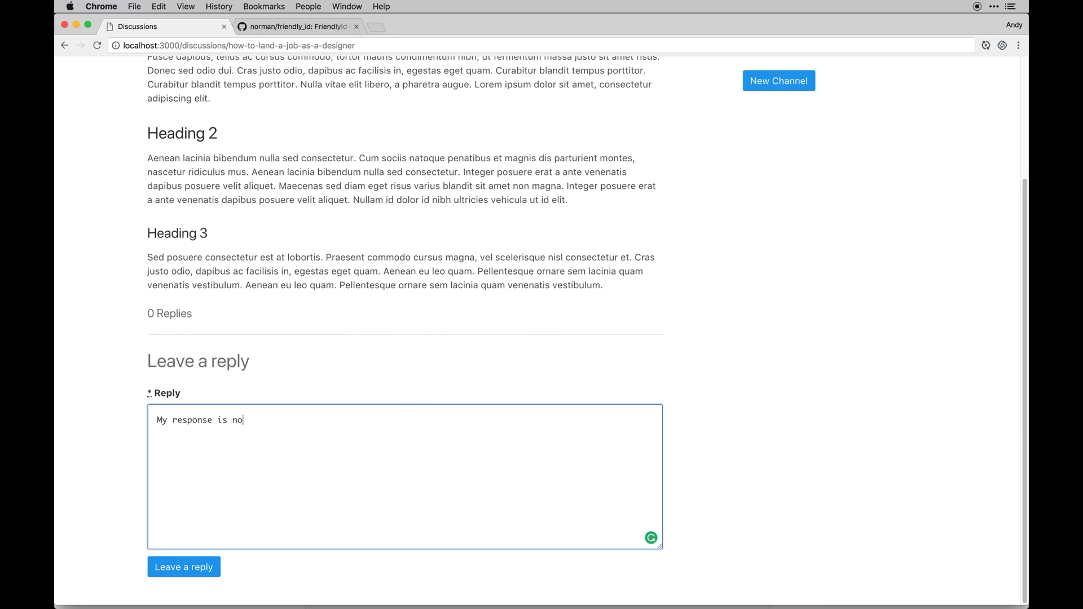
pyautogui.write('t a good one')
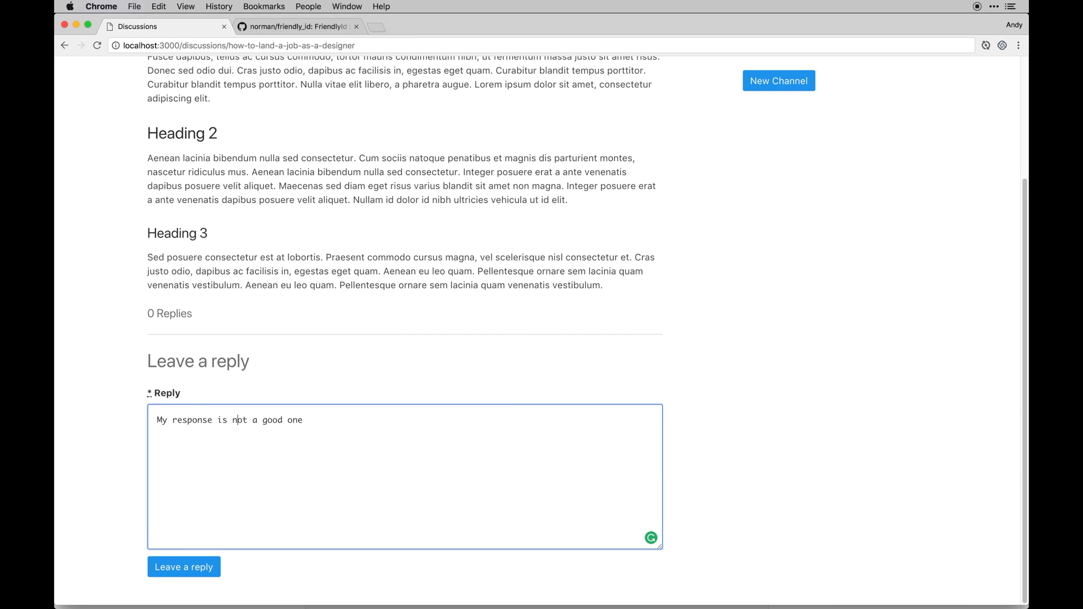
pyautogui.write('**')
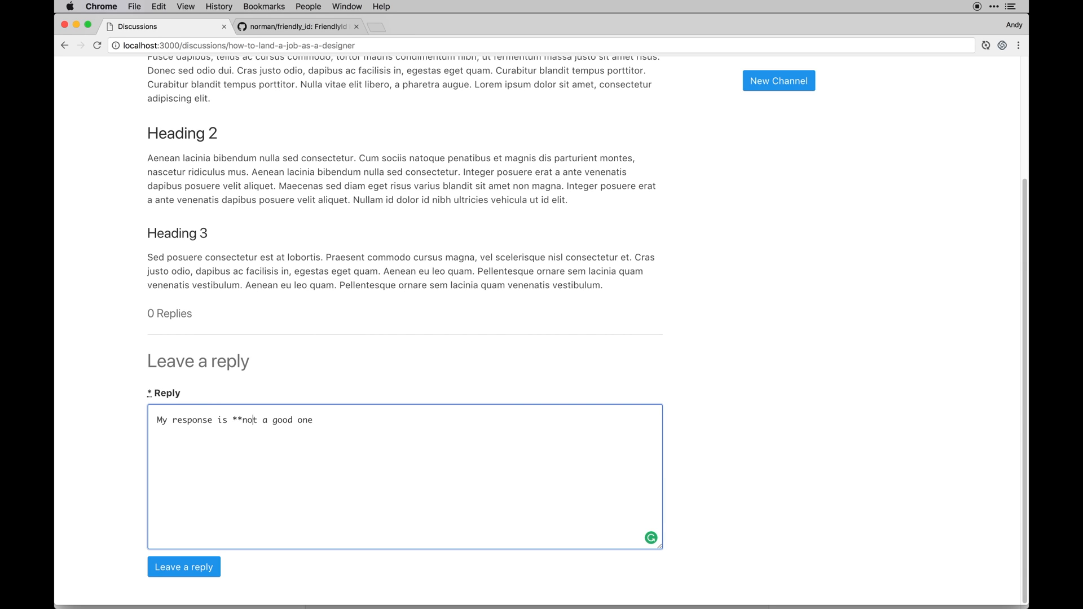
pyautogui.write('**')
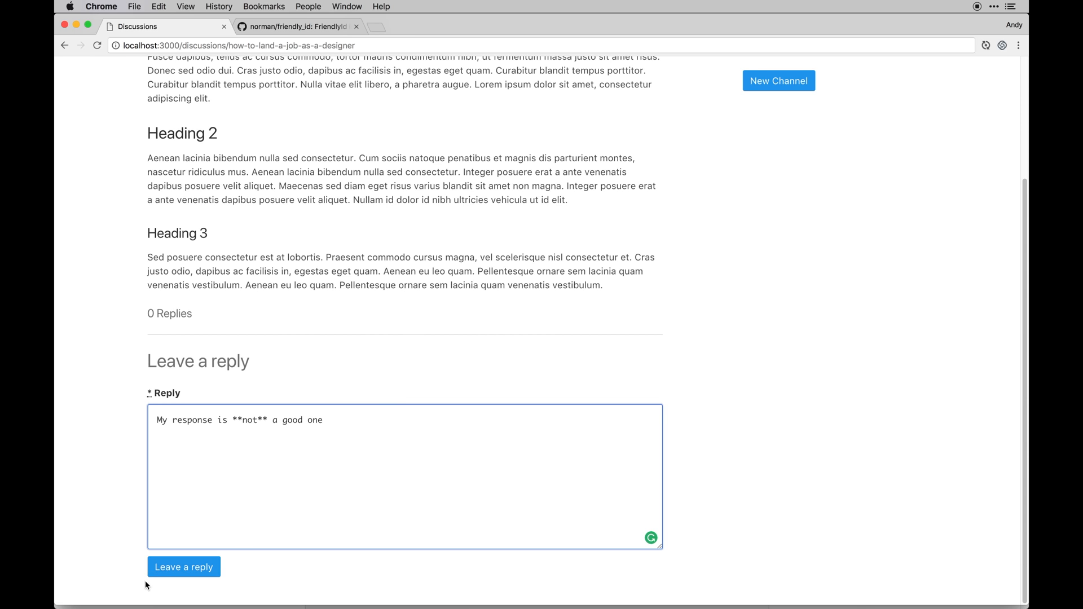
pyautogui.click(184, 566)
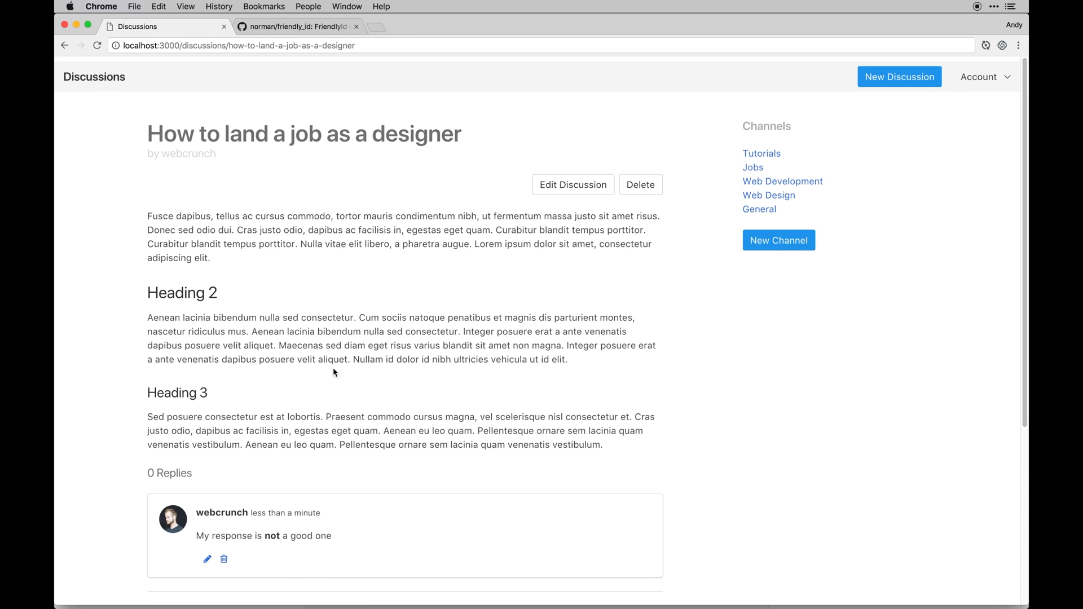
# Sign out, sign in with the other saved account, and load the Web Development channel page.
pyautogui.click(980, 76)
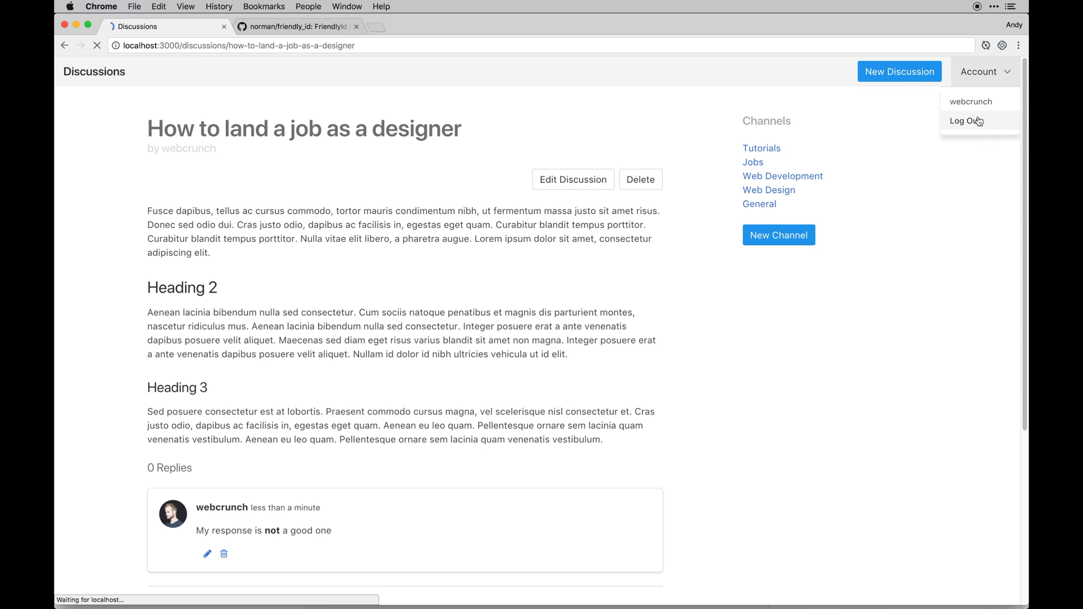
pyautogui.click(967, 120)
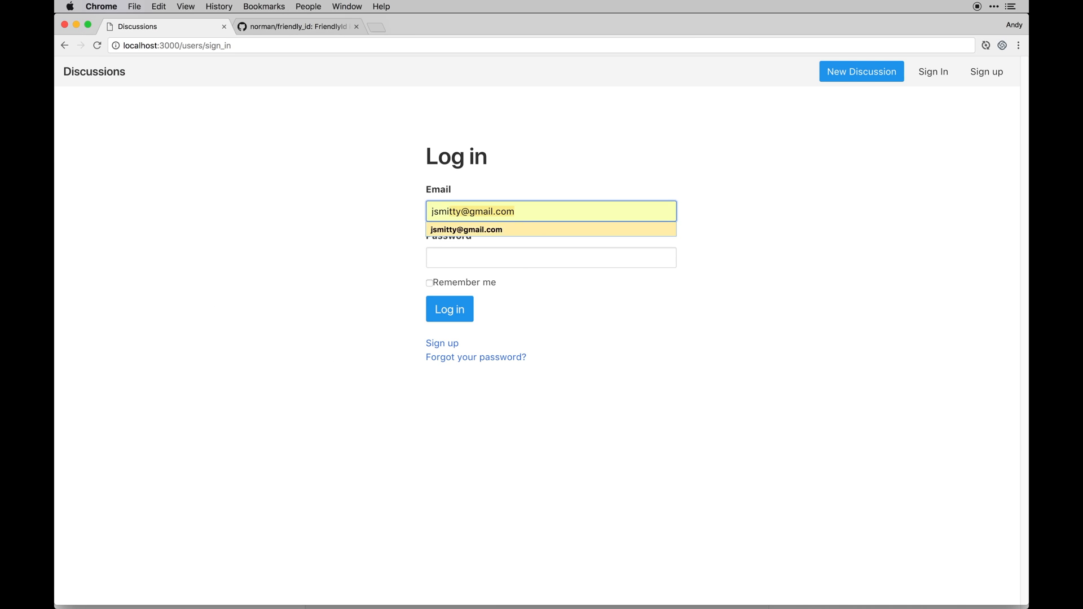
pyautogui.click(449, 309)
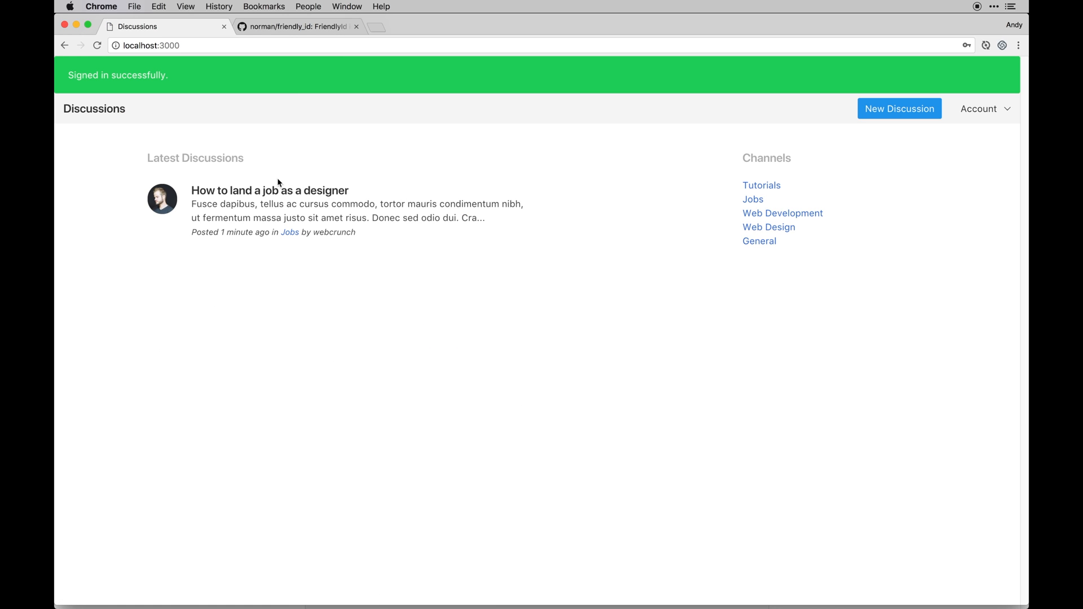
pyautogui.moveTo(856, 134)
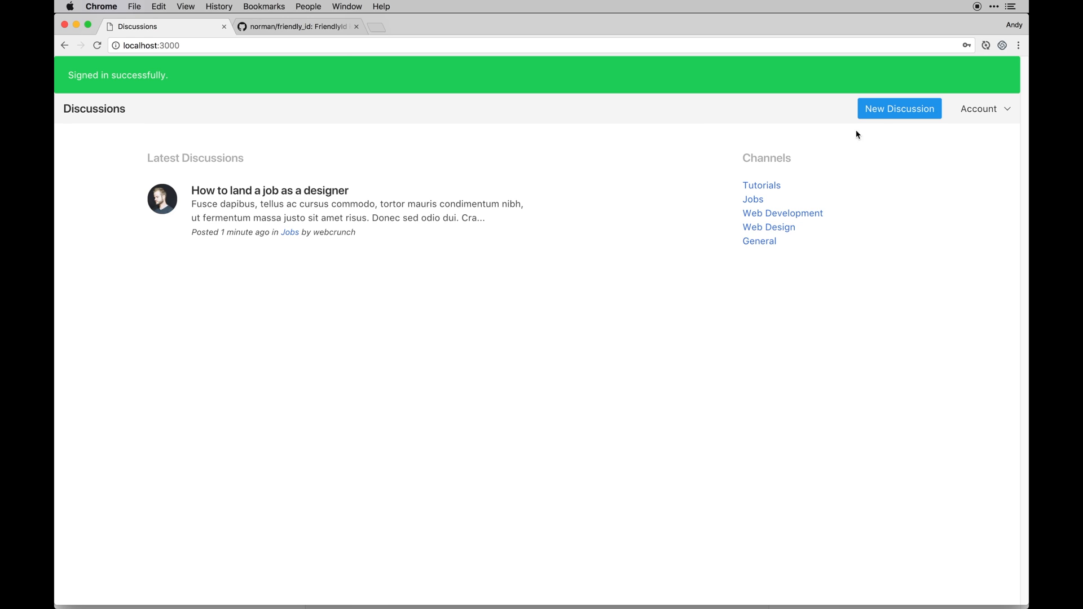
pyautogui.moveTo(783, 213)
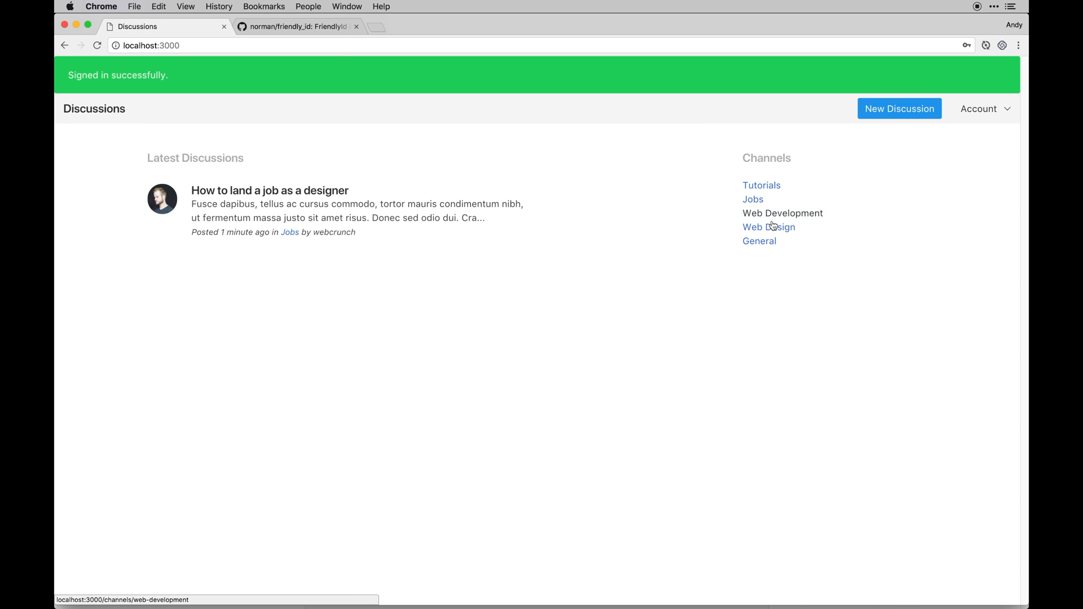
pyautogui.click(783, 214)
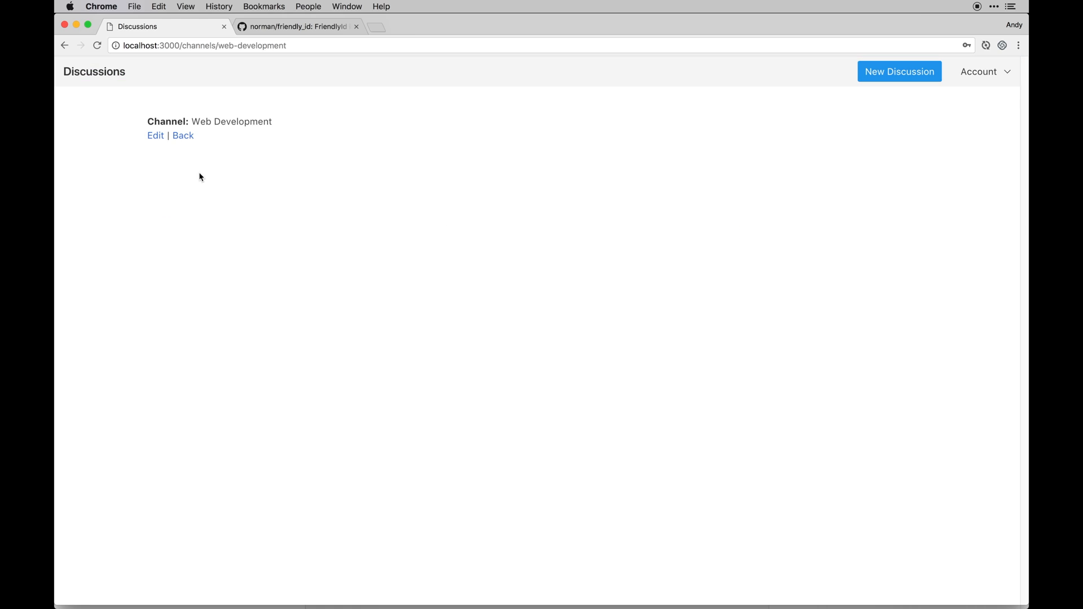
pyautogui.moveTo(396, 297)
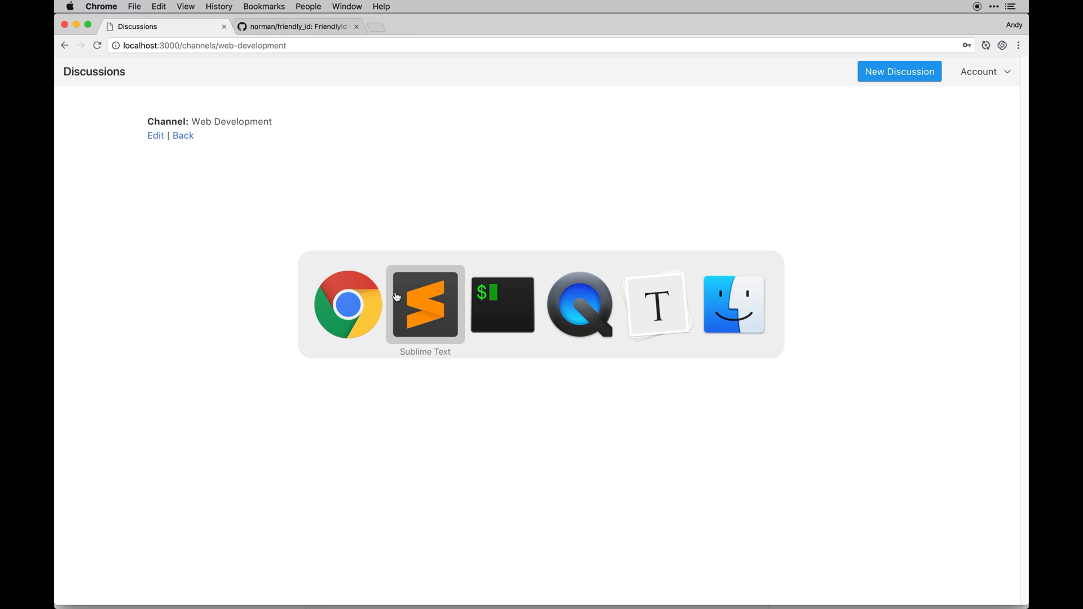
# Bring up demo-forum's channels/show.html.erb alongside the discussions project's views folder.
pyautogui.click(425, 304)
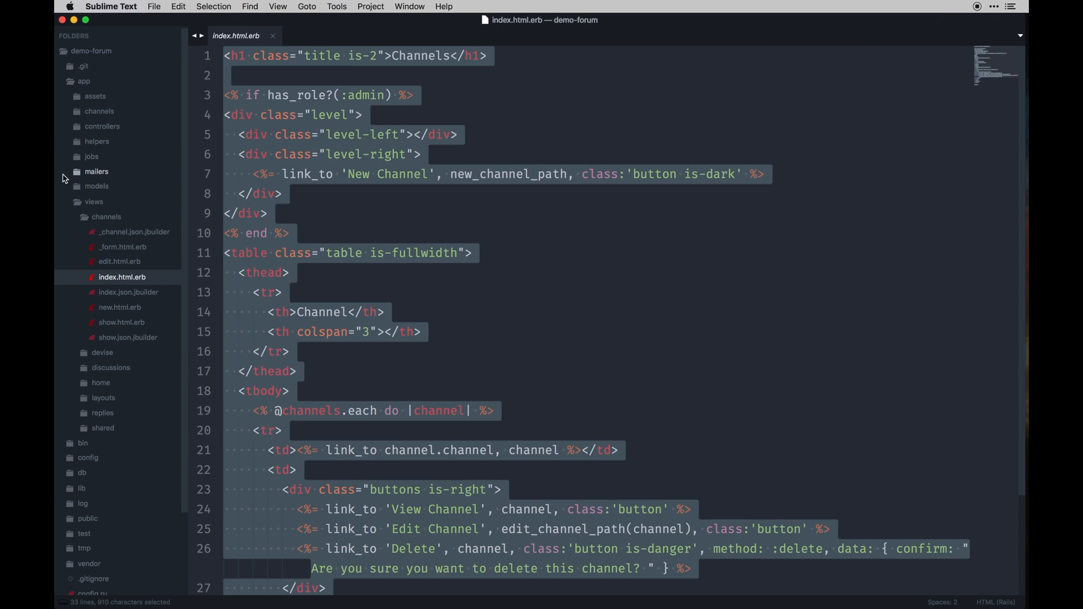
pyautogui.click(121, 322)
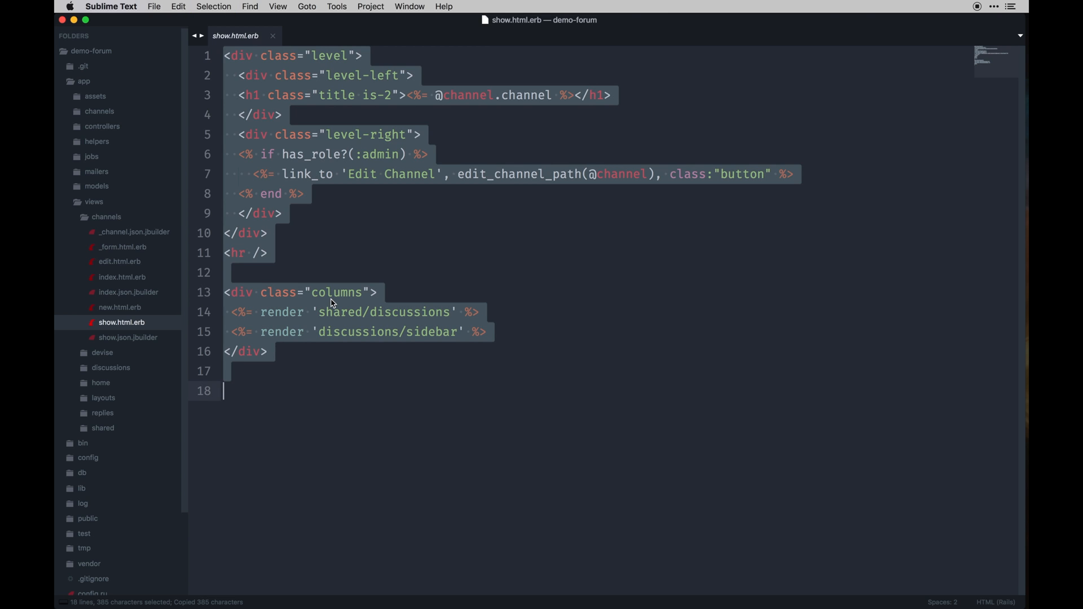
pyautogui.moveTo(374, 389)
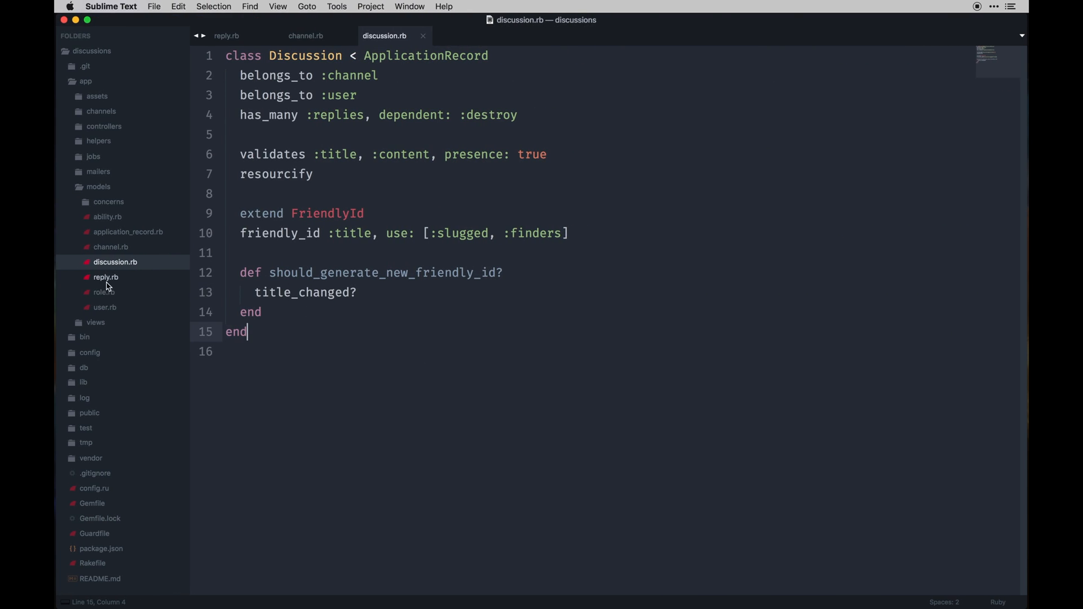
pyautogui.click(99, 186)
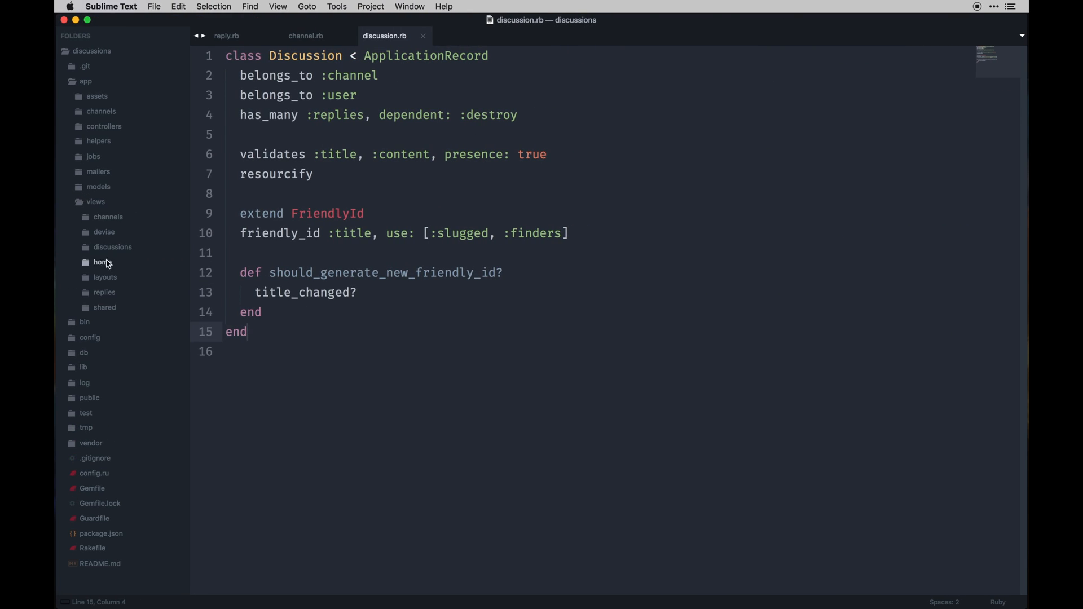
pyautogui.moveTo(103, 227)
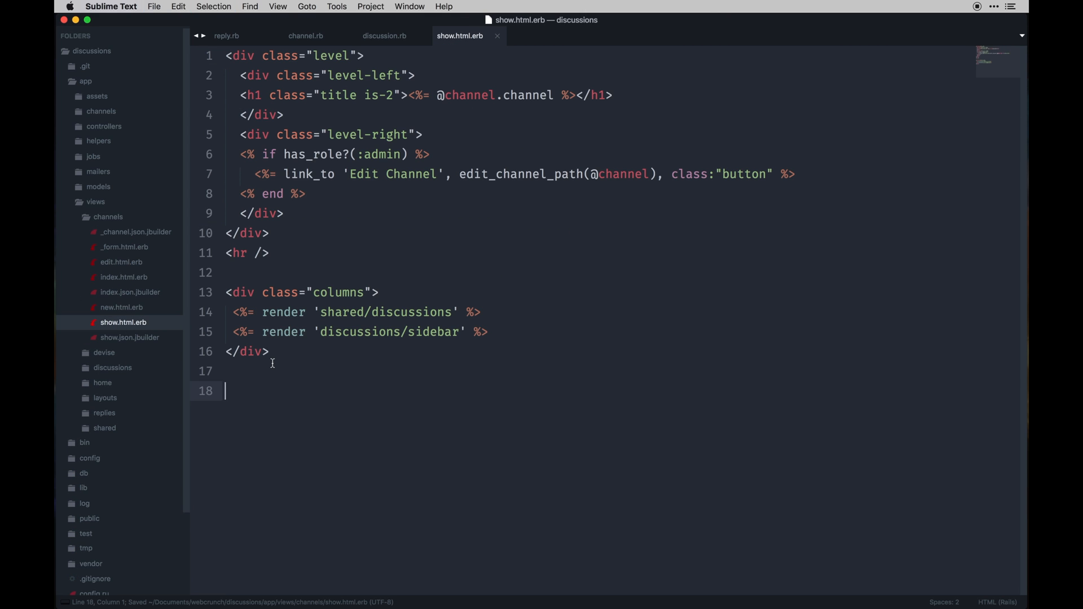
pyautogui.moveTo(359, 63)
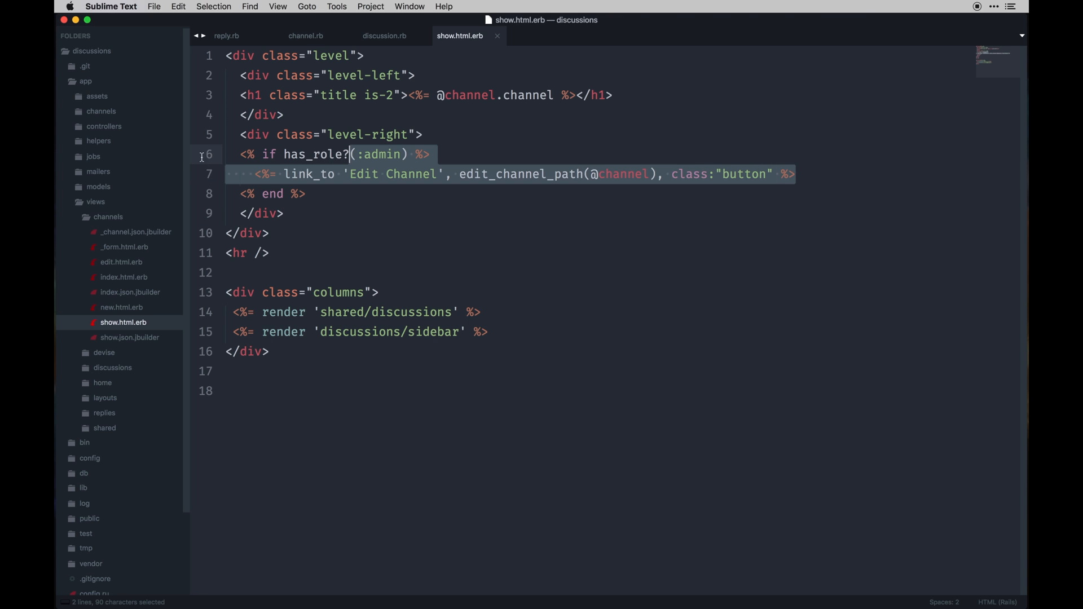
# Paste the demo-forum channel show layout into the discussions project's channels/show.html.erb and save.
pyautogui.click(490, 332)
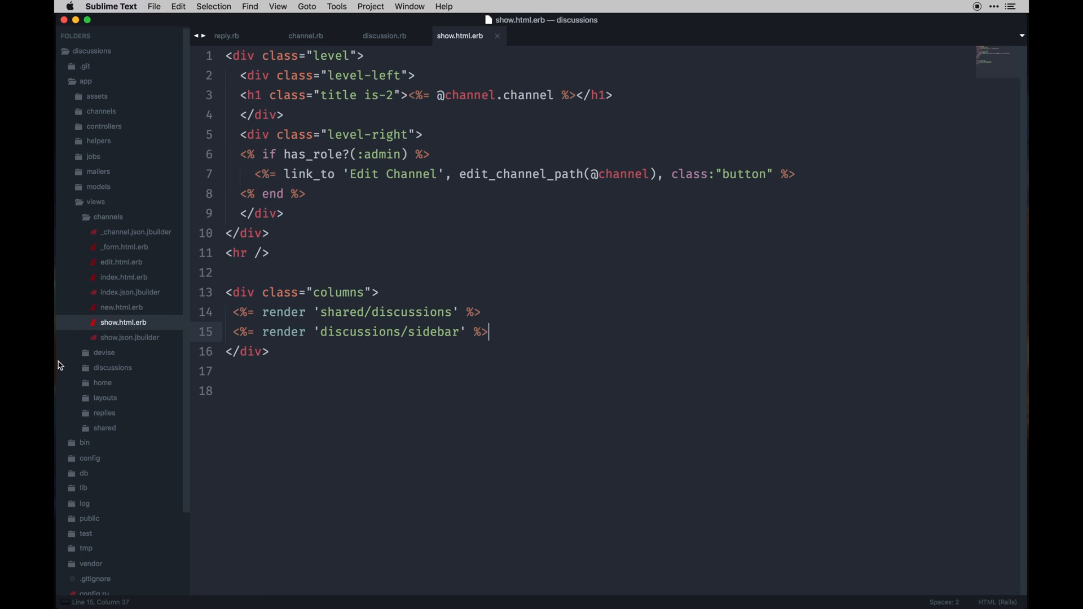
pyautogui.click(103, 428)
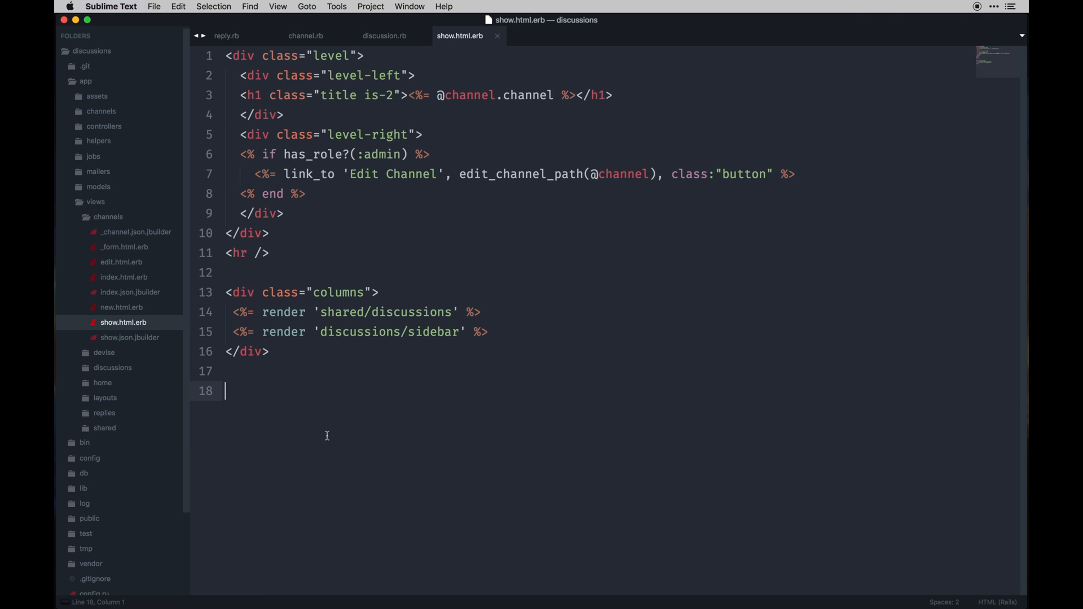
pyautogui.click(384, 35)
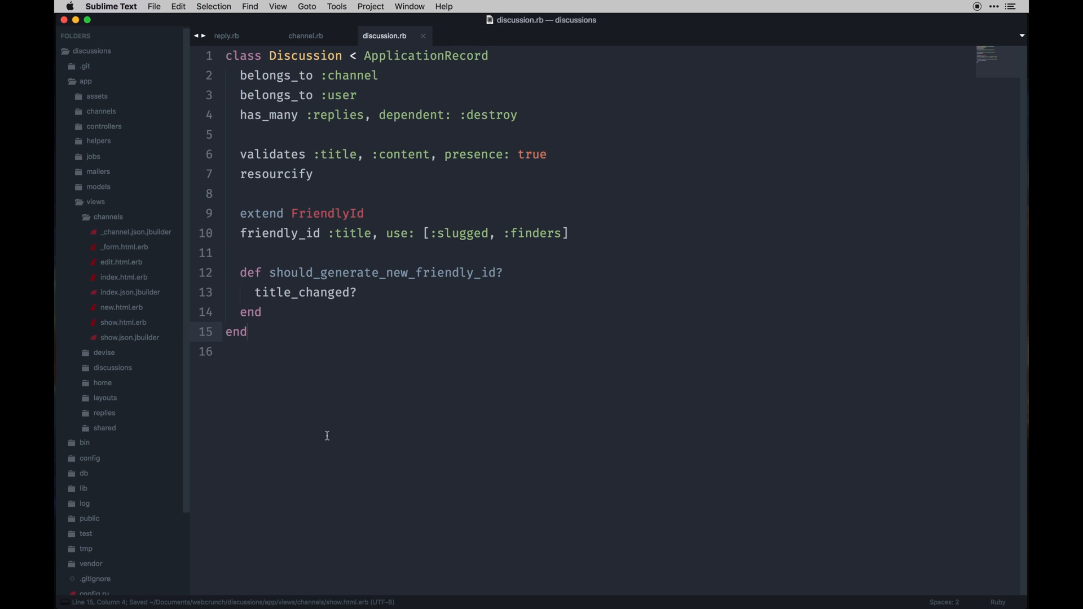
pyautogui.click(226, 35)
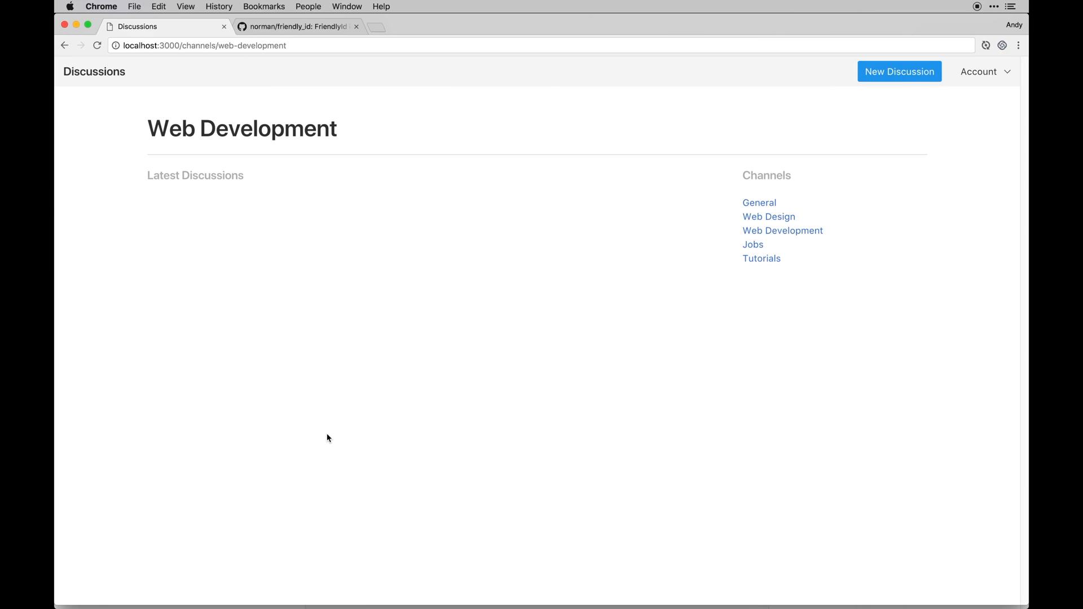
pyautogui.moveTo(252, 147)
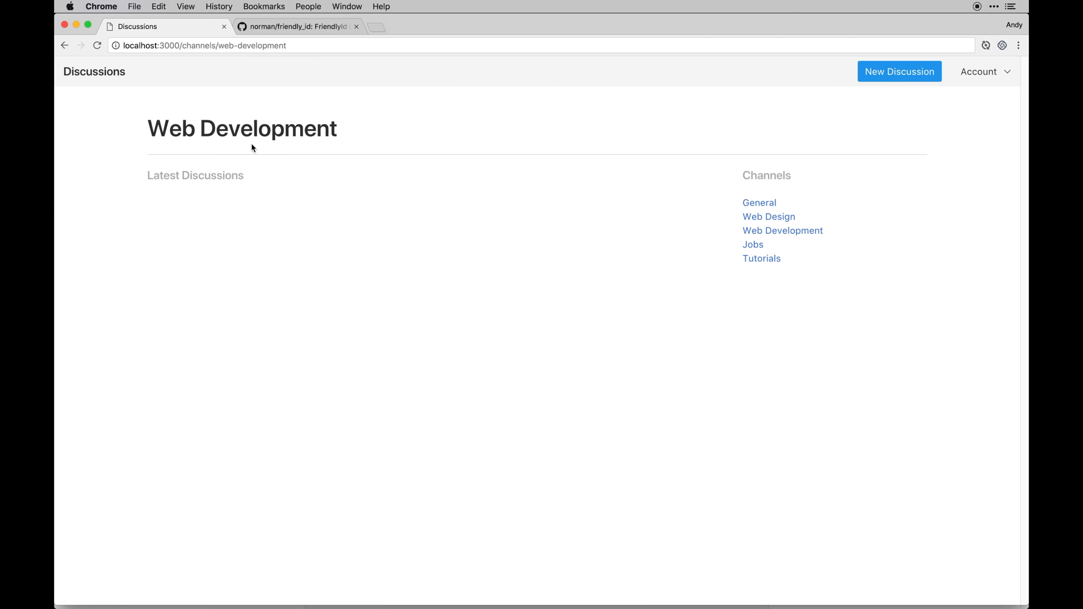
pyautogui.moveTo(768, 217)
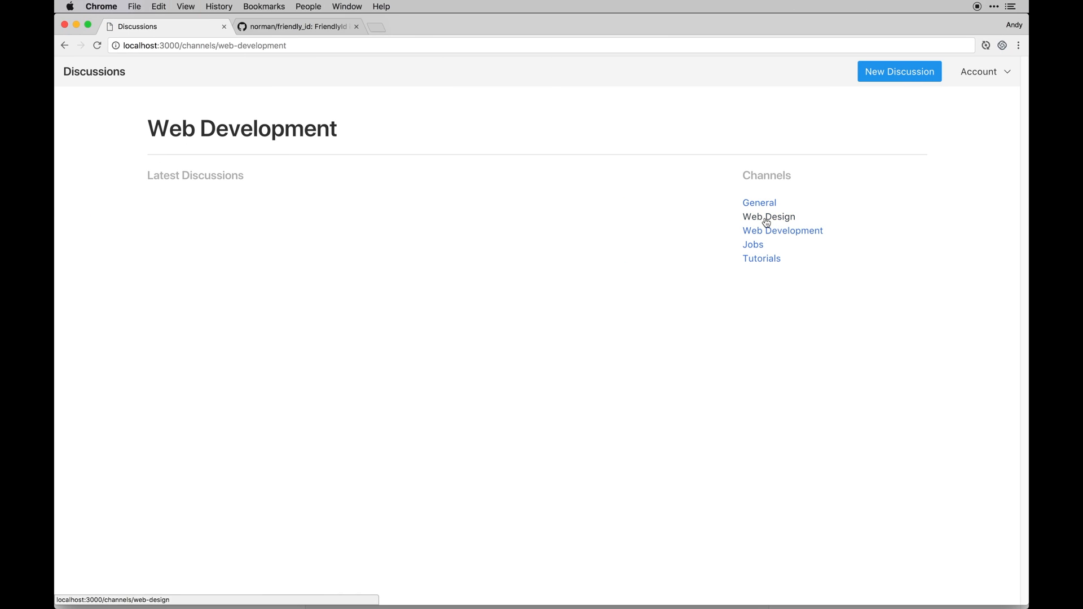
# Visit the Web Design and Jobs channel pages from the Channels sidebar.
pyautogui.click(768, 216)
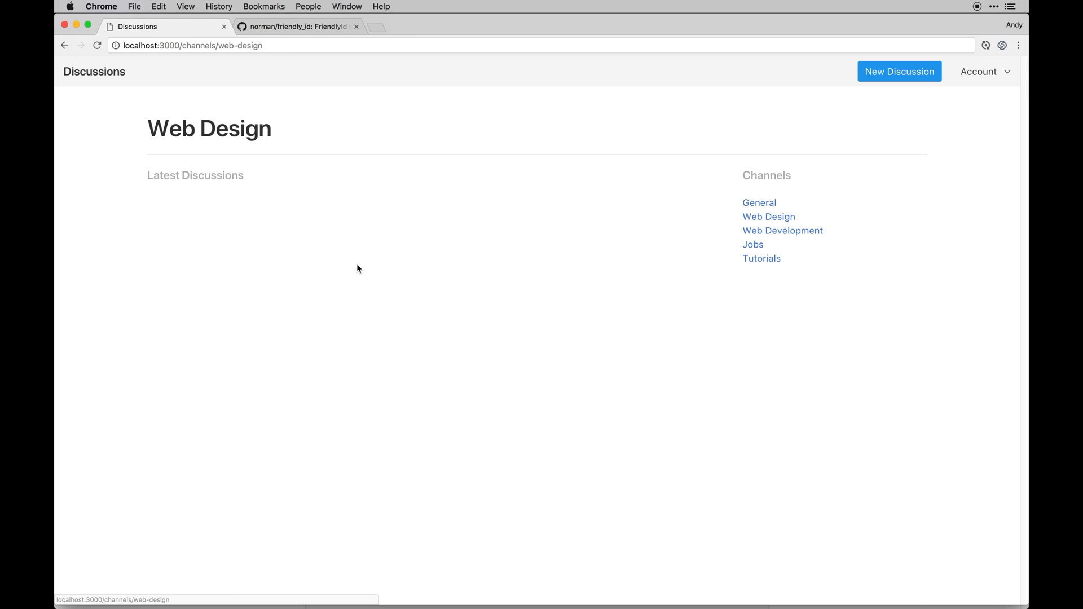
pyautogui.click(753, 245)
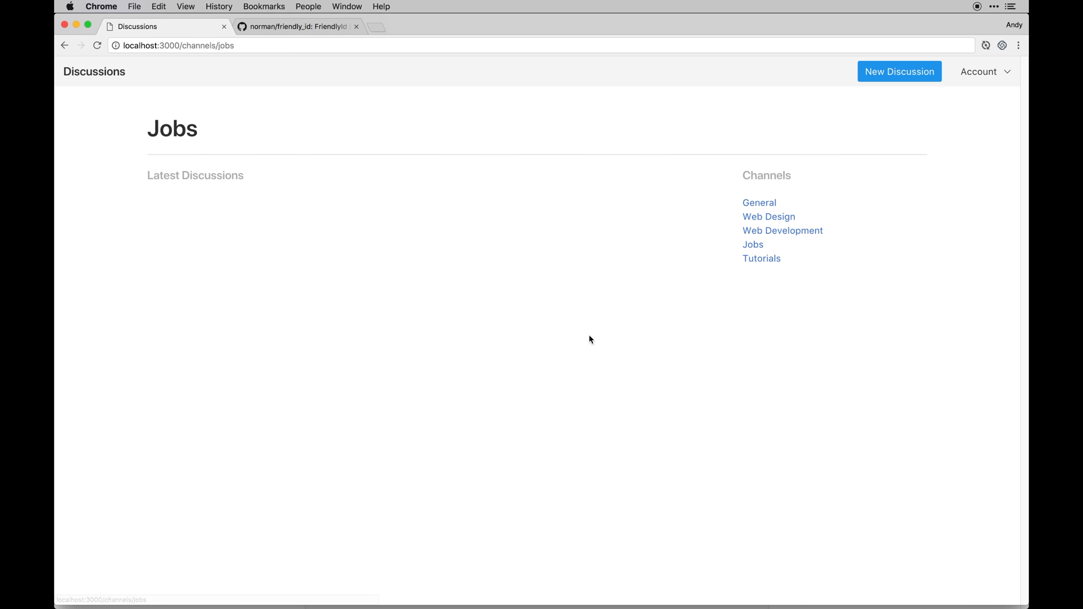
pyautogui.moveTo(257, 209)
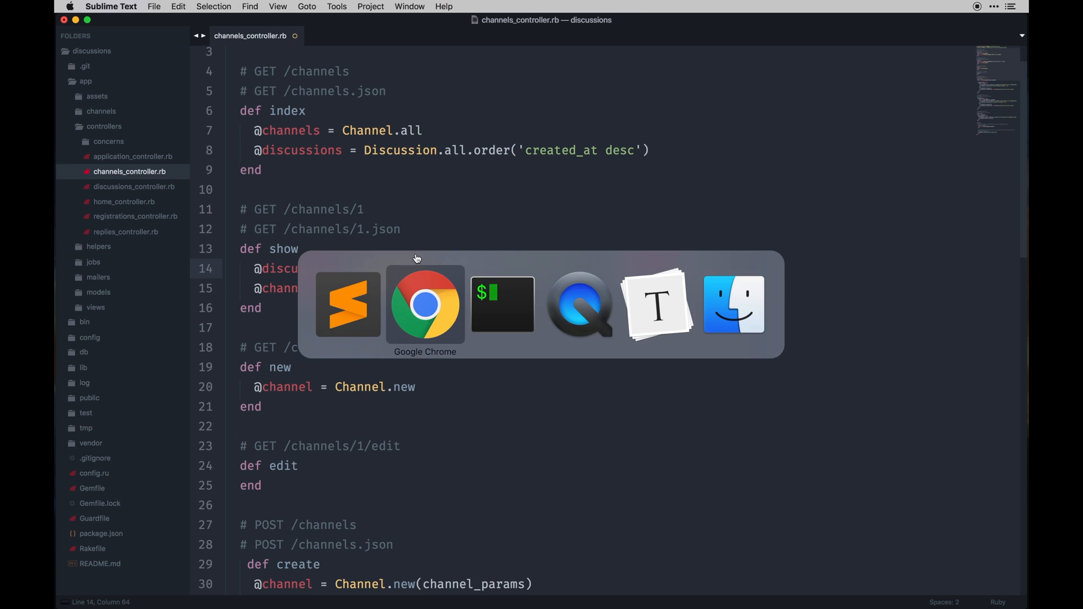
# Return to the app home page and reopen the designer-job discussion.
pyautogui.click(425, 304)
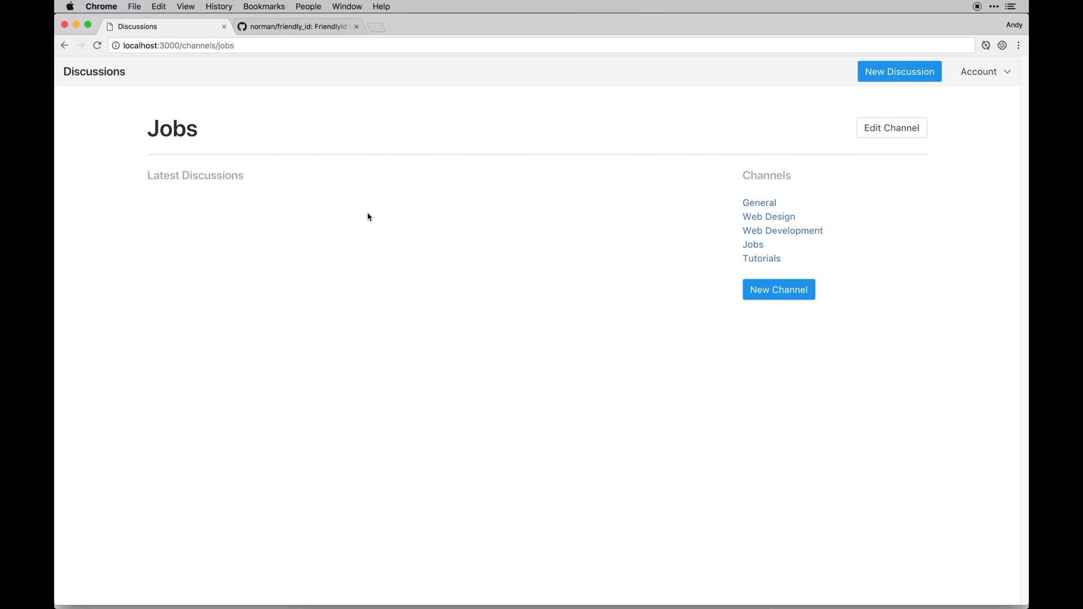
pyautogui.click(94, 71)
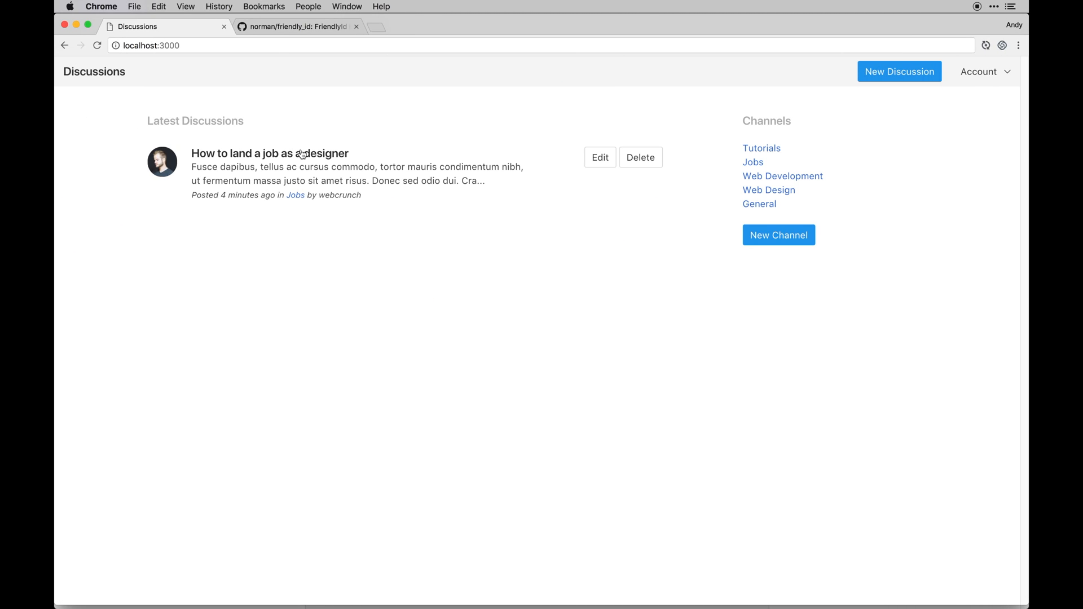
pyautogui.click(269, 152)
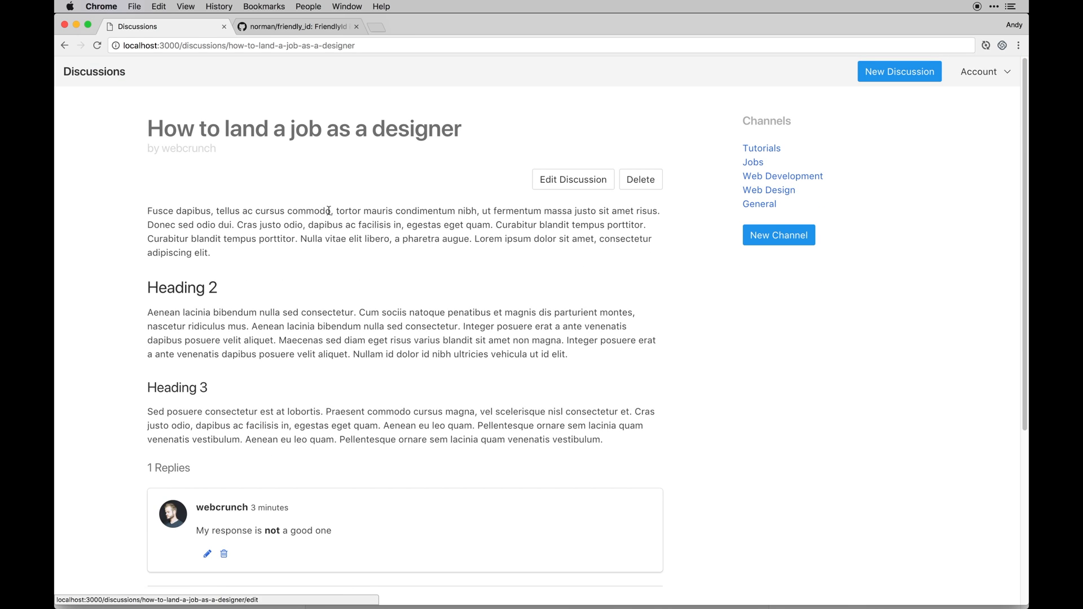
pyautogui.moveTo(353, 211)
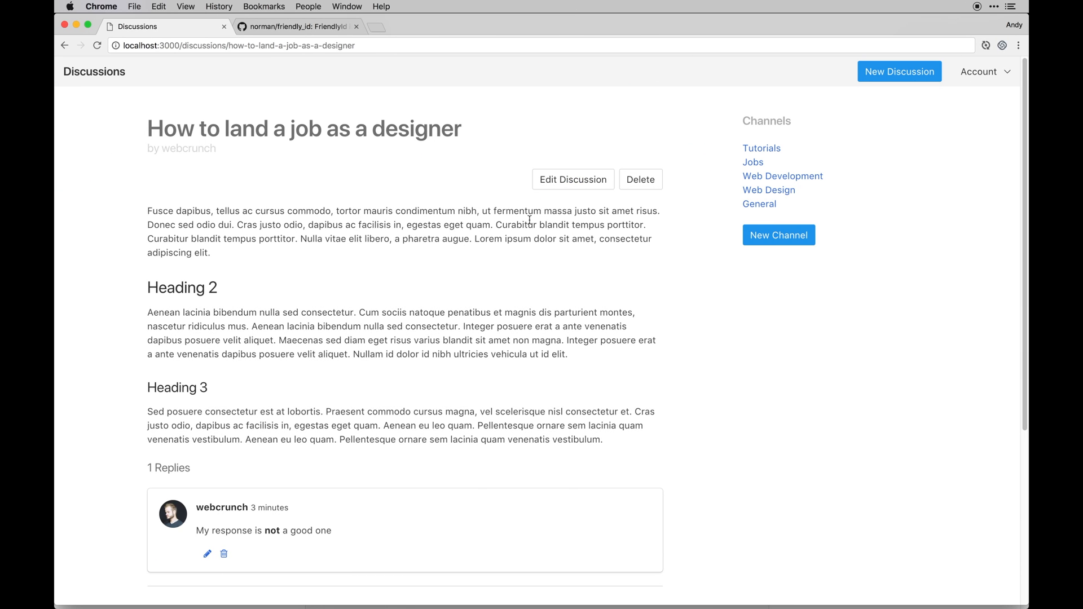
# Follow the sidebar Jobs link to the Jobs channel page listing the designer-job discussion.
pyautogui.click(752, 163)
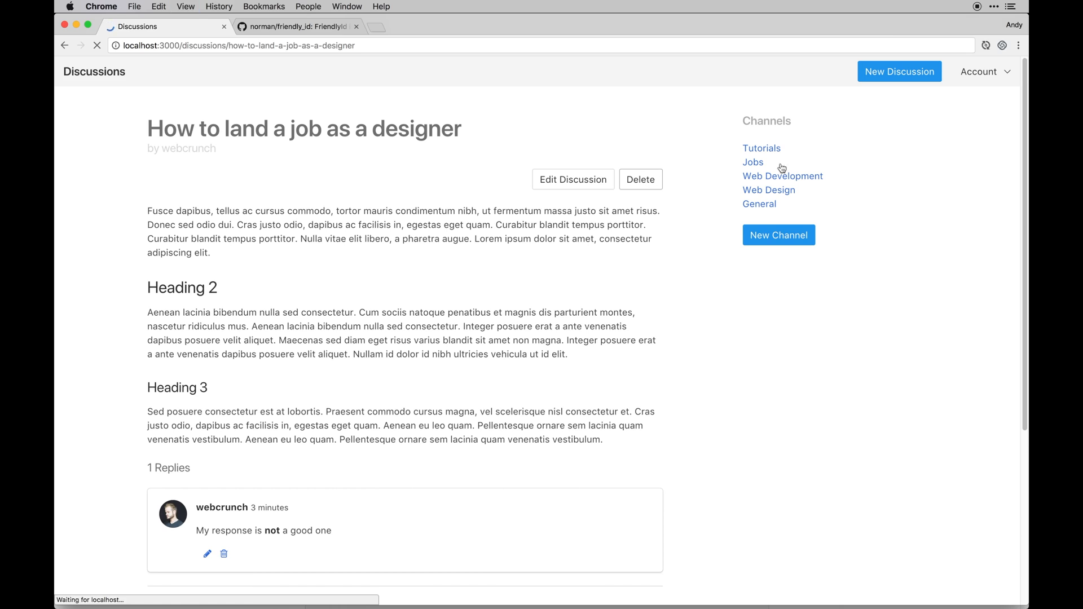
pyautogui.click(752, 161)
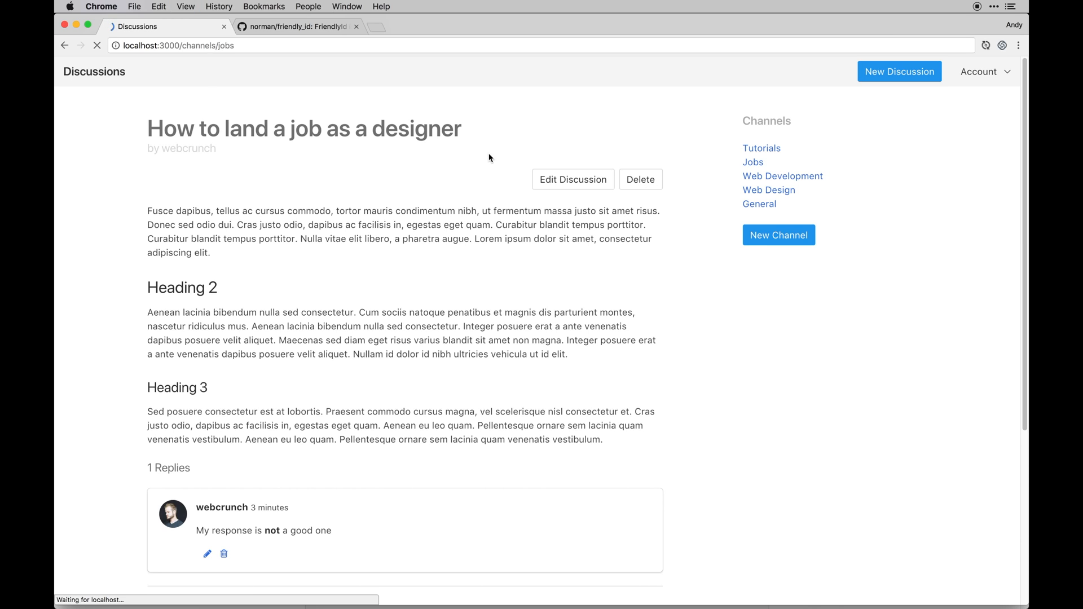
pyautogui.click(753, 161)
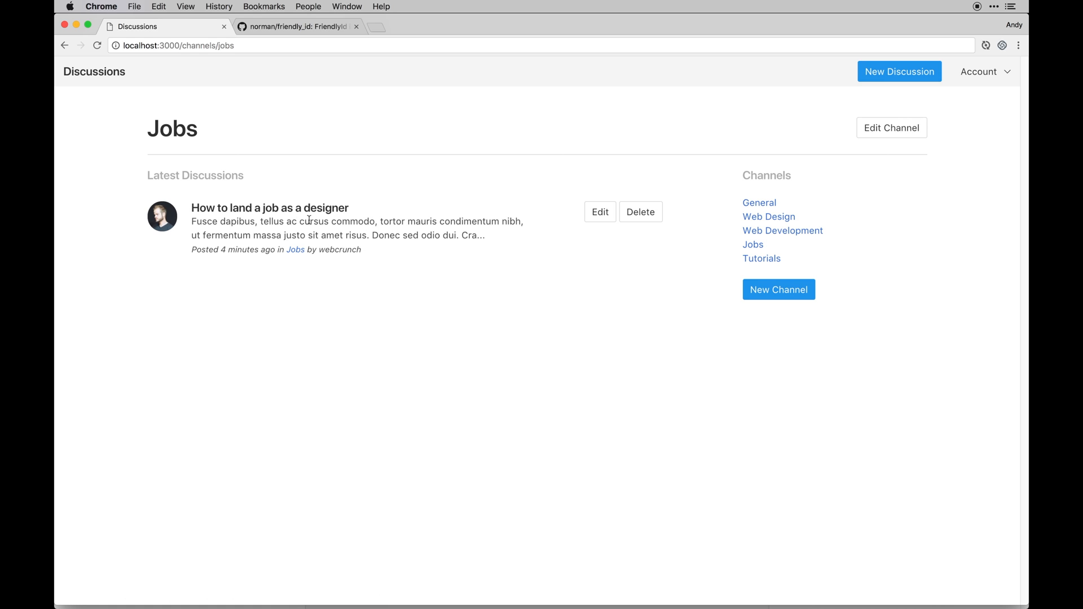
pyautogui.moveTo(309, 218)
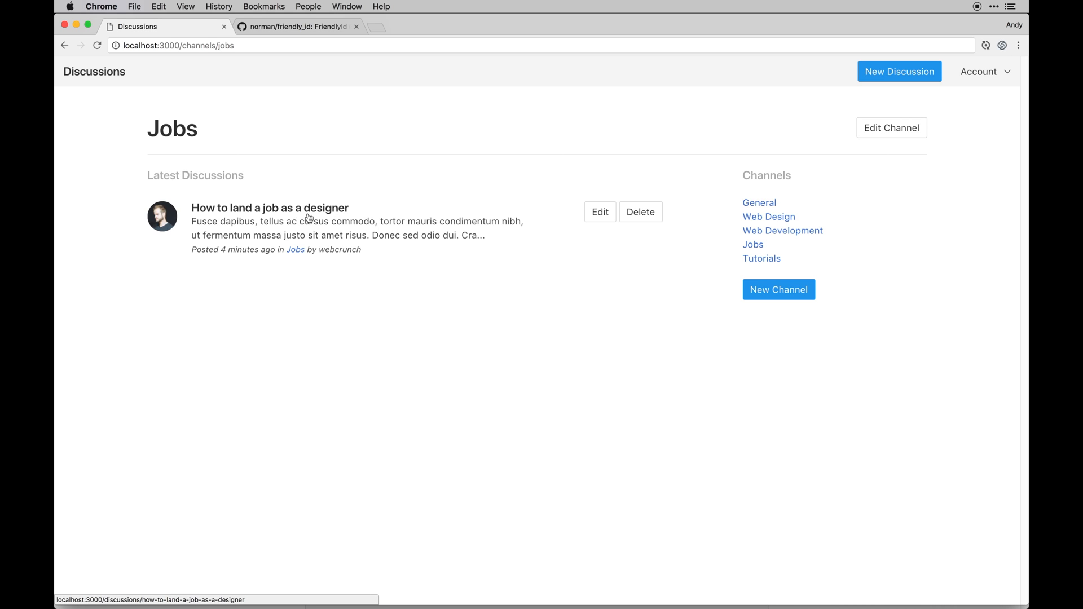
pyautogui.moveTo(214, 142)
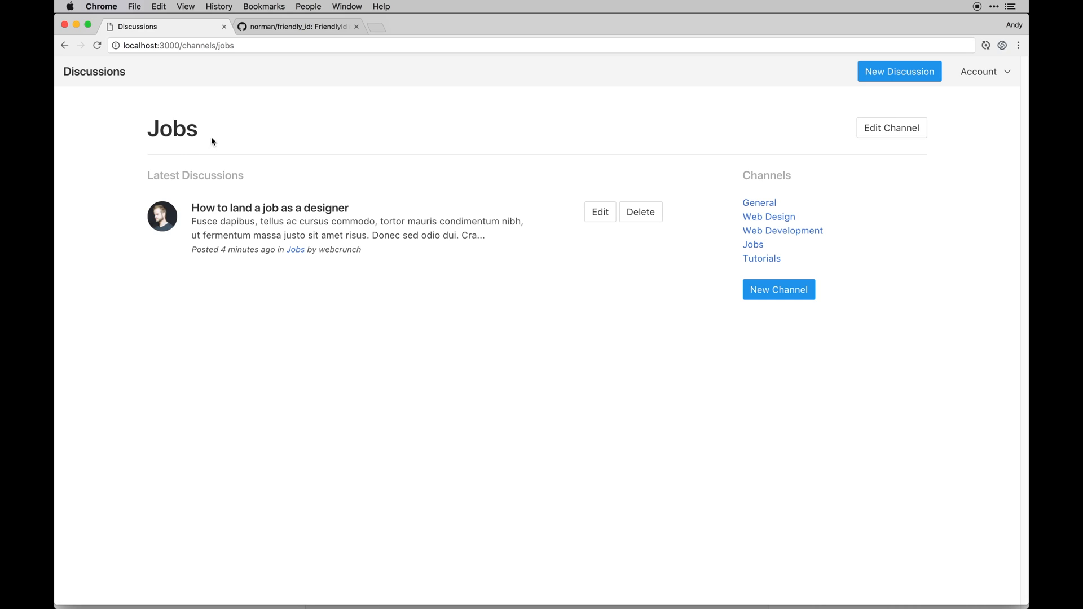
pyautogui.moveTo(312, 213)
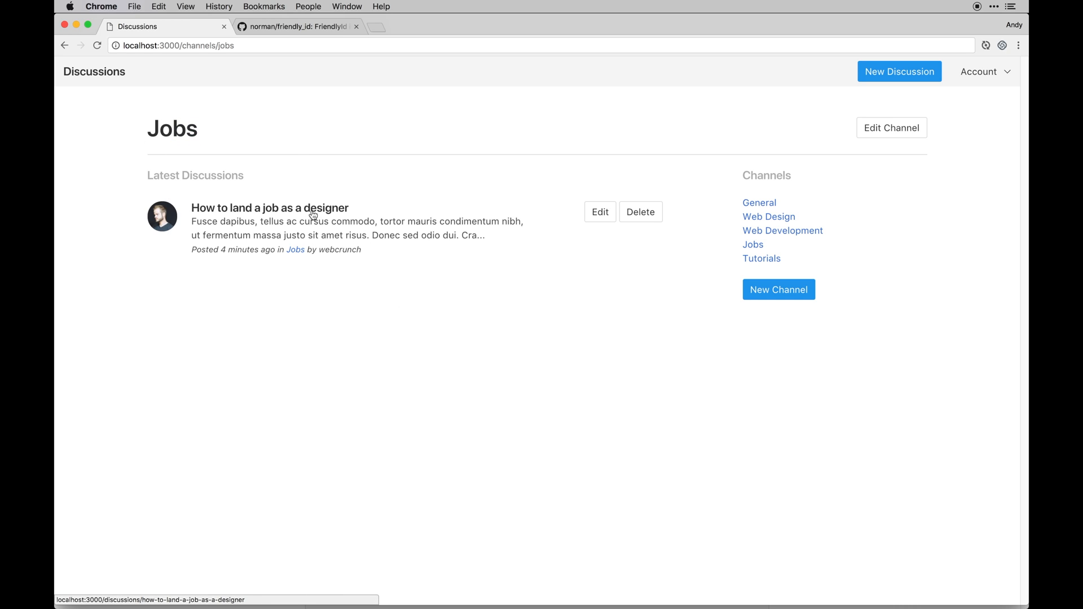
pyautogui.click(270, 208)
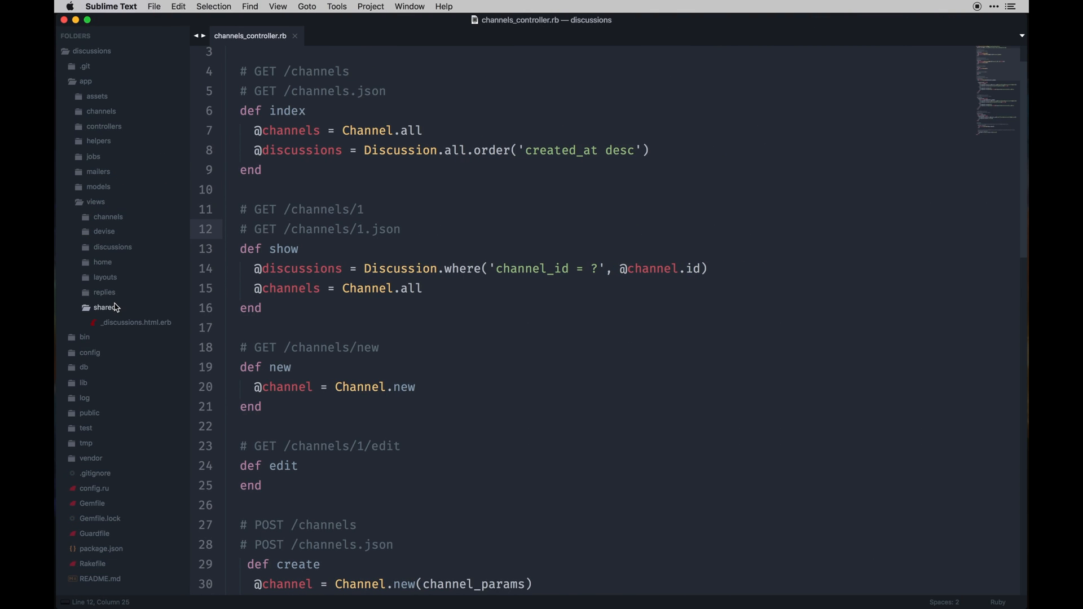
# Bring up the discussions show.html.erb view in the editor.
pyautogui.click(111, 247)
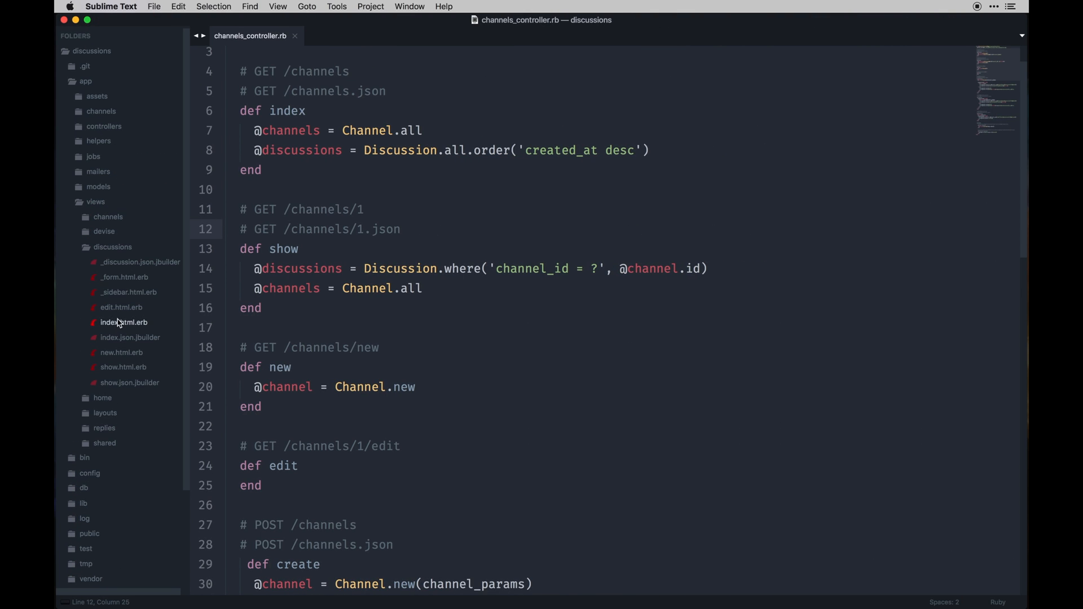
pyautogui.click(121, 352)
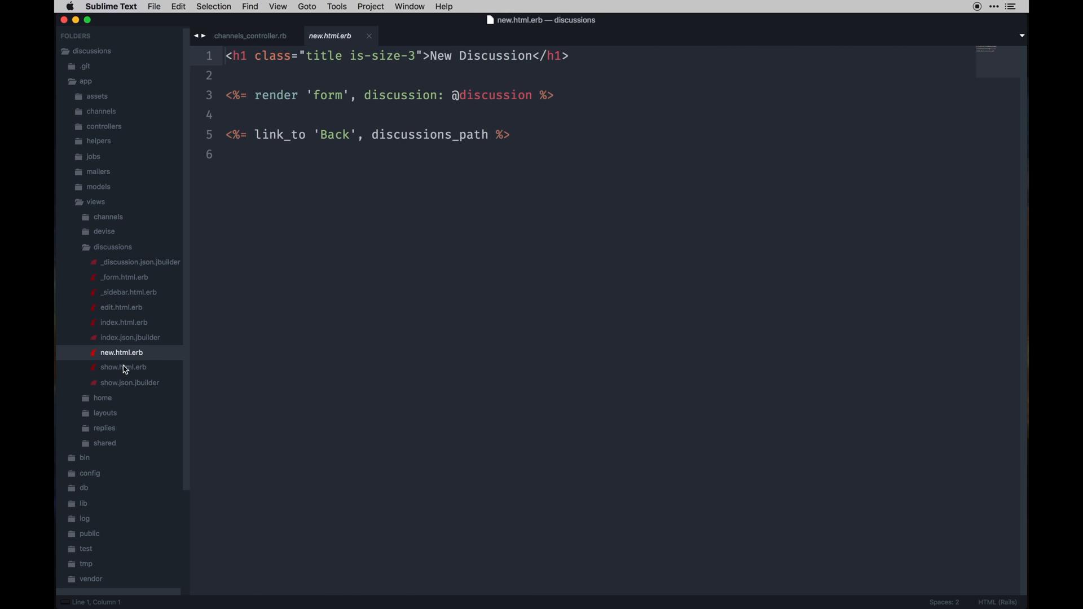
pyautogui.click(123, 367)
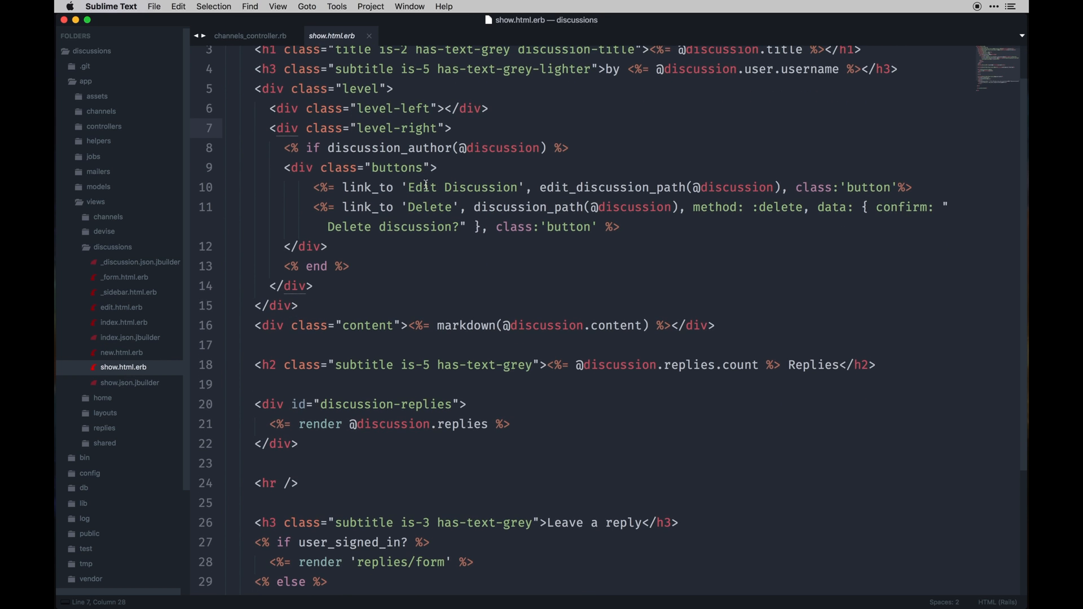
pyautogui.scroll(3)
pyautogui.write(' in ')
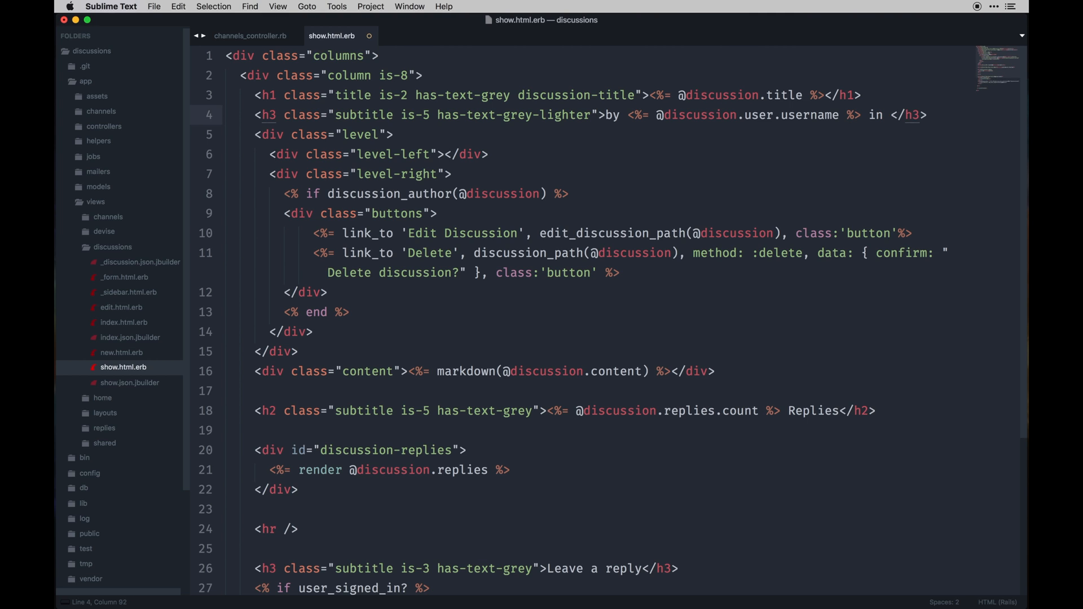
pyautogui.write('<%= <')
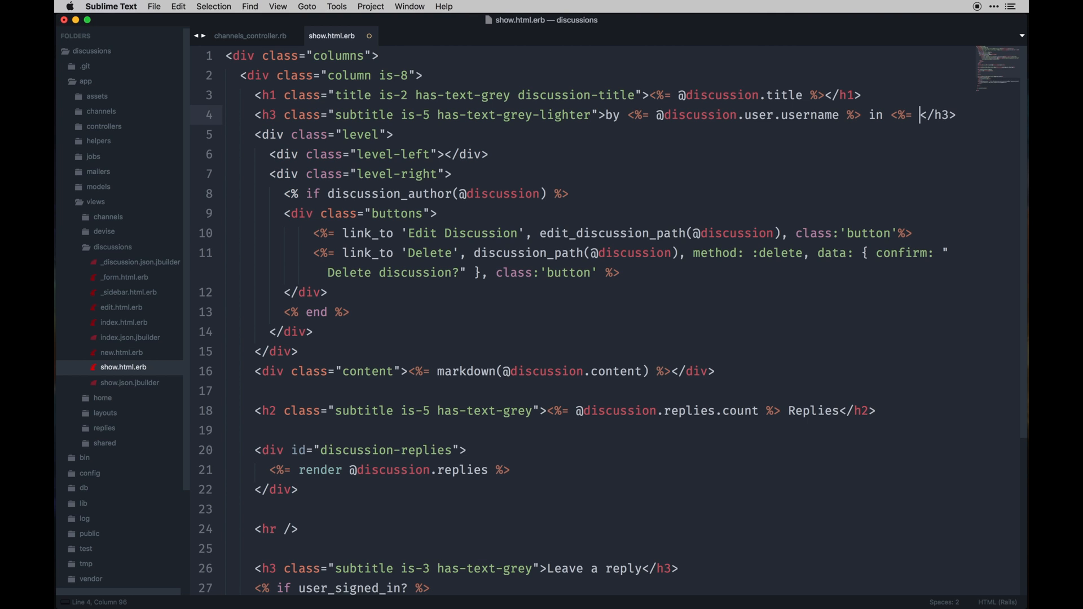
pyautogui.write('discussion.cha')
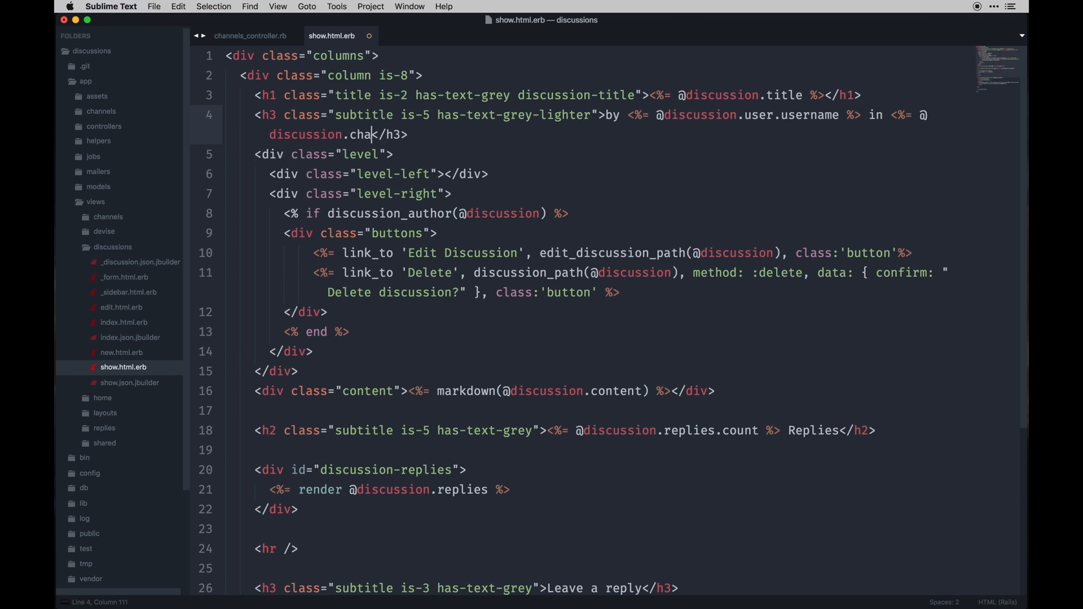
pyautogui.write('nnel %>')
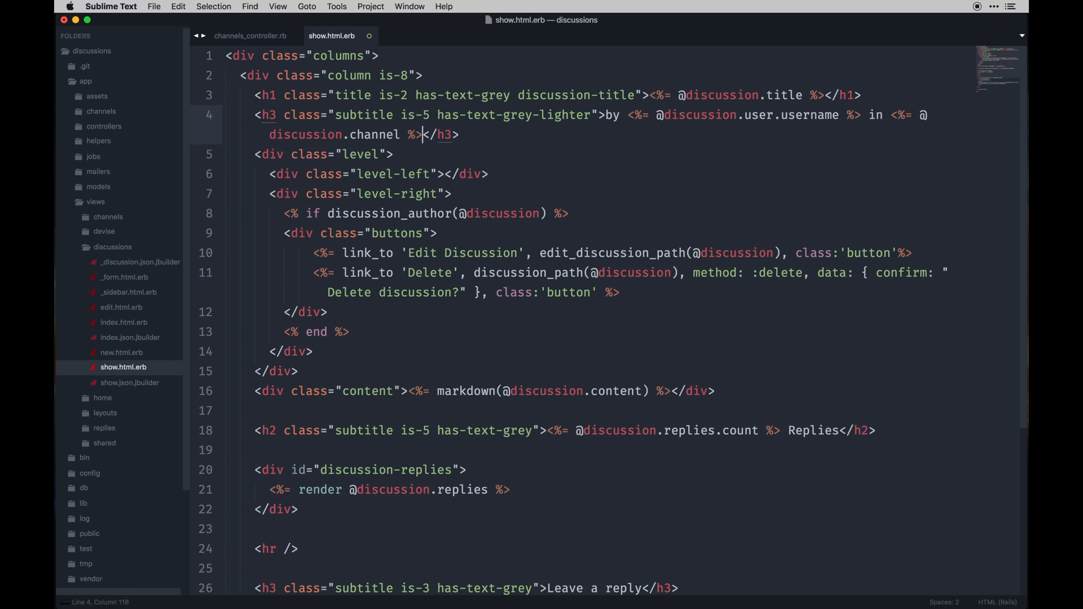
pyautogui.write('channel')
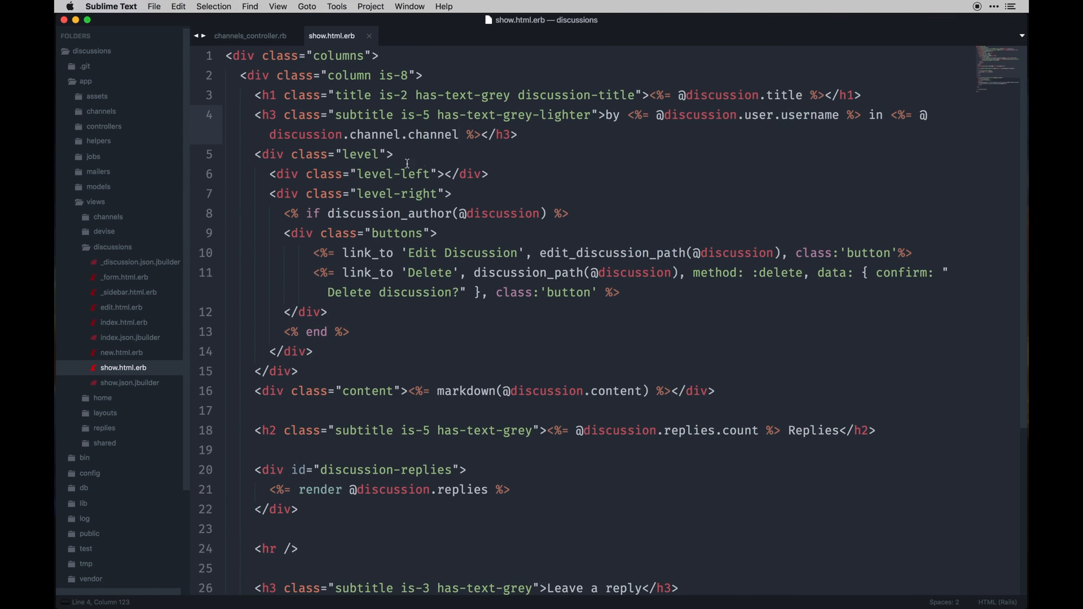
pyautogui.moveTo(586, 118)
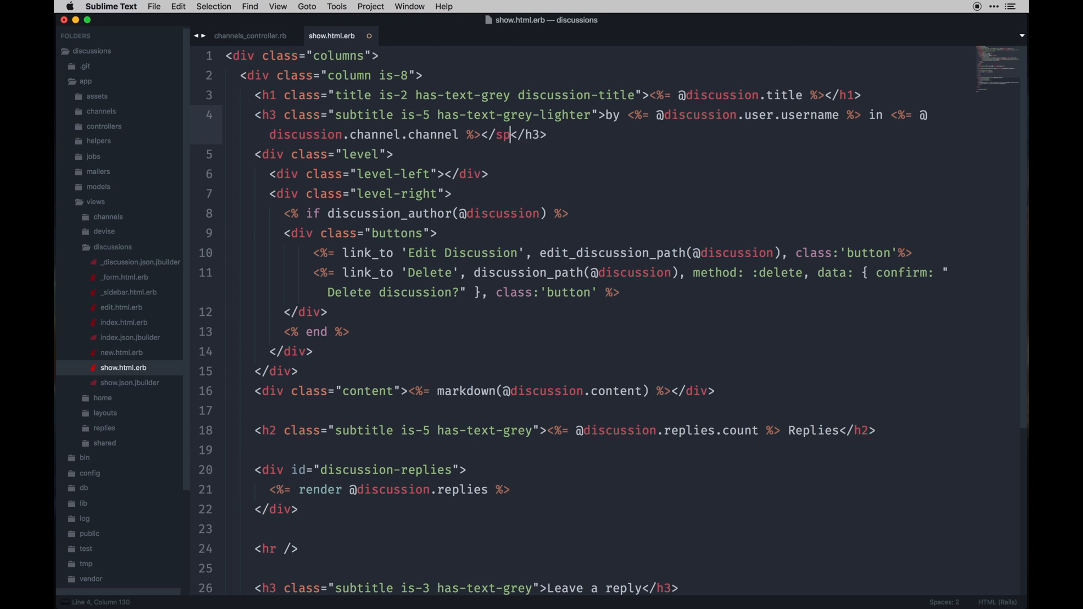
pyautogui.write('an>')
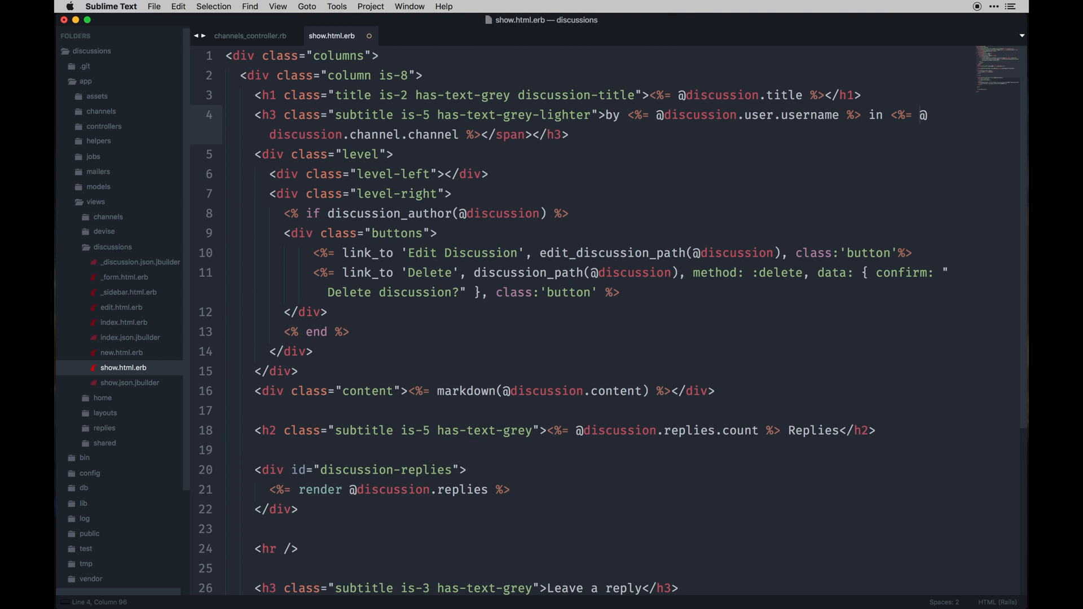
pyautogui.press('backspace')
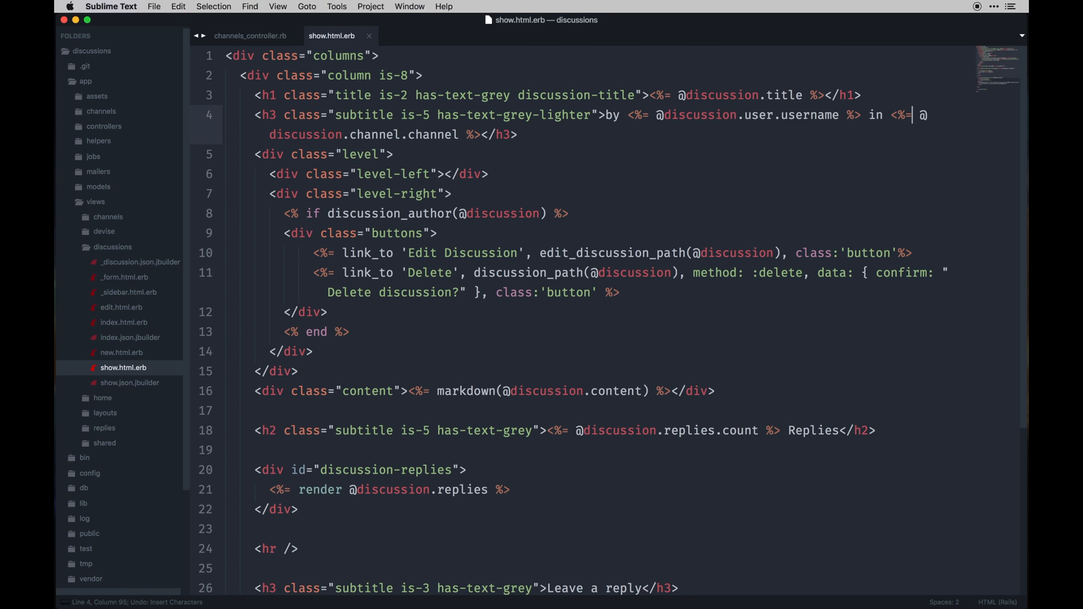
pyautogui.write('link_to')
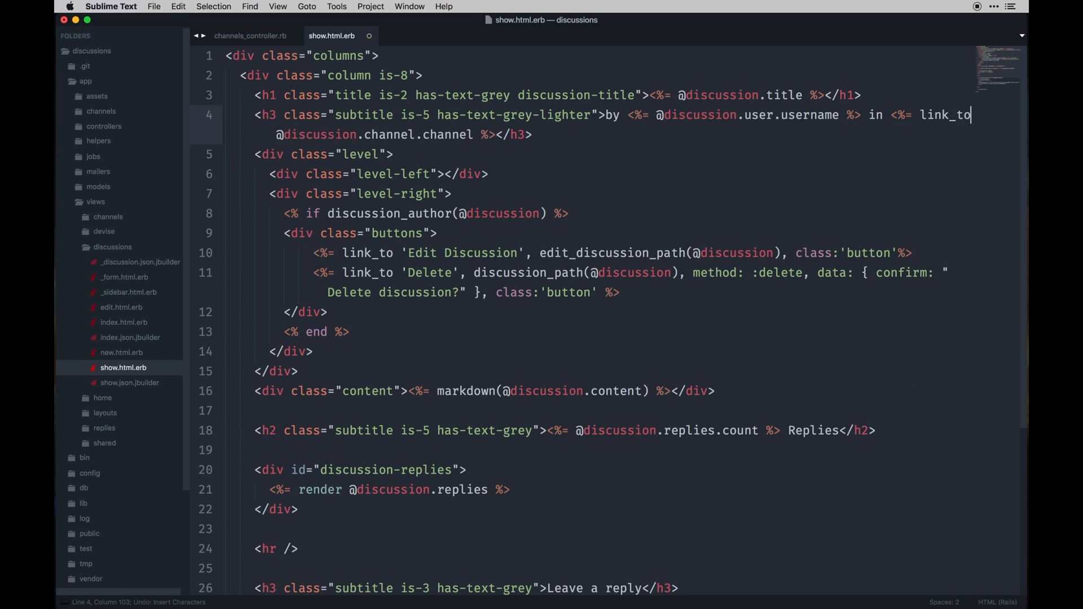
pyautogui.press('right')
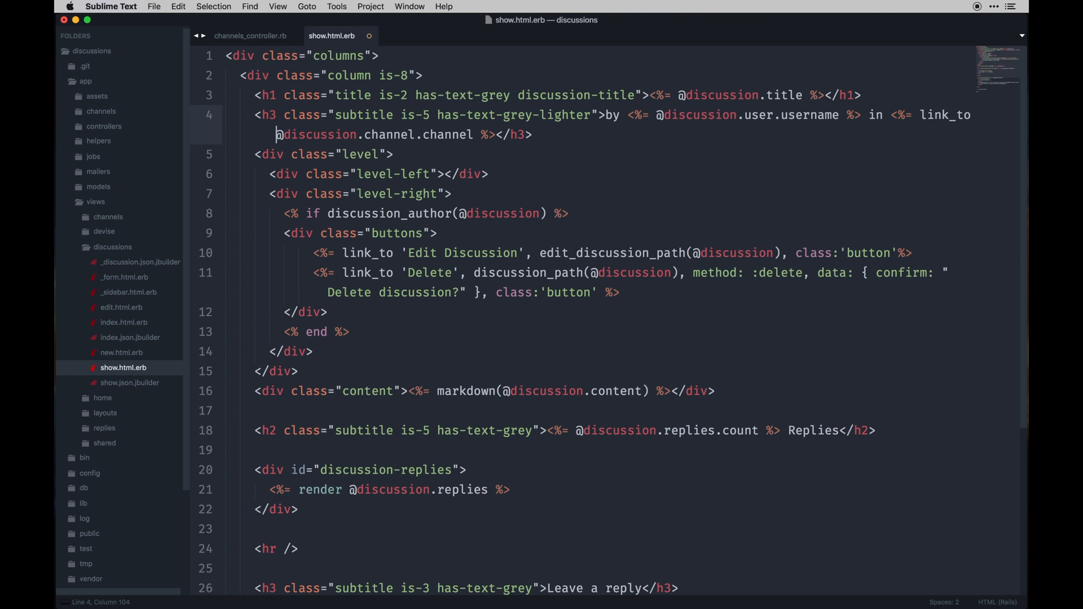
pyautogui.click(440, 135)
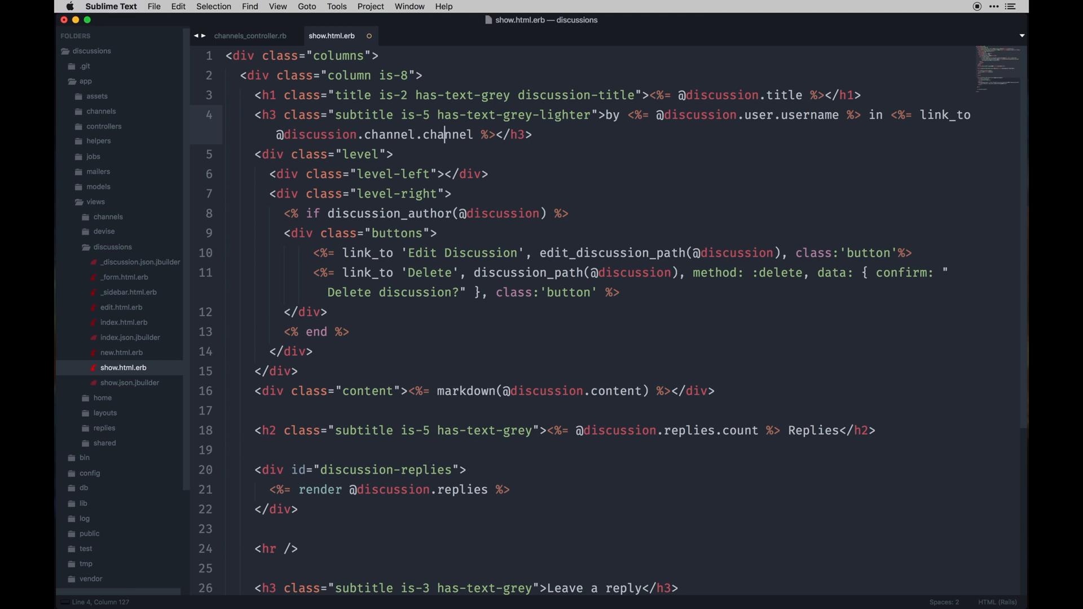
pyautogui.write(', @di')
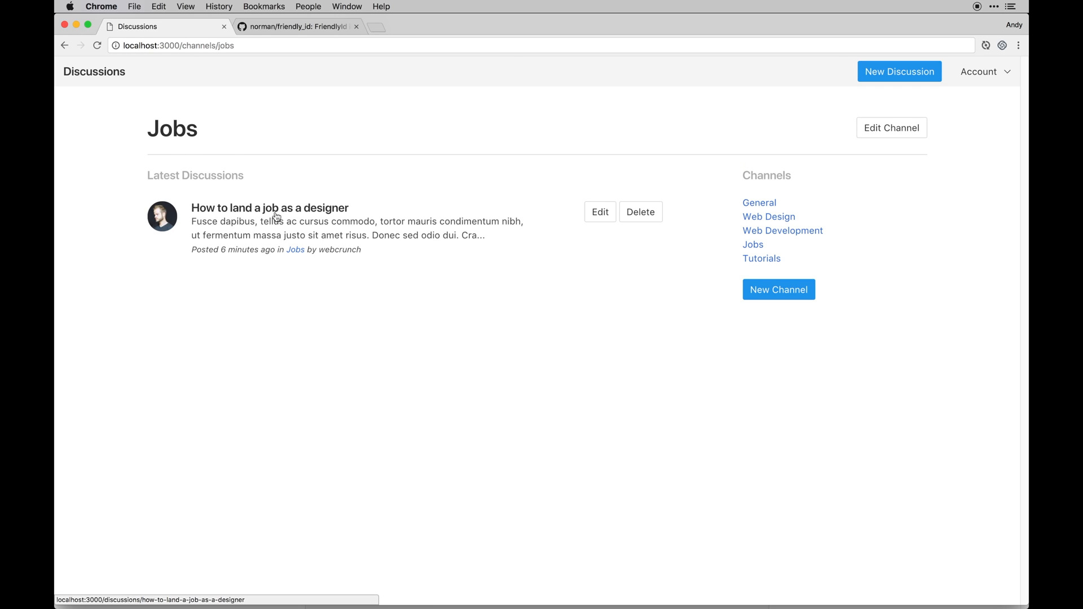
# Open the designer-job discussion and follow its Jobs link to the Jobs channel page.
pyautogui.click(270, 208)
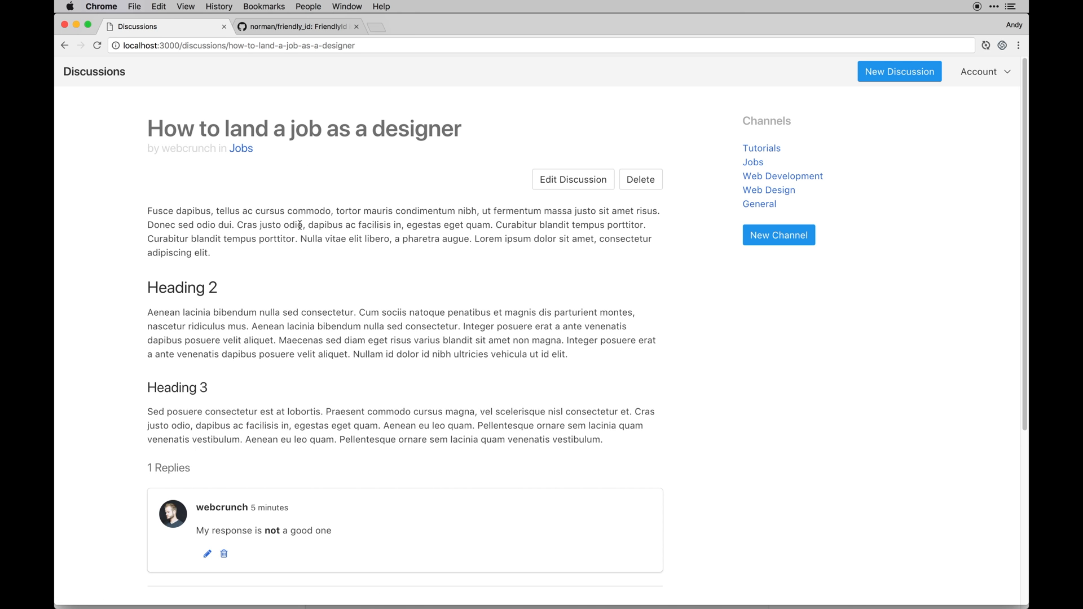
pyautogui.scroll(-3)
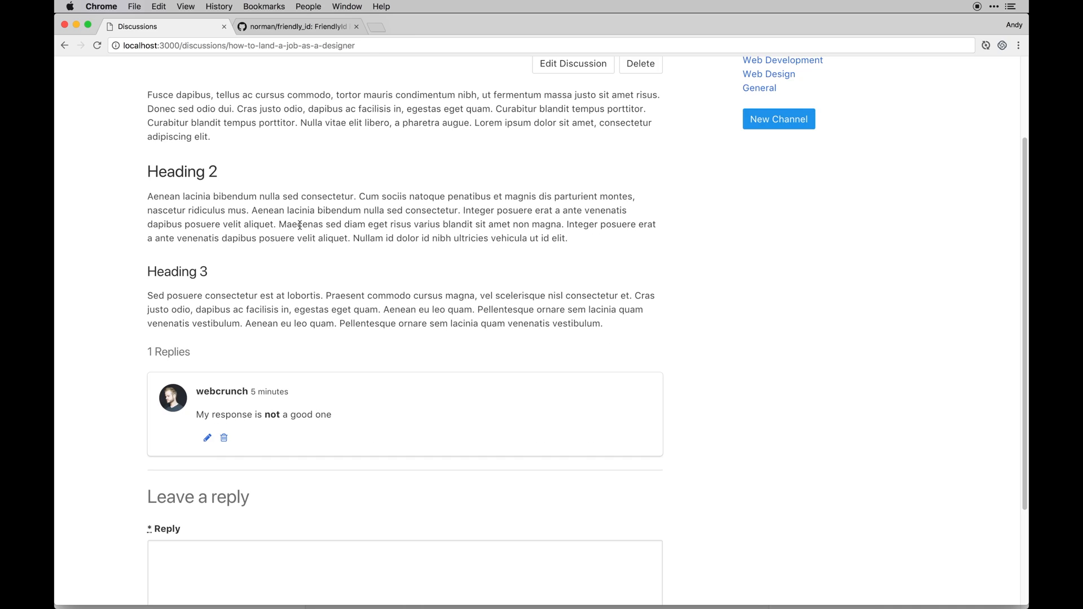
pyautogui.moveTo(438, 450)
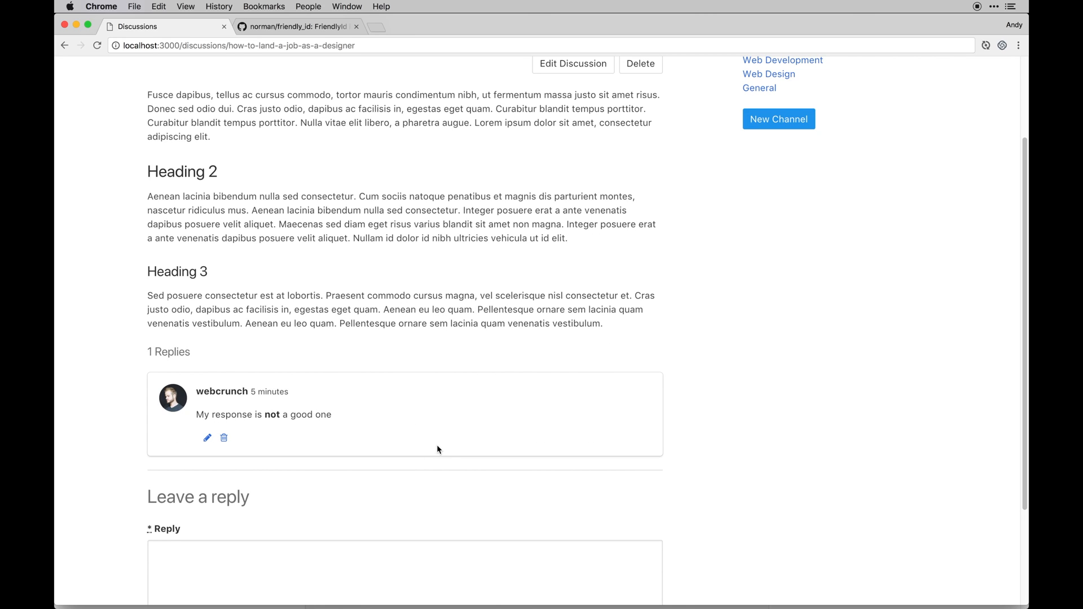
pyautogui.moveTo(334, 258)
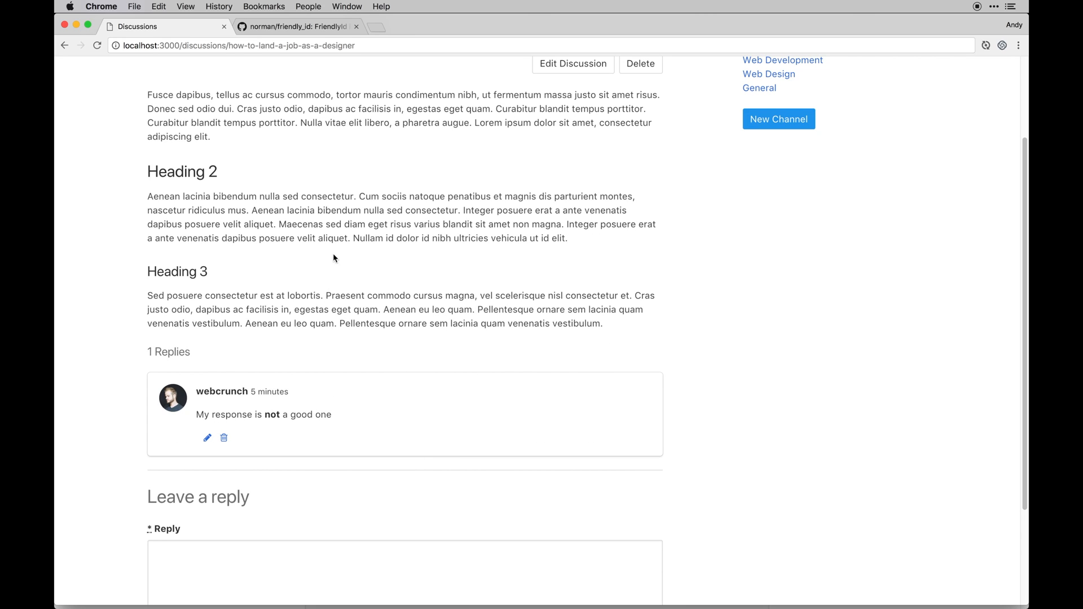
pyautogui.scroll(3)
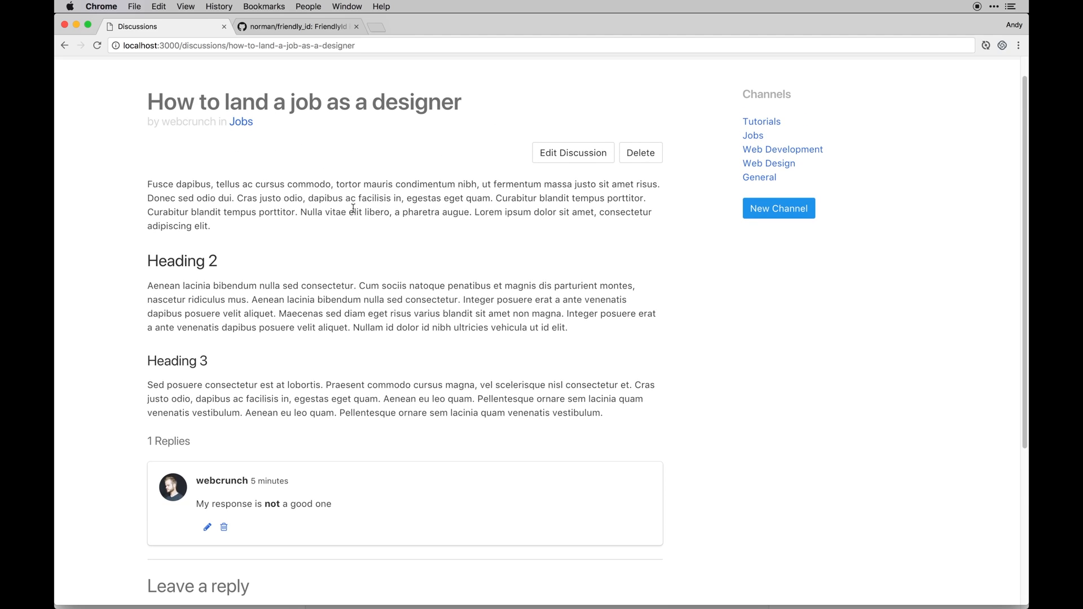
pyautogui.scroll(-3)
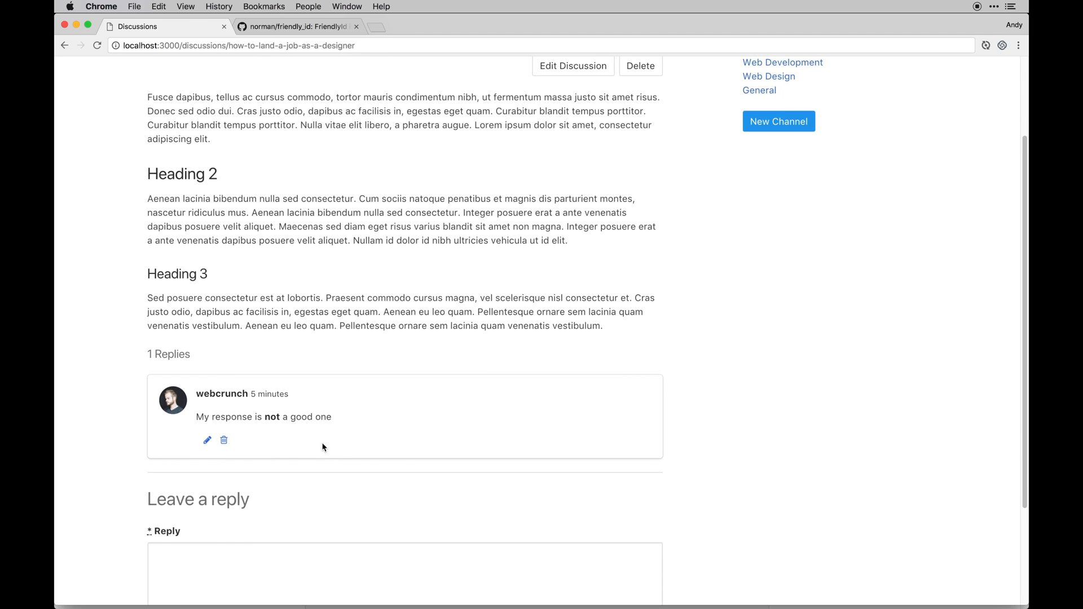
pyautogui.scroll(3)
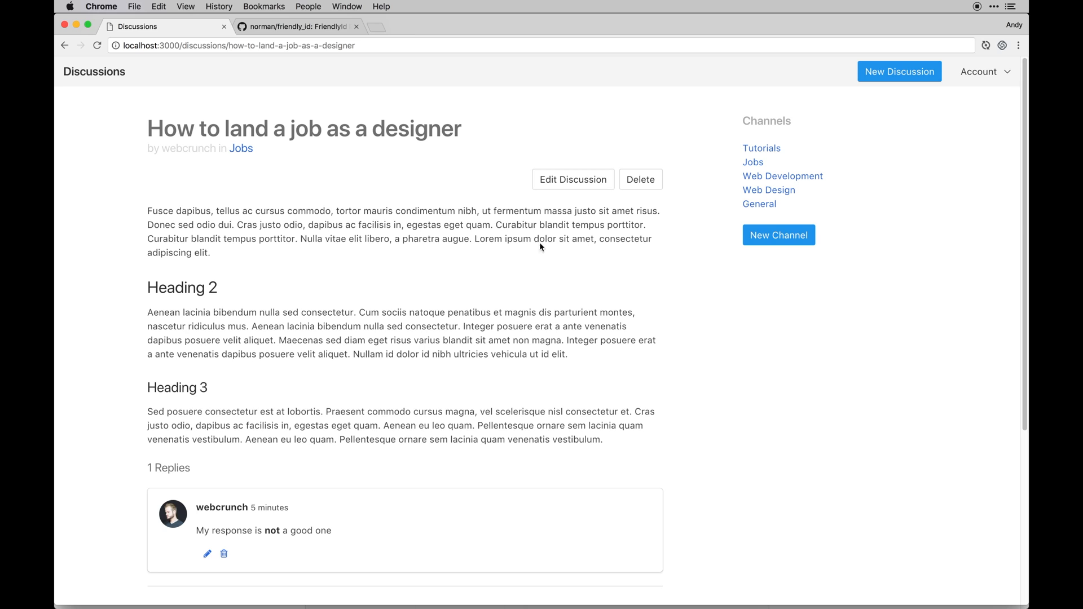
pyautogui.moveTo(764, 180)
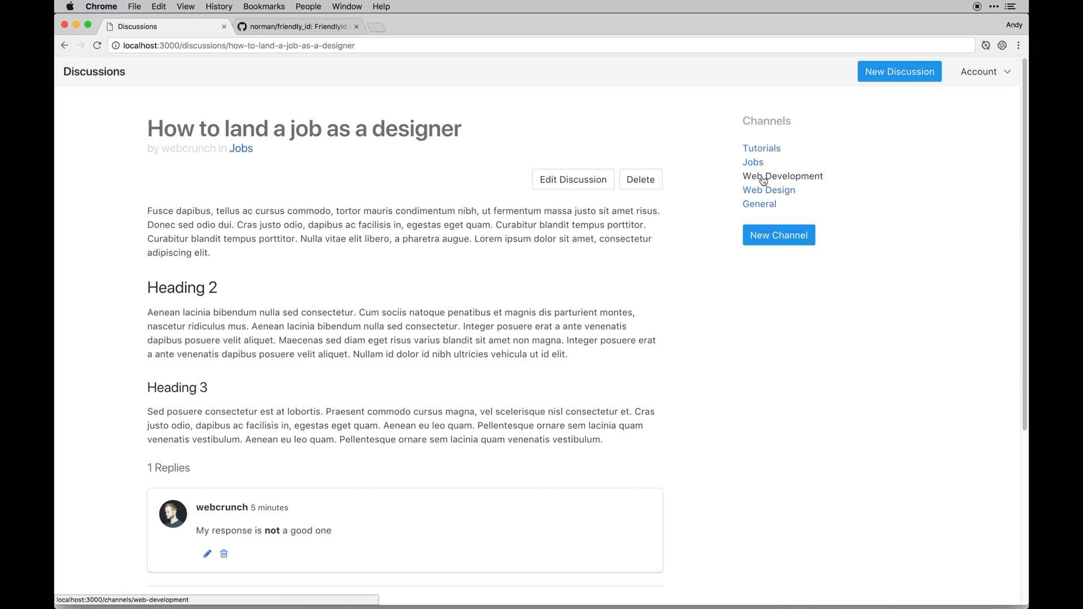
pyautogui.moveTo(752, 163)
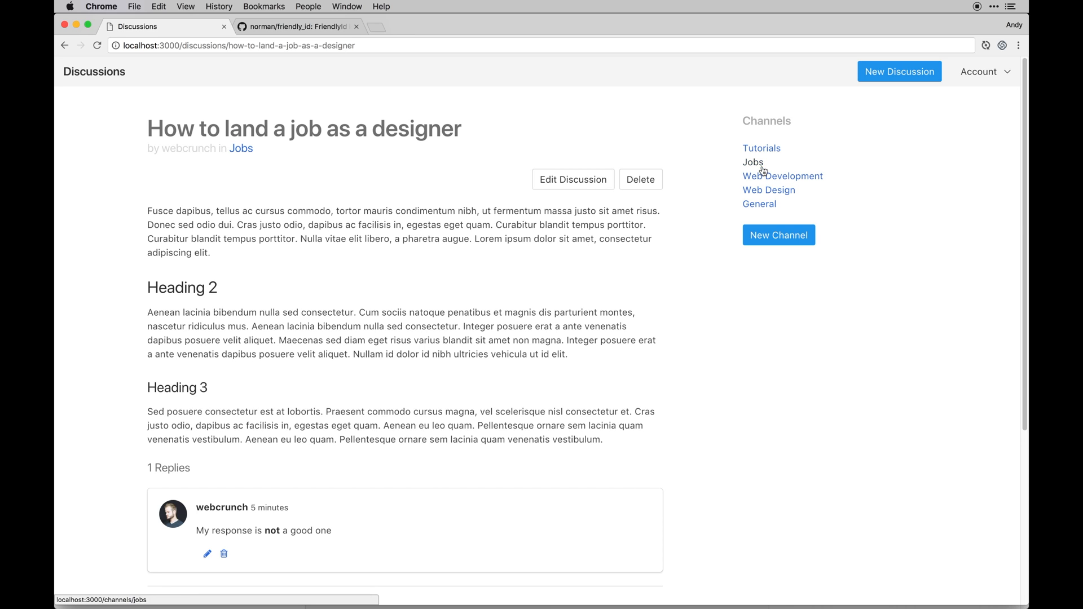
pyautogui.moveTo(761, 186)
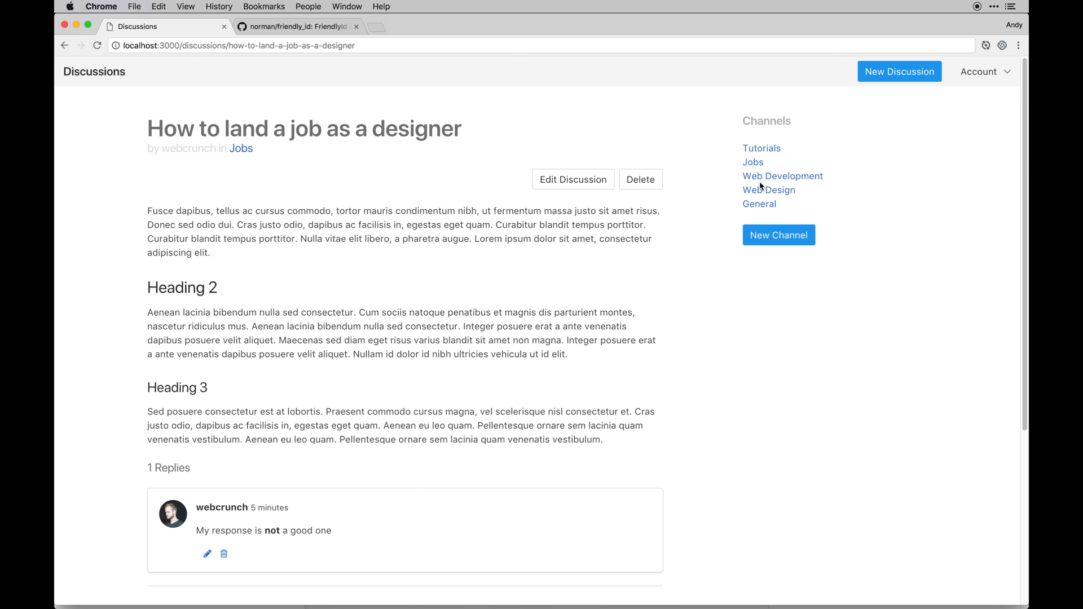
pyautogui.click(752, 163)
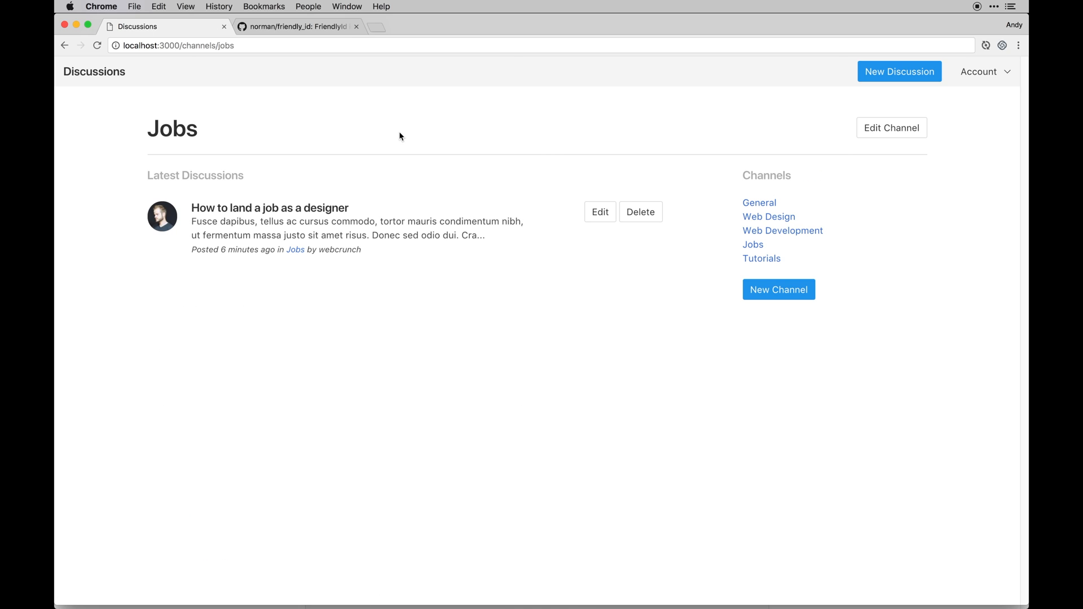
pyautogui.moveTo(217, 154)
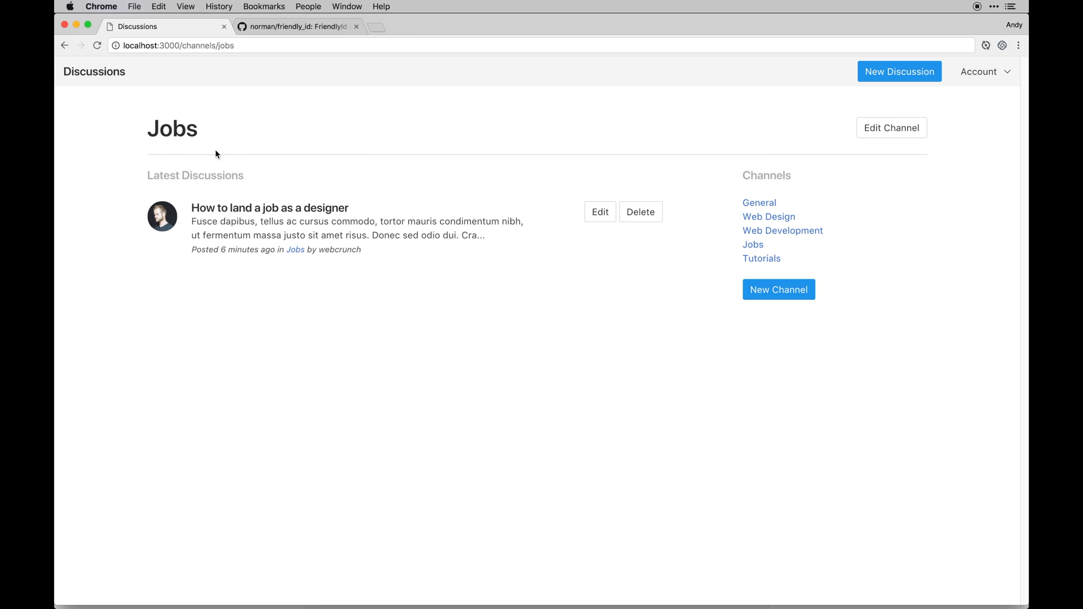
pyautogui.moveTo(503, 336)
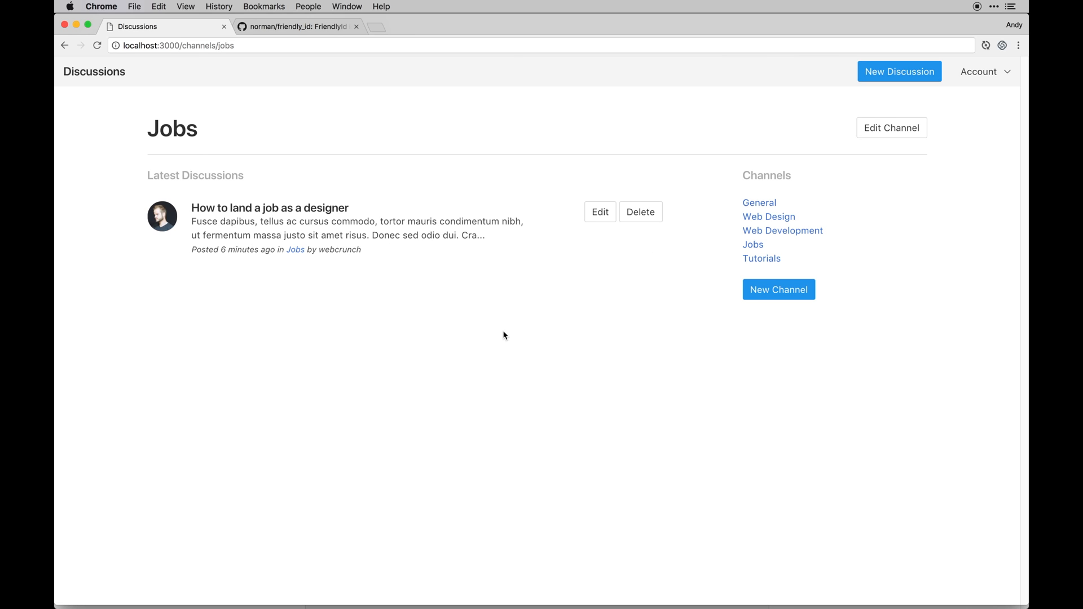
# Return to the designer-job discussion and review its content and reply.
pyautogui.click(269, 207)
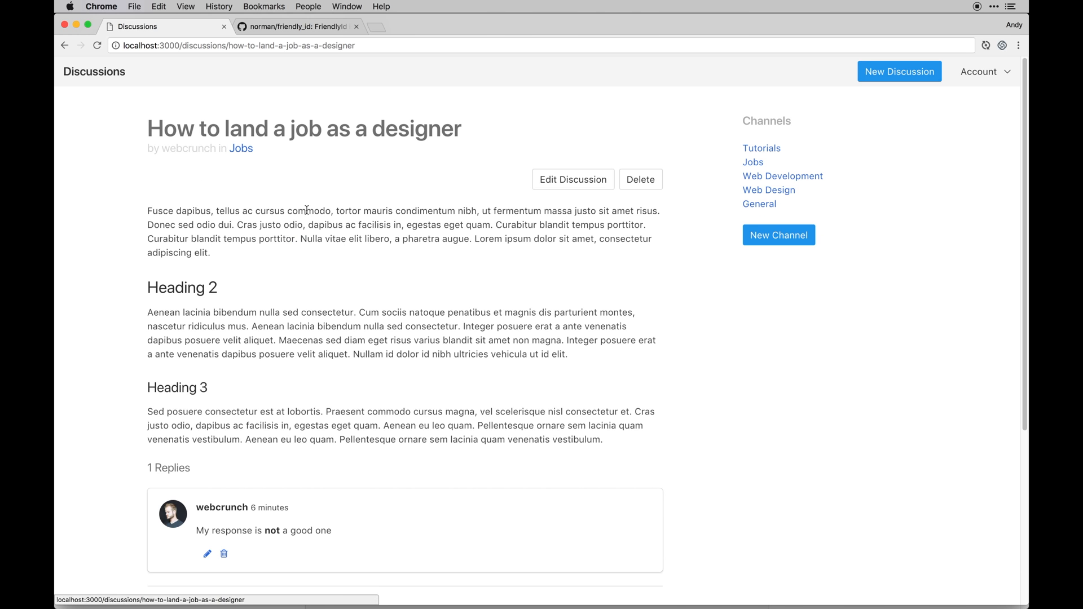
pyautogui.scroll(-3)
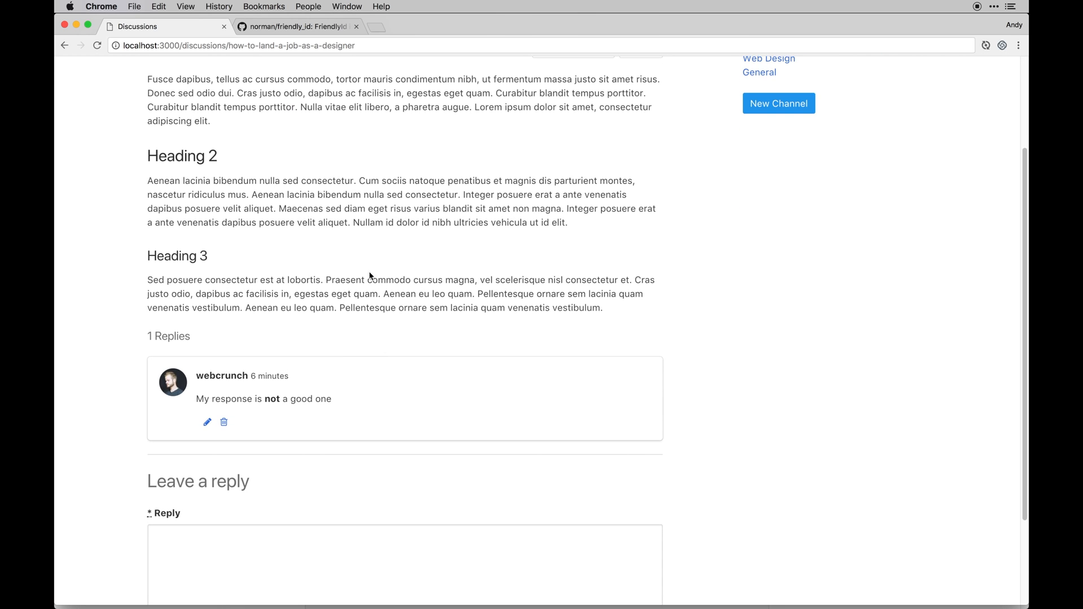
pyautogui.scroll(3)
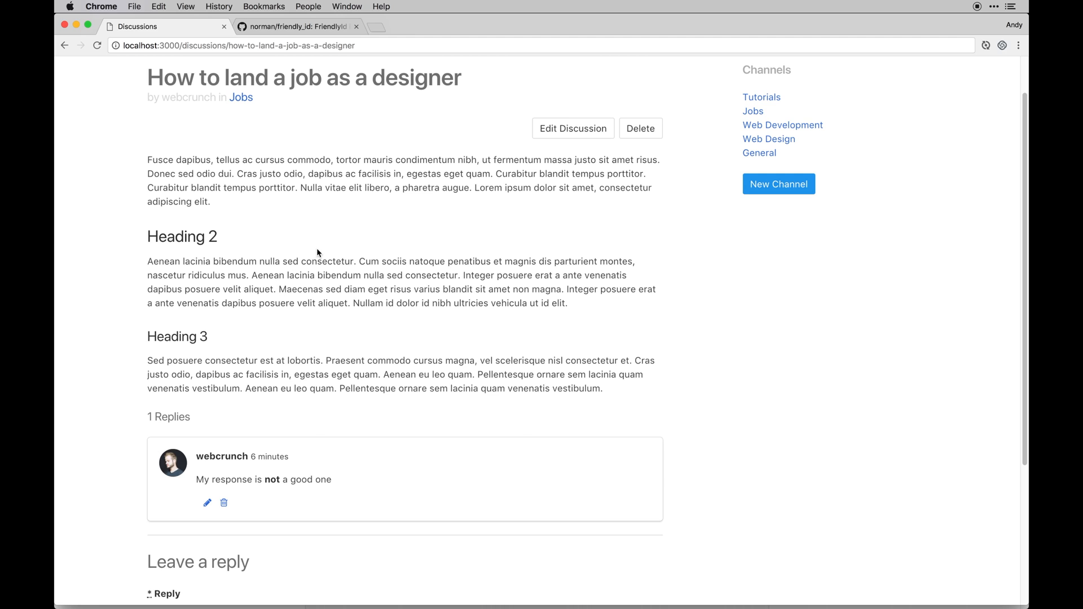
pyautogui.scroll(-3)
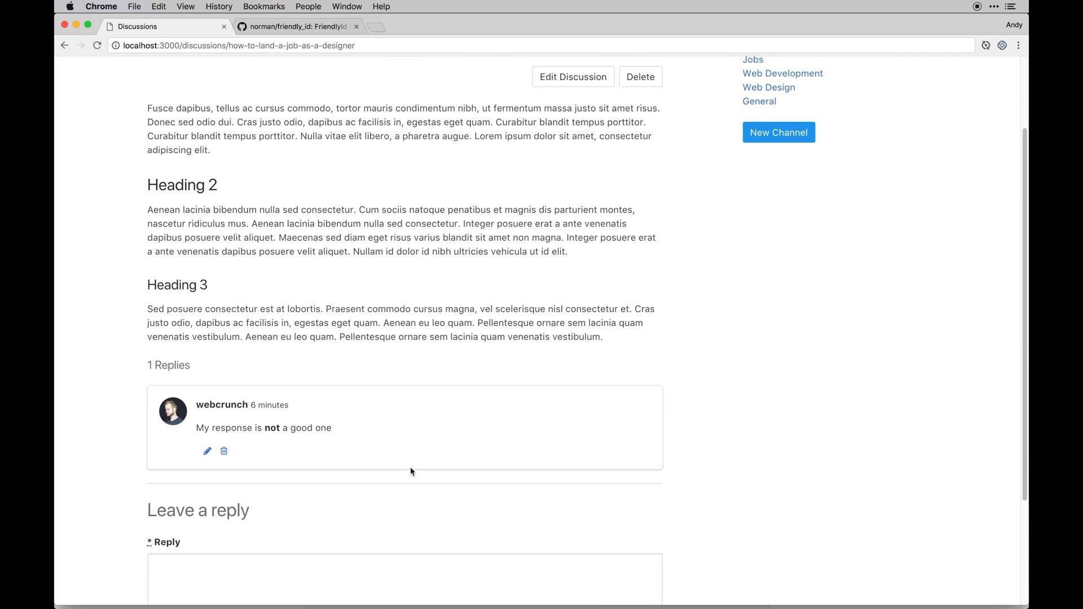
pyautogui.scroll(3)
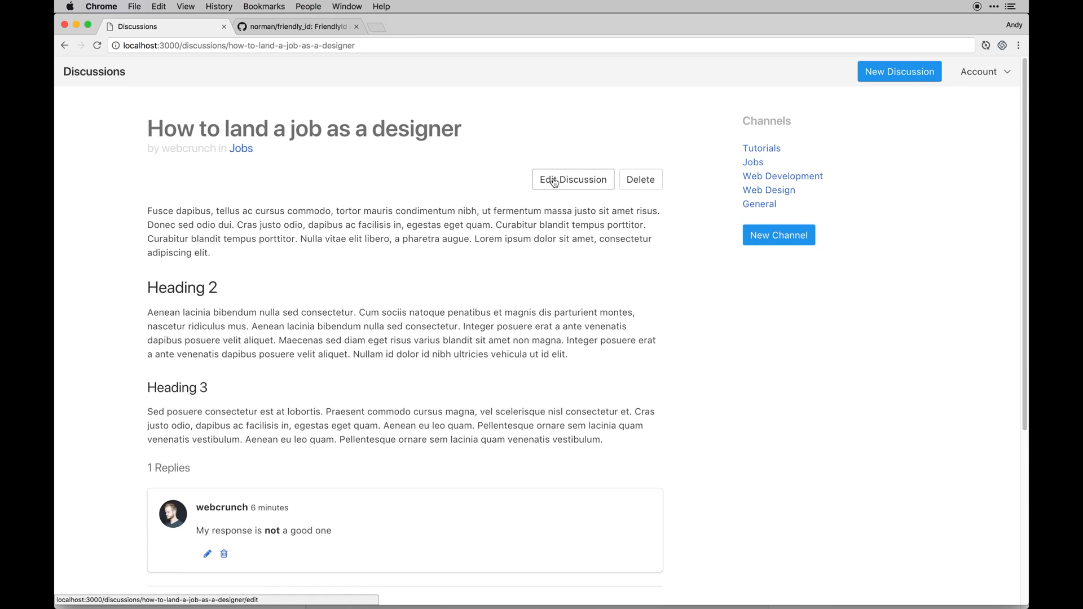
# Edit the discussion to add a ruby-tagged code block.
pyautogui.click(573, 179)
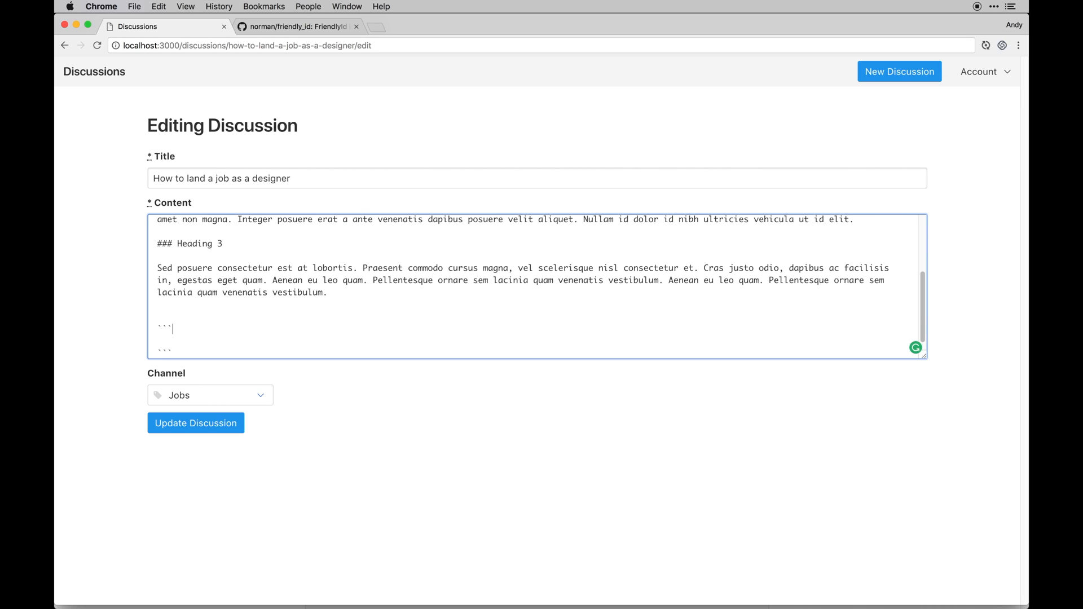
pyautogui.write('r')
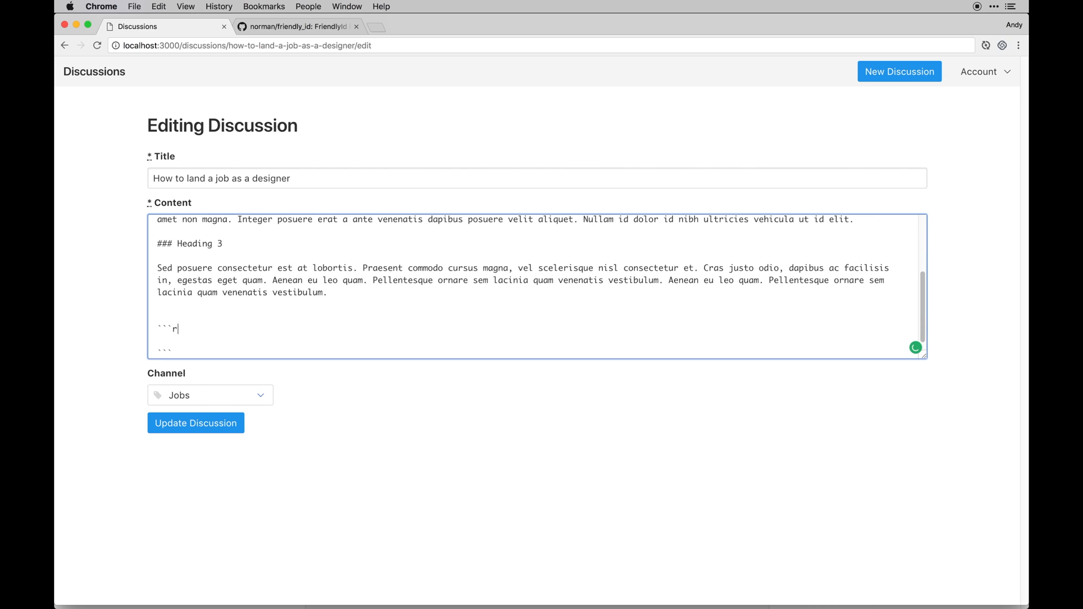
pyautogui.write('uby')
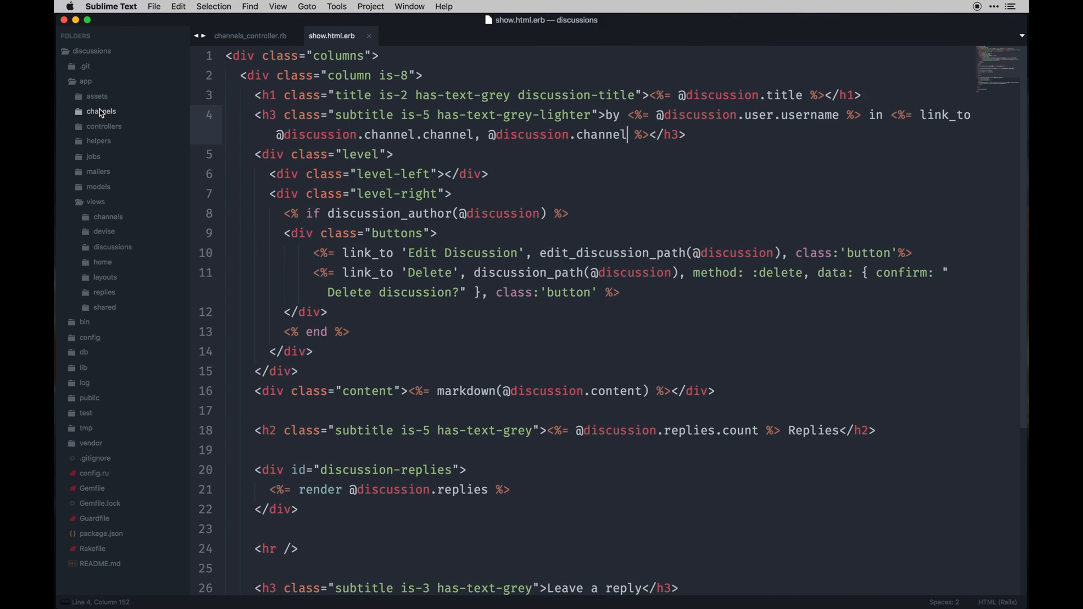
pyautogui.moveTo(97, 181)
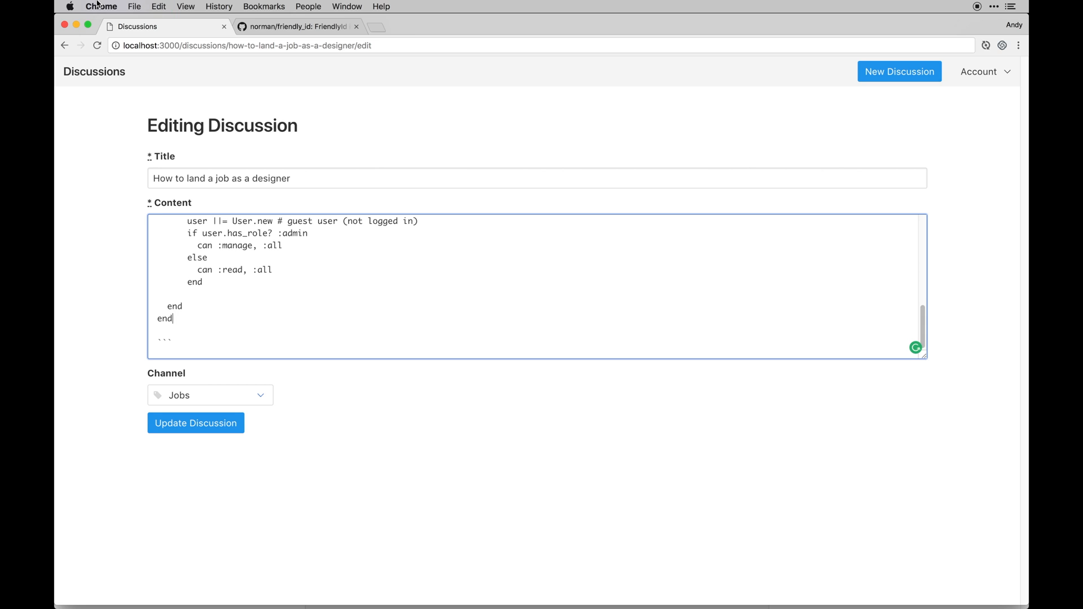
# Update the discussion and view its syntax-highlighted Ruby code block.
pyautogui.click(195, 423)
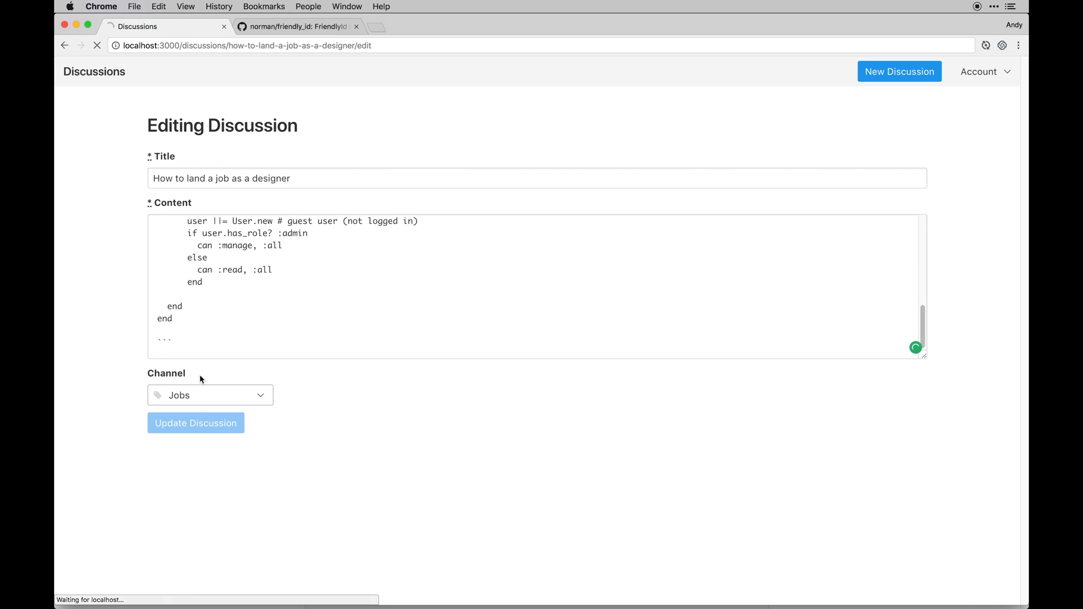
pyautogui.click(195, 423)
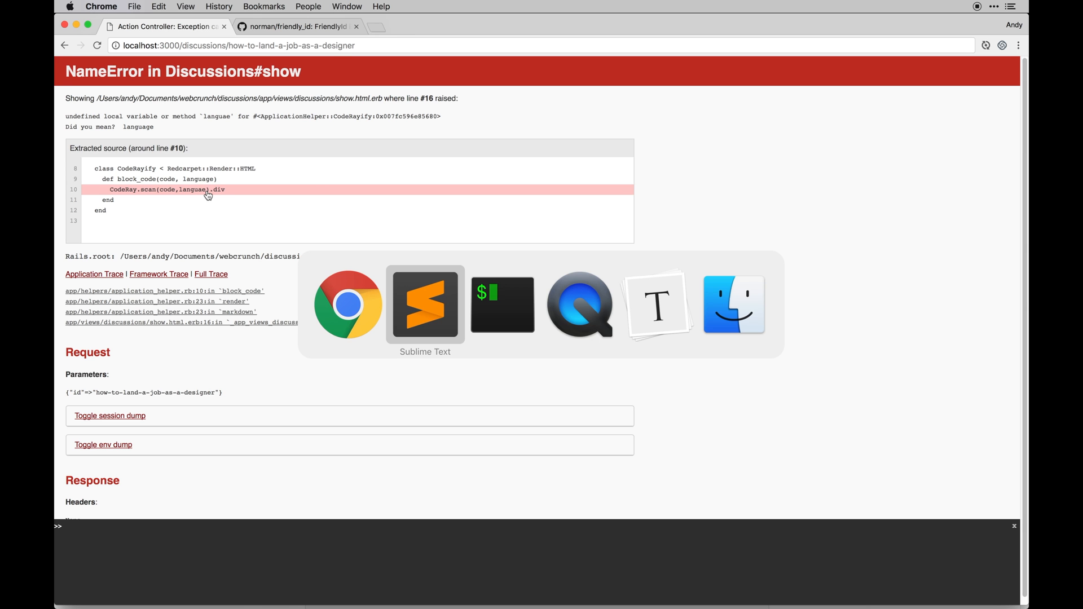
pyautogui.click(425, 304)
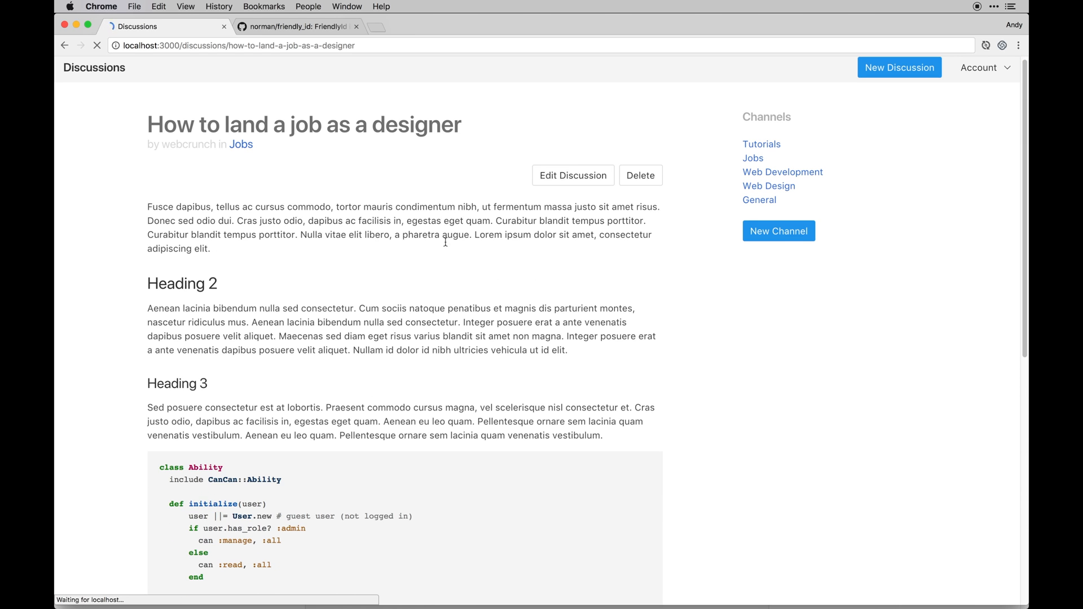
# Log in as the second user and scroll to the empty Leave a reply box.
pyautogui.scroll(-3)
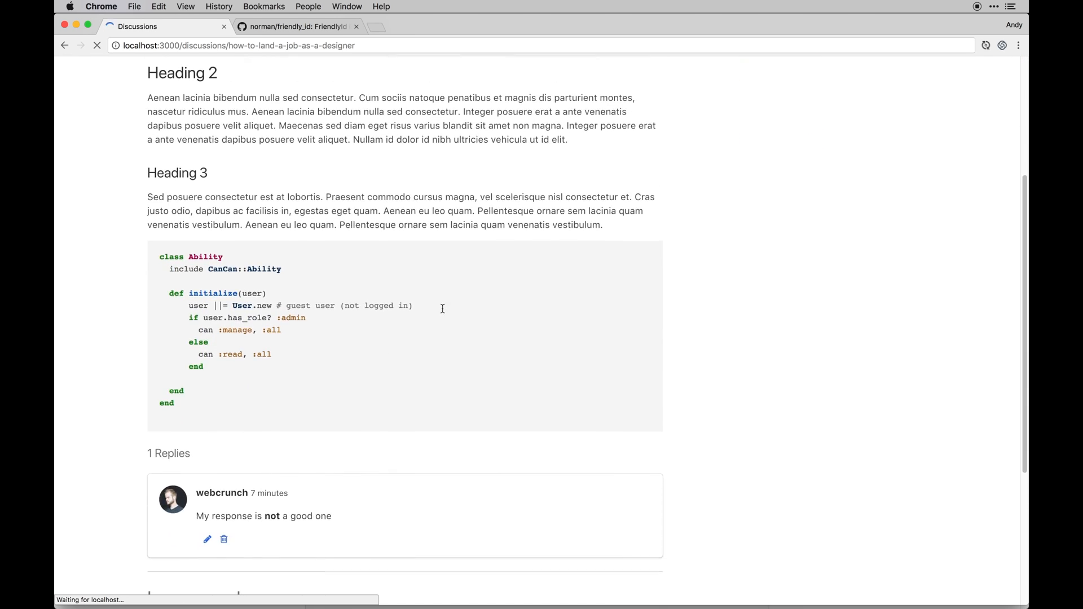
pyautogui.scroll(3)
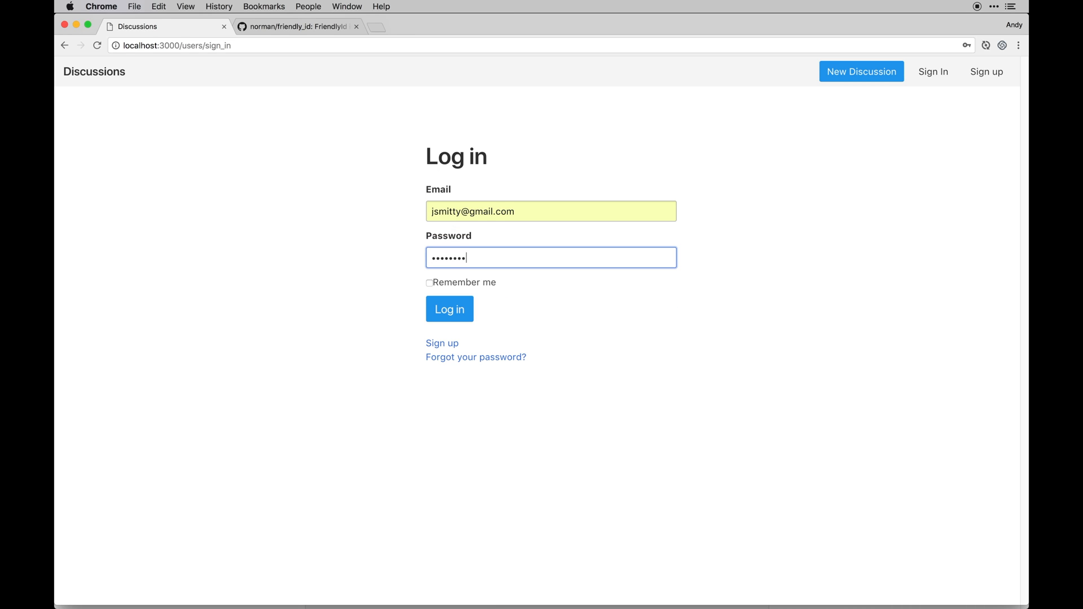
pyautogui.click(449, 309)
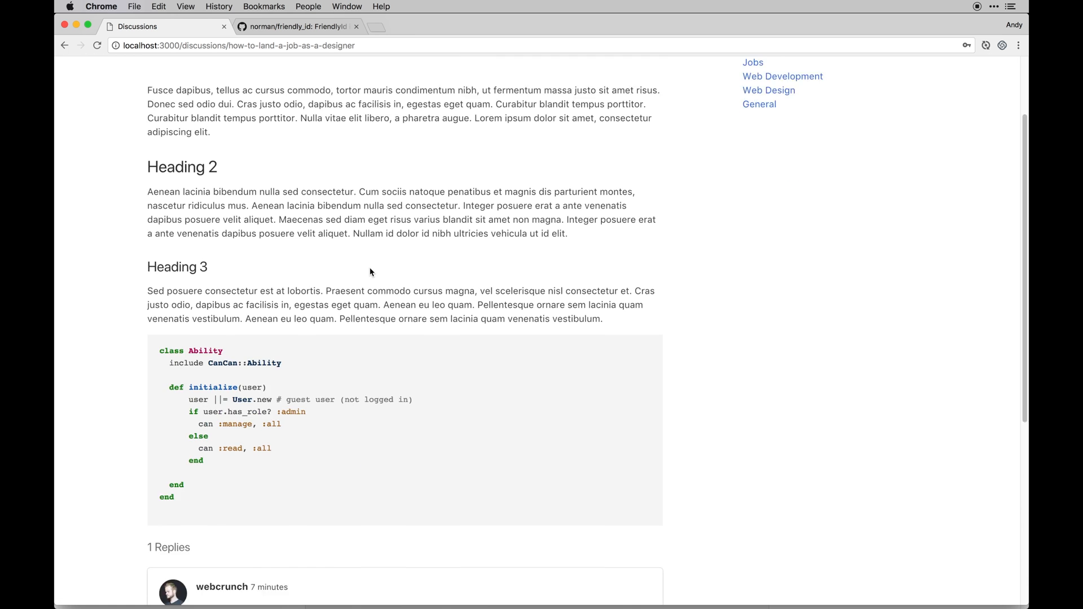
pyautogui.scroll(-3)
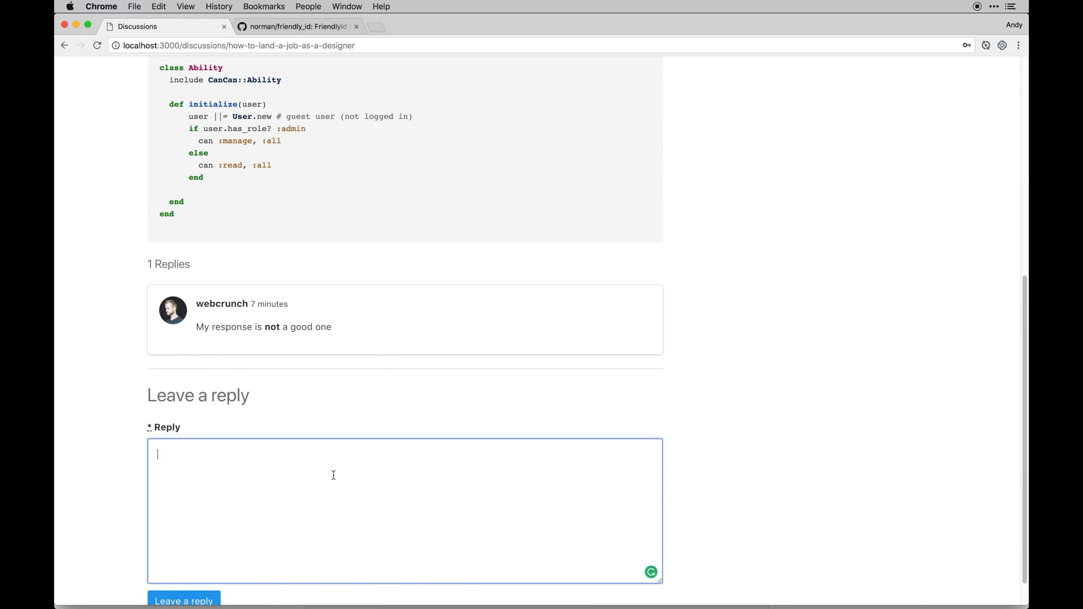
# Post the reply 'Yep, not a good one!' to the designer discussion.
pyautogui.write('Yep, n')
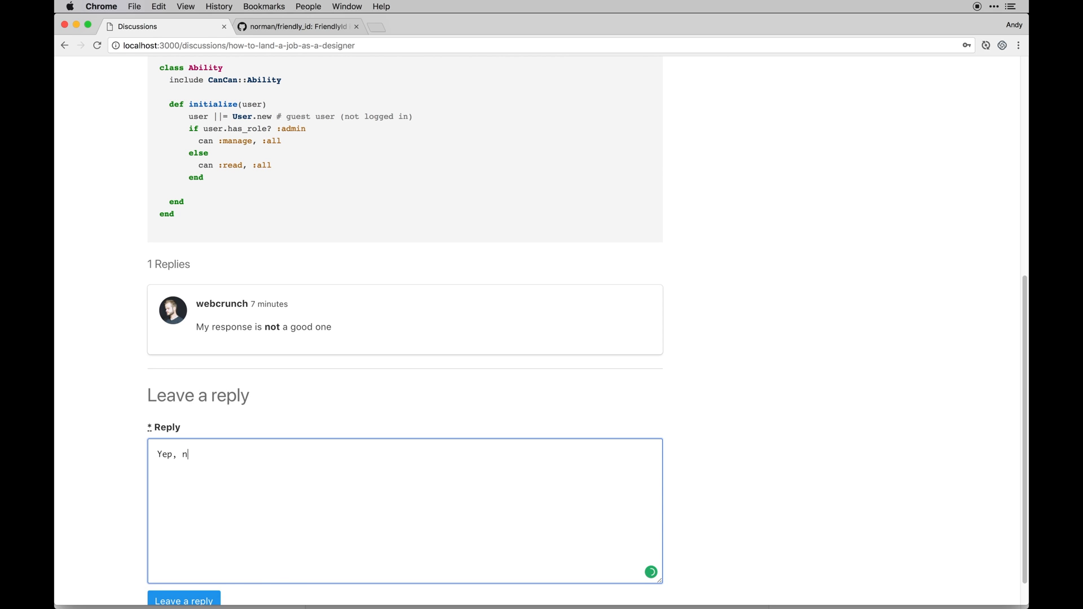
pyautogui.write('ot a good o')
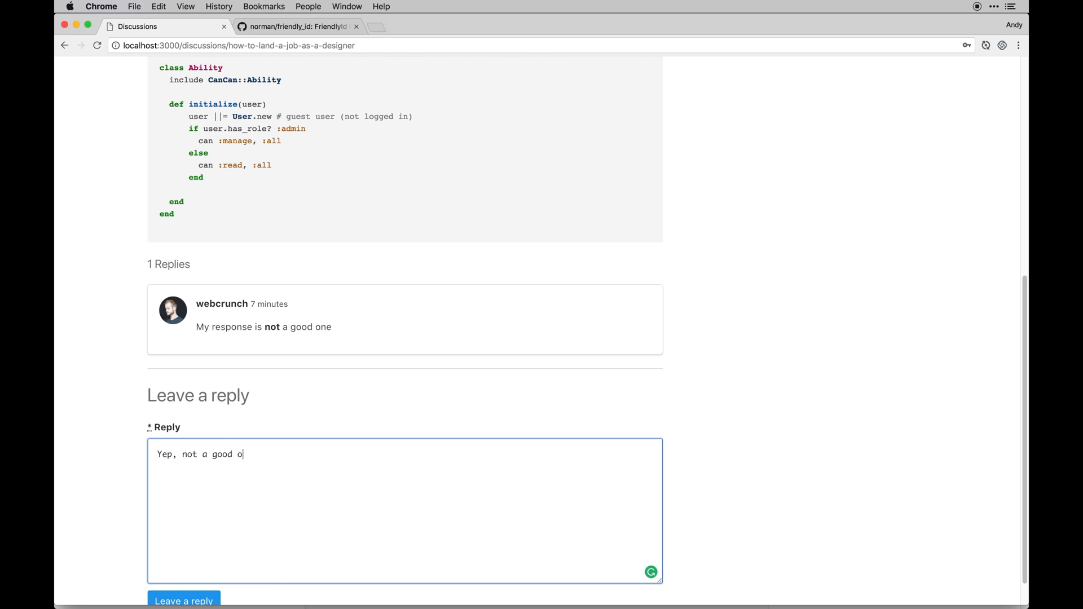
pyautogui.write('ne!')
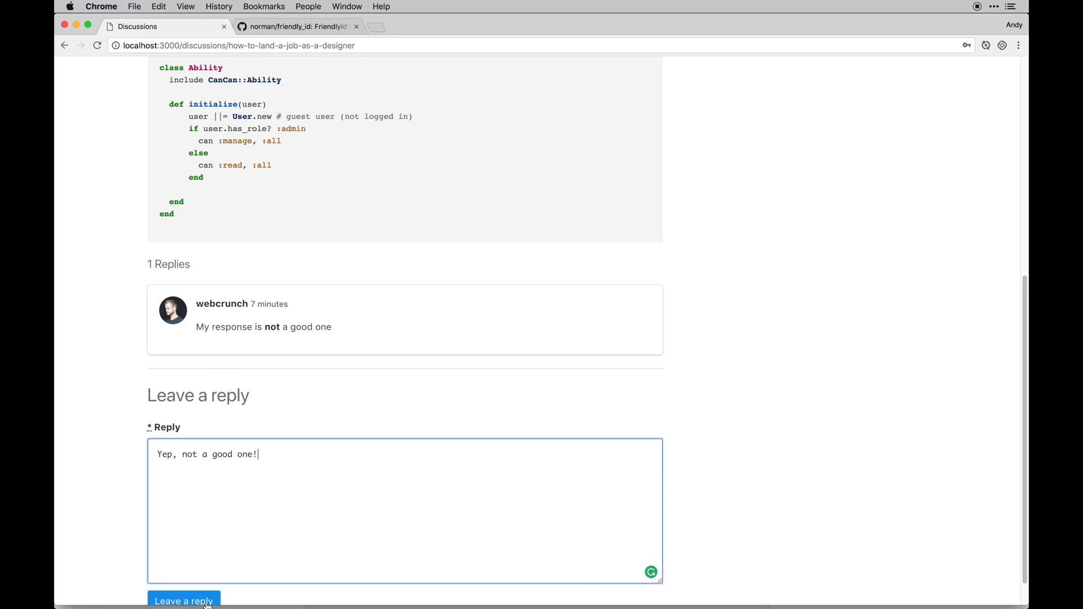
pyautogui.click(184, 600)
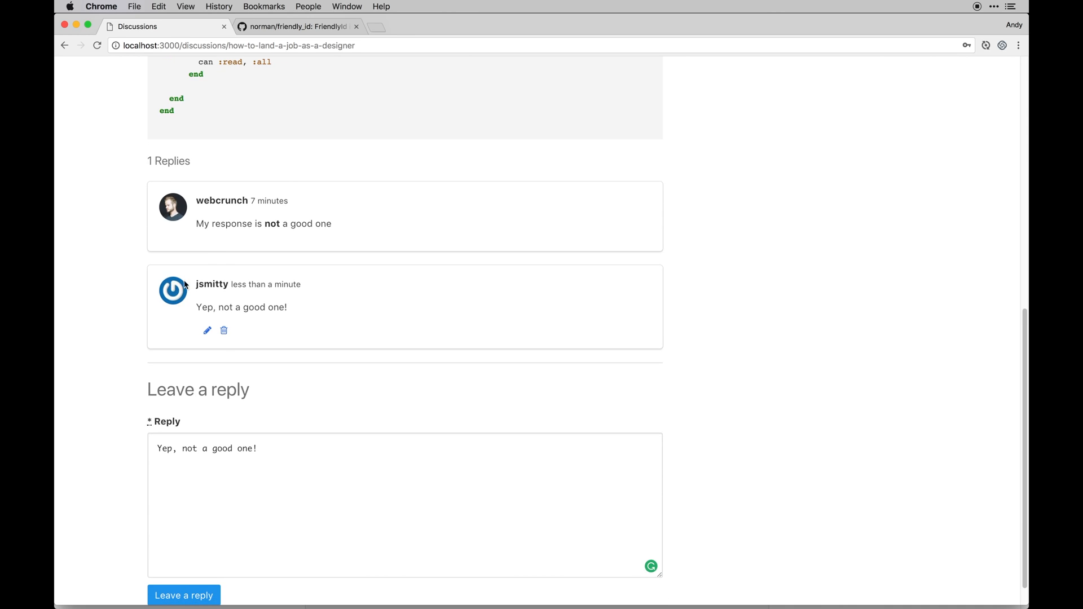
pyautogui.click(207, 331)
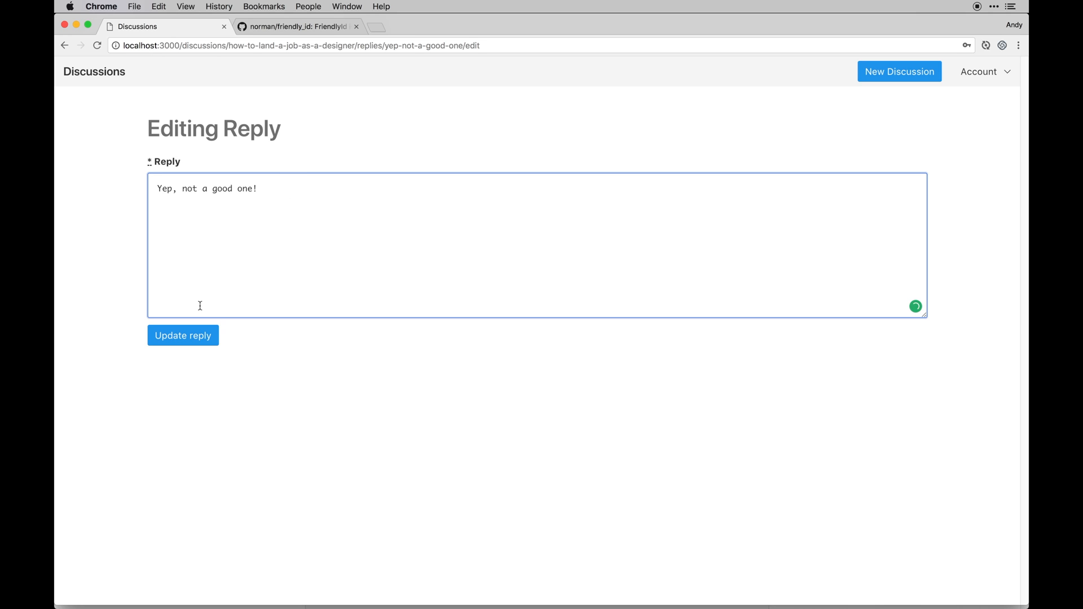
pyautogui.click(183, 335)
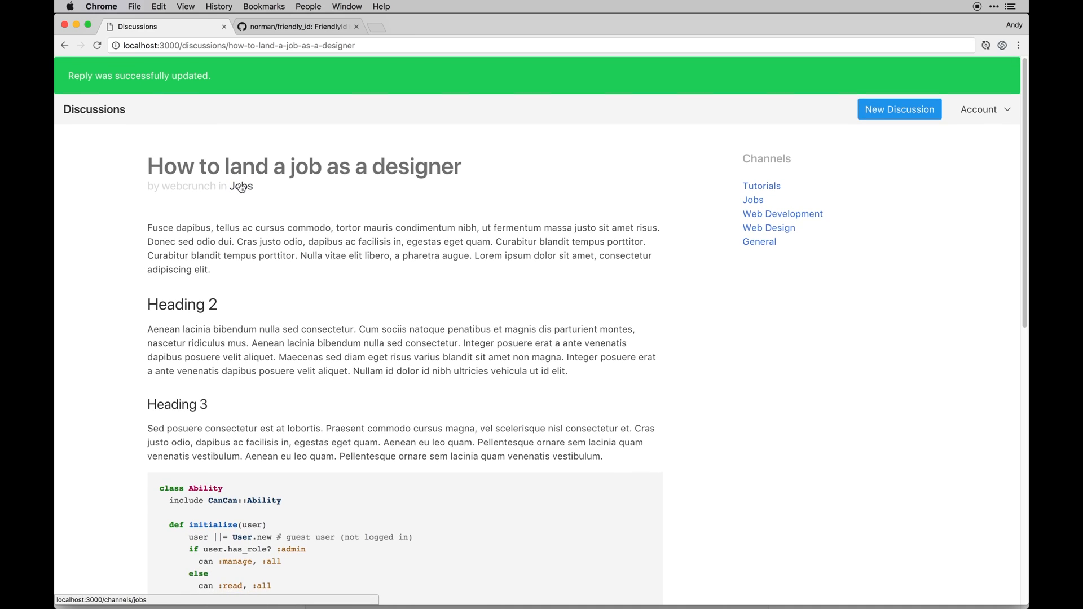
# Visit the Jobs channel and its designer discussion, then return home via the Discussions logo.
pyautogui.click(93, 109)
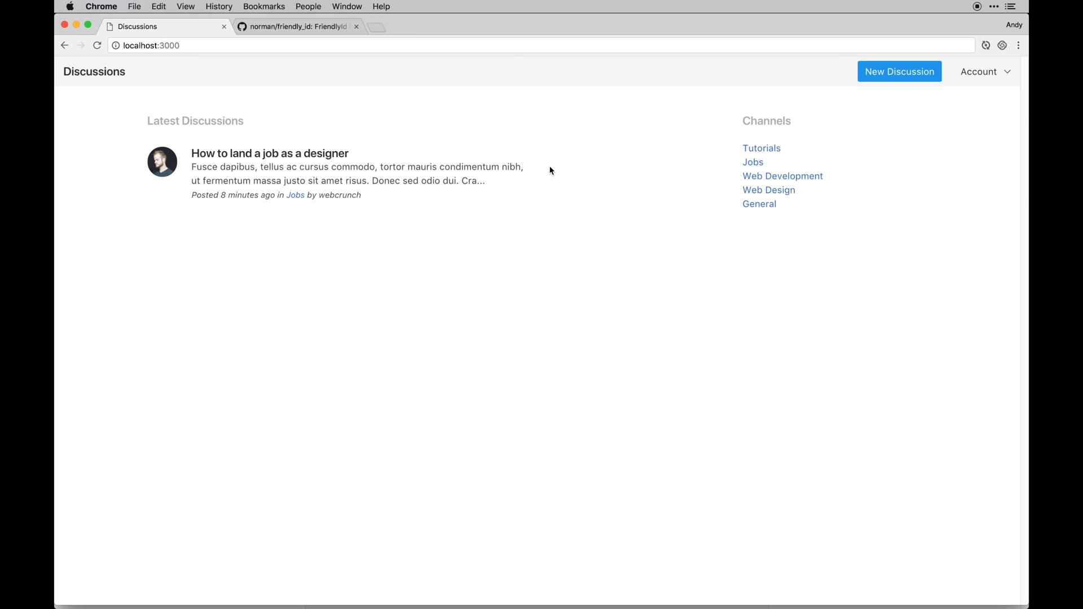
pyautogui.moveTo(326, 164)
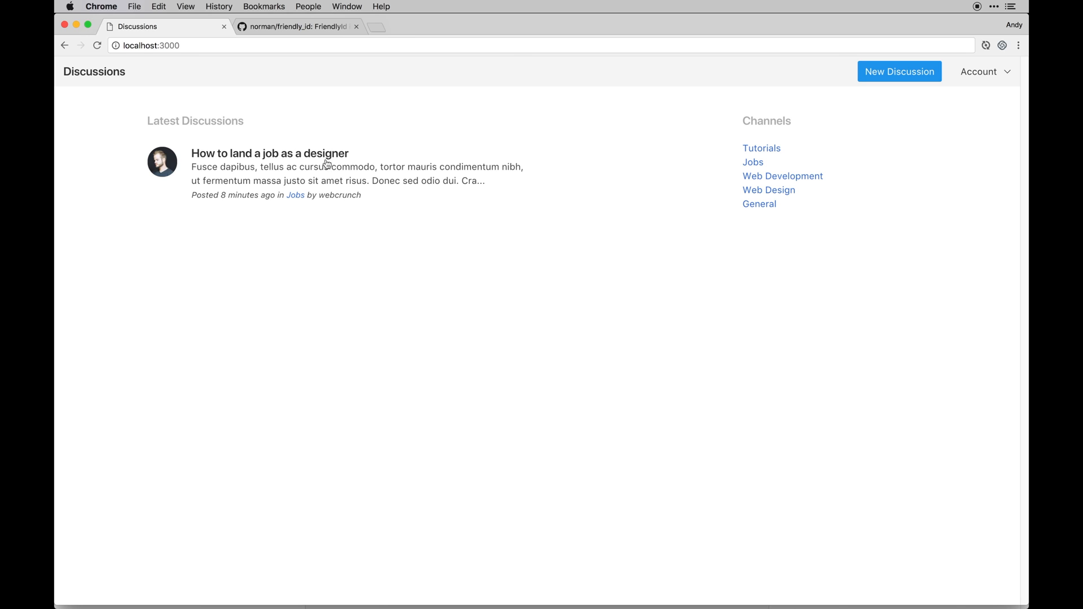
pyautogui.click(269, 153)
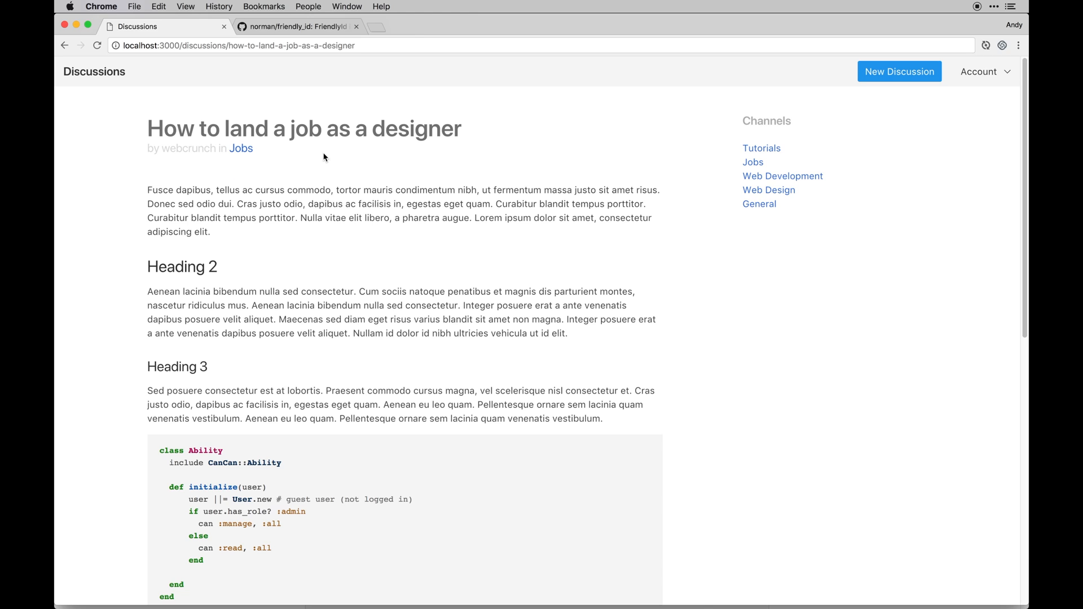
pyautogui.scroll(-3)
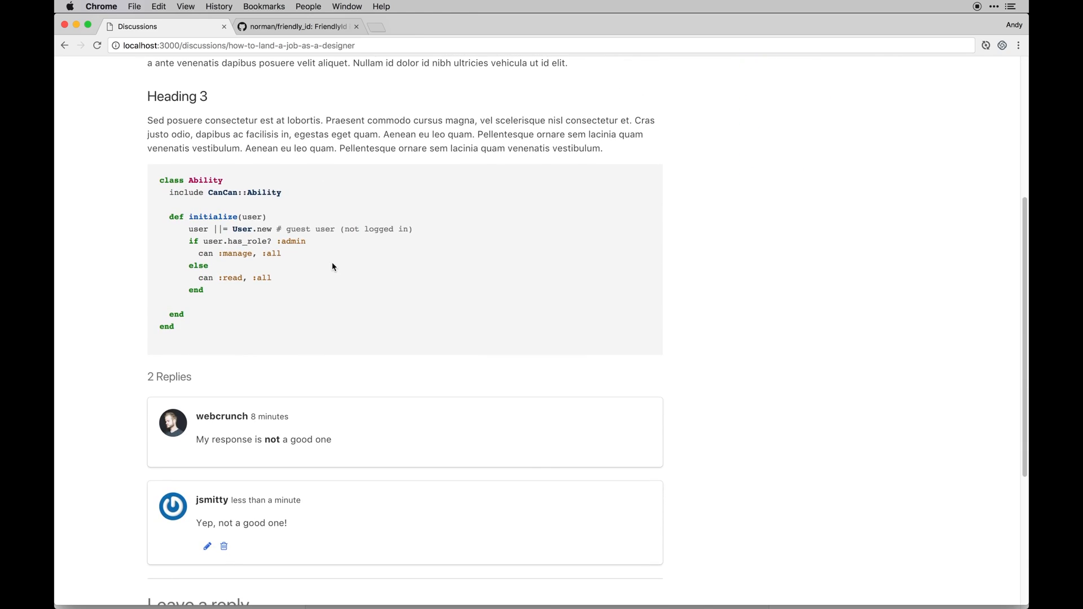
pyautogui.click(94, 71)
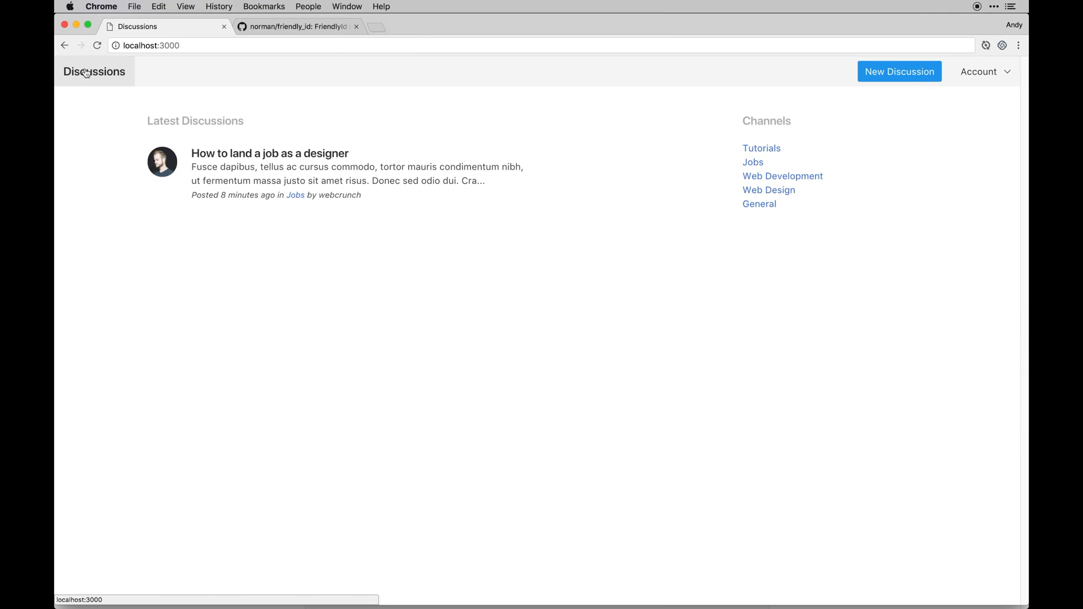
# Reopen the designer discussion, visit New Discussion, and land back on the home page.
pyautogui.click(270, 153)
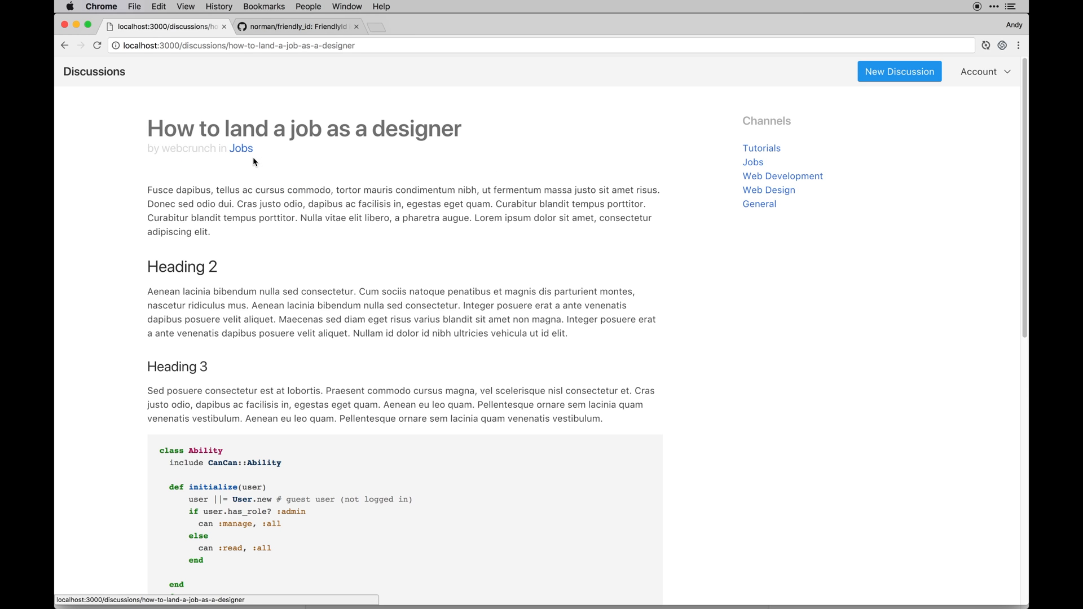
pyautogui.scroll(-3)
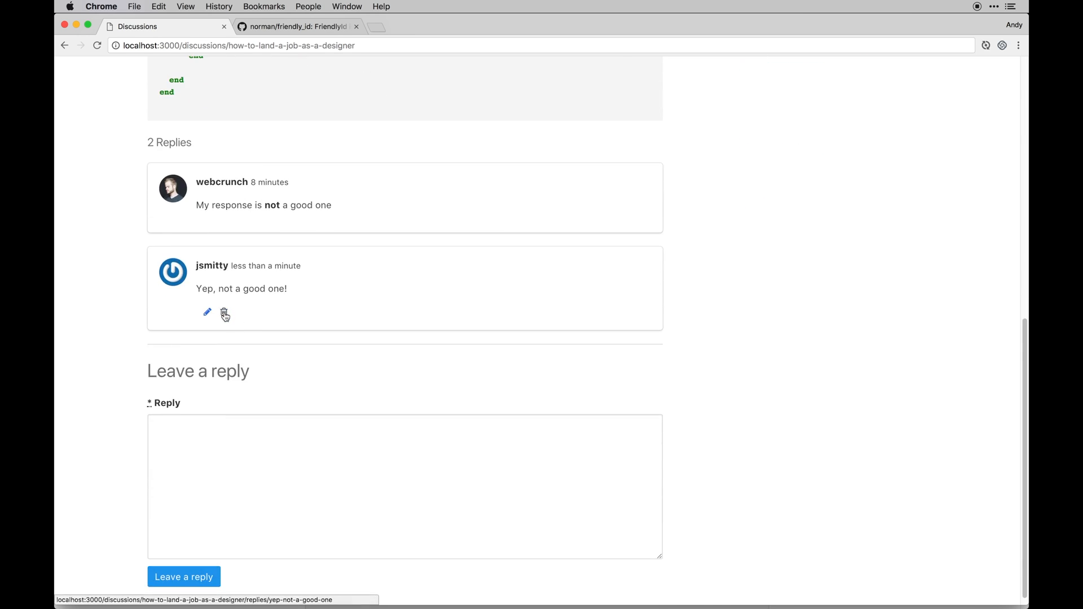
pyautogui.moveTo(272, 351)
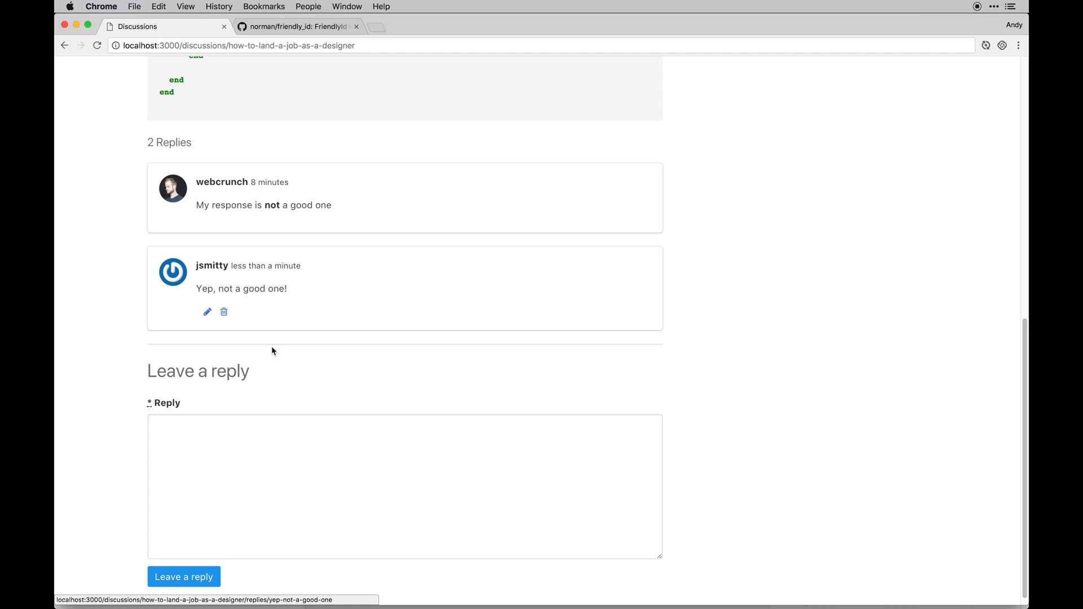
pyautogui.scroll(3)
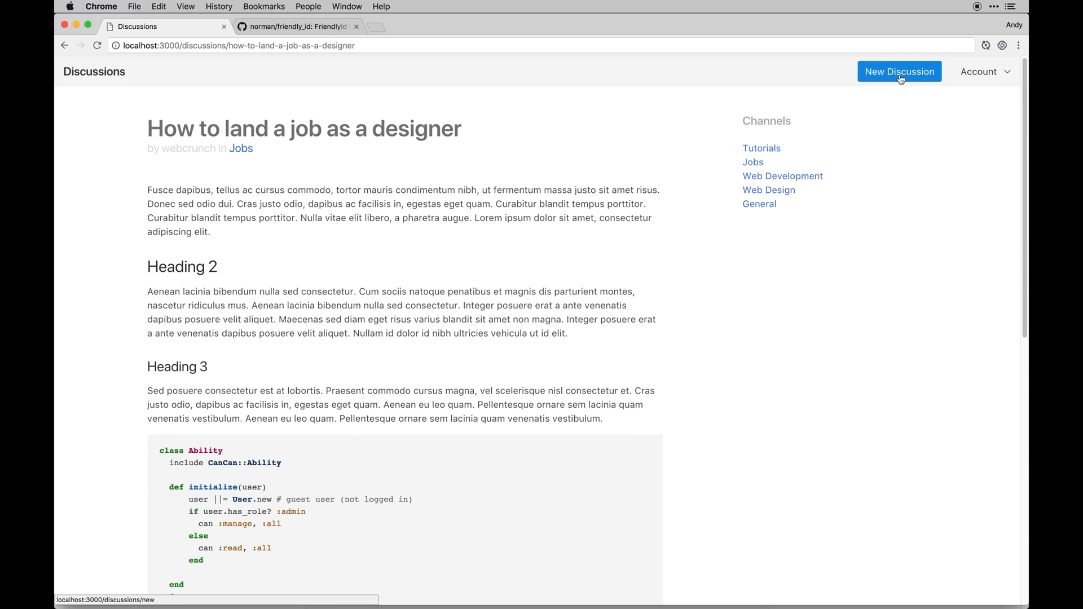
pyautogui.click(899, 71)
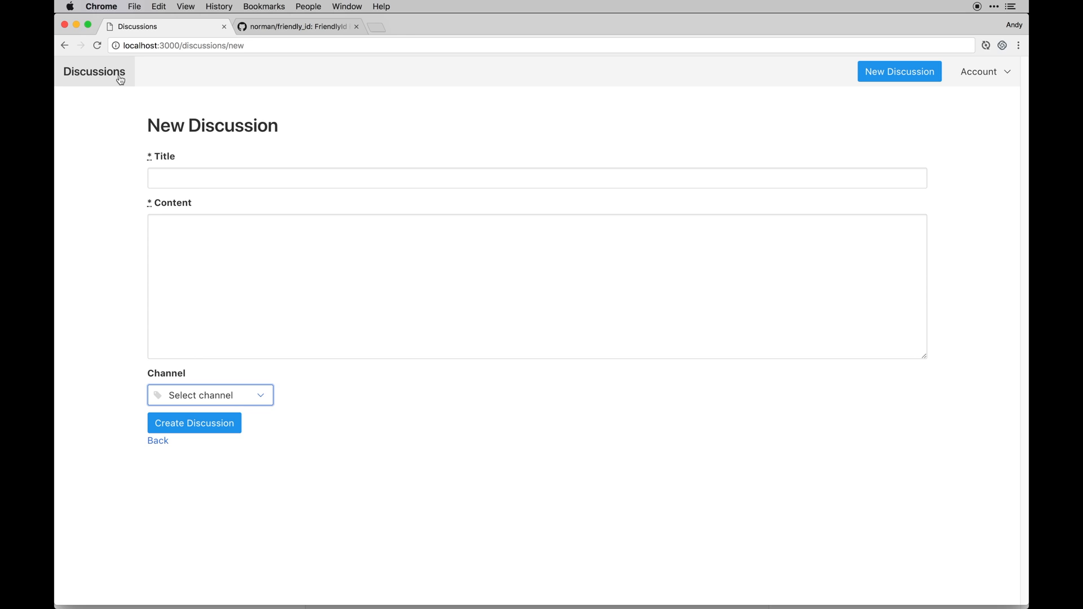
pyautogui.click(93, 71)
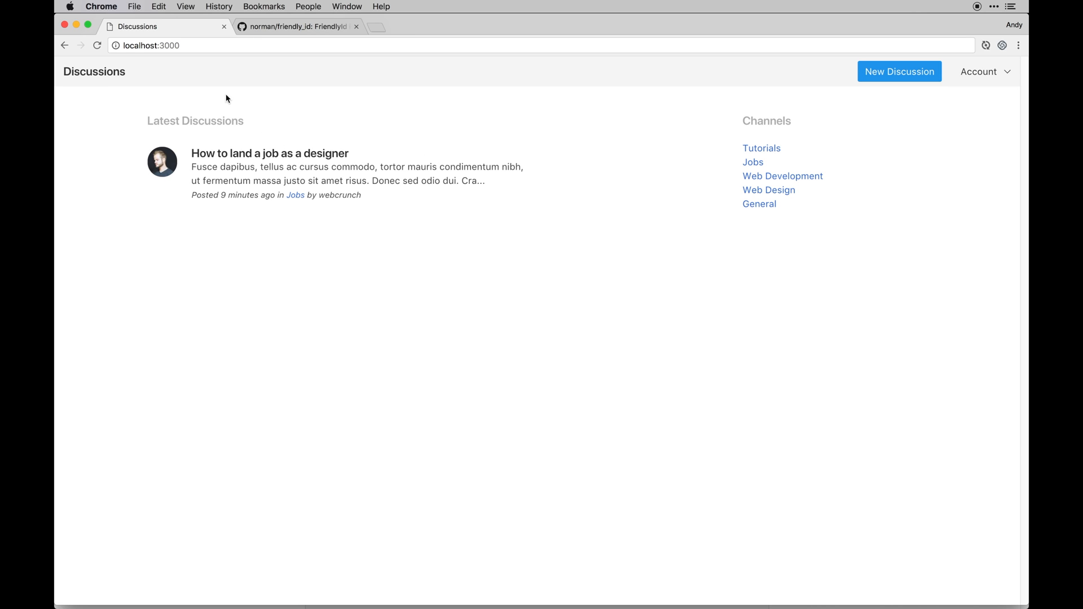
pyautogui.moveTo(457, 100)
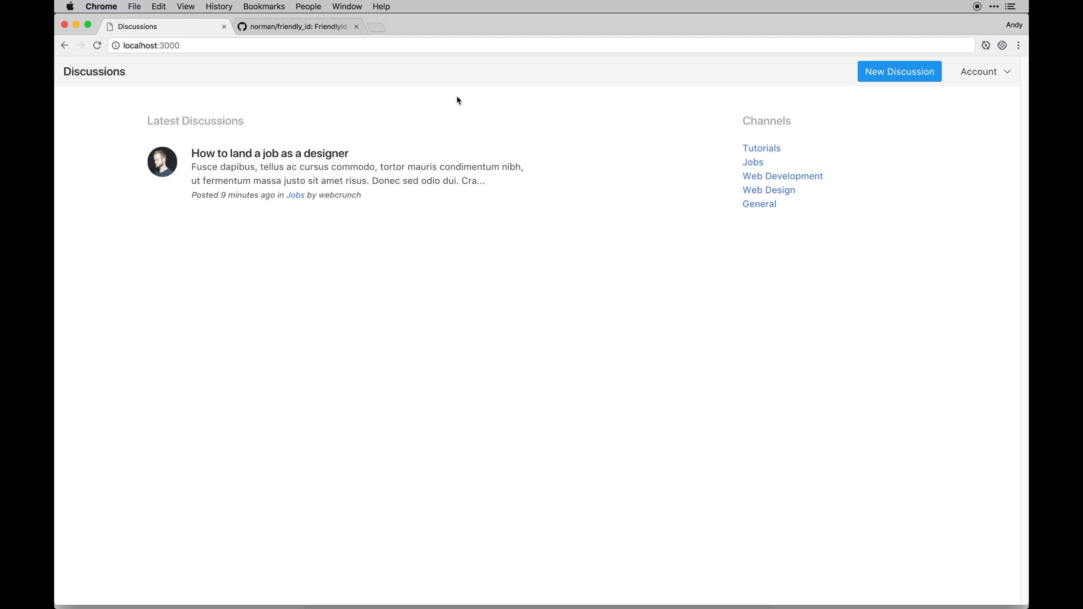
pyautogui.moveTo(979, 91)
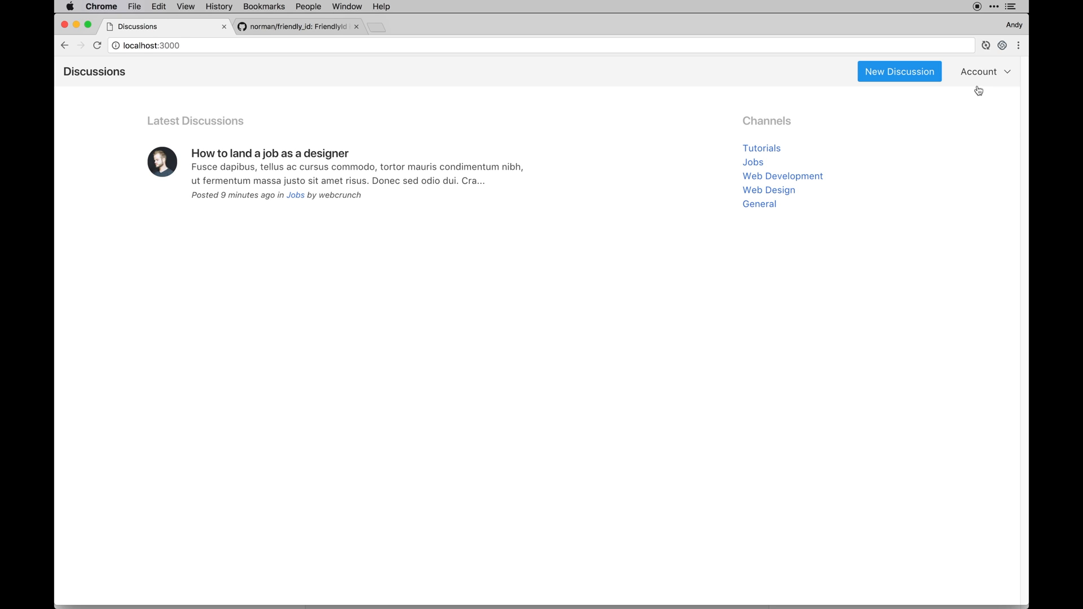
pyautogui.moveTo(753, 163)
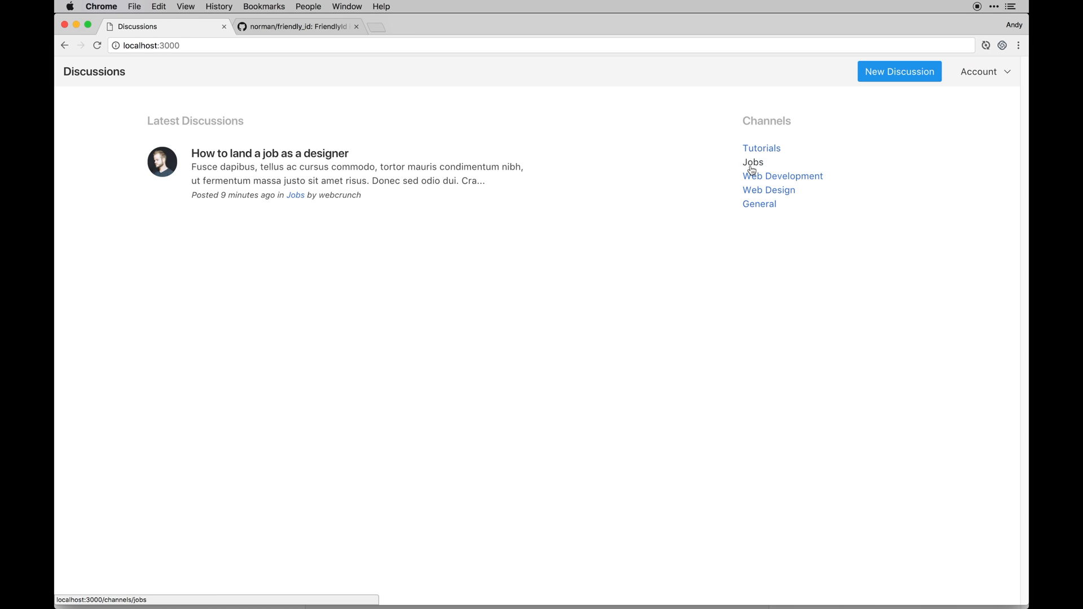
pyautogui.moveTo(485, 223)
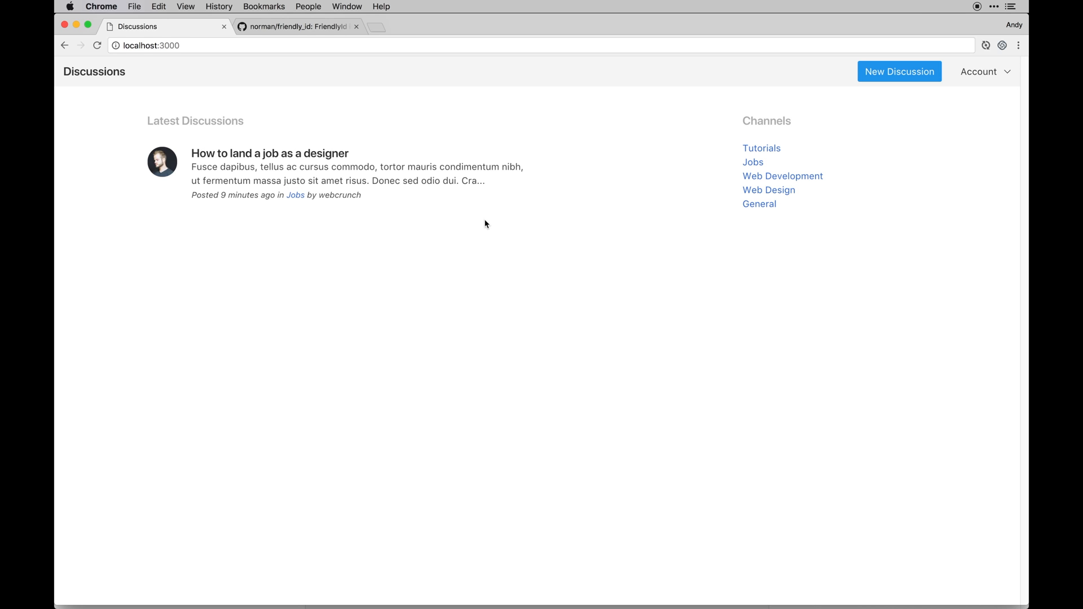
pyautogui.moveTo(354, 131)
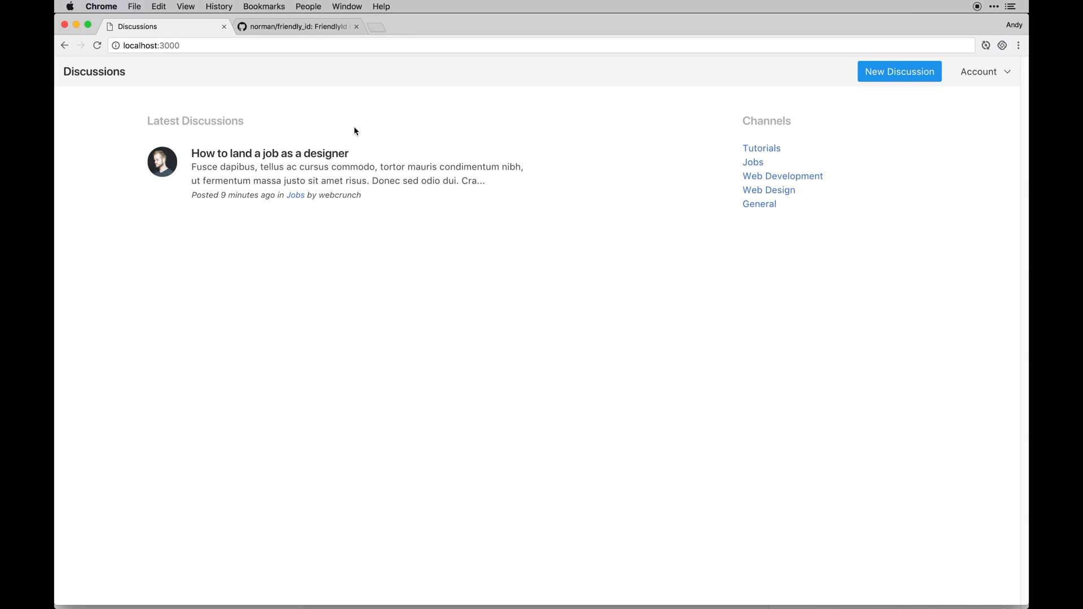